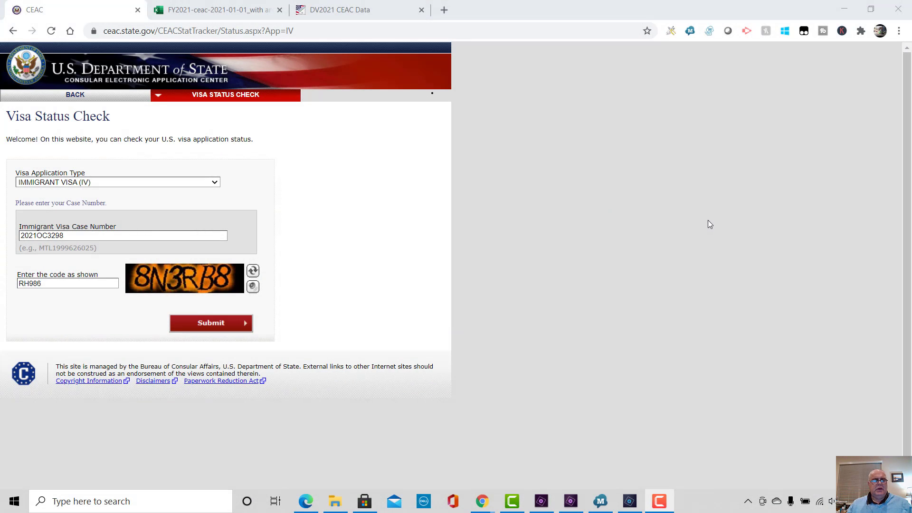
mouse_move(699, 233)
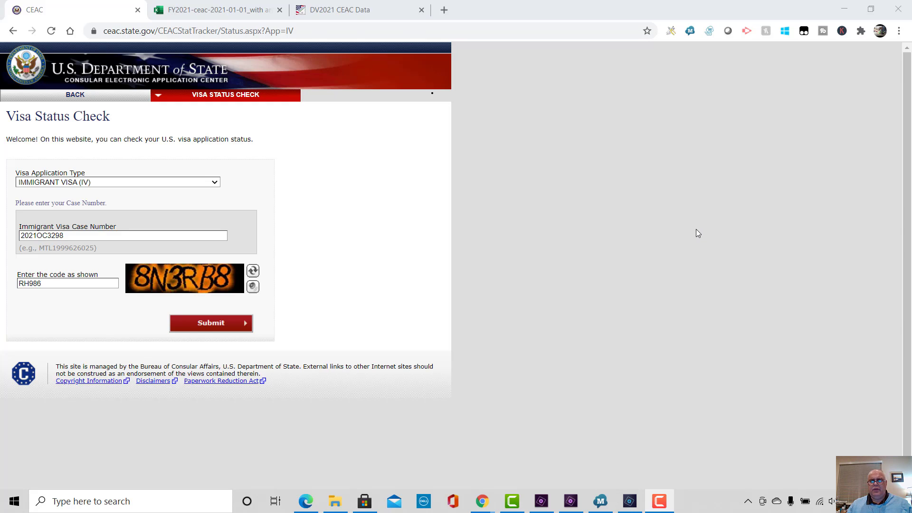
mouse_move(690, 237)
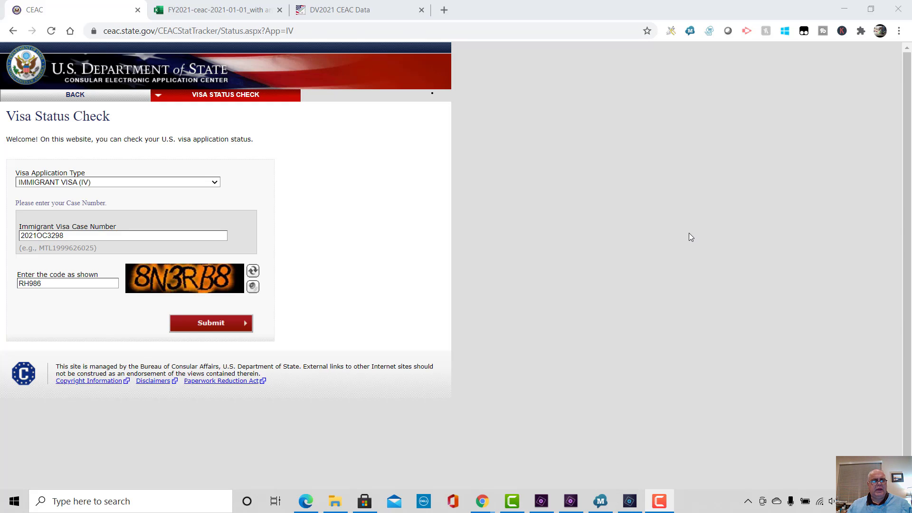
mouse_move(659, 183)
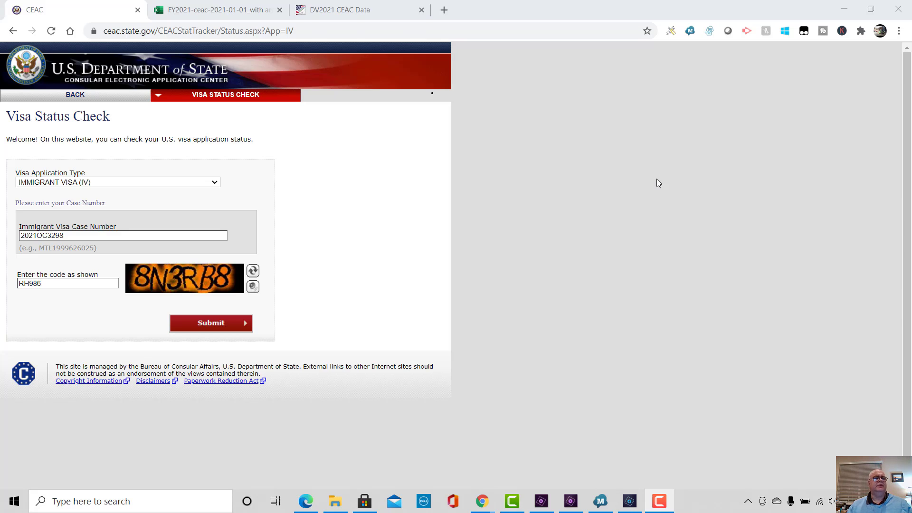
mouse_move(654, 189)
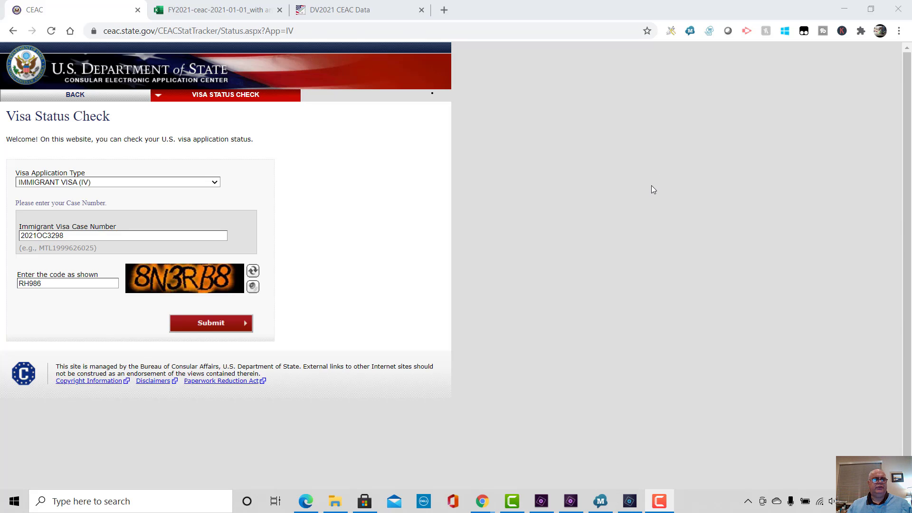
mouse_move(648, 190)
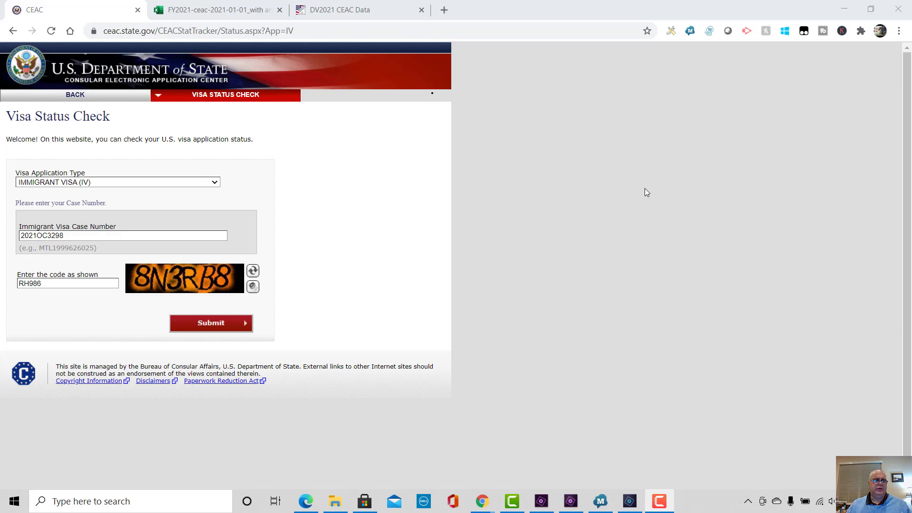
mouse_move(574, 186)
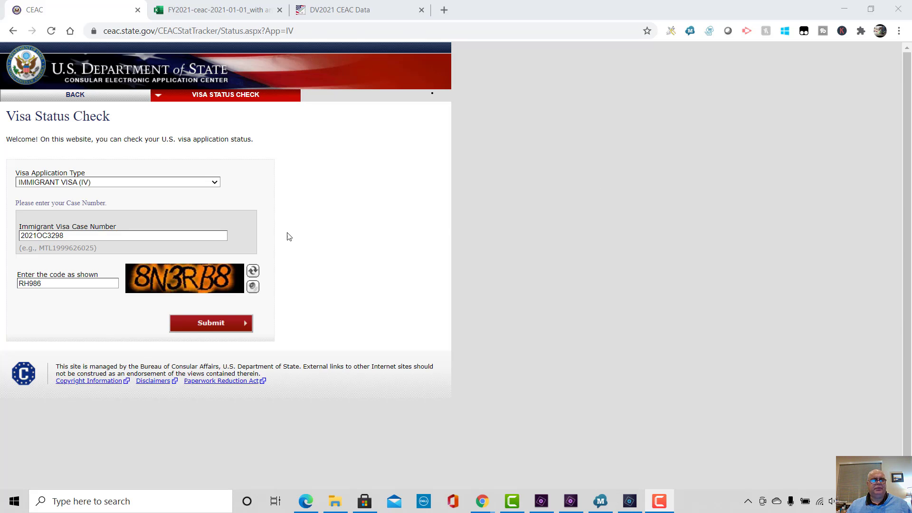
mouse_move(171, 170)
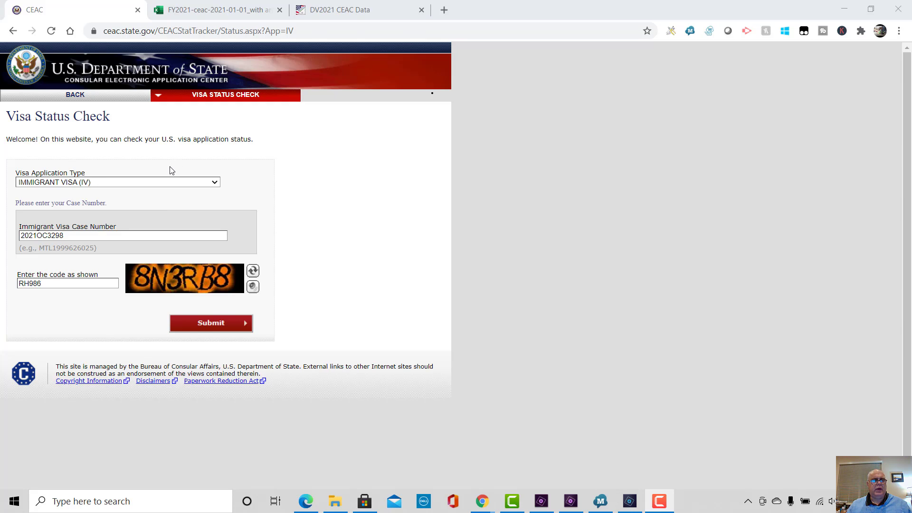
mouse_move(164, 182)
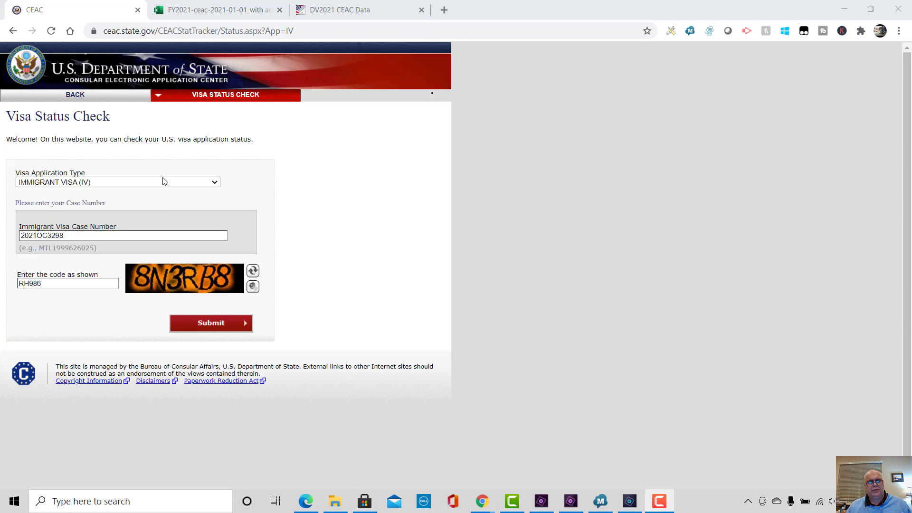
mouse_move(221, 188)
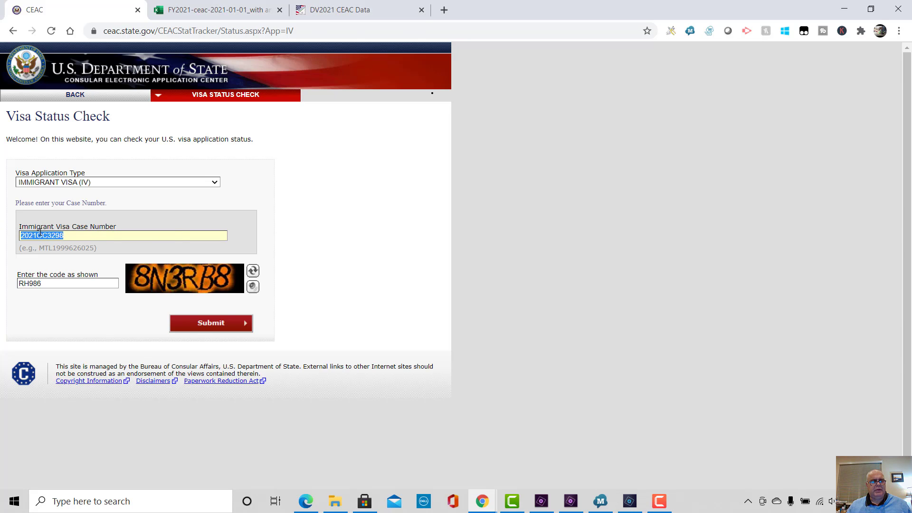
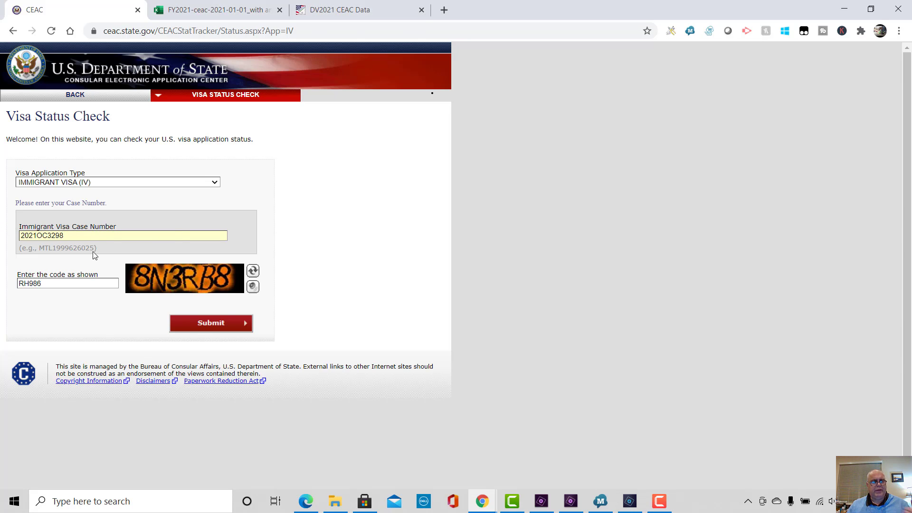
click(27, 235)
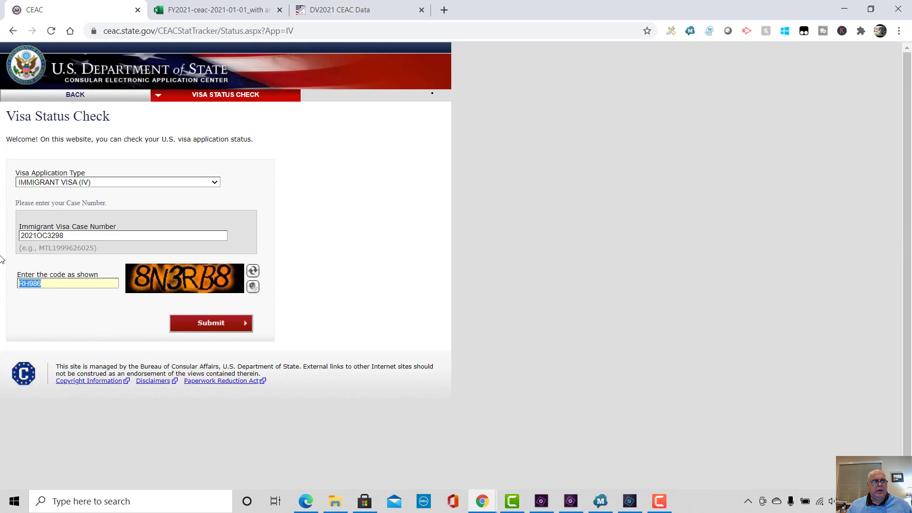
mouse_move(297, 69)
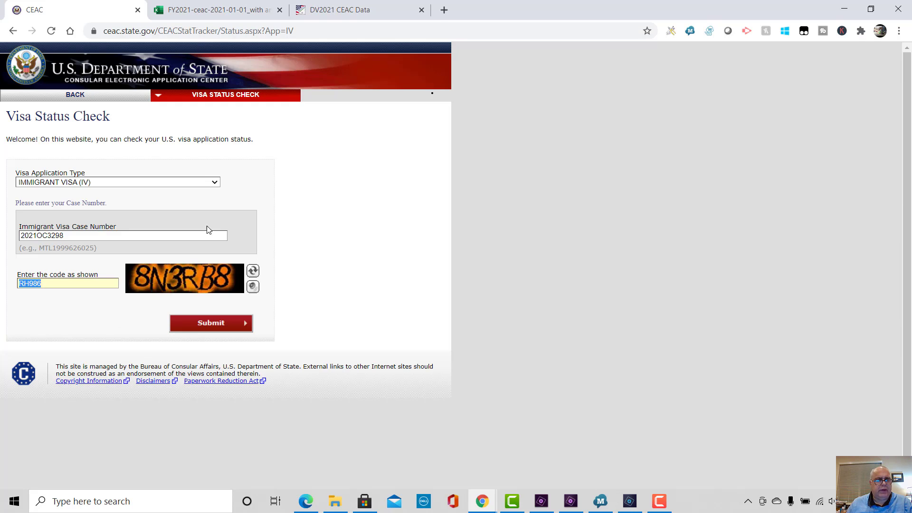
text(3)
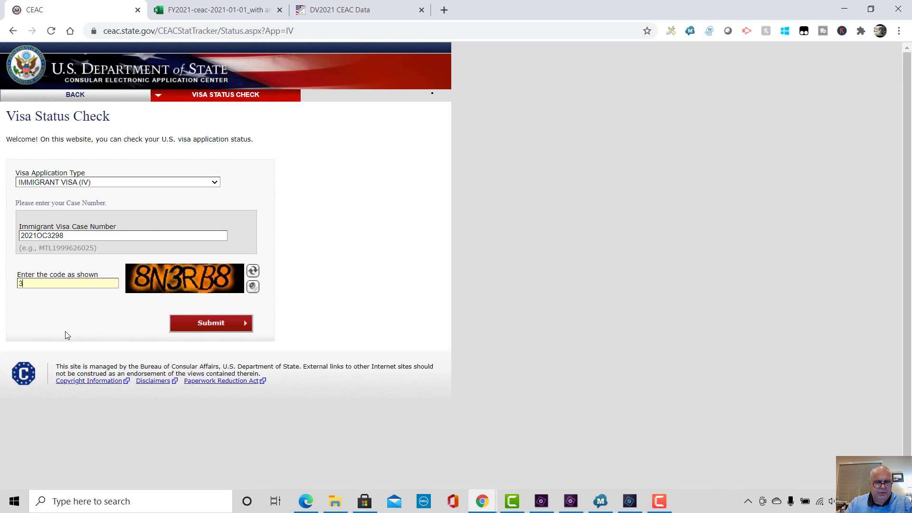
text(N3)
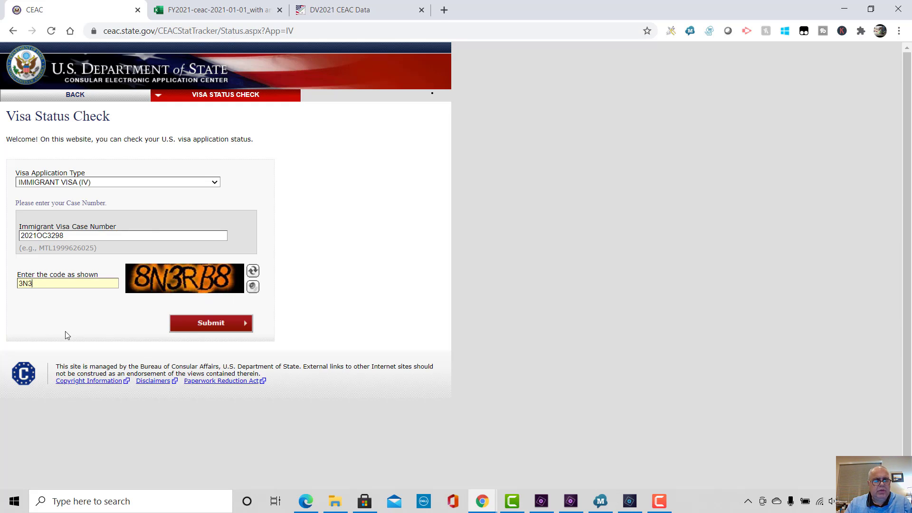
text(RB8)
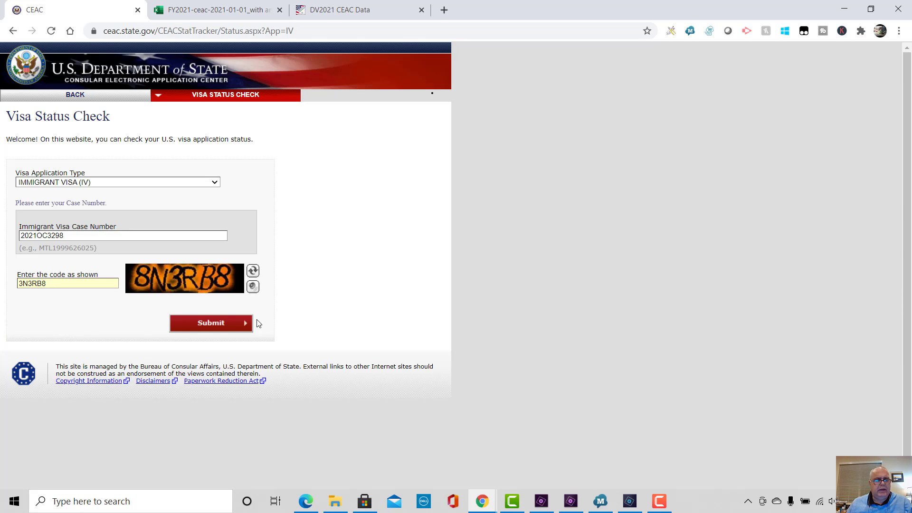
click(211, 323)
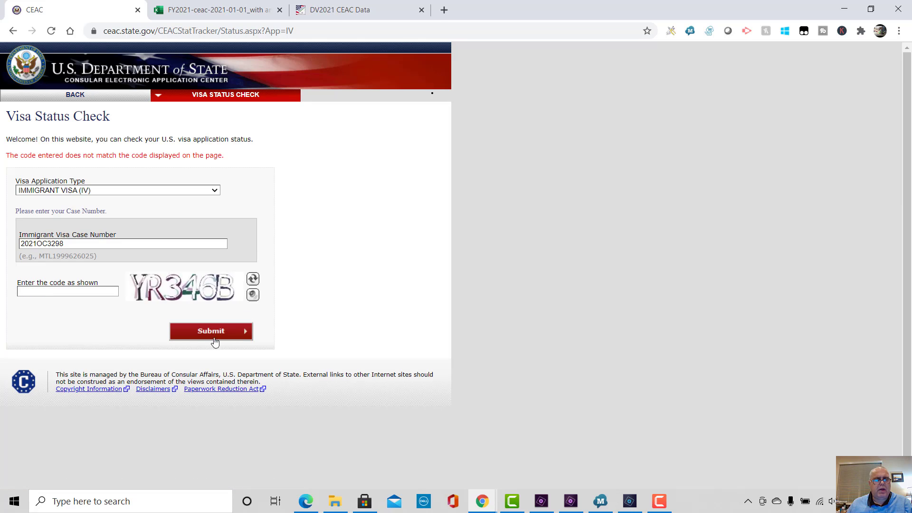
click(69, 292)
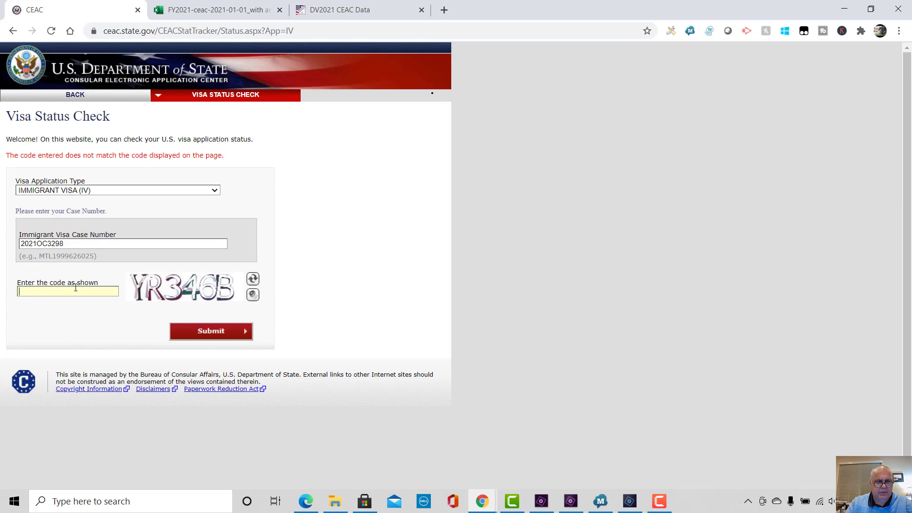
text(YR346B)
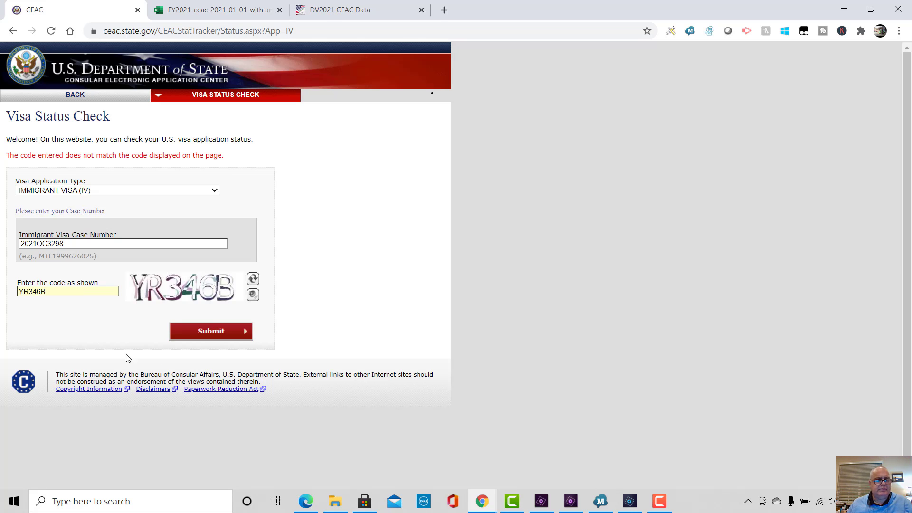
click(211, 331)
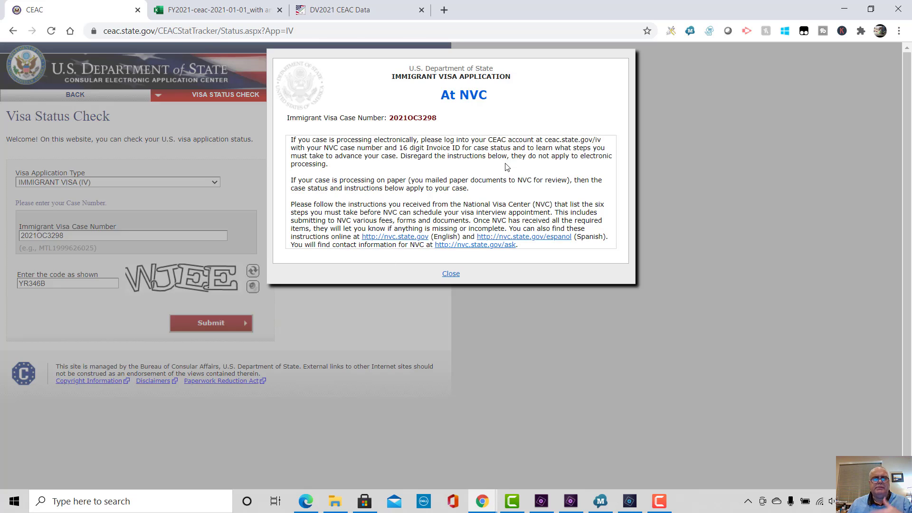
mouse_move(445, 129)
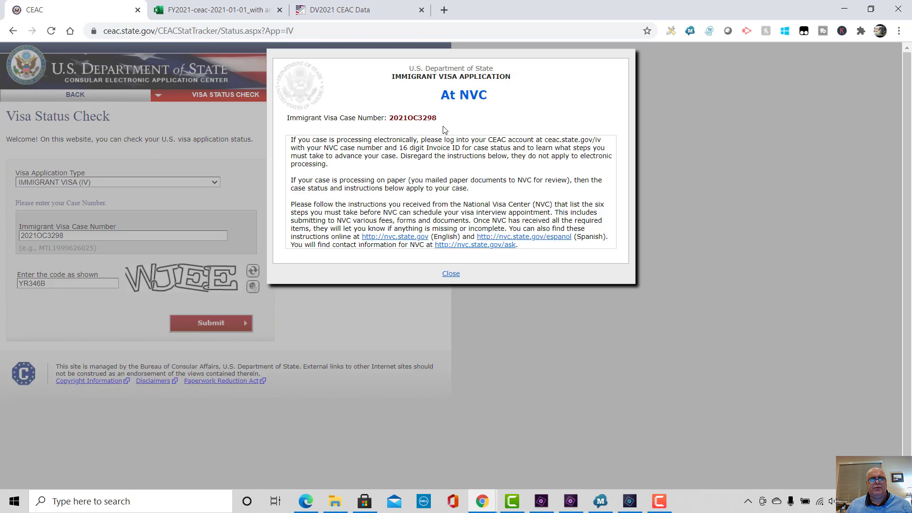
mouse_move(424, 139)
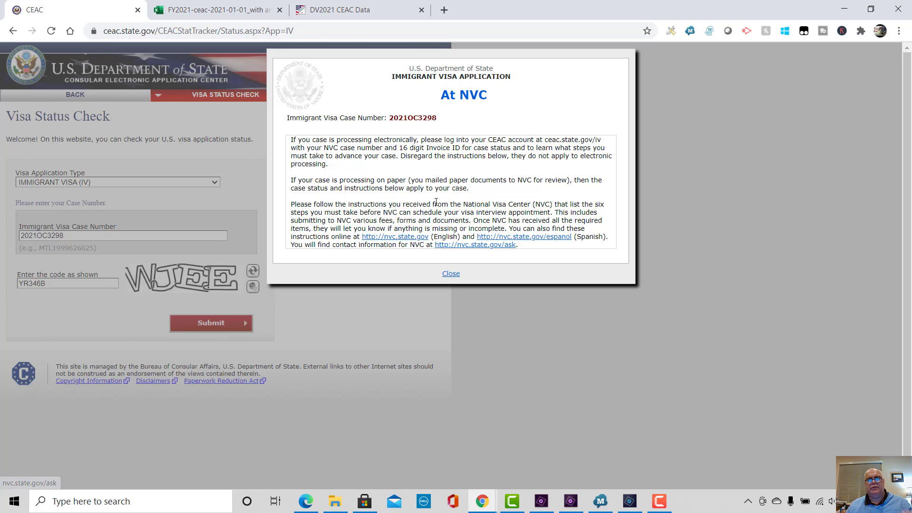
mouse_move(471, 83)
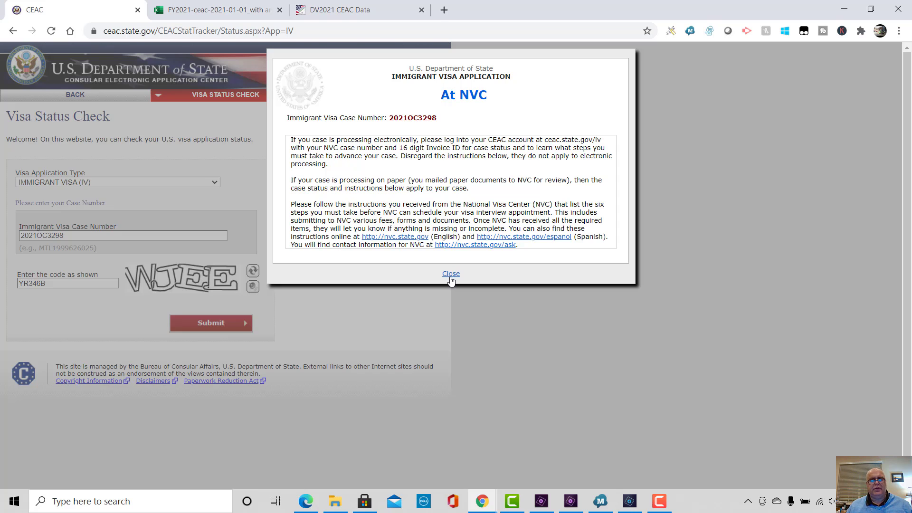
click(451, 274)
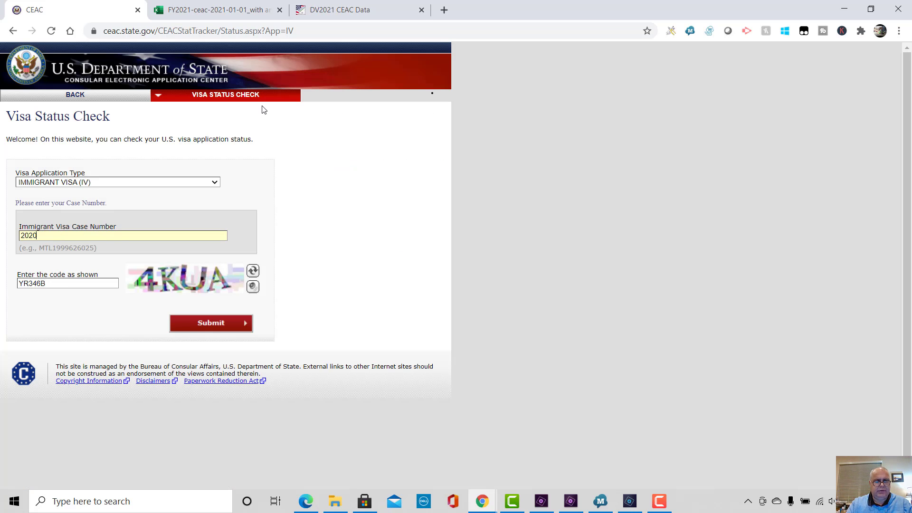
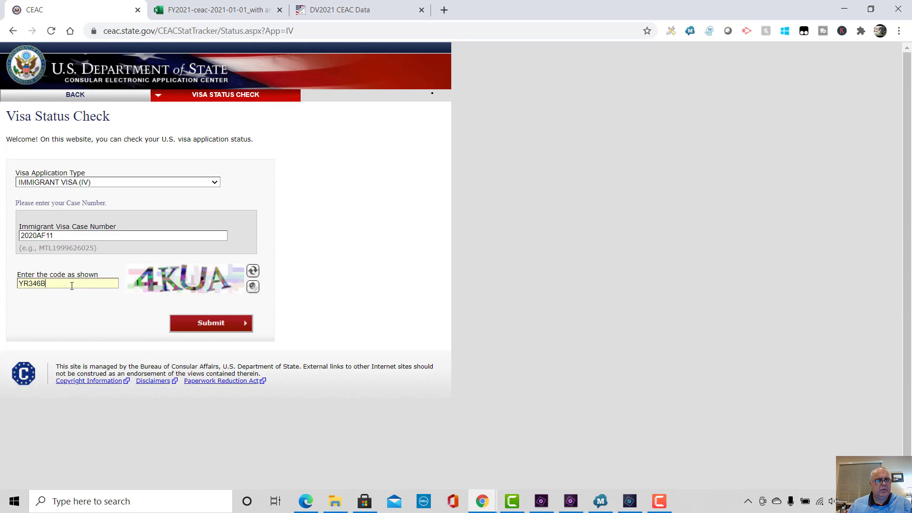
text(4)
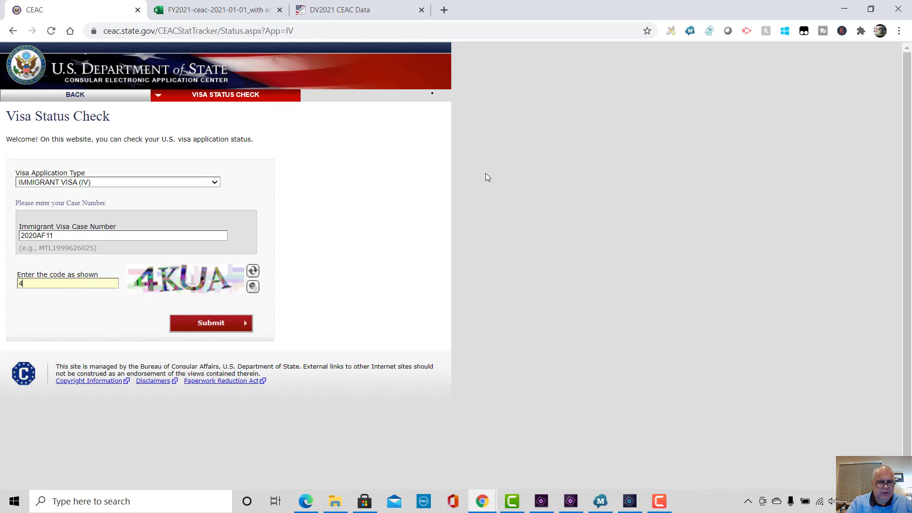
text(KUA)
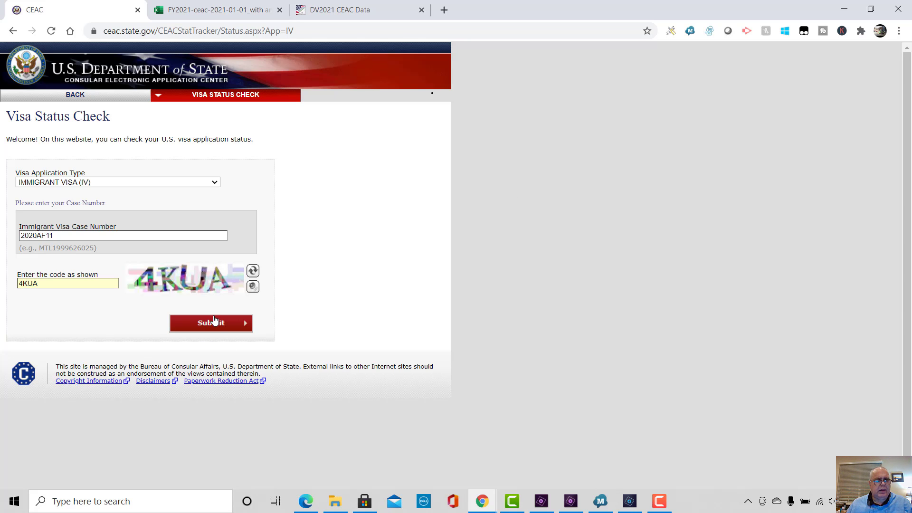
click(211, 323)
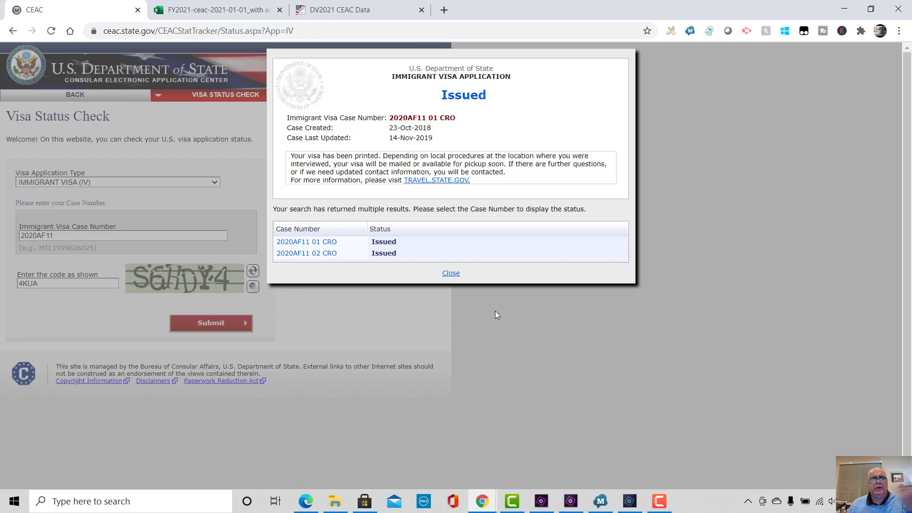
mouse_move(441, 137)
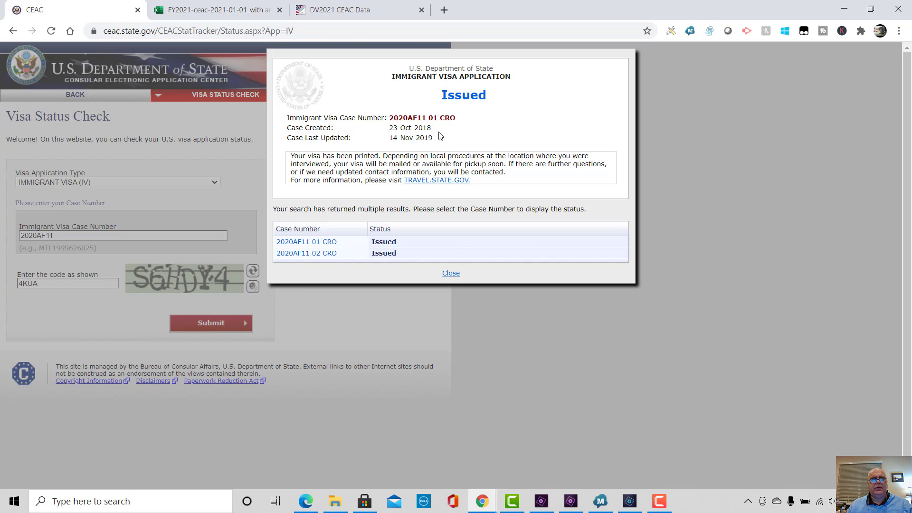
mouse_move(449, 186)
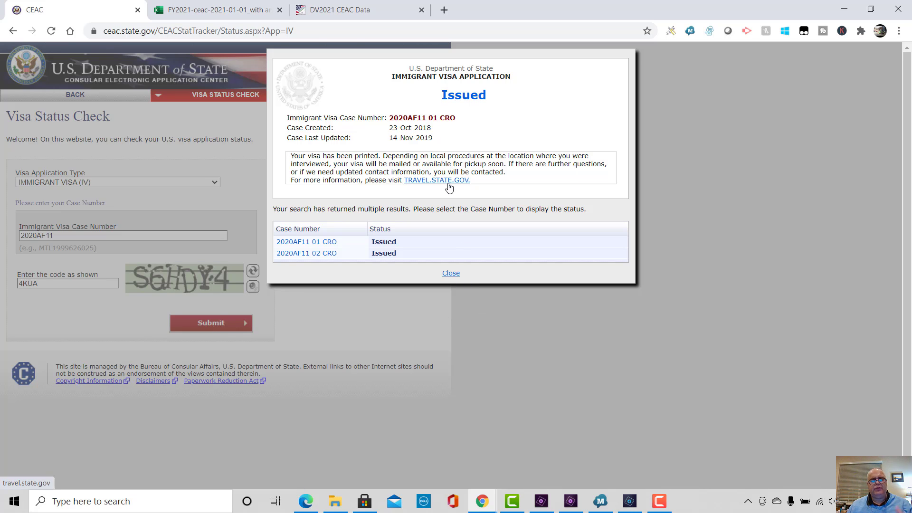
mouse_move(452, 191)
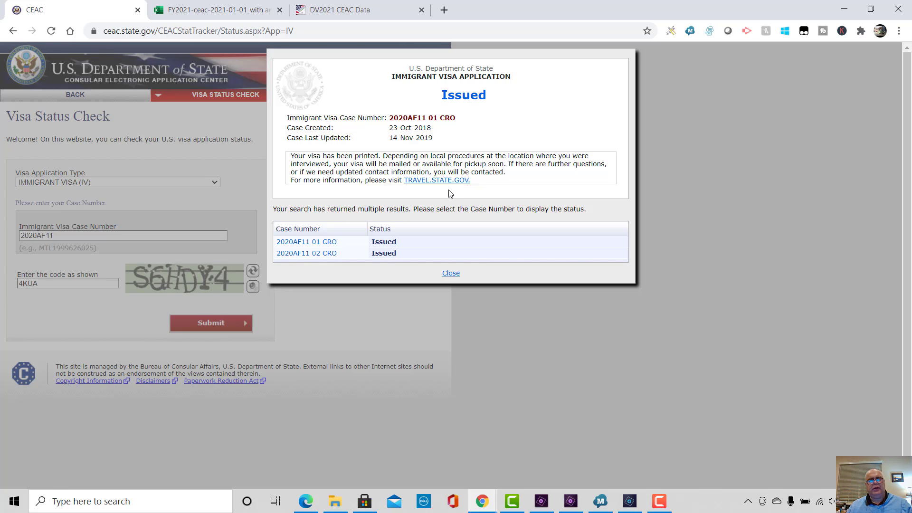
mouse_move(445, 200)
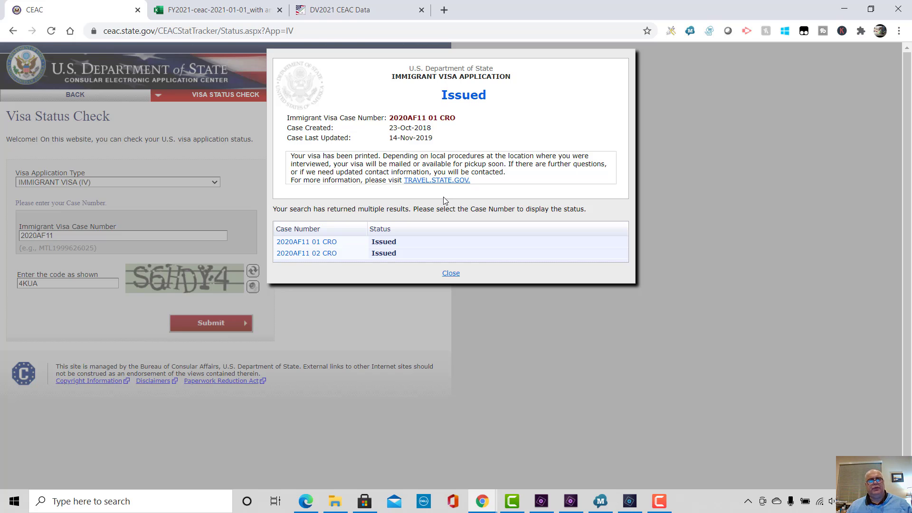
mouse_move(461, 149)
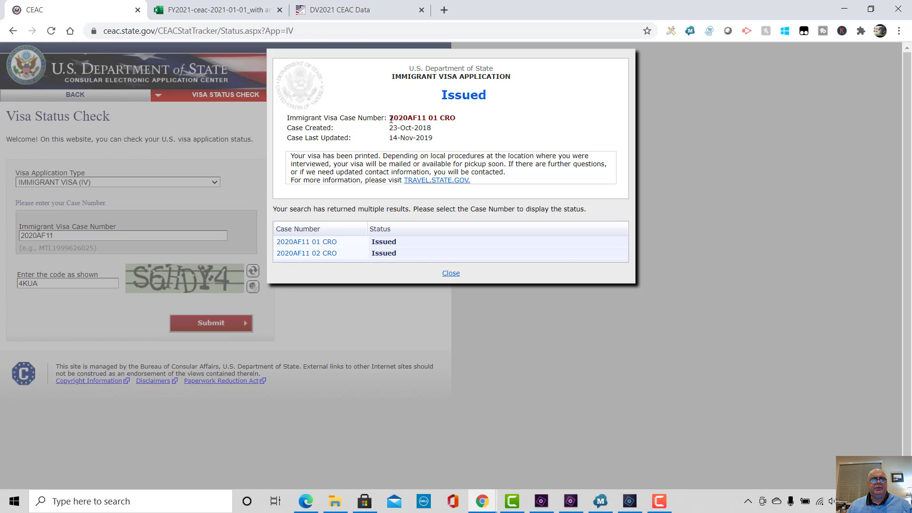
double_click(399, 118)
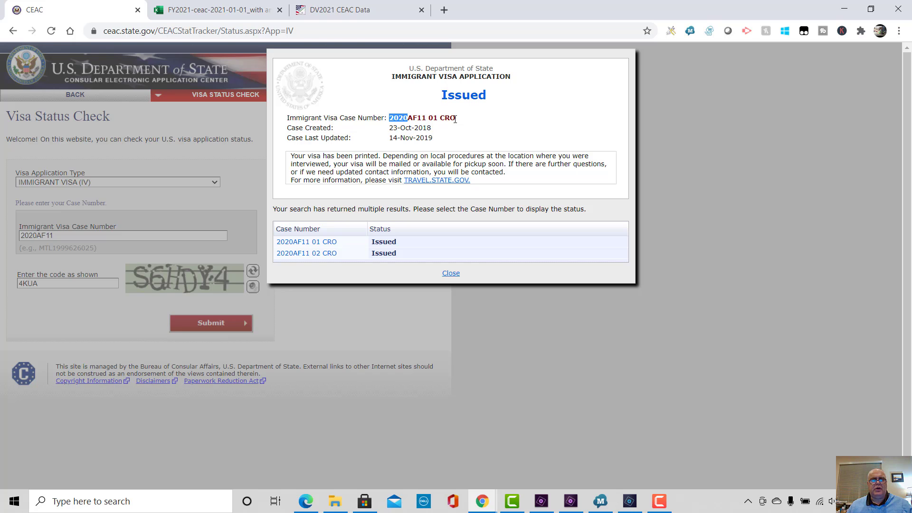
mouse_move(451, 154)
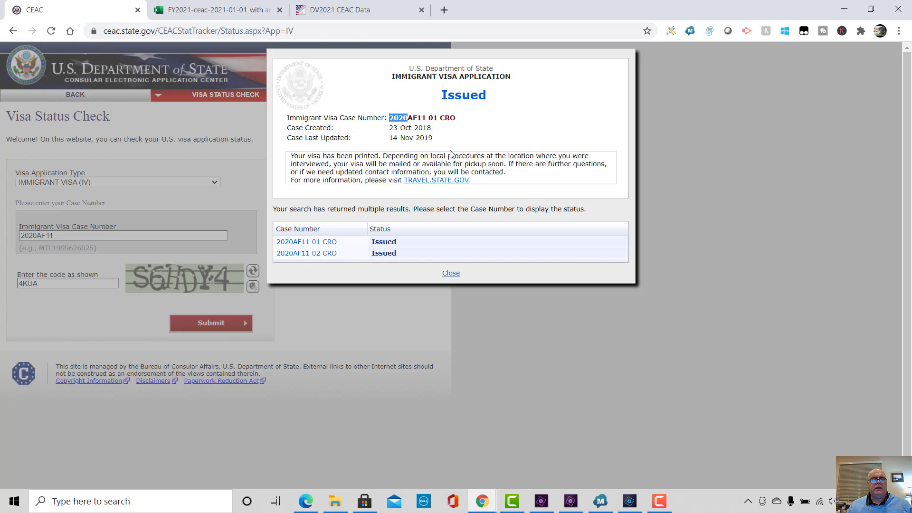
mouse_move(337, 265)
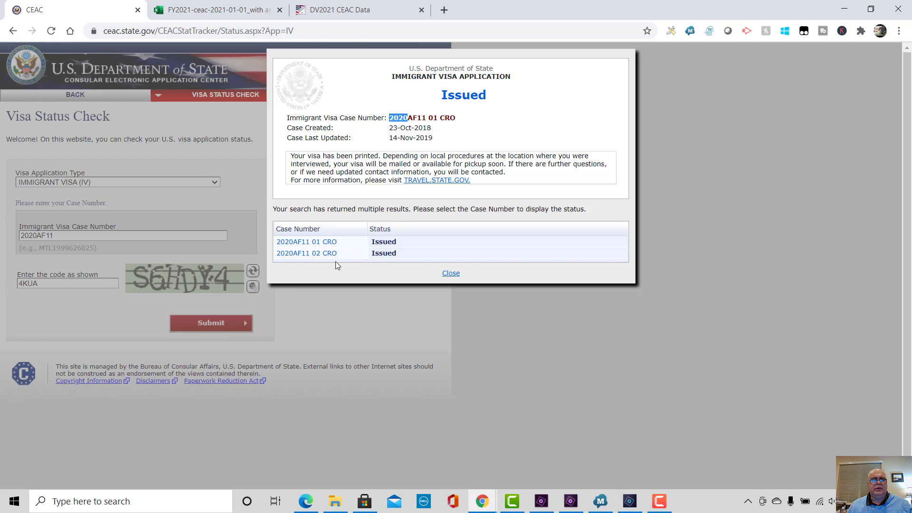
mouse_move(323, 253)
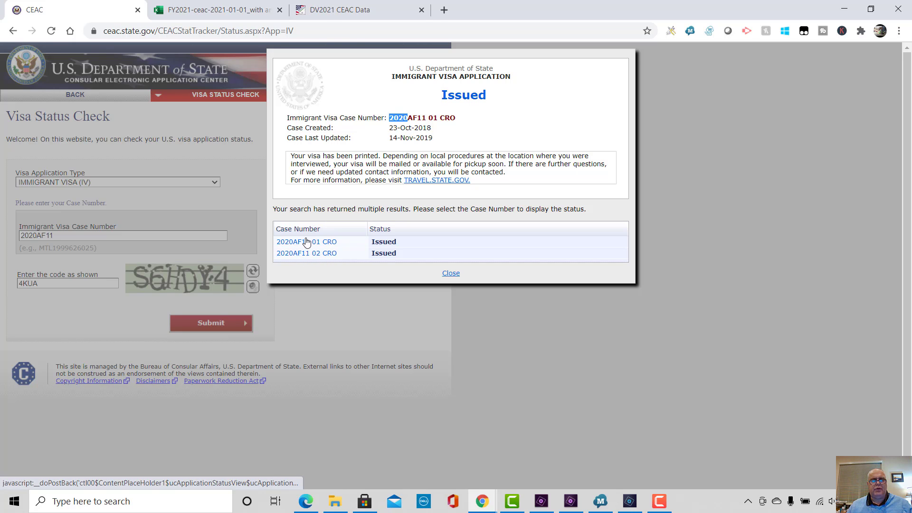
mouse_move(314, 255)
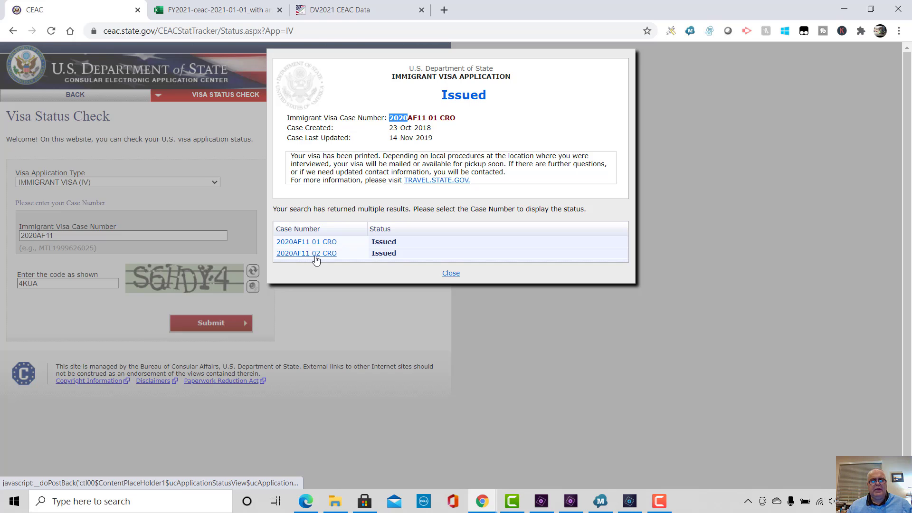
mouse_move(314, 255)
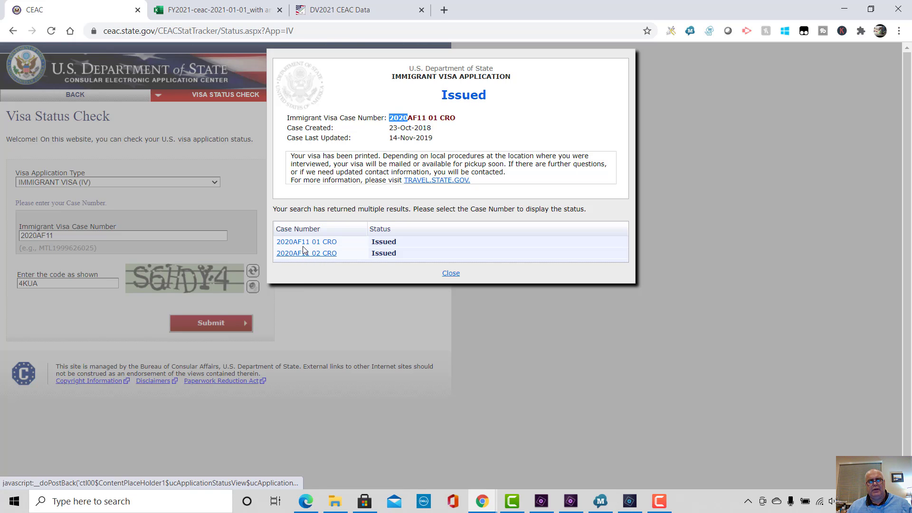
mouse_move(306, 277)
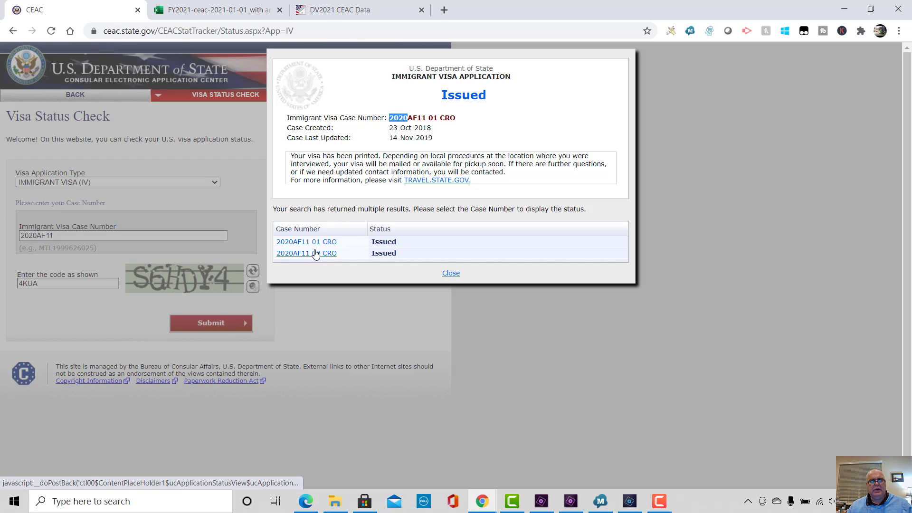
mouse_move(315, 248)
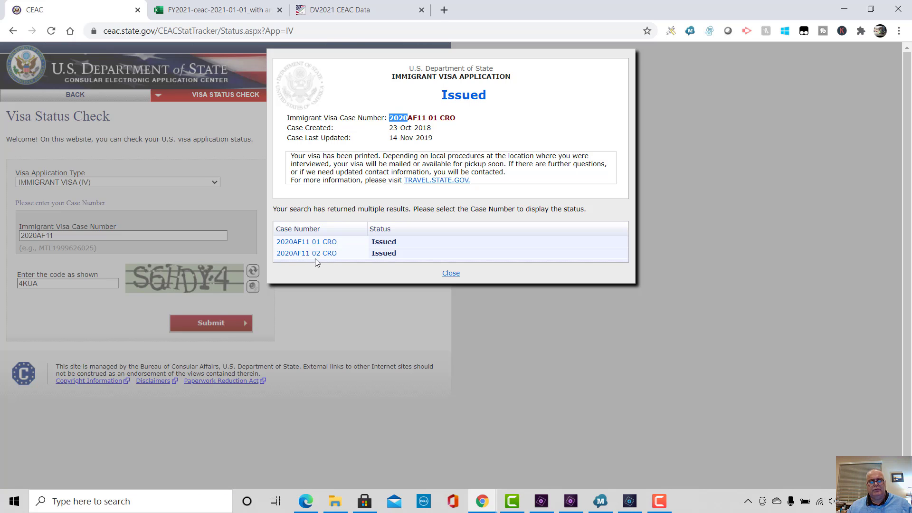
mouse_move(334, 283)
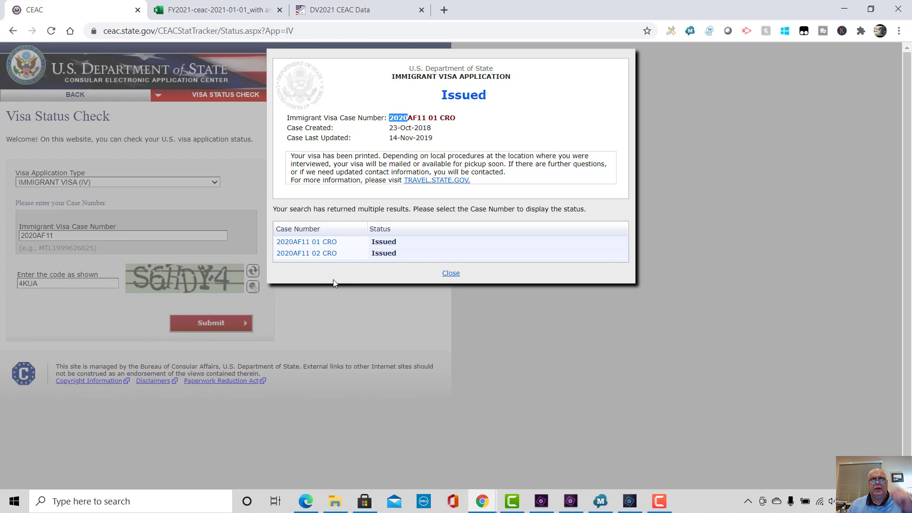
mouse_move(370, 181)
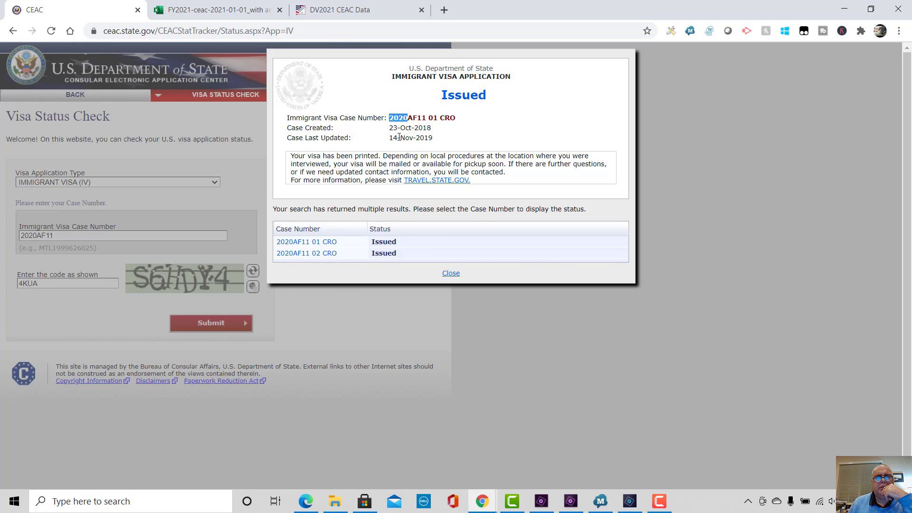
mouse_move(433, 128)
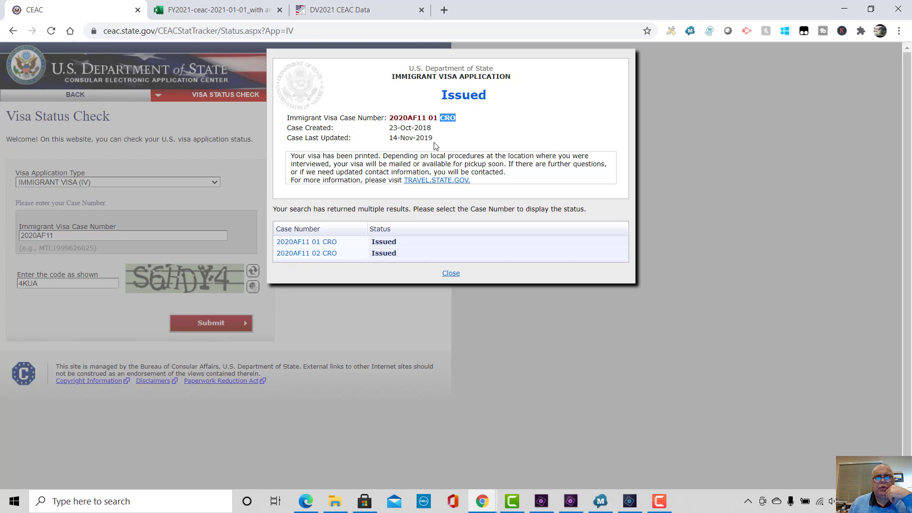
mouse_move(418, 139)
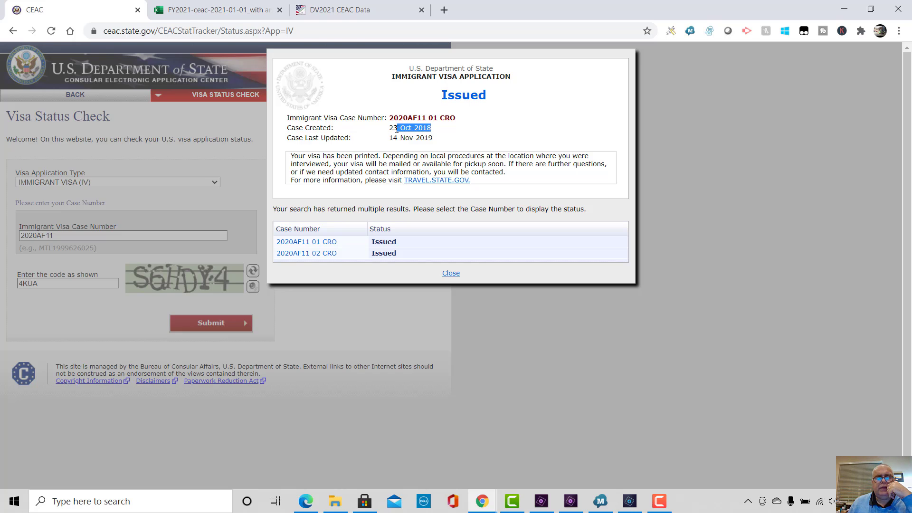
double_click(409, 128)
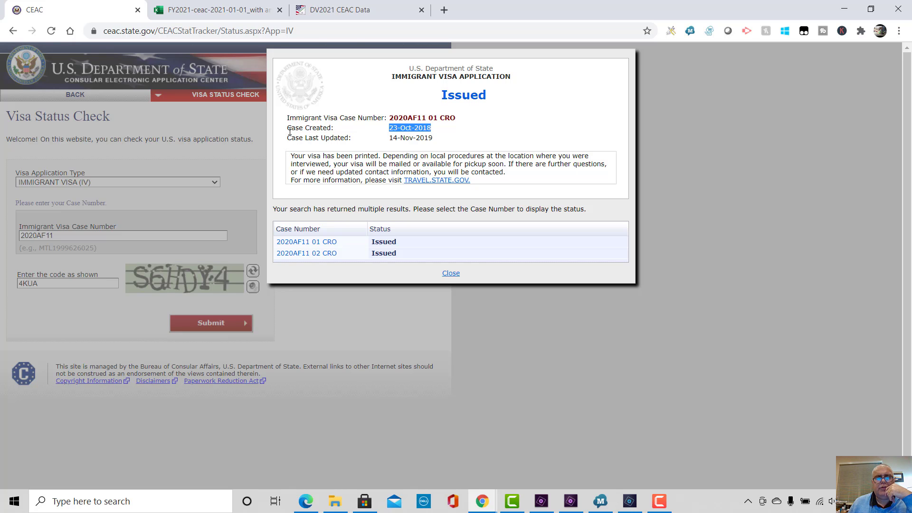
mouse_move(431, 139)
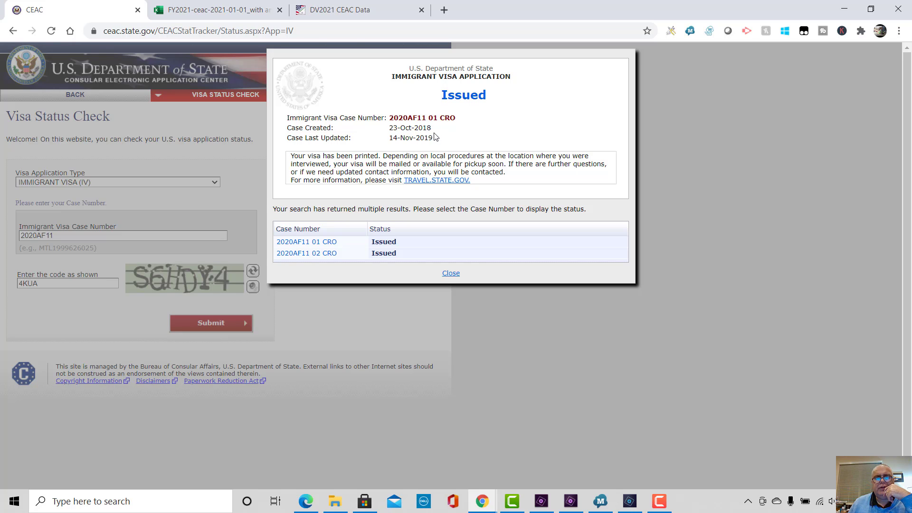
mouse_move(420, 138)
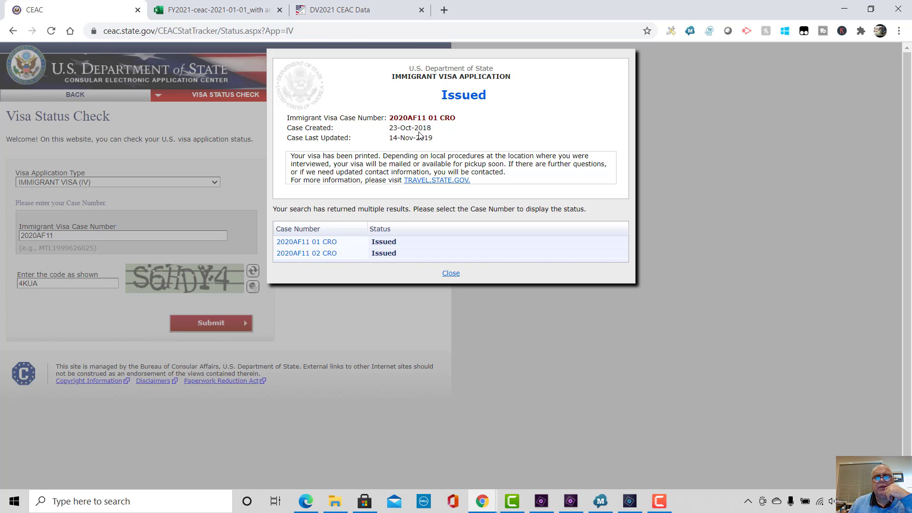
mouse_move(416, 146)
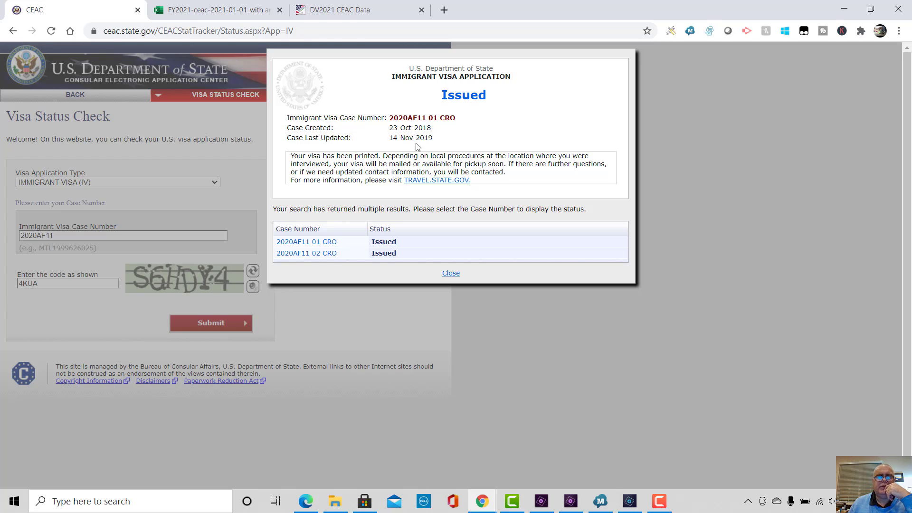
mouse_move(394, 127)
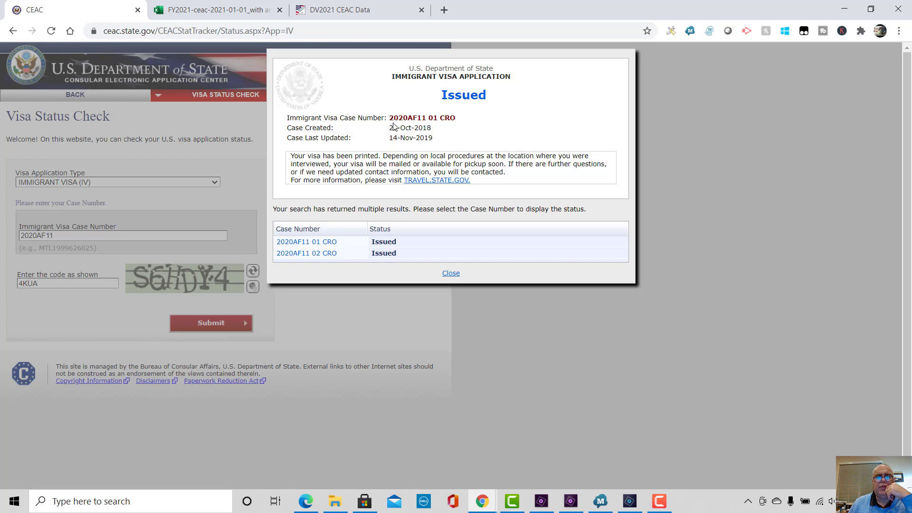
mouse_move(400, 138)
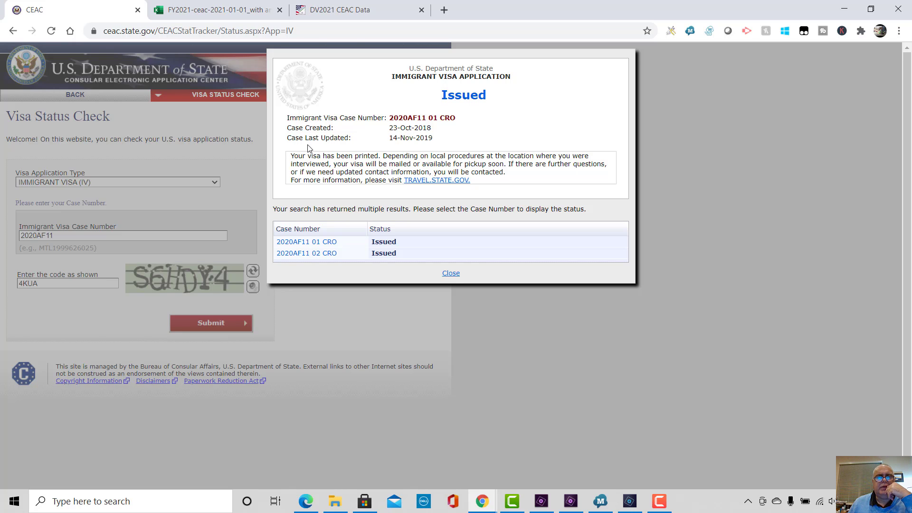
mouse_move(416, 150)
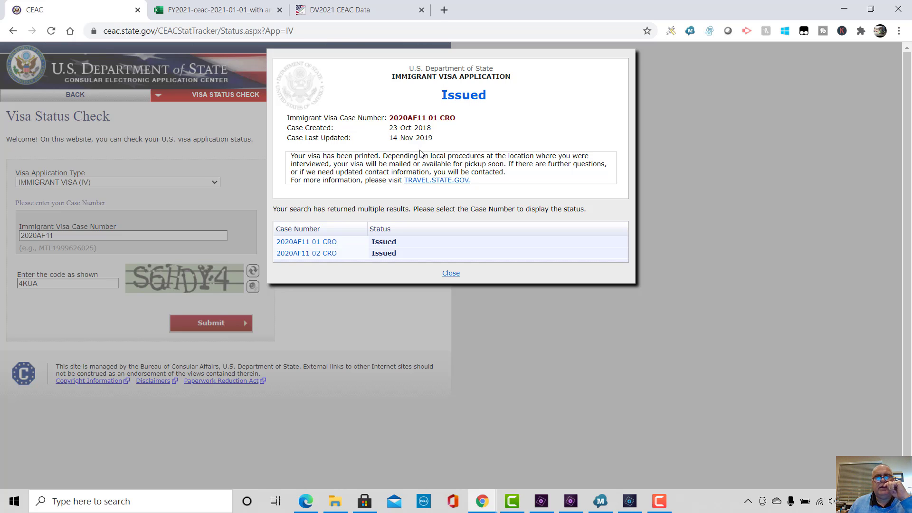
mouse_move(401, 148)
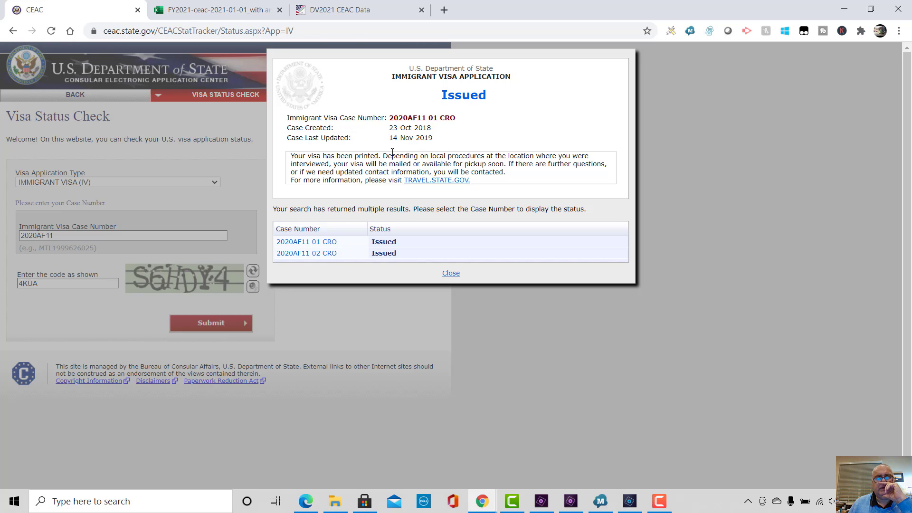
mouse_move(399, 118)
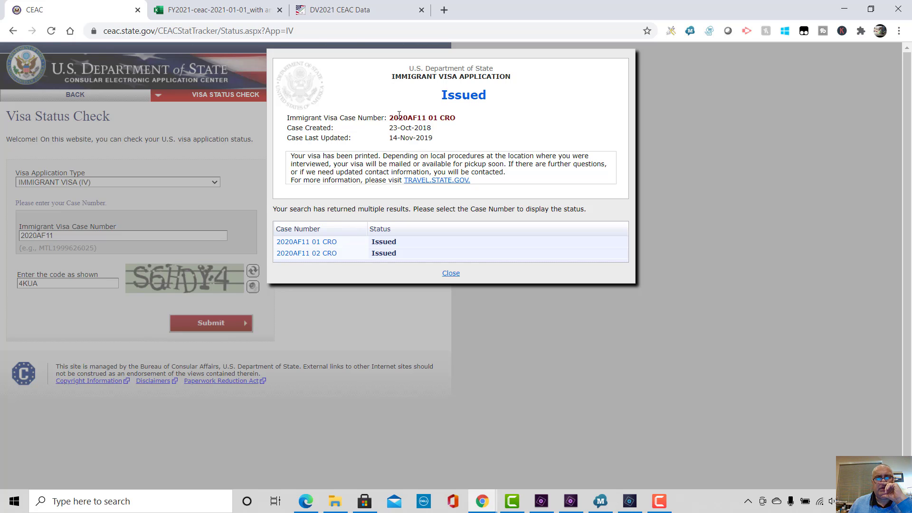
mouse_move(422, 126)
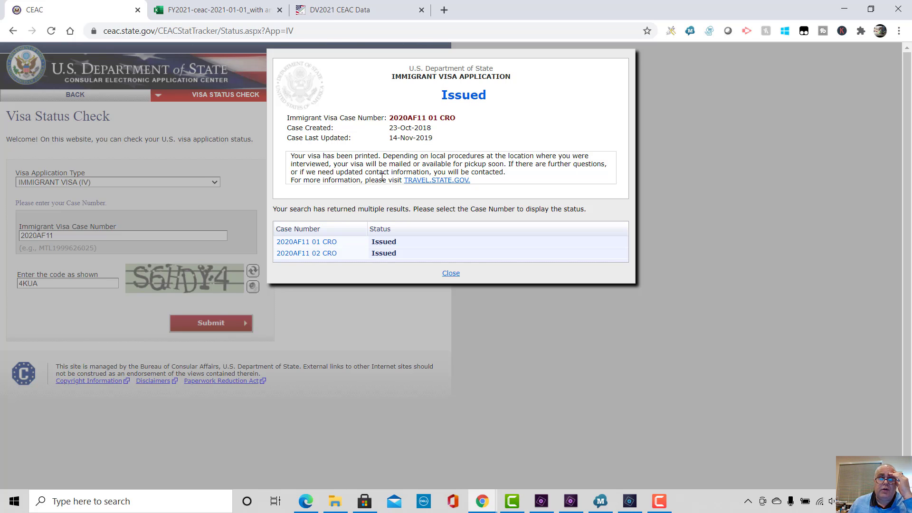
mouse_move(423, 240)
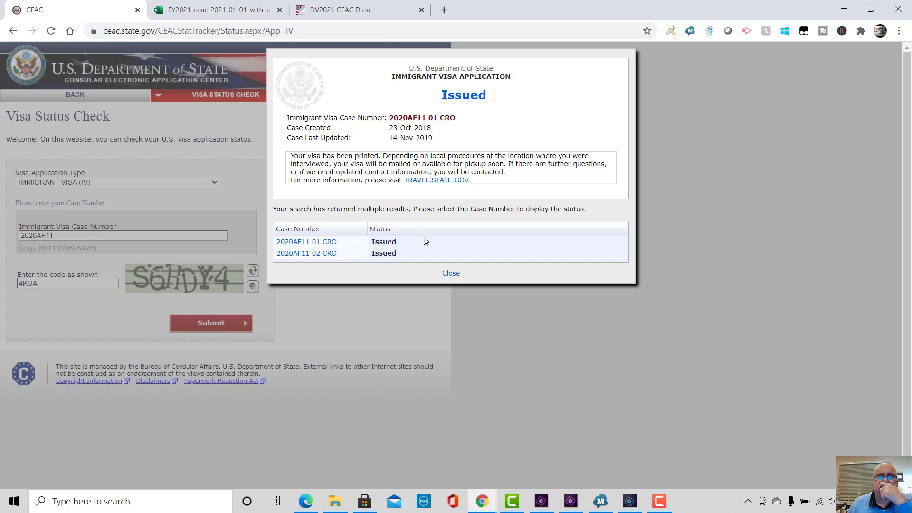
mouse_move(454, 269)
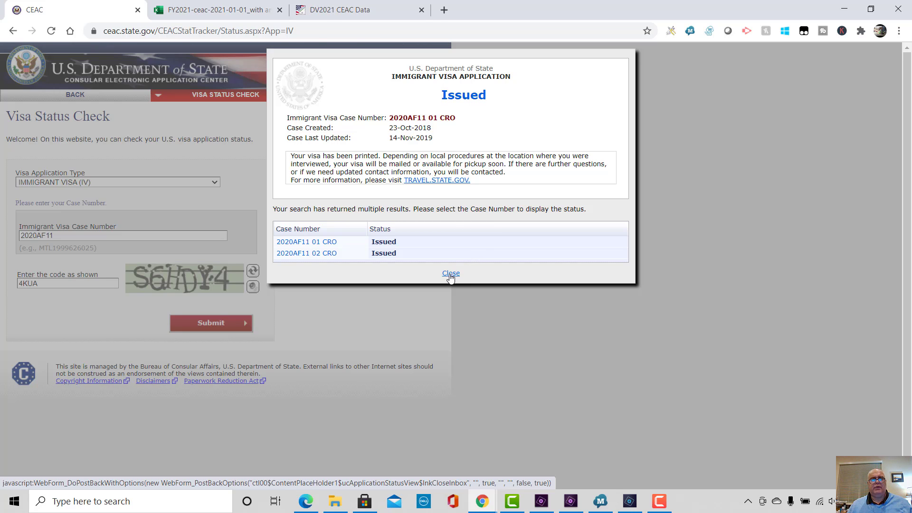
click(451, 274)
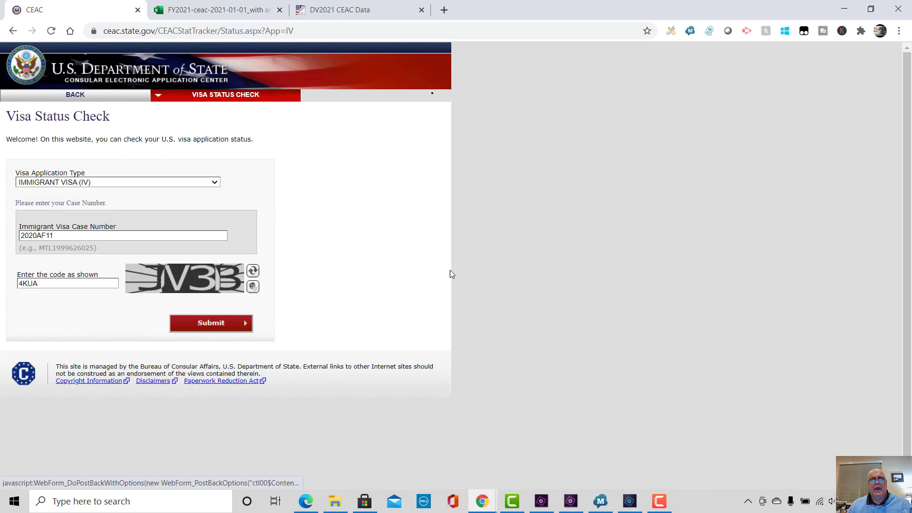
mouse_move(435, 262)
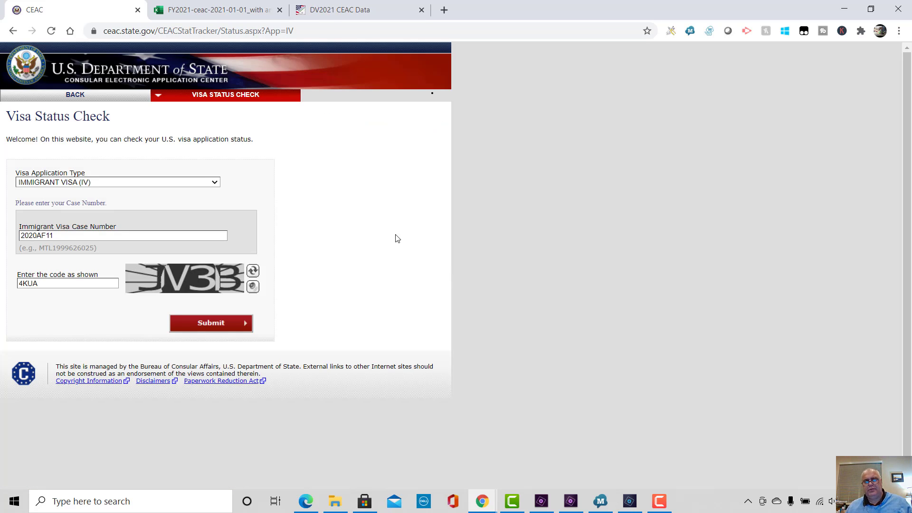
mouse_move(392, 242)
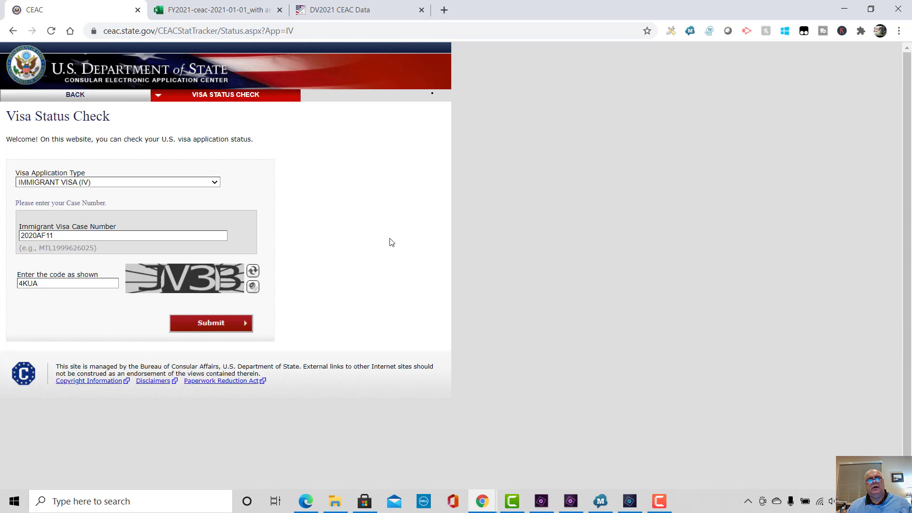
mouse_move(397, 229)
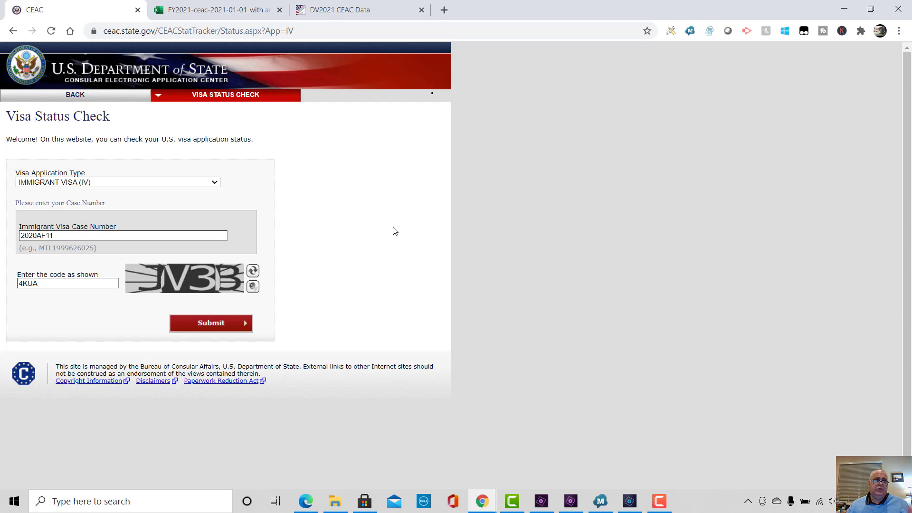
mouse_move(382, 247)
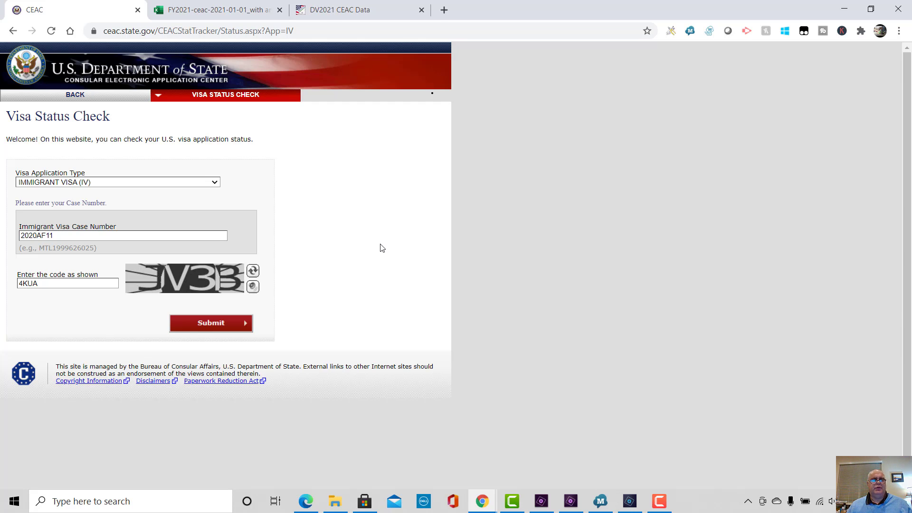
mouse_move(123, 175)
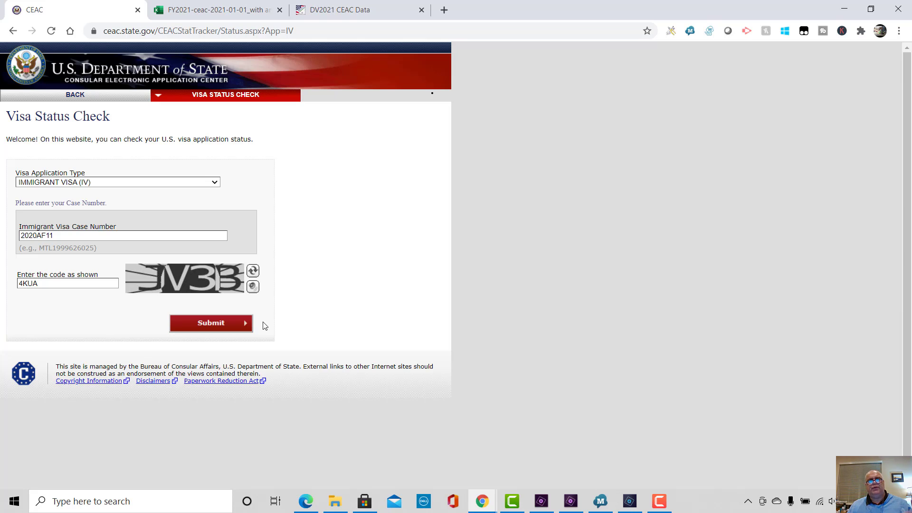
mouse_move(272, 317)
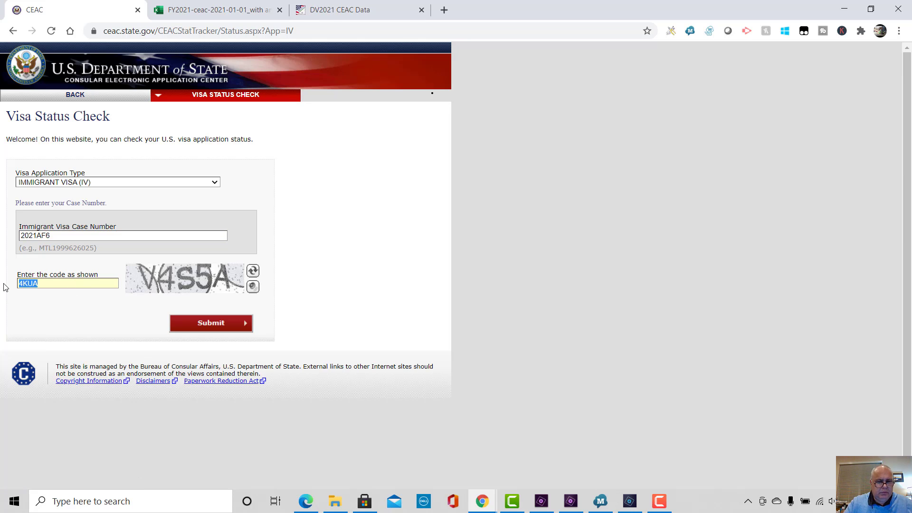
text(V4S5)
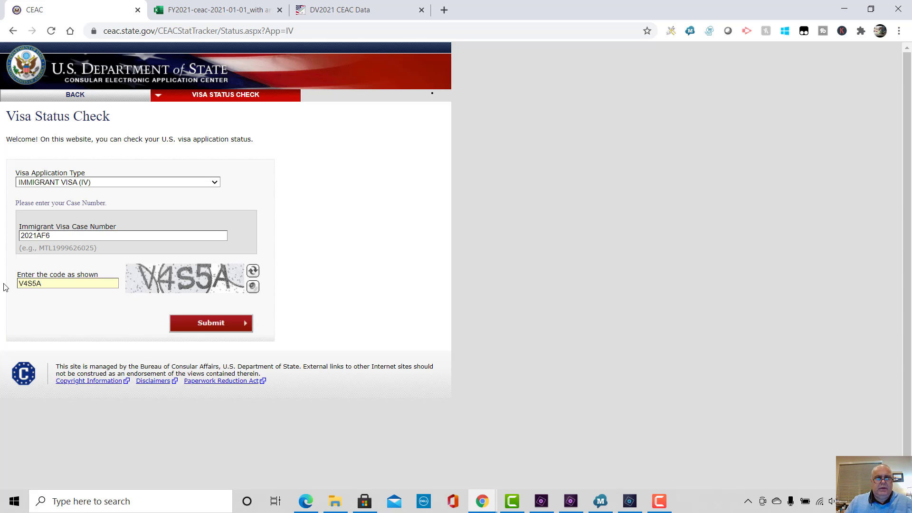
click(211, 323)
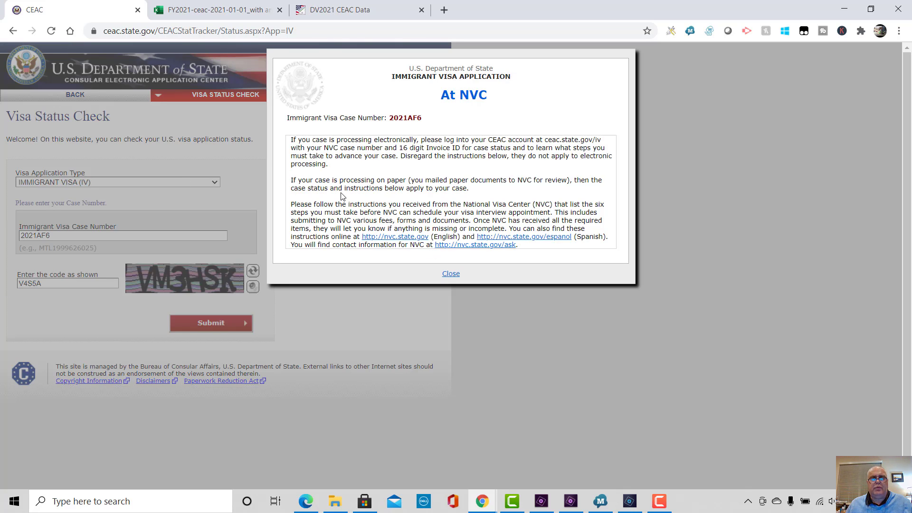
mouse_move(439, 266)
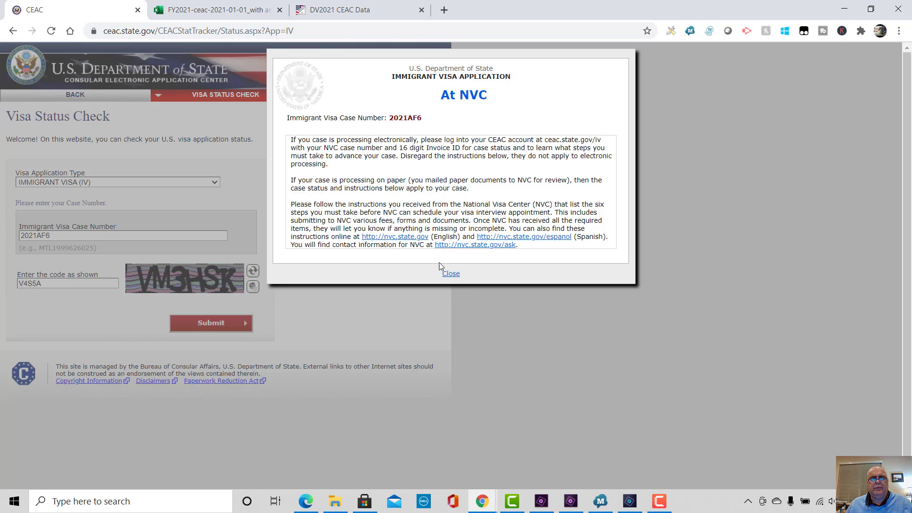
mouse_move(406, 128)
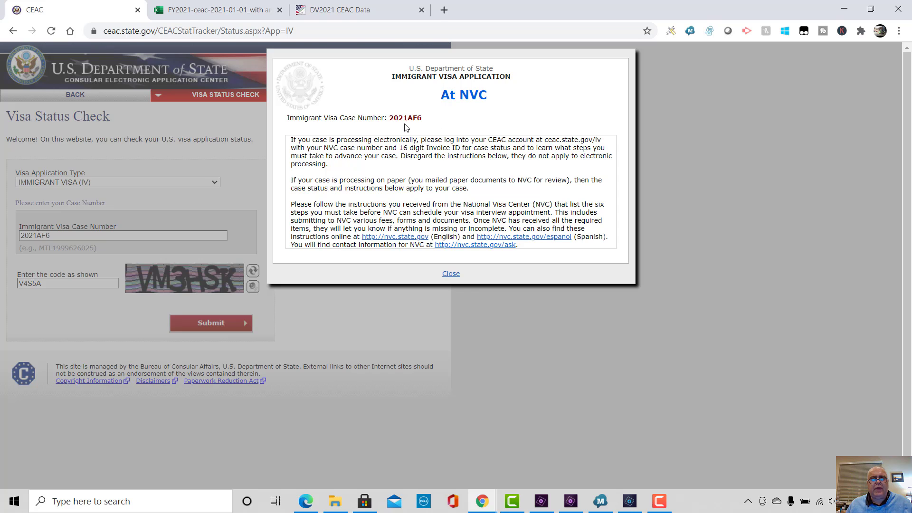
click(450, 273)
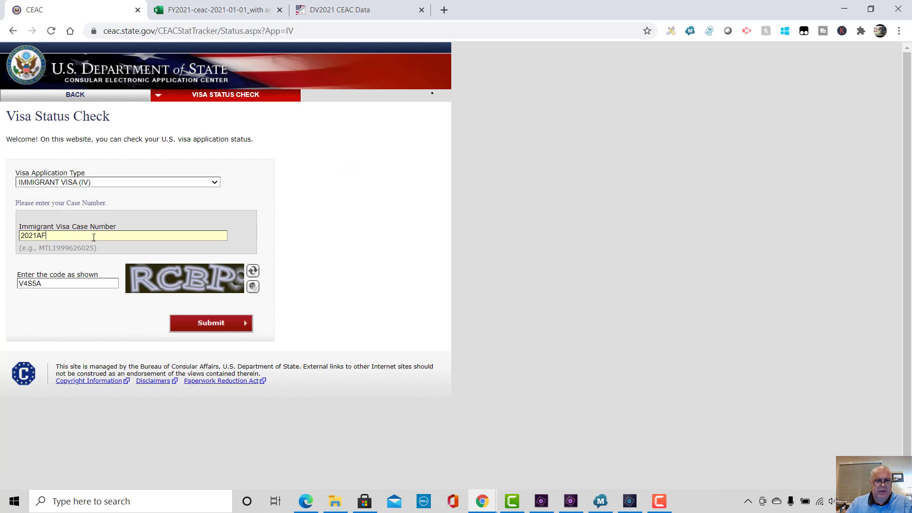
text(5)
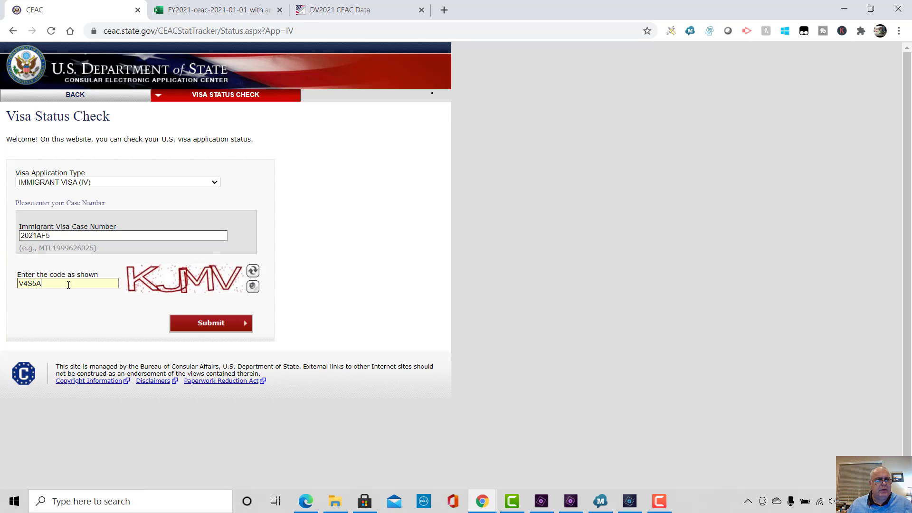
triple_click(57, 283)
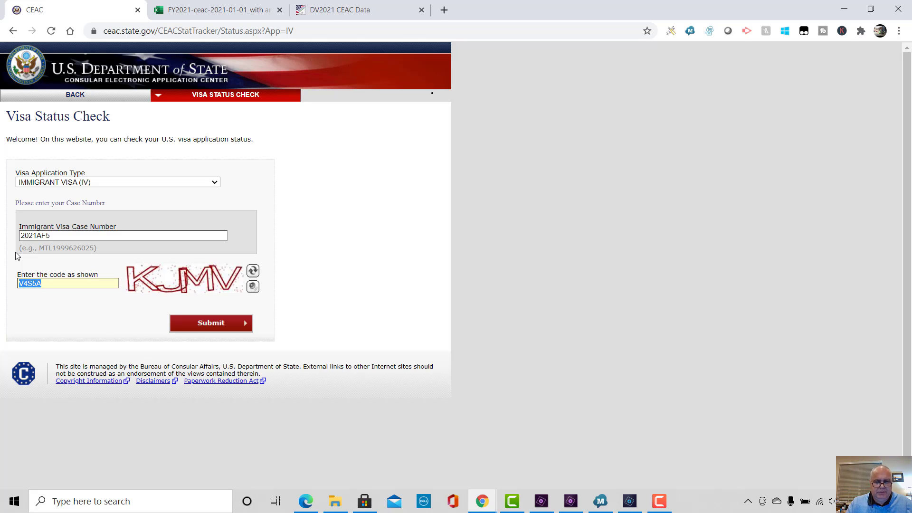
text(KJMV)
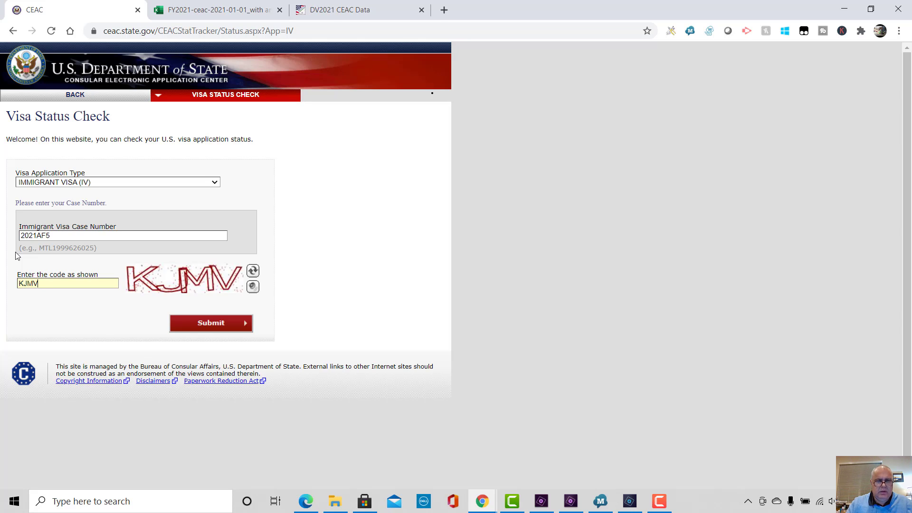
click(211, 323)
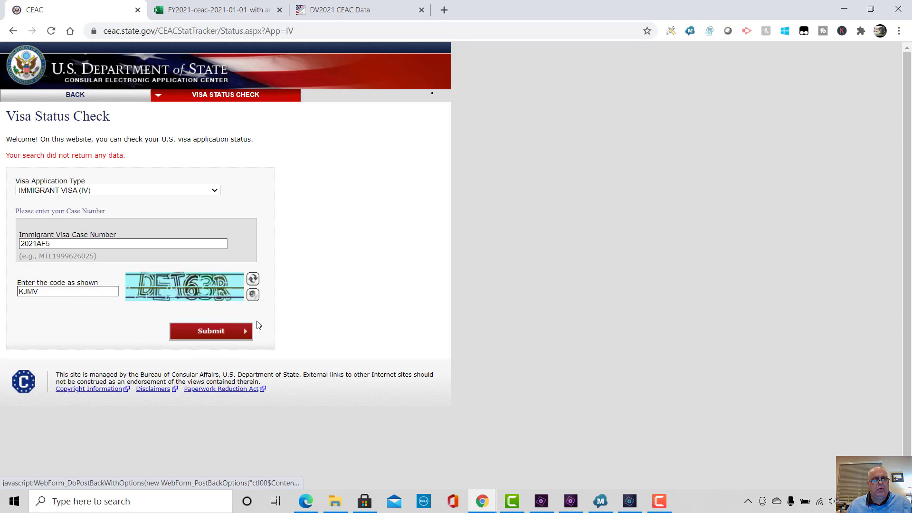
click(211, 331)
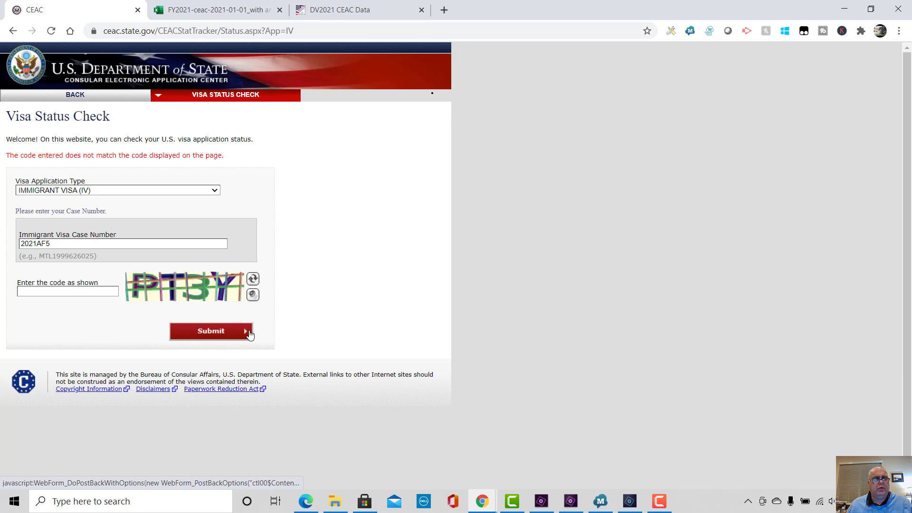
click(253, 279)
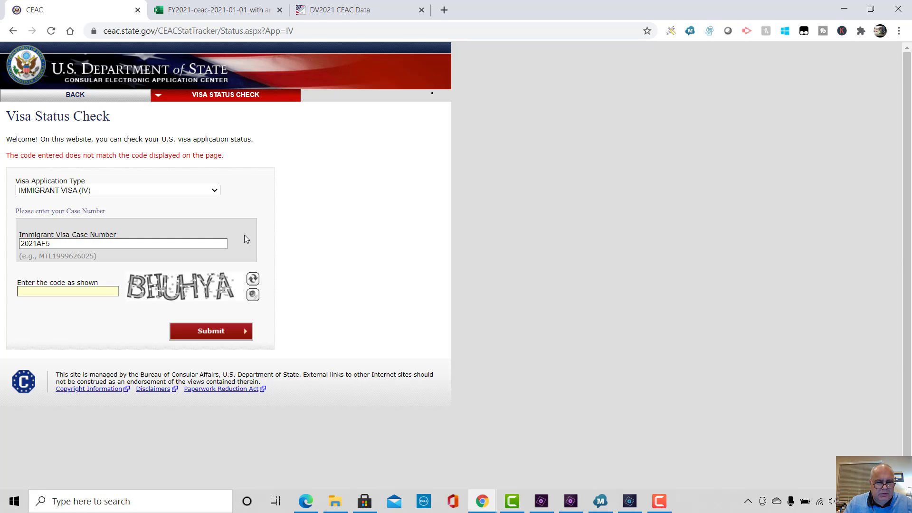
text(BHU)
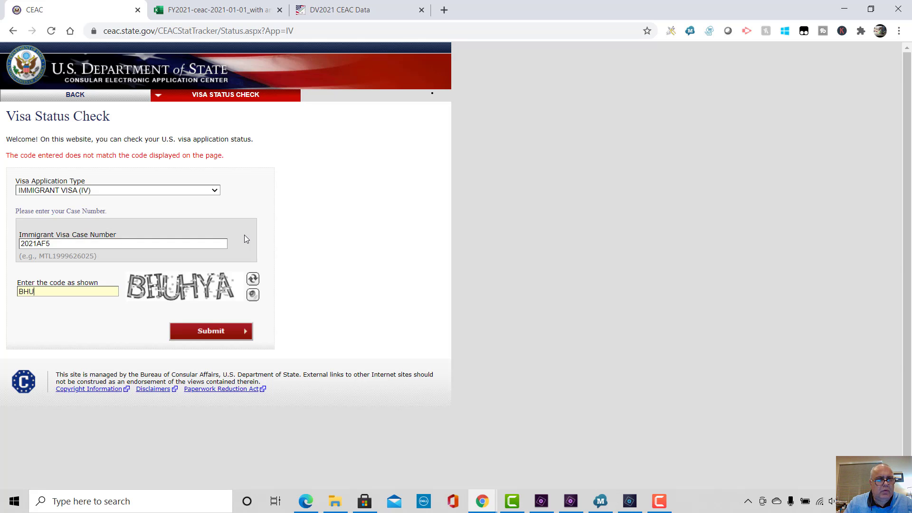
text(HY)
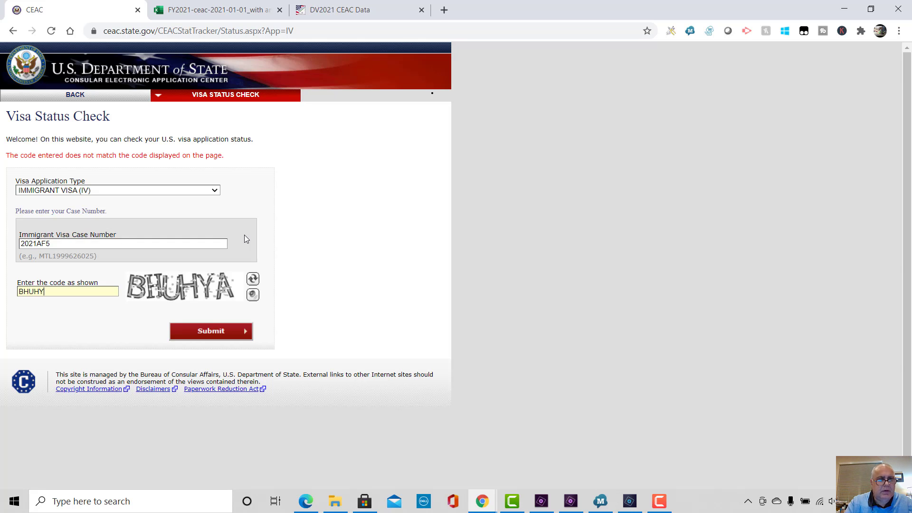
text(A)
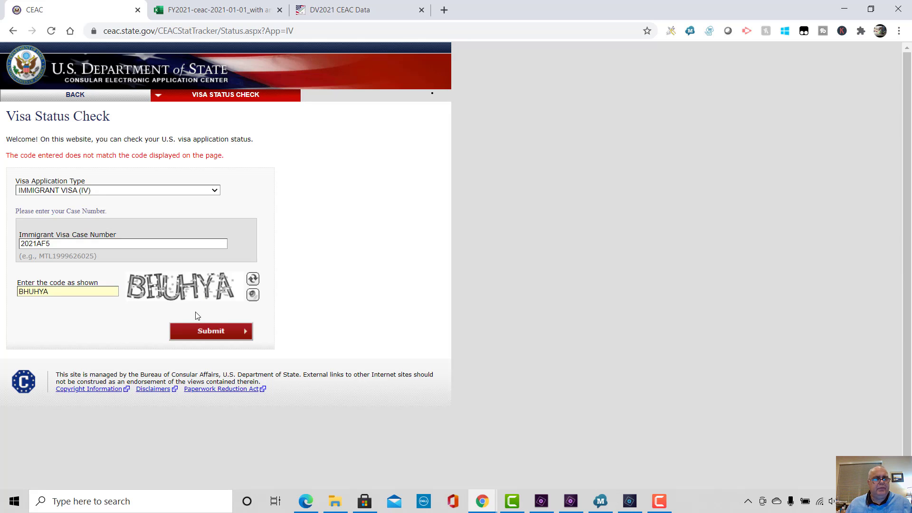
click(211, 331)
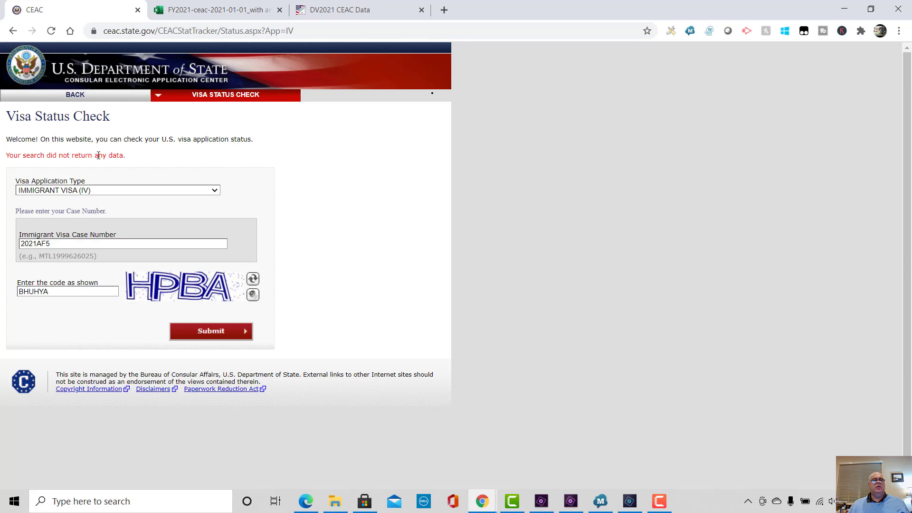
mouse_move(149, 169)
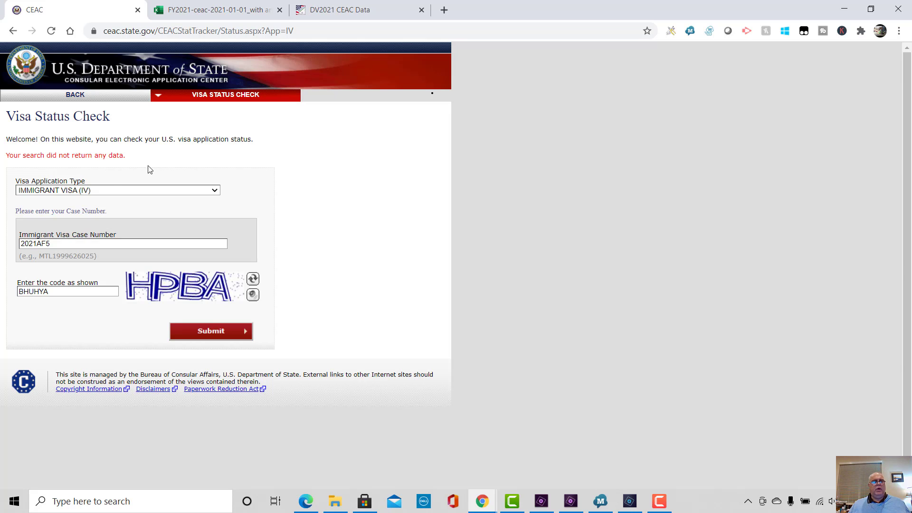
mouse_move(83, 174)
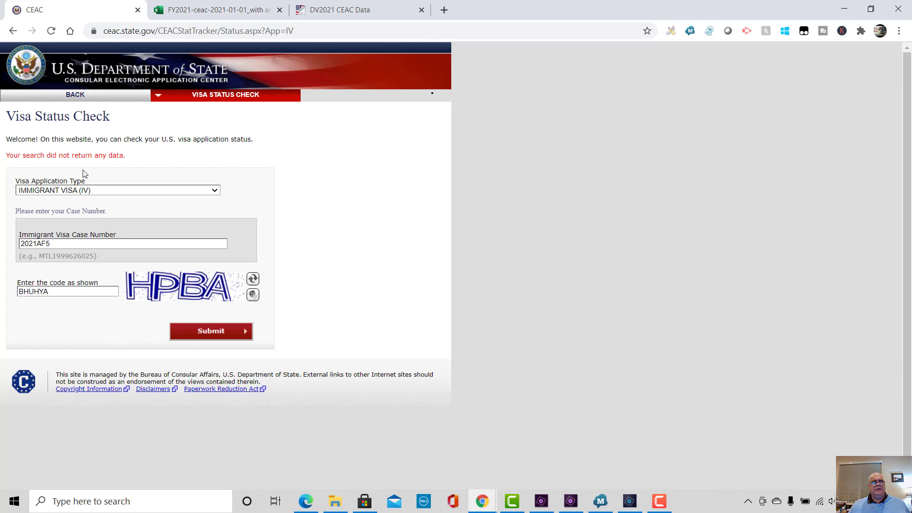
mouse_move(84, 179)
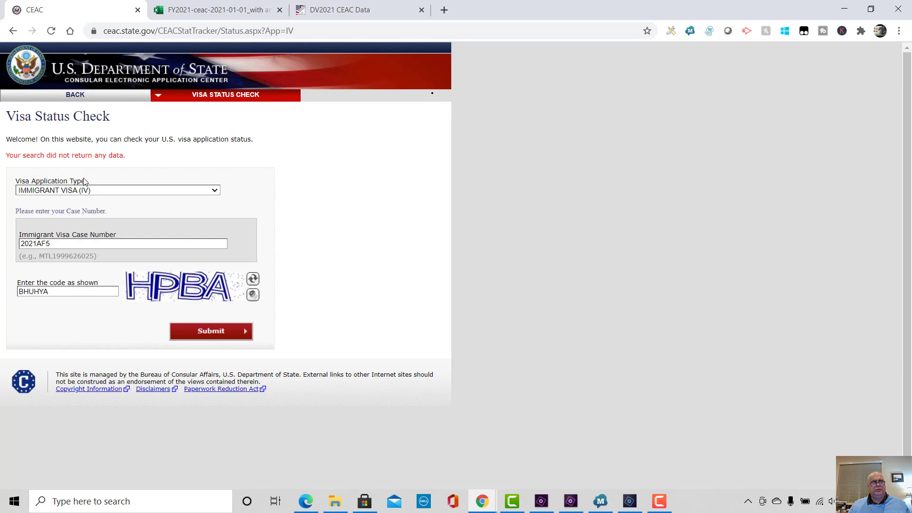
mouse_move(68, 192)
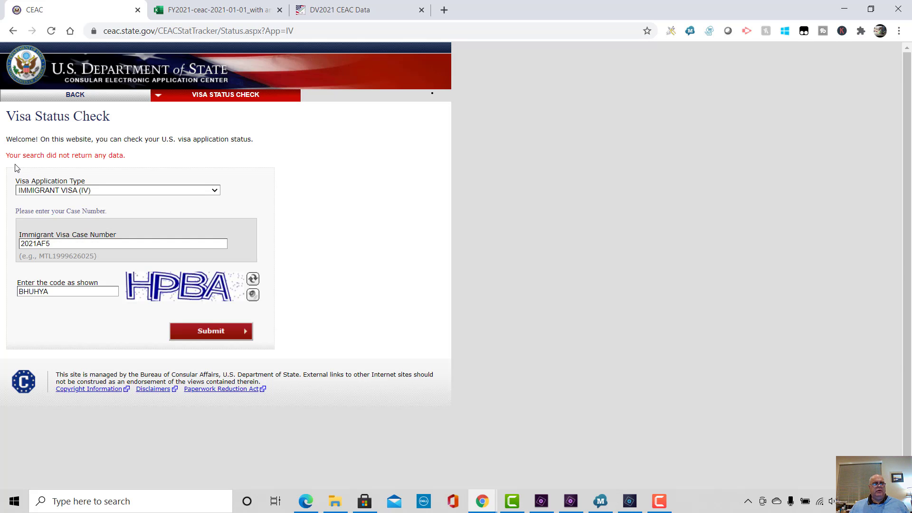
mouse_move(138, 177)
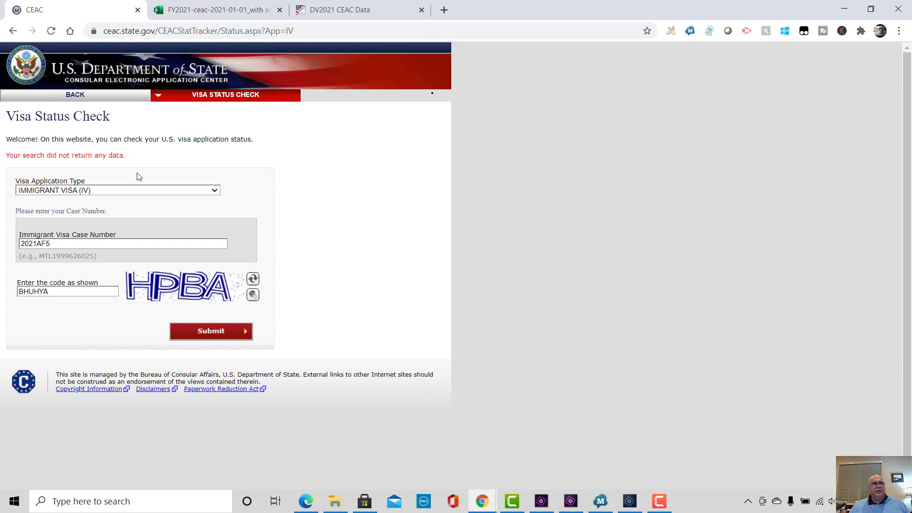
mouse_move(46, 172)
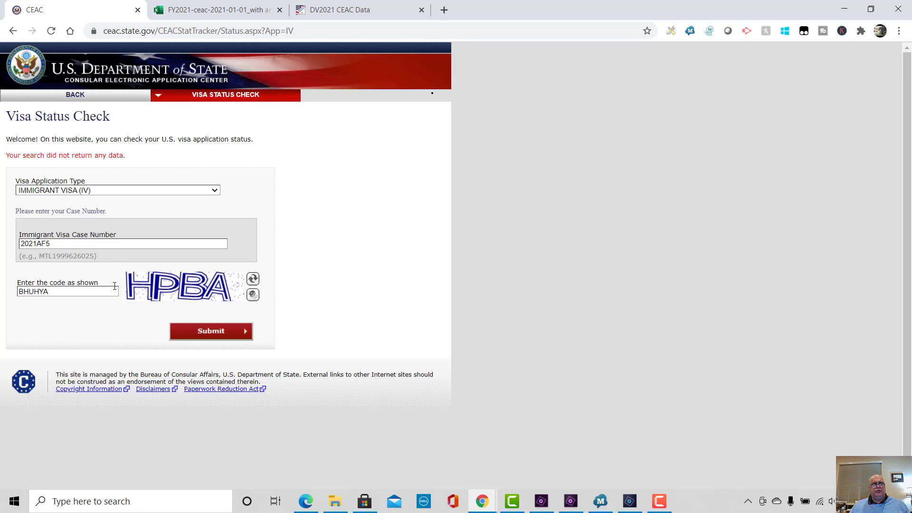
mouse_move(110, 289)
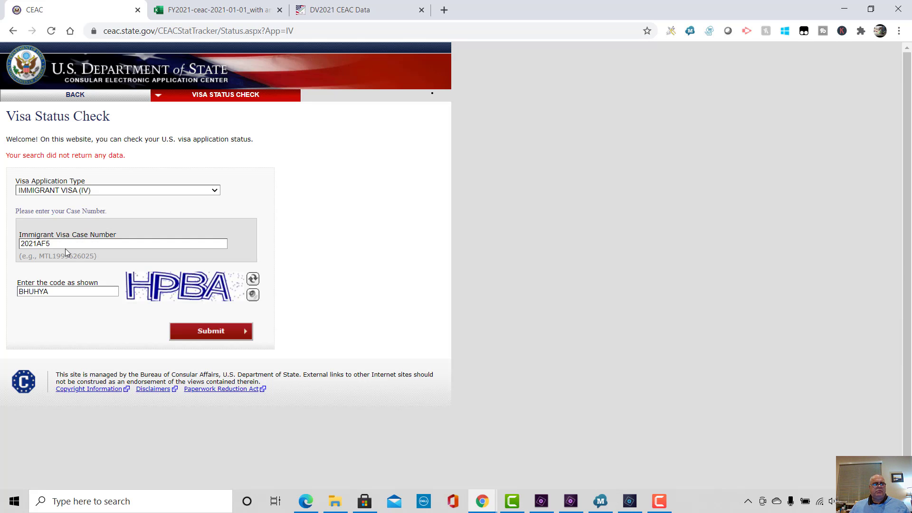
mouse_move(102, 165)
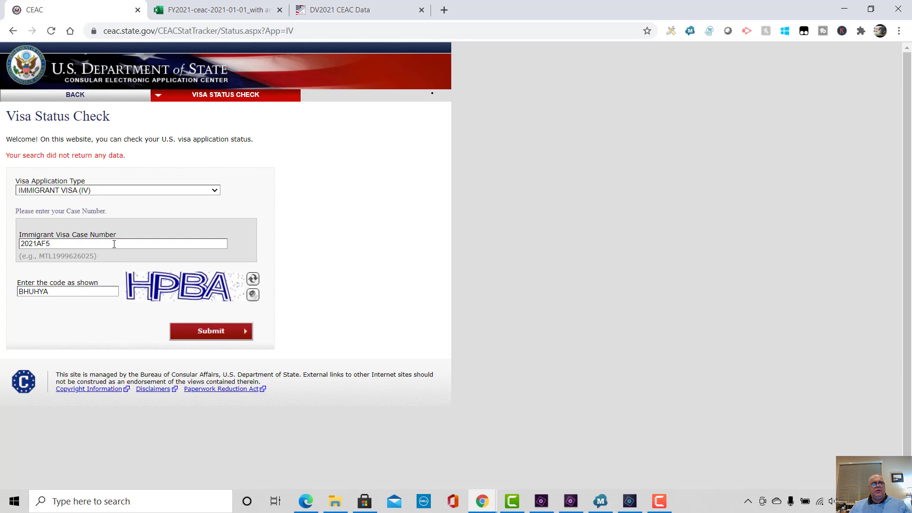
mouse_move(108, 257)
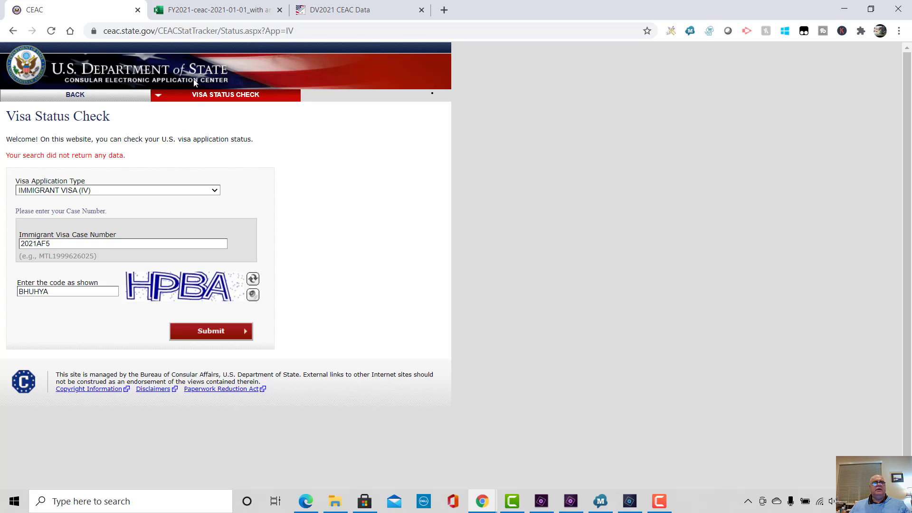
mouse_move(338, 18)
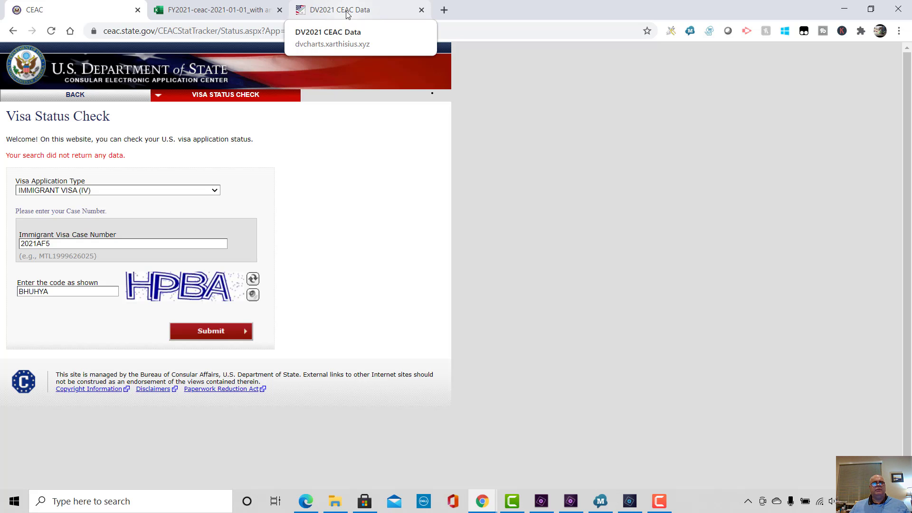
Step: Open the DV-2021 CEAC Data page and scroll to its AF region chart dated 2021-01-01
click(347, 9)
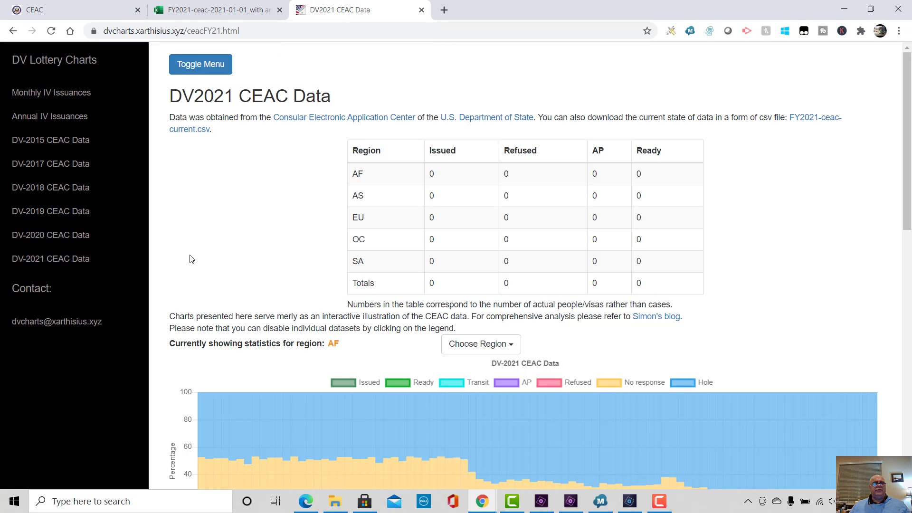
scroll(down, 3)
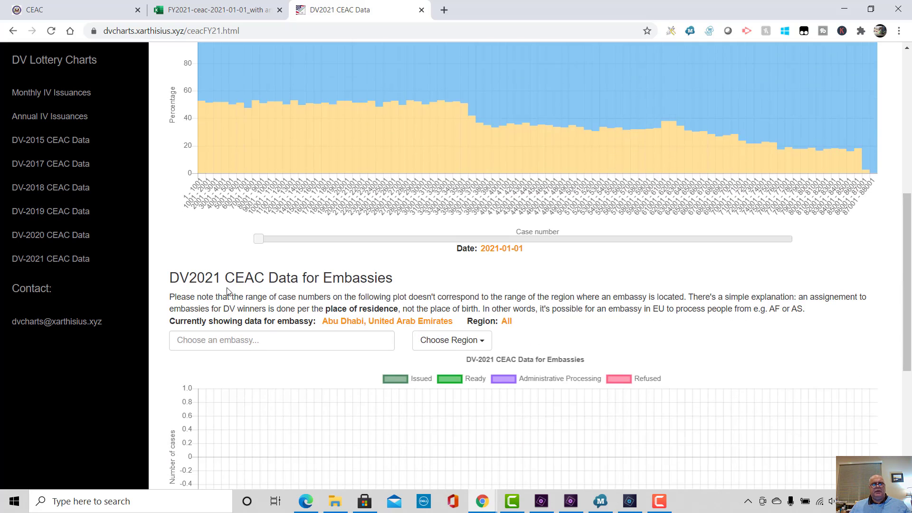
scroll(up, 3)
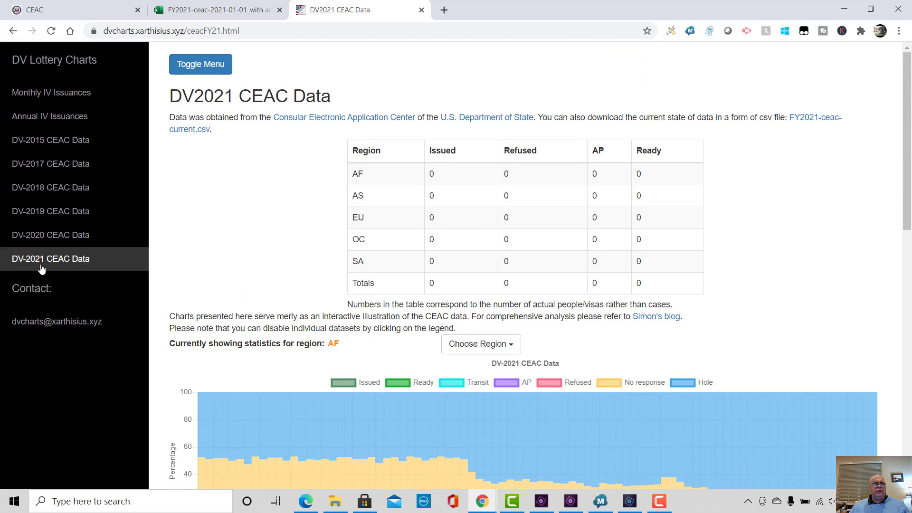
click(50, 259)
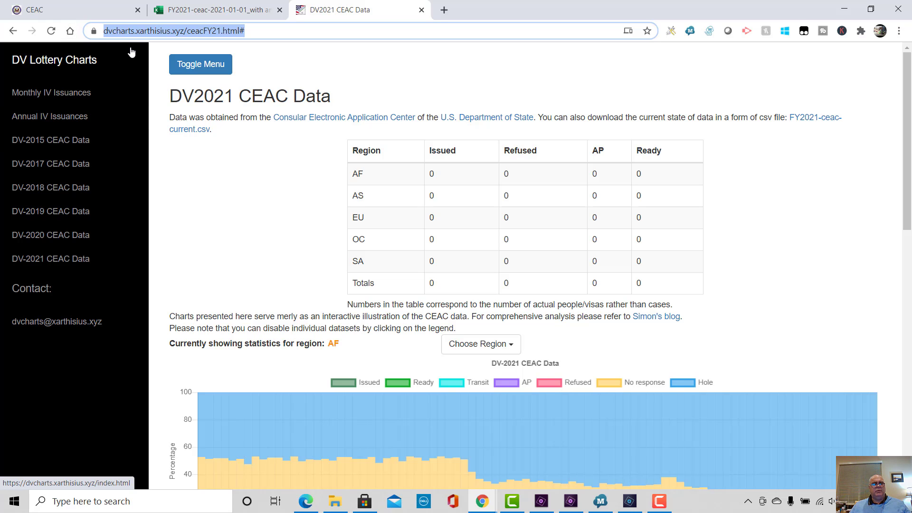
mouse_move(205, 112)
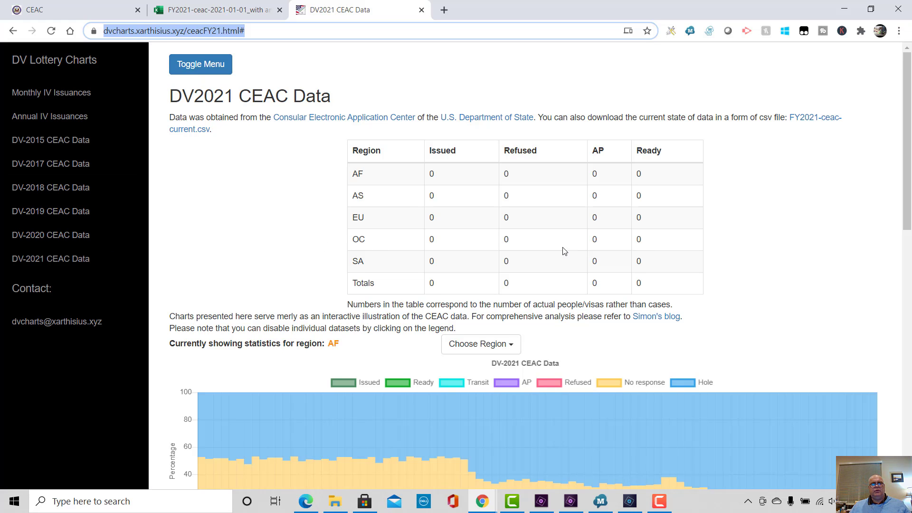
scroll(down, 3)
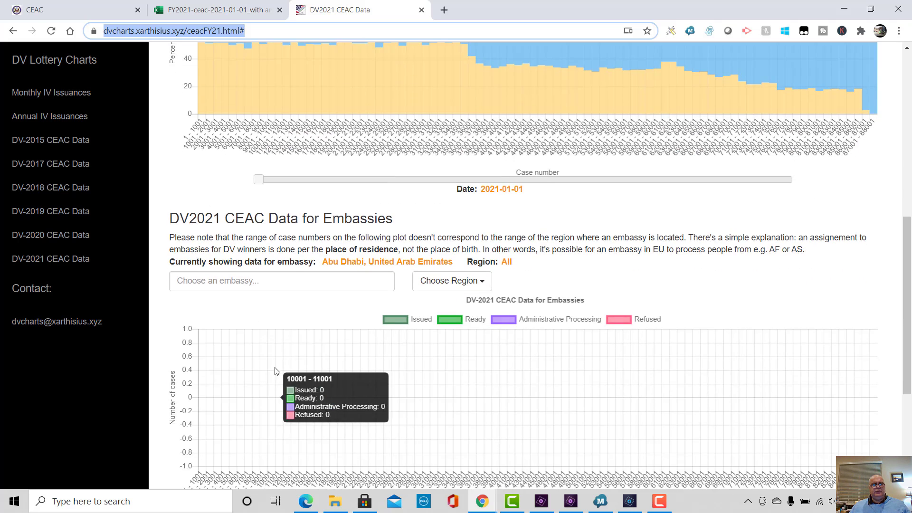
scroll(down, 3)
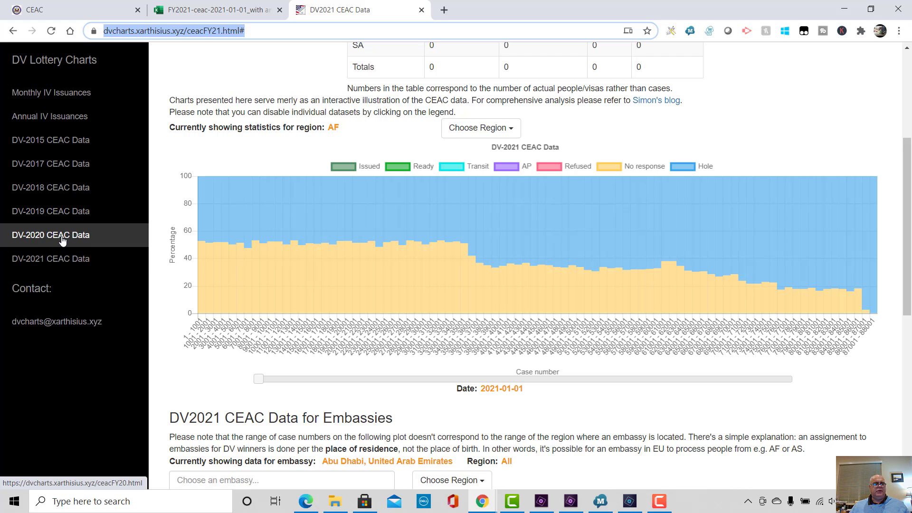
Step: Open the DV-2020 CEAC Data page and scroll to its AF chart and embassy data
click(52, 235)
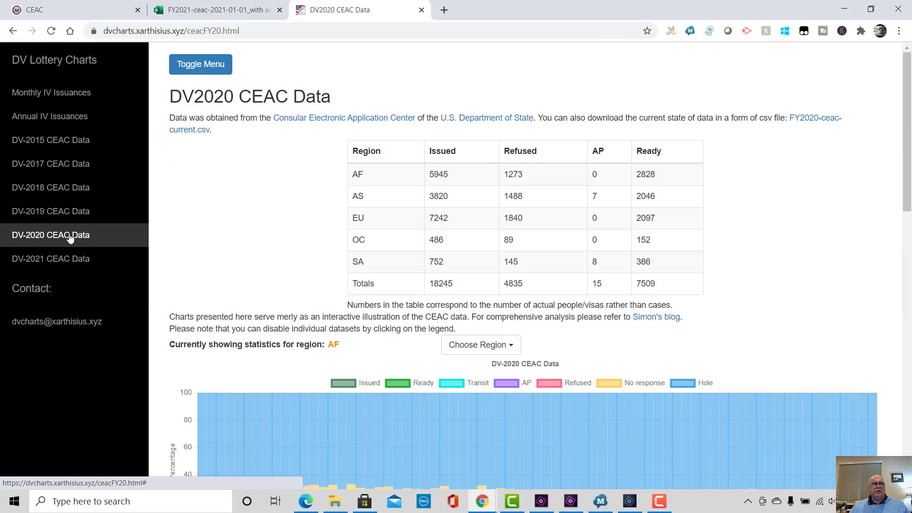
scroll(down, 3)
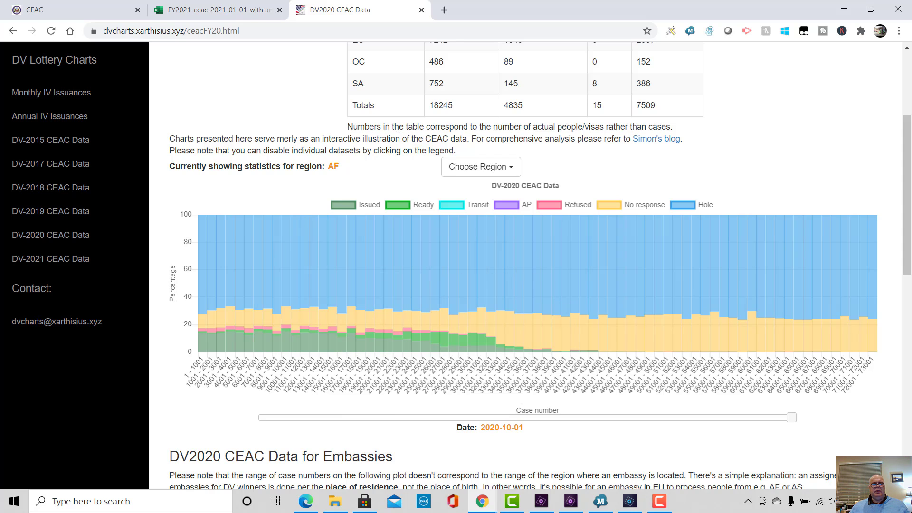
mouse_move(332, 173)
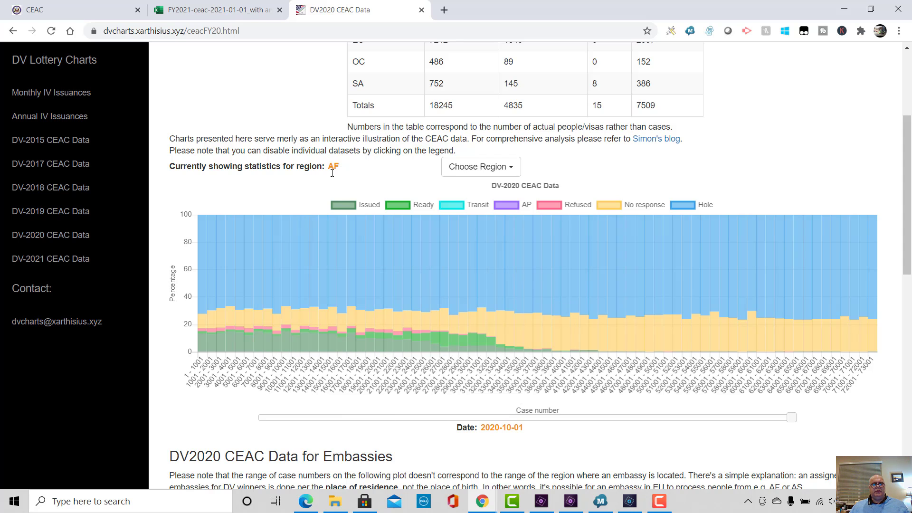
mouse_move(420, 235)
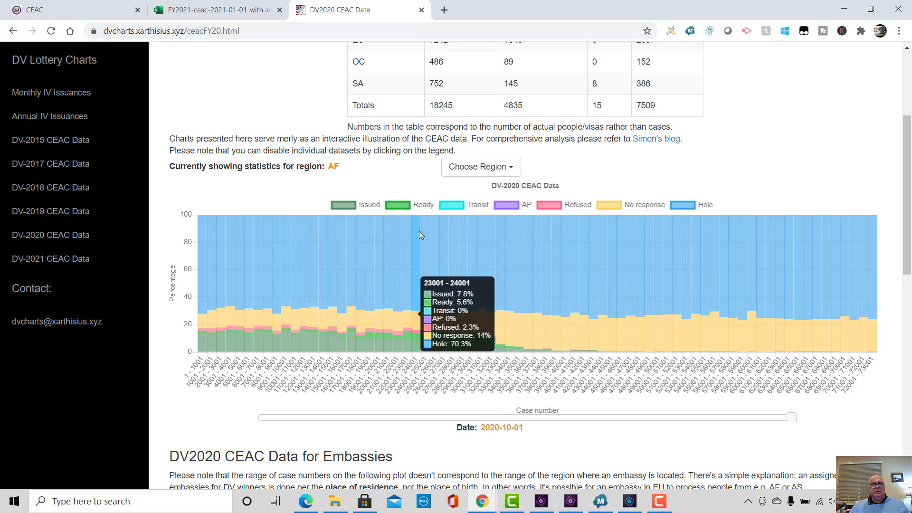
mouse_move(475, 243)
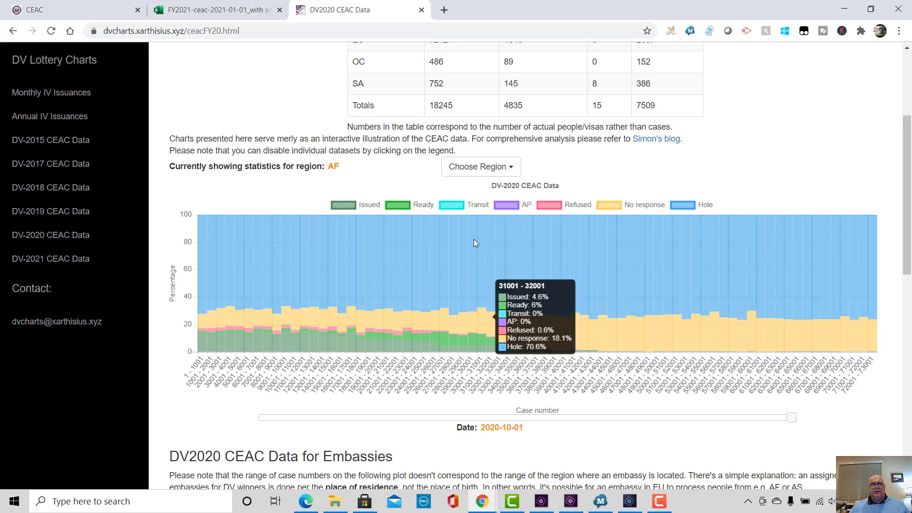
mouse_move(238, 322)
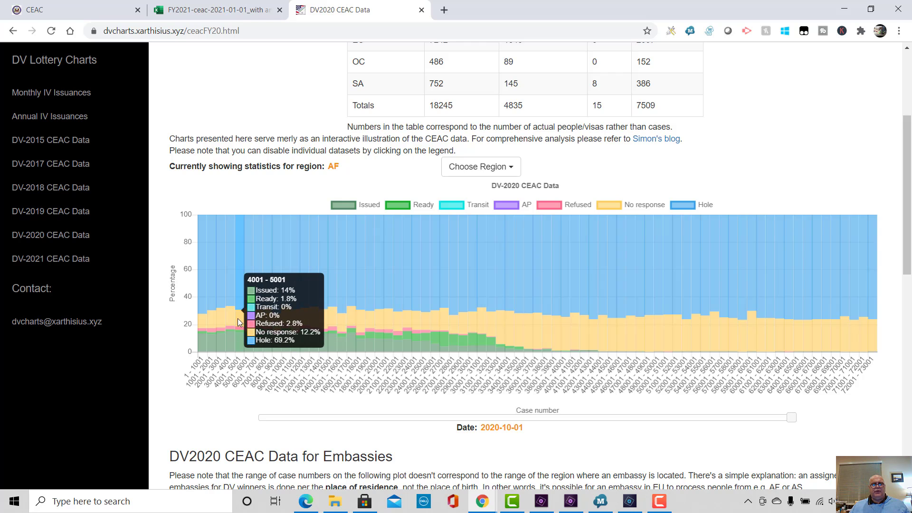
mouse_move(376, 321)
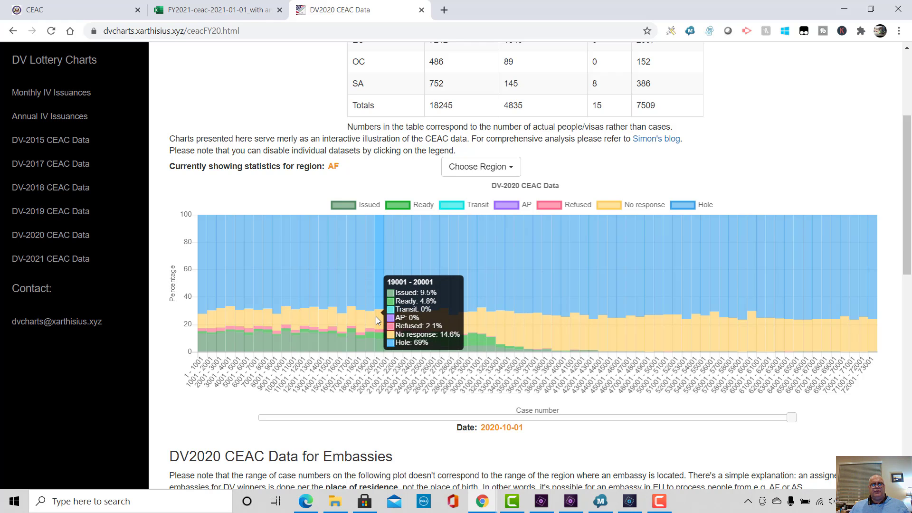
scroll(down, 3)
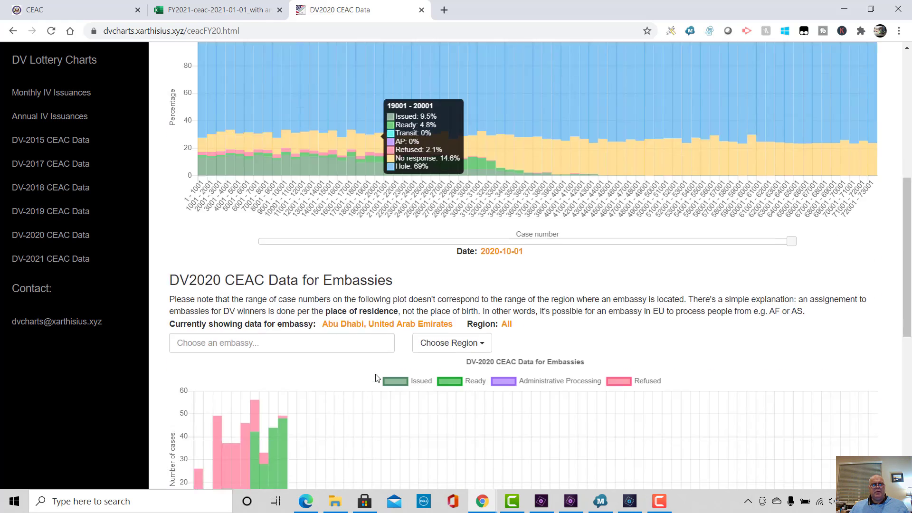
scroll(down, 3)
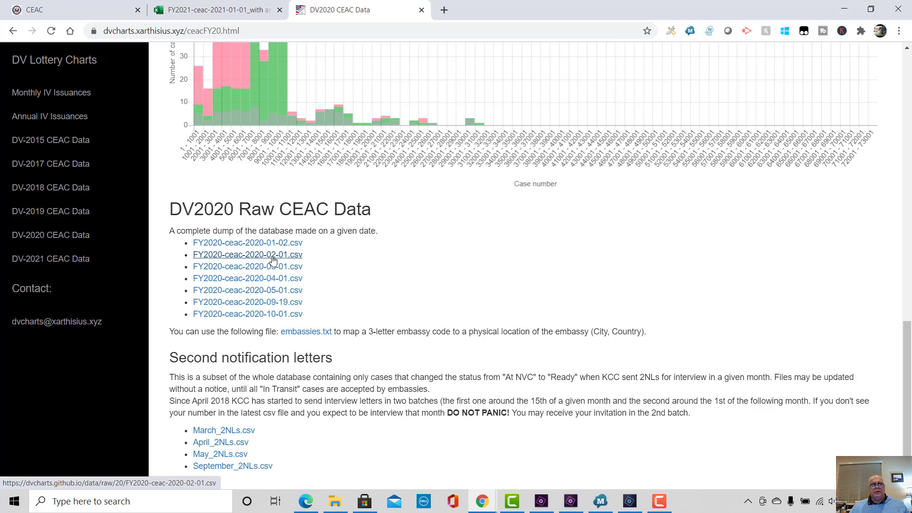
mouse_move(271, 265)
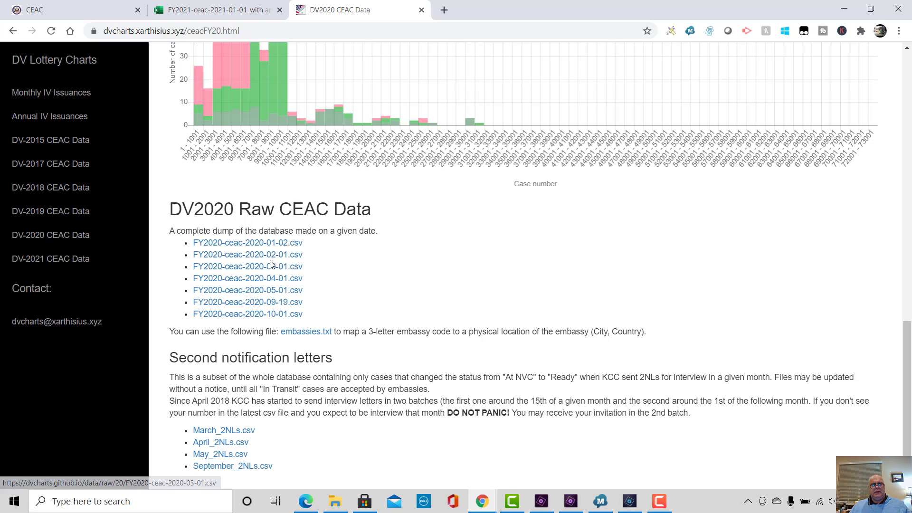
mouse_move(271, 258)
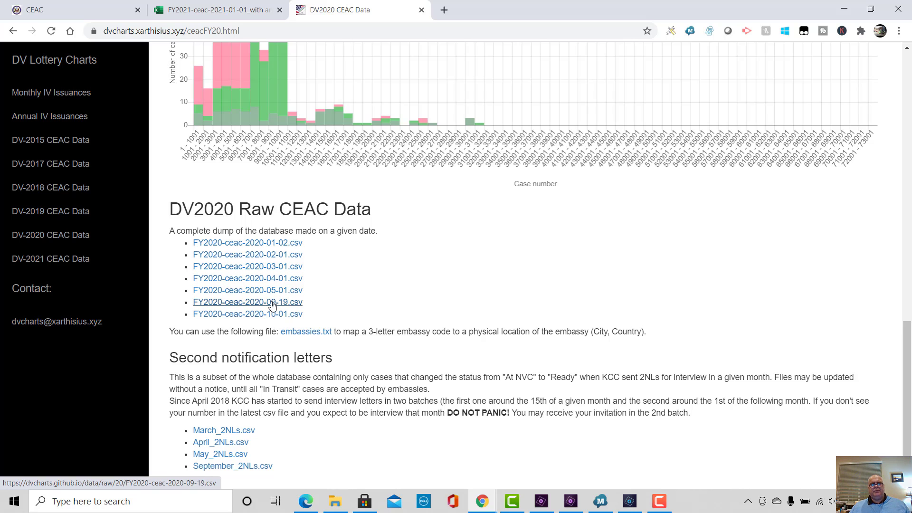
mouse_move(271, 304)
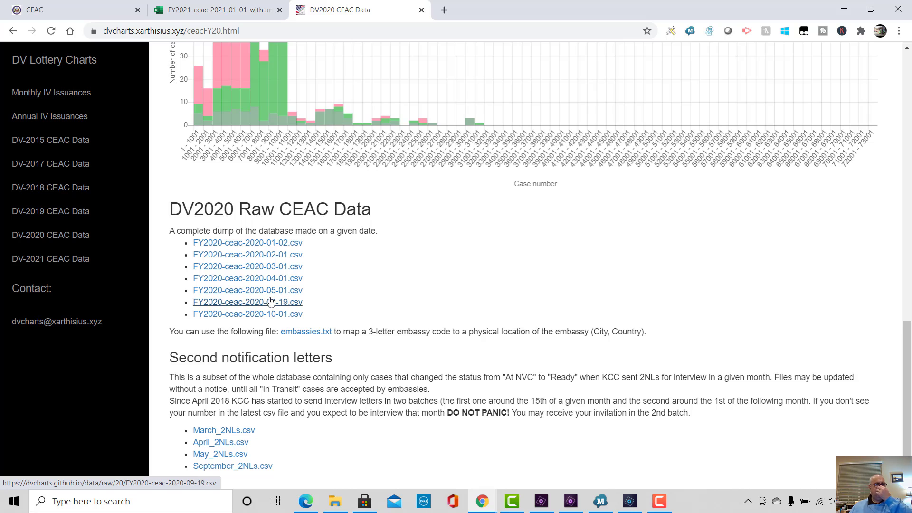
mouse_move(293, 302)
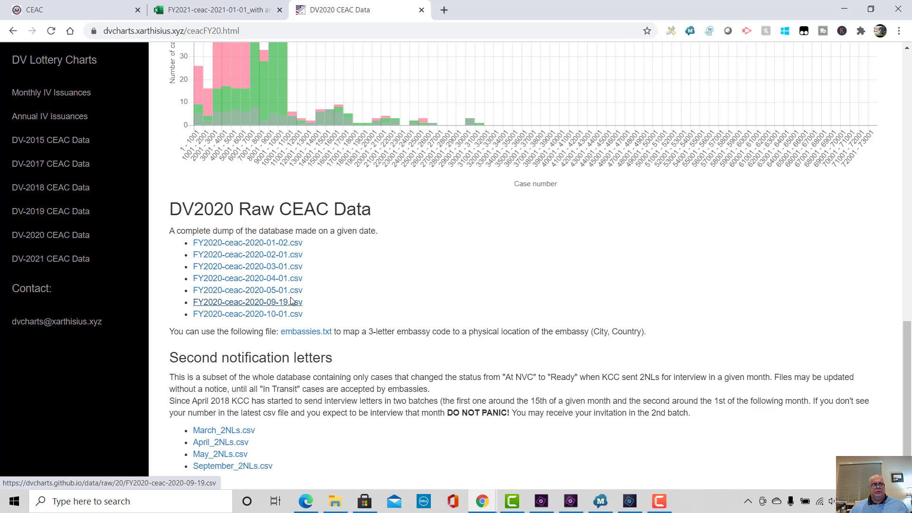
mouse_move(236, 436)
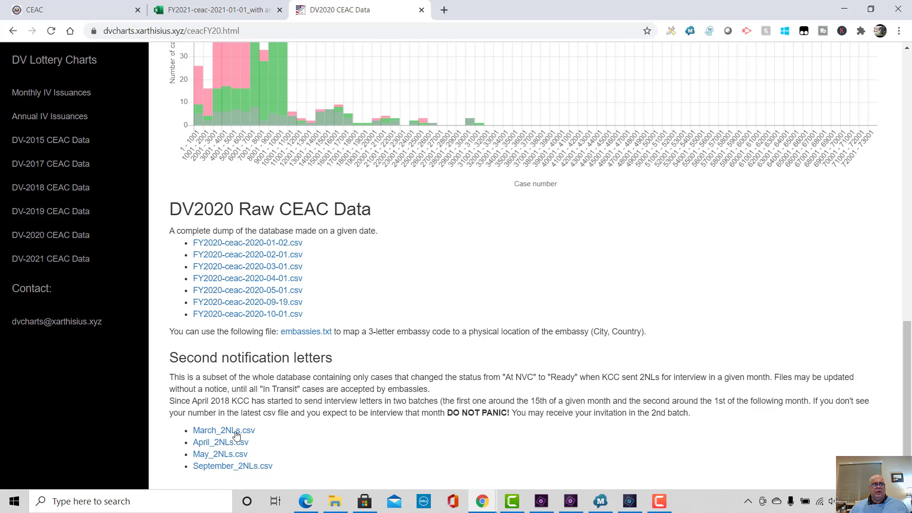
mouse_move(212, 472)
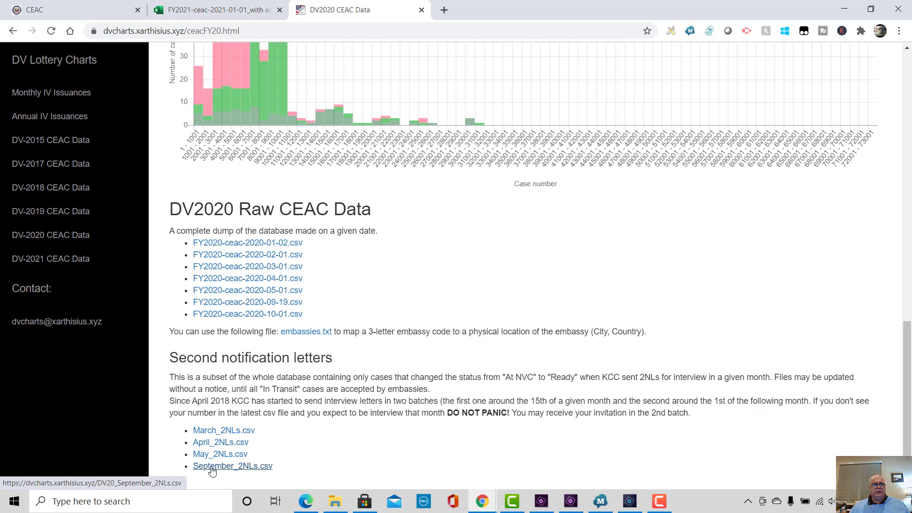
mouse_move(242, 473)
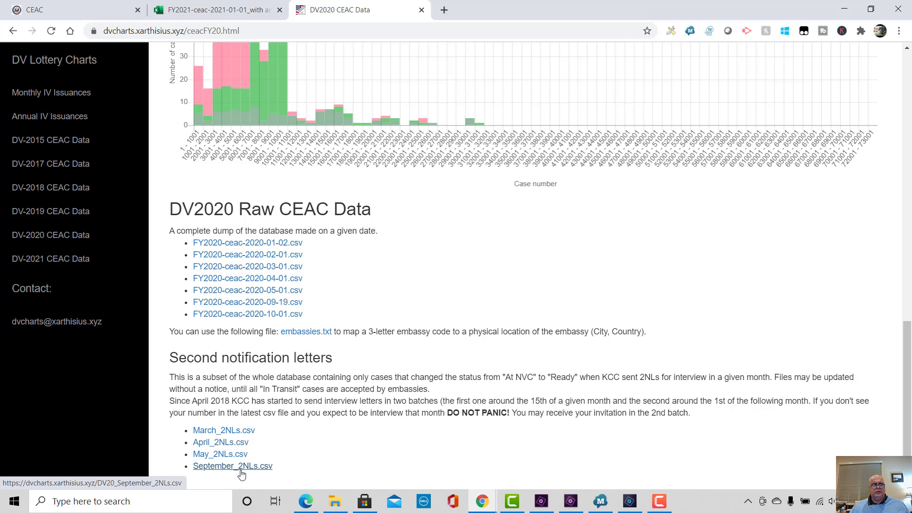
mouse_move(224, 460)
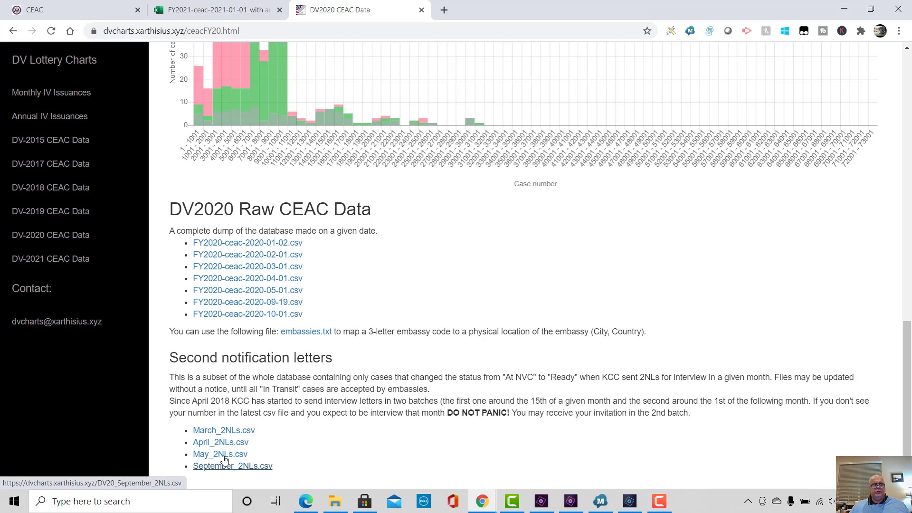
mouse_move(240, 471)
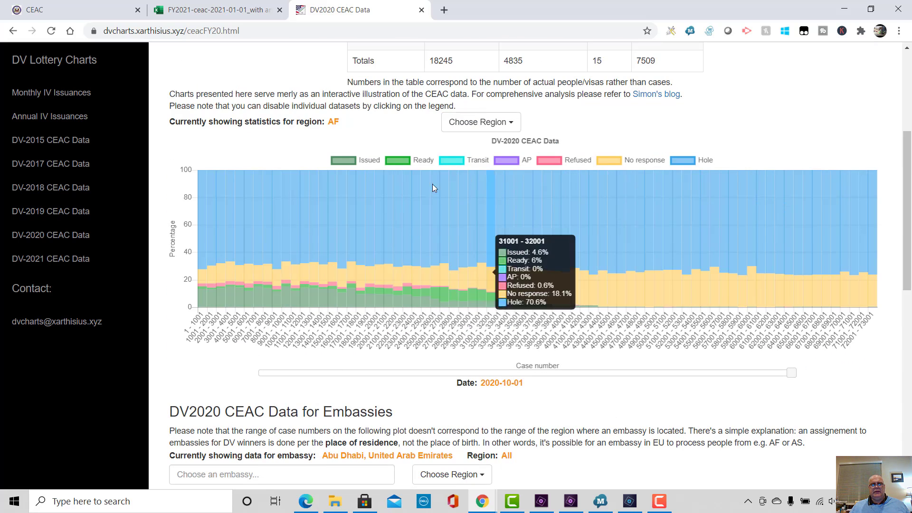
mouse_move(418, 319)
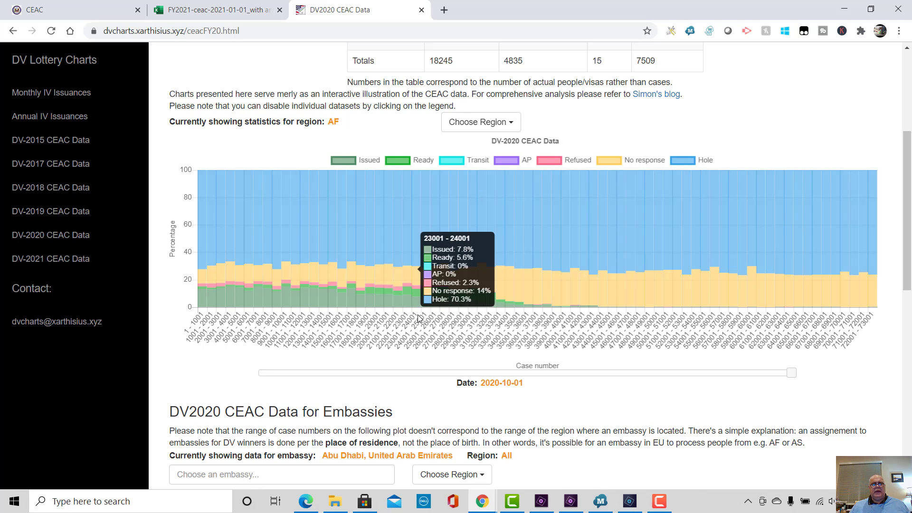
mouse_move(352, 258)
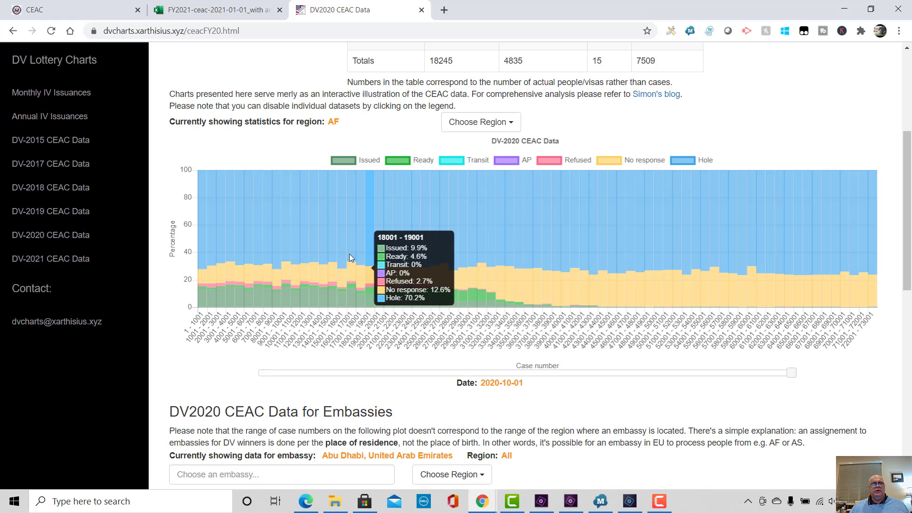
mouse_move(502, 271)
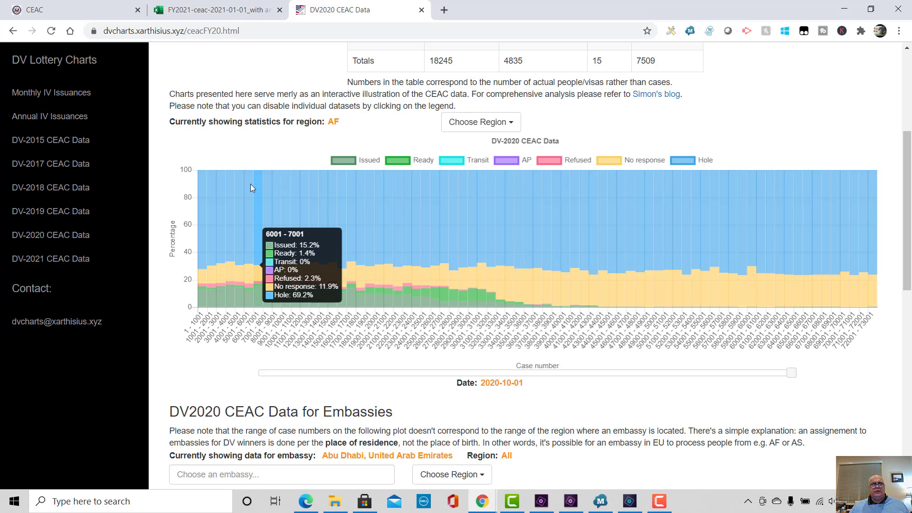
mouse_move(343, 255)
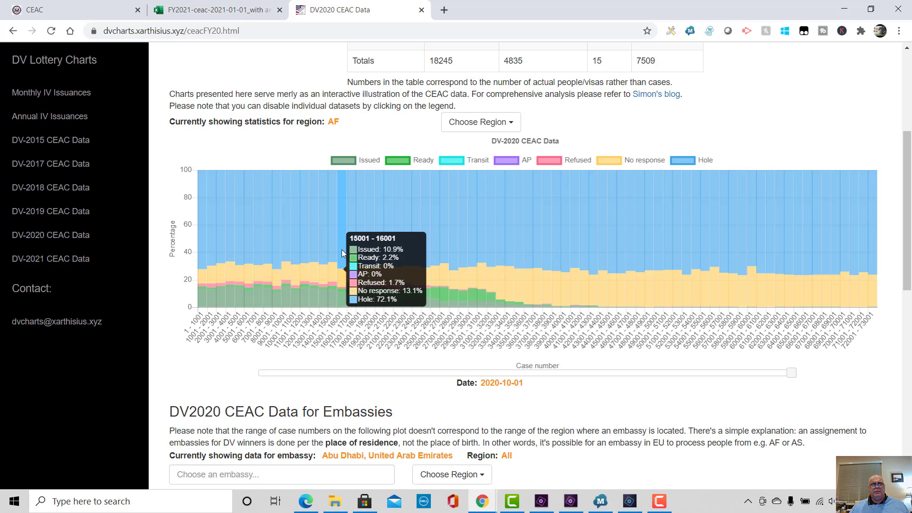
mouse_move(284, 243)
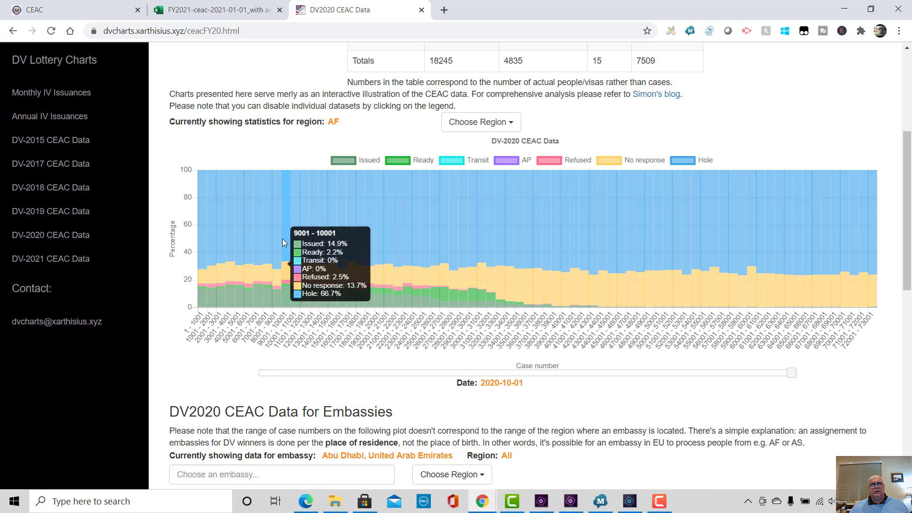
mouse_move(612, 247)
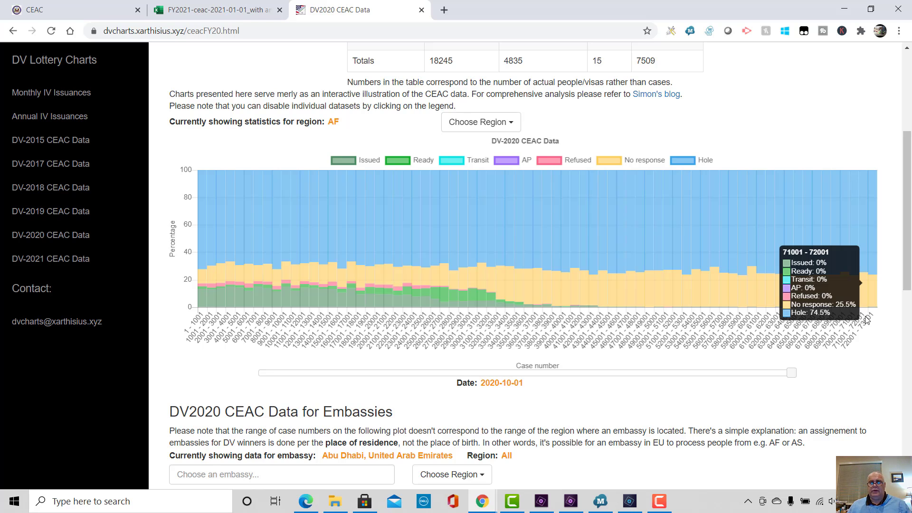
mouse_move(344, 312)
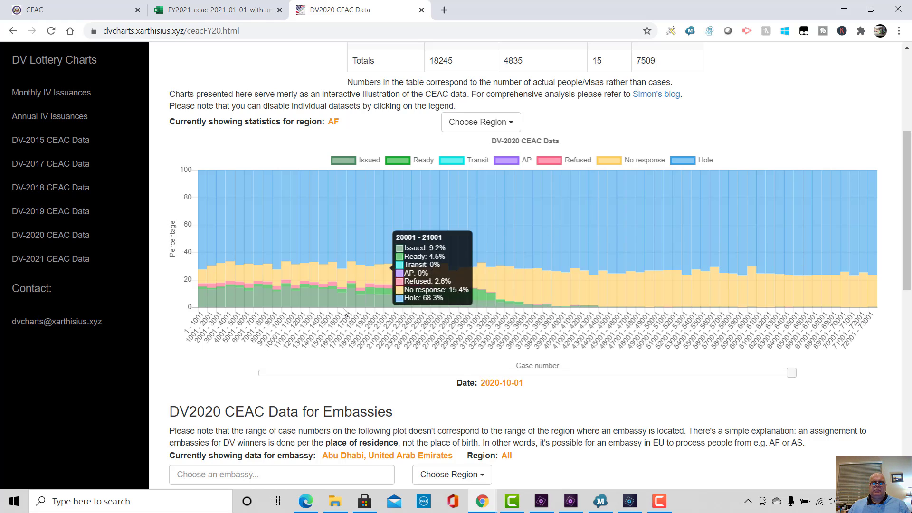
mouse_move(874, 286)
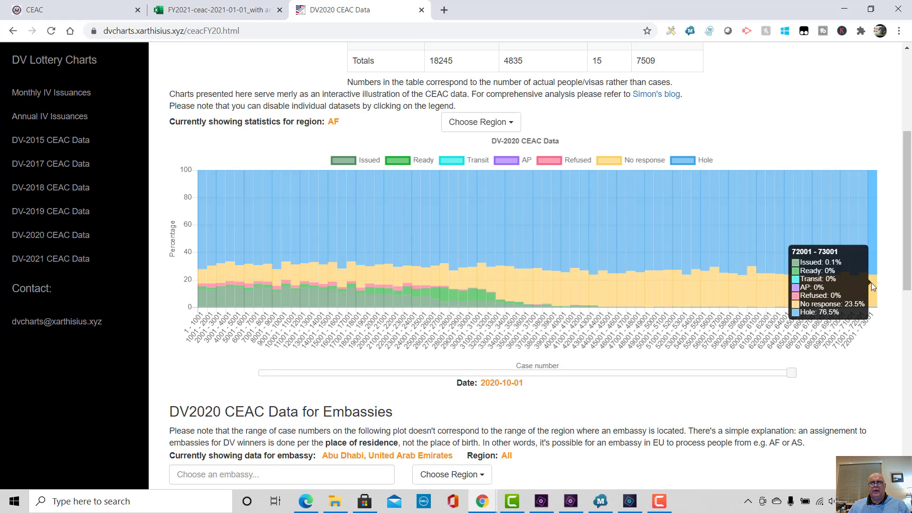
mouse_move(46, 273)
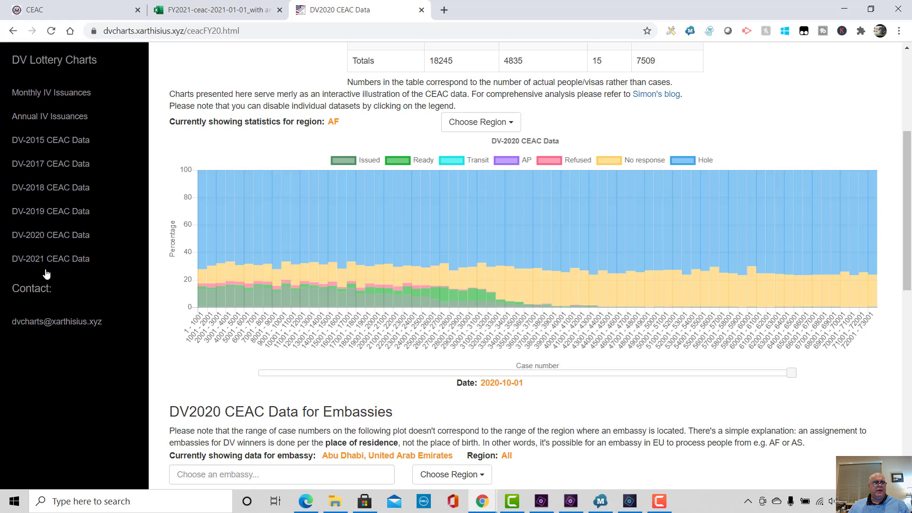
Step: Open the DV-2021 CEAC Data page and scroll its AF percentage chart into view
click(50, 259)
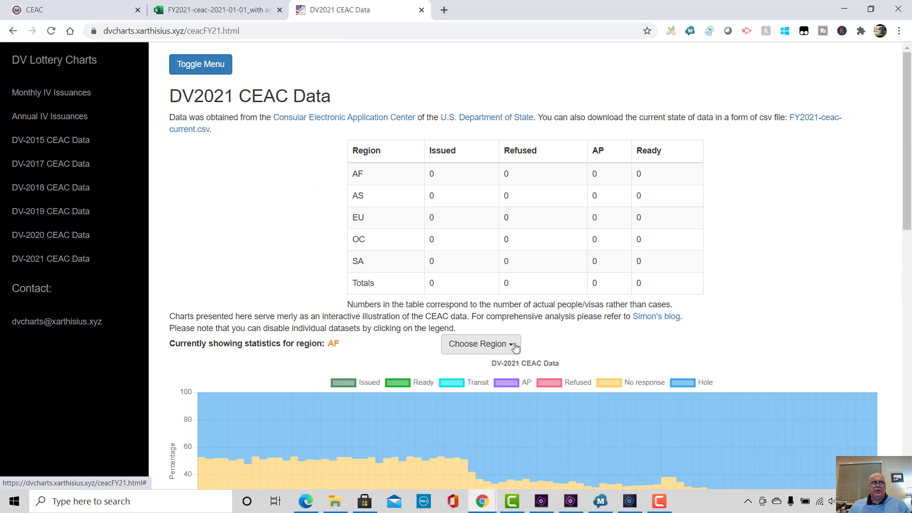
scroll(down, 3)
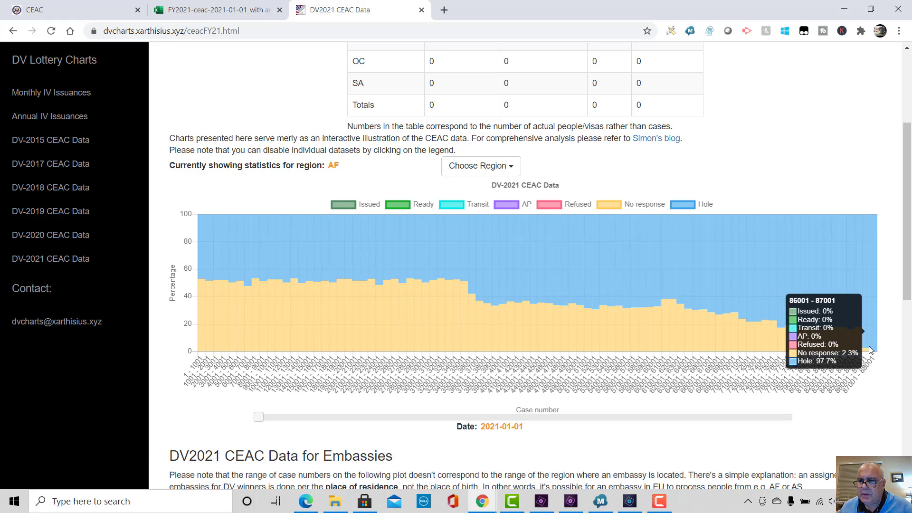
mouse_move(860, 352)
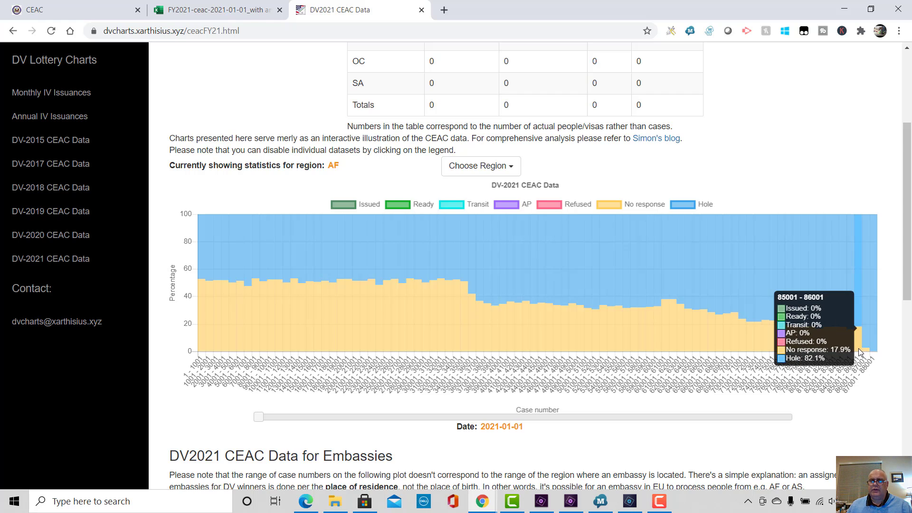
mouse_move(861, 337)
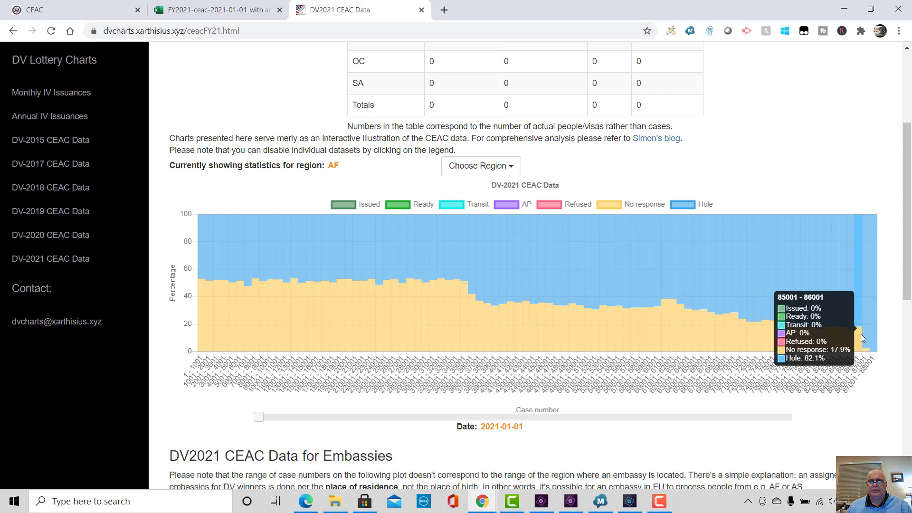
mouse_move(434, 261)
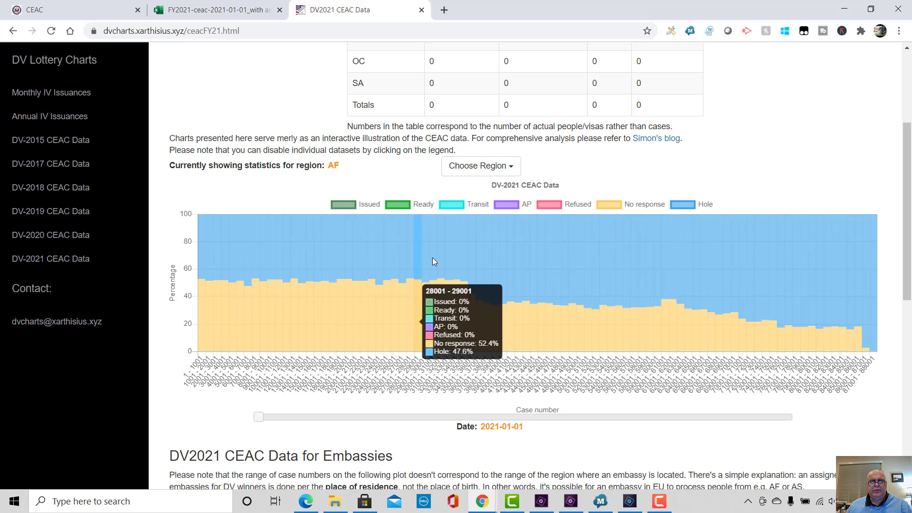
mouse_move(209, 278)
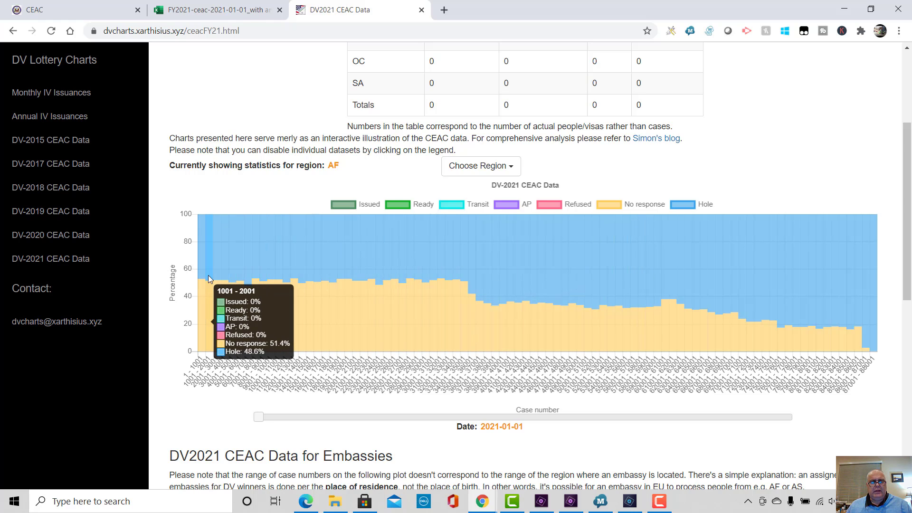
mouse_move(221, 282)
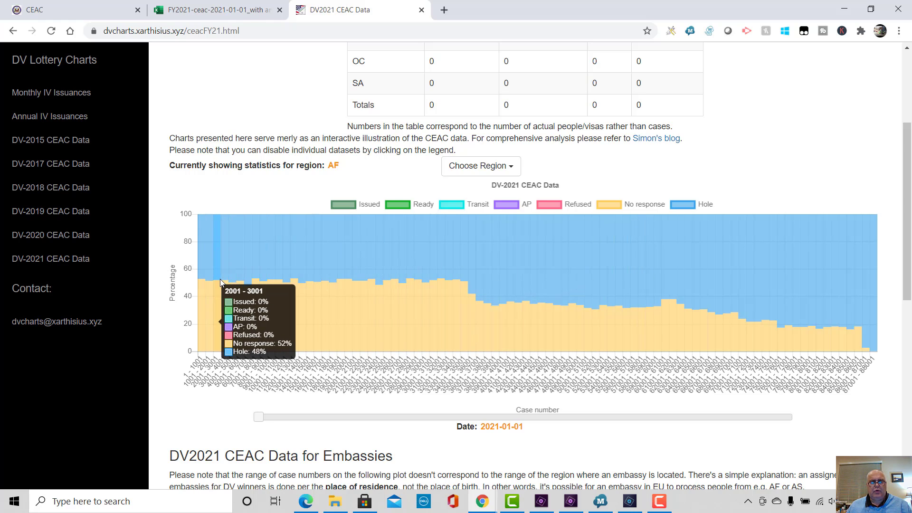
mouse_move(230, 274)
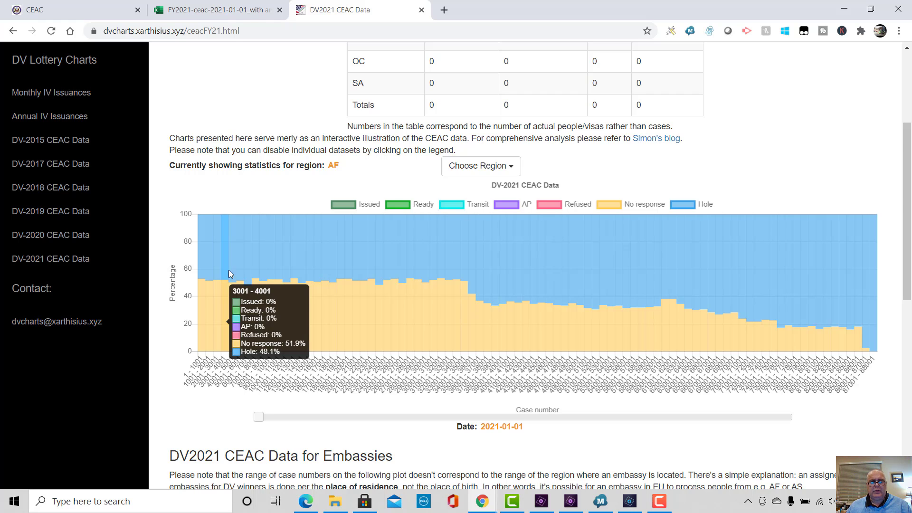
mouse_move(222, 283)
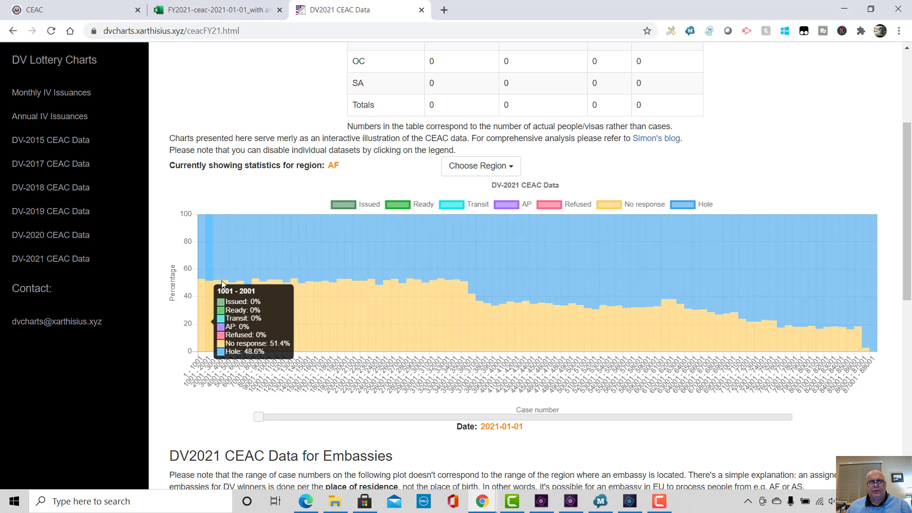
mouse_move(472, 305)
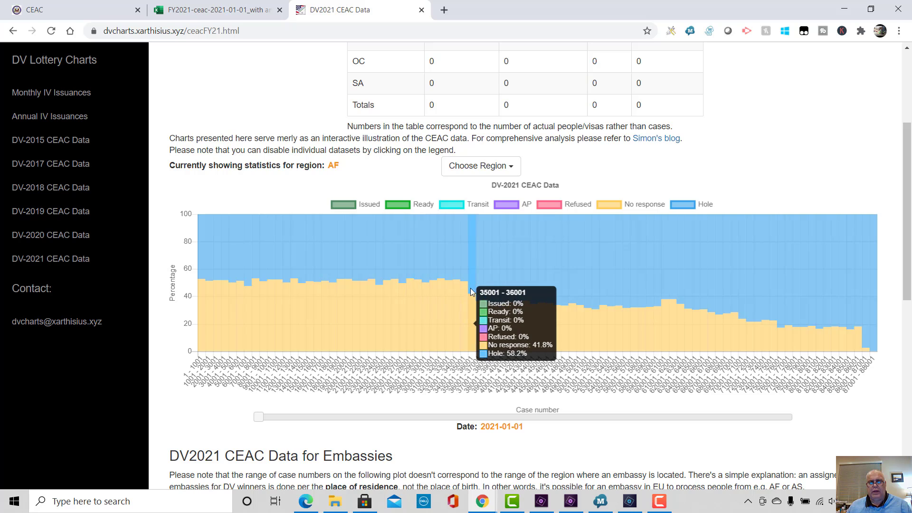
mouse_move(648, 308)
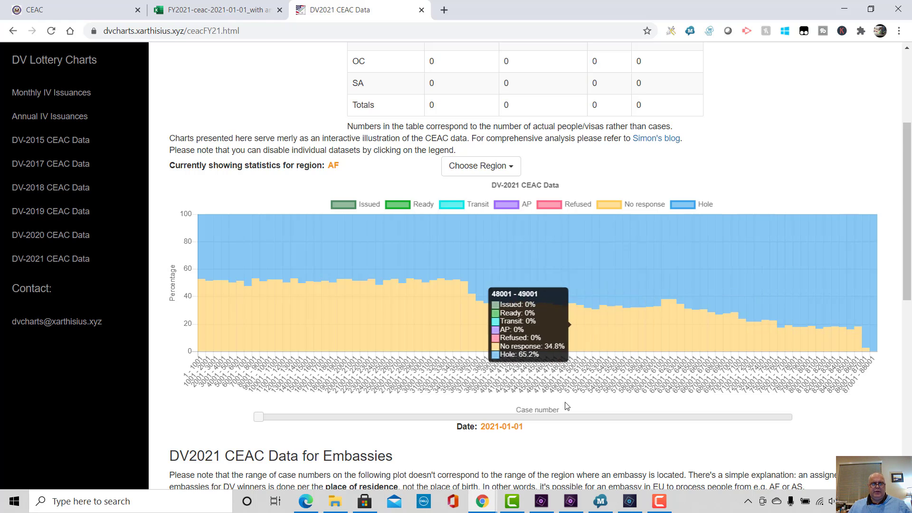
mouse_move(55, 492)
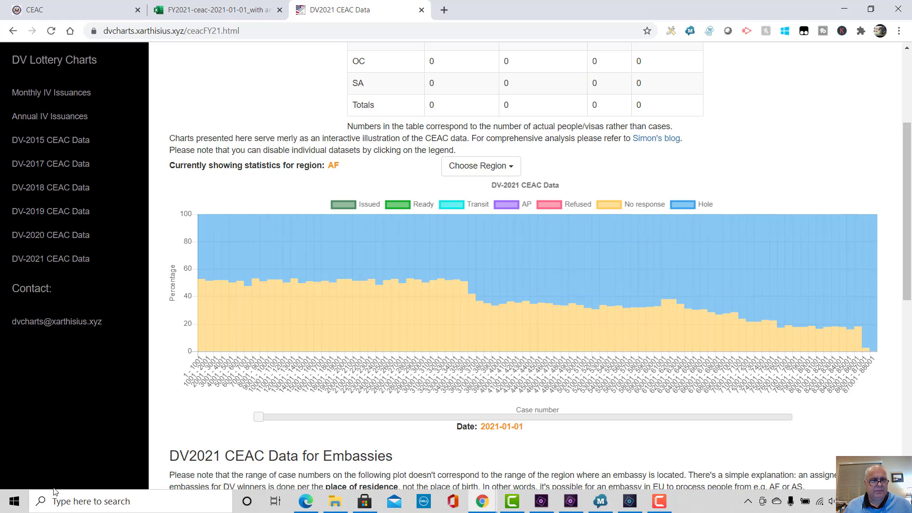
Step: Launch SnagIt 8 and region-capture the DV2021 chart's plotted bar area
text(snagIt 8)
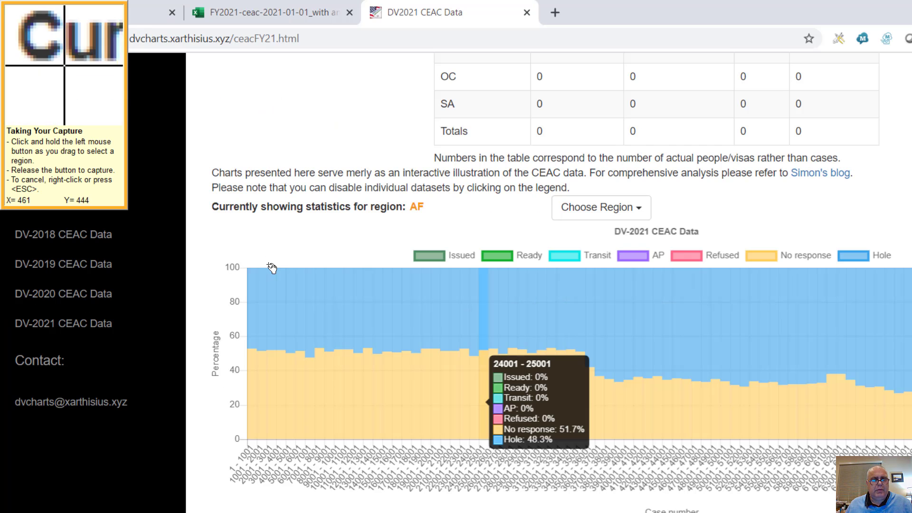
drag(268, 259, 893, 439)
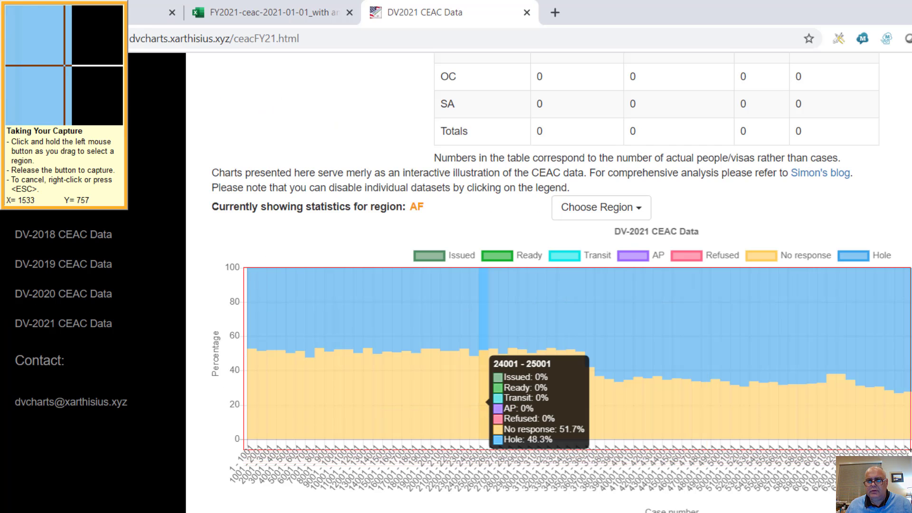
drag(247, 266, 356, 389)
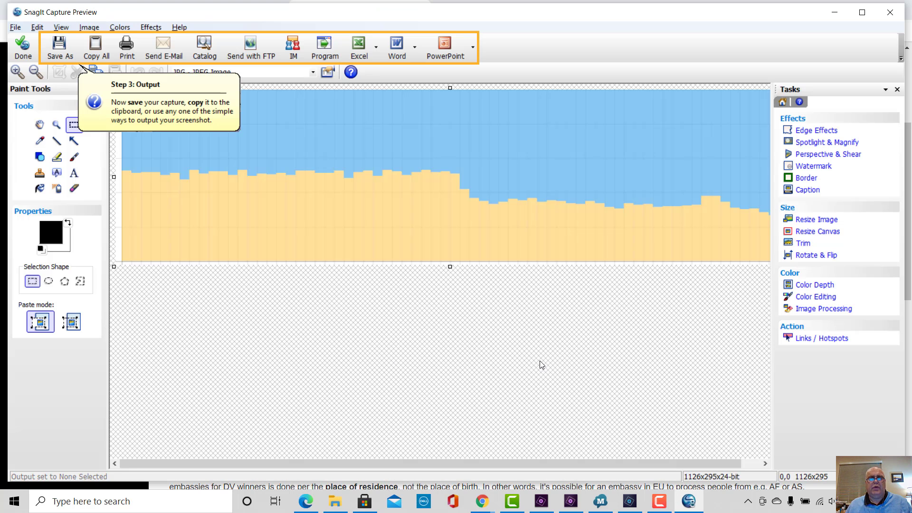
mouse_move(217, 227)
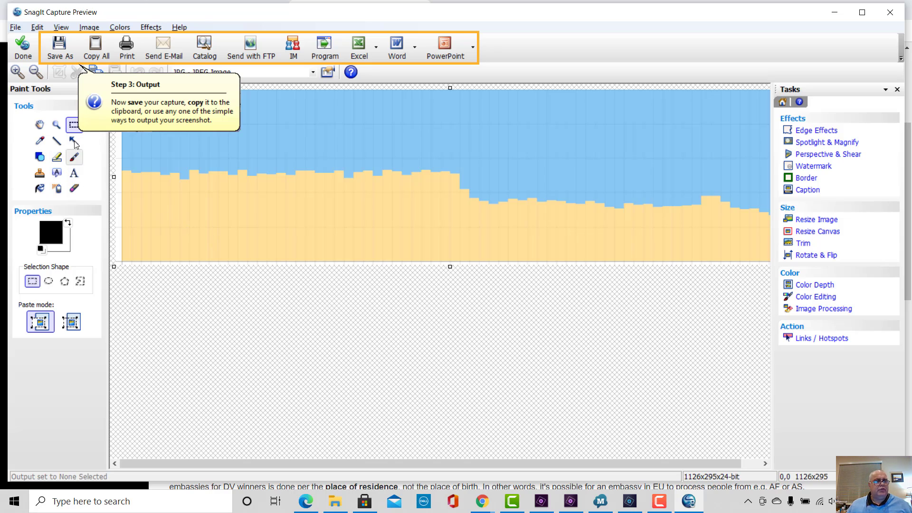
Step: Draw red horizontal lines along the higher left plateau and lower right plateau of the capture
click(57, 140)
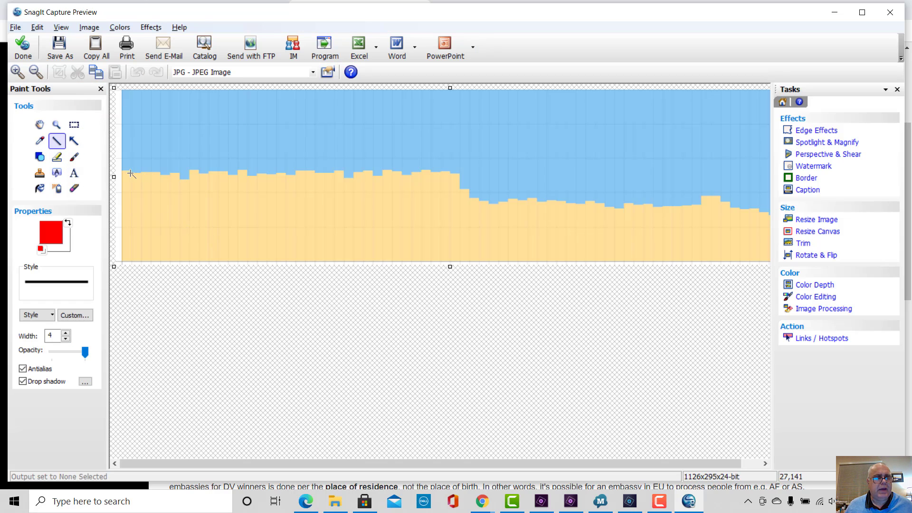
drag(123, 173, 450, 173)
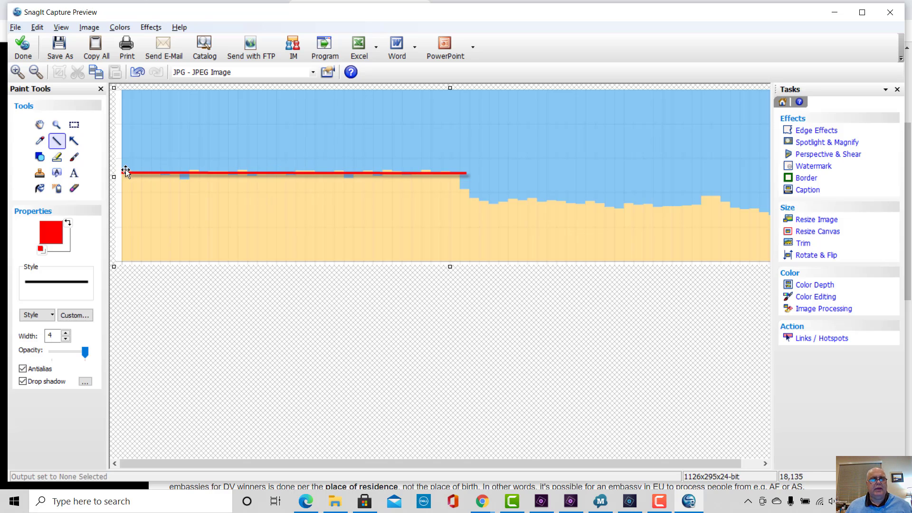
mouse_move(238, 119)
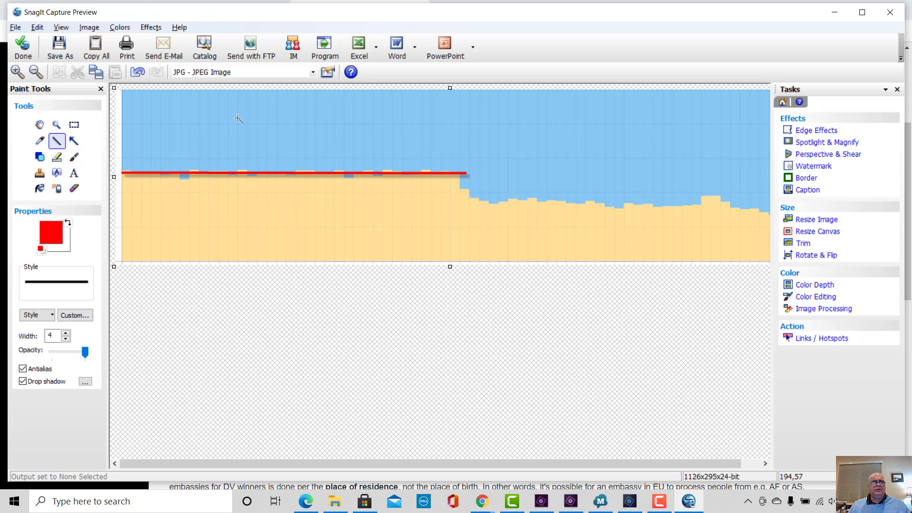
click(57, 156)
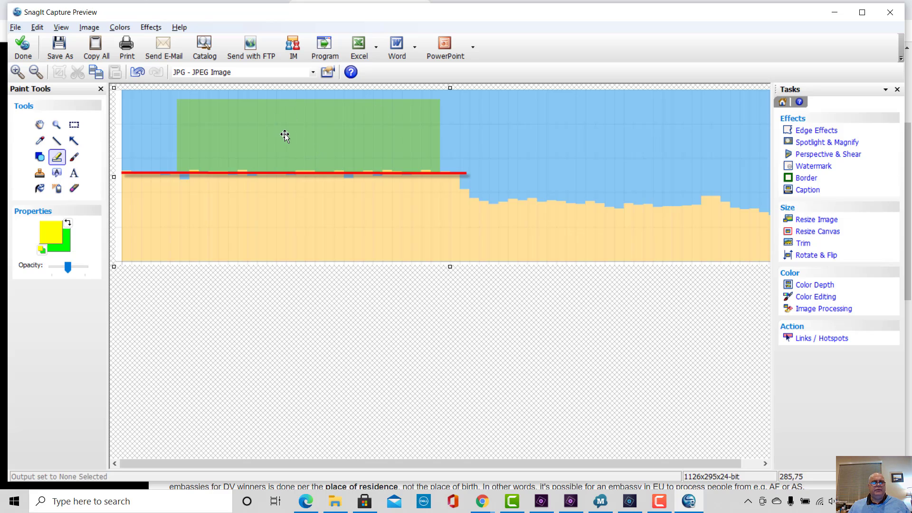
mouse_move(277, 194)
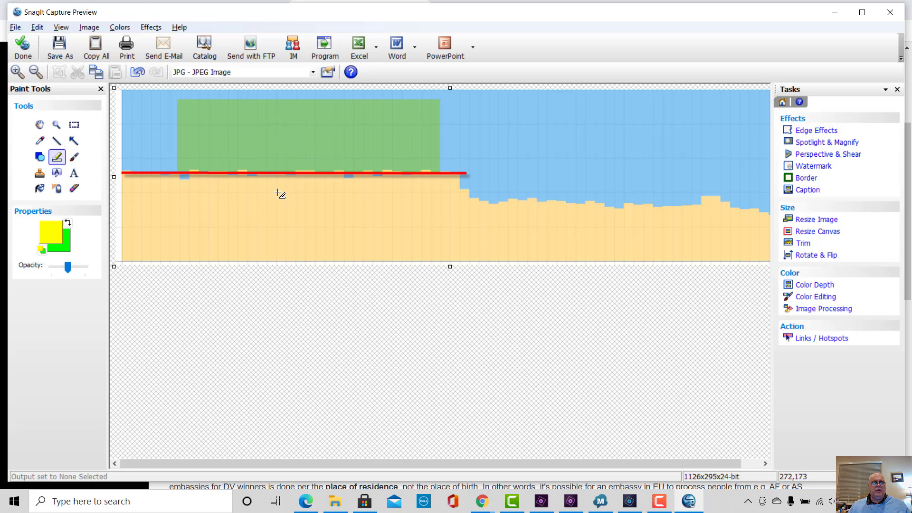
mouse_move(218, 184)
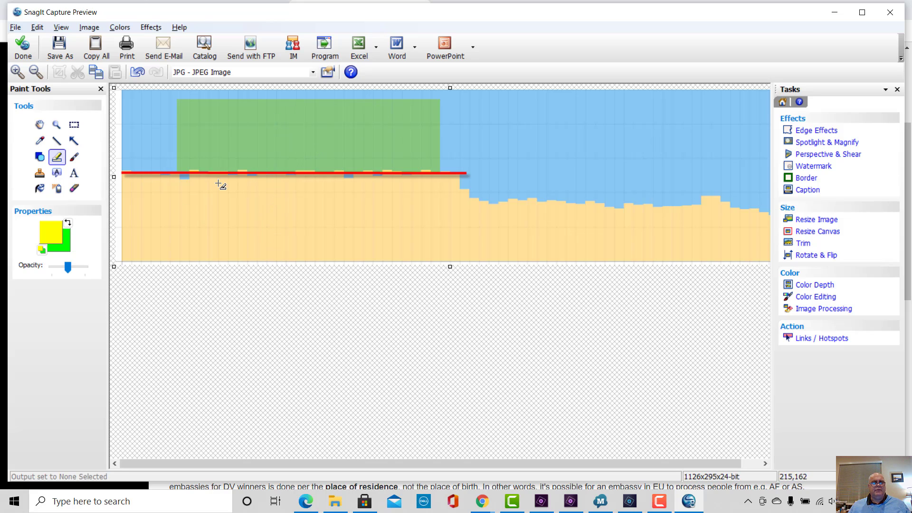
mouse_move(562, 210)
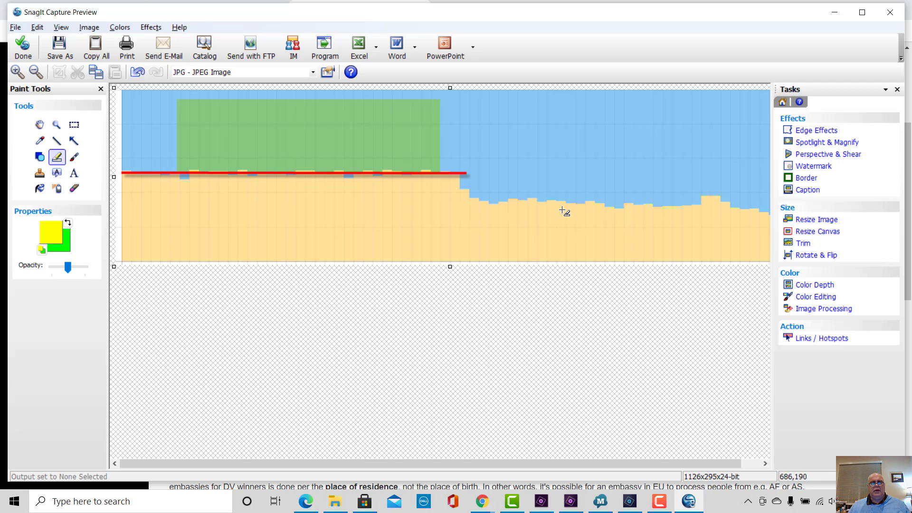
click(57, 139)
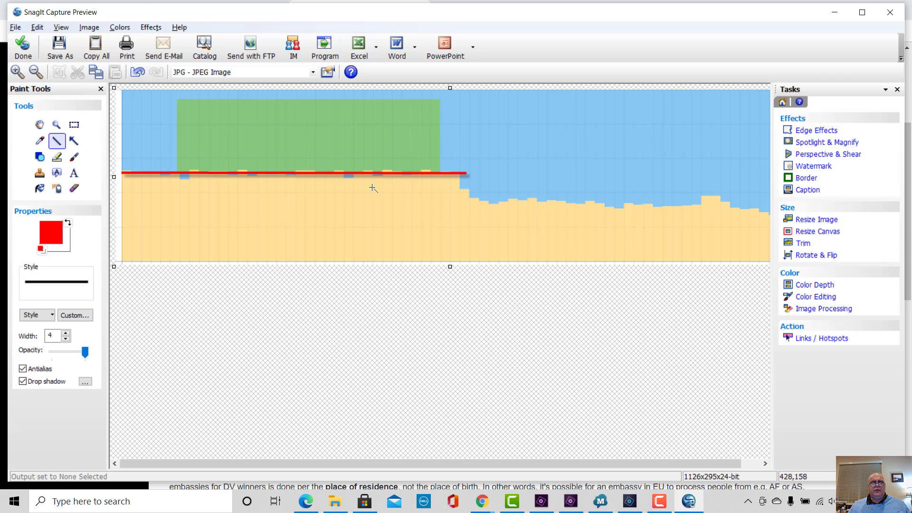
mouse_move(461, 194)
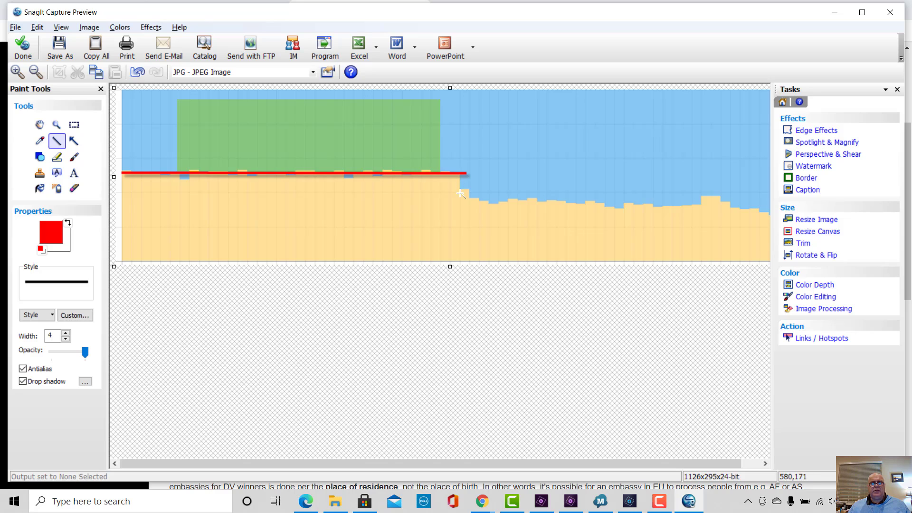
mouse_move(462, 205)
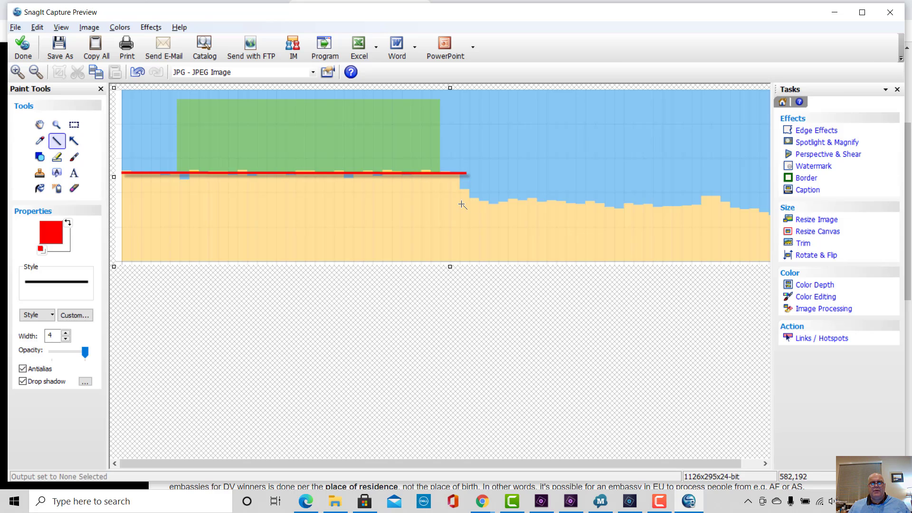
mouse_move(464, 203)
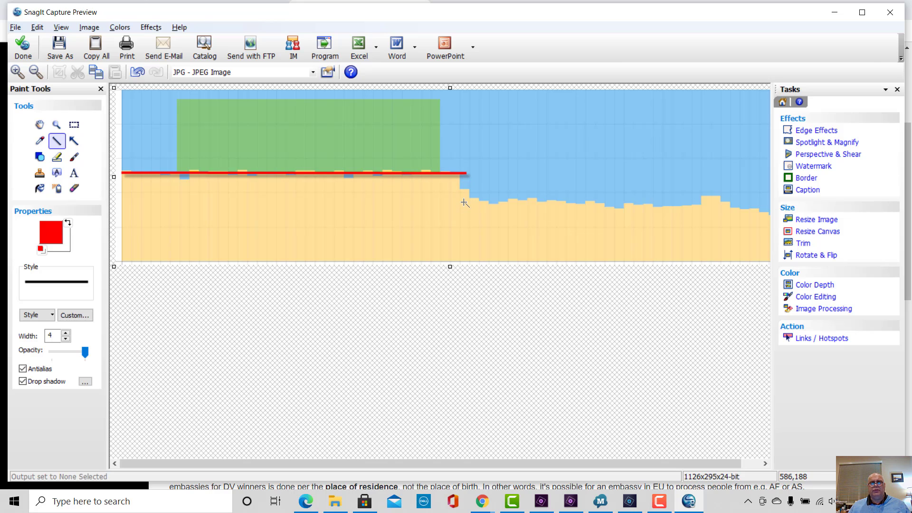
drag(466, 203, 747, 203)
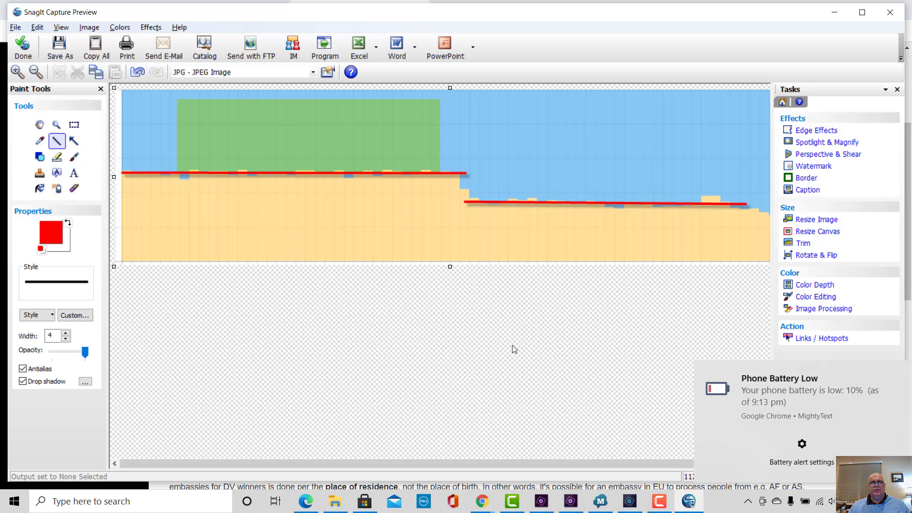
mouse_move(757, 230)
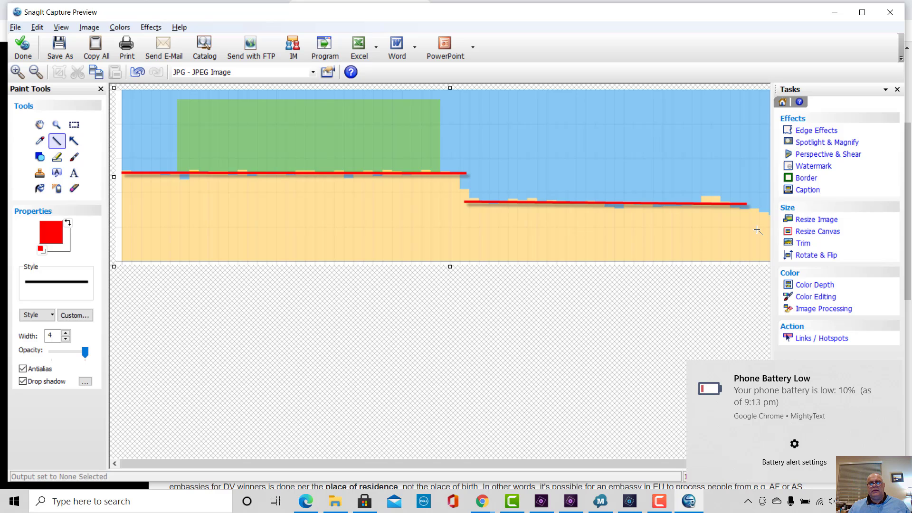
mouse_move(596, 218)
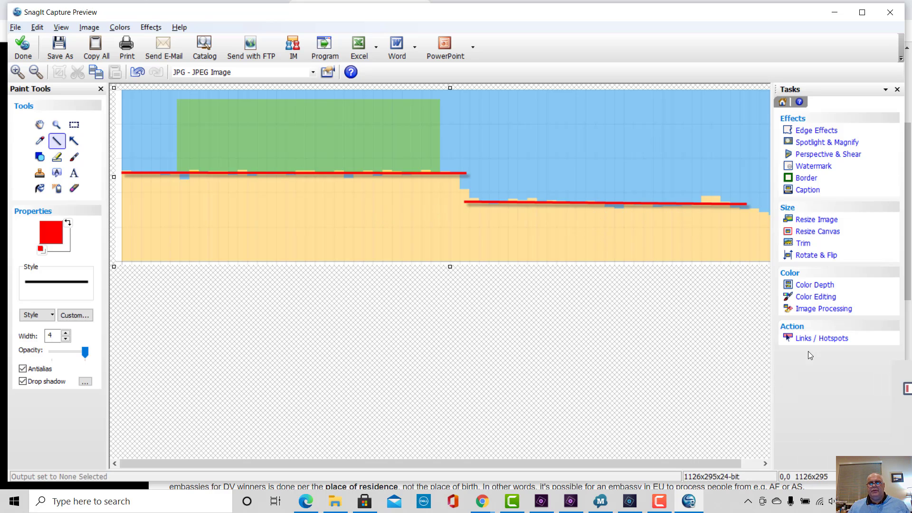
mouse_move(771, 207)
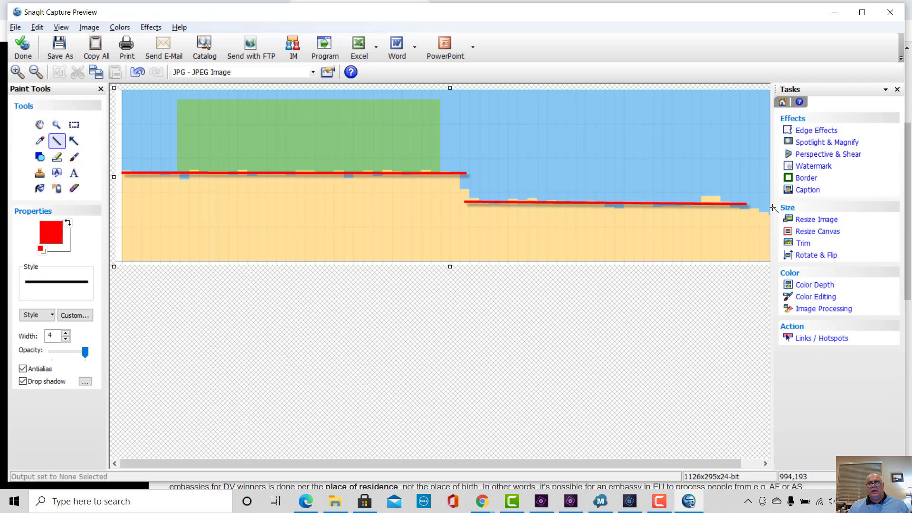
mouse_move(410, 232)
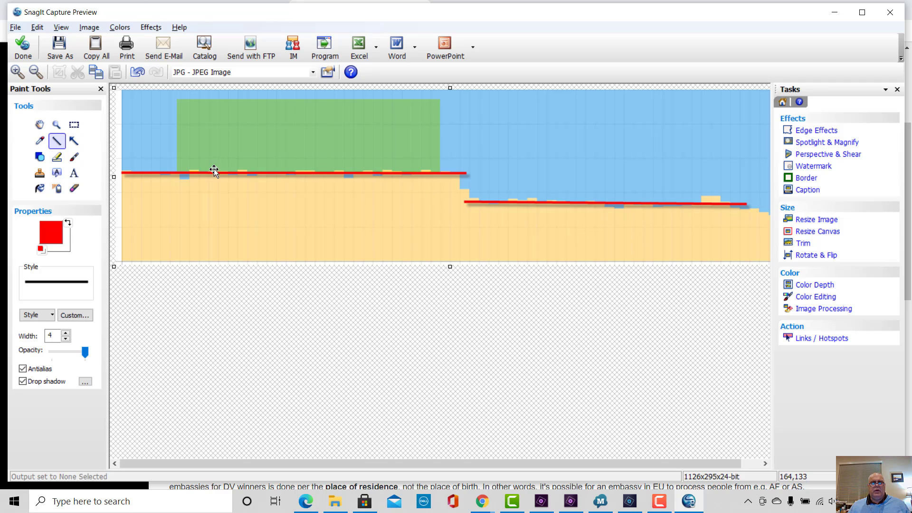
mouse_move(400, 171)
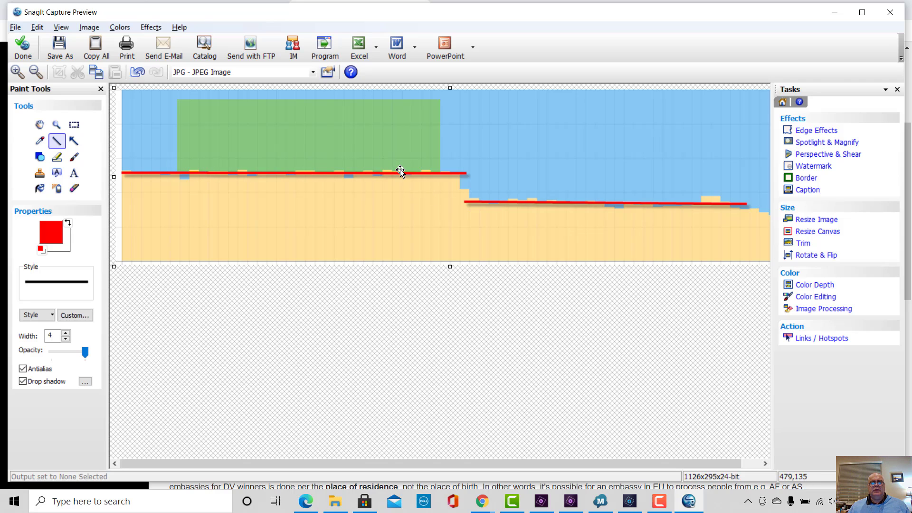
mouse_move(410, 195)
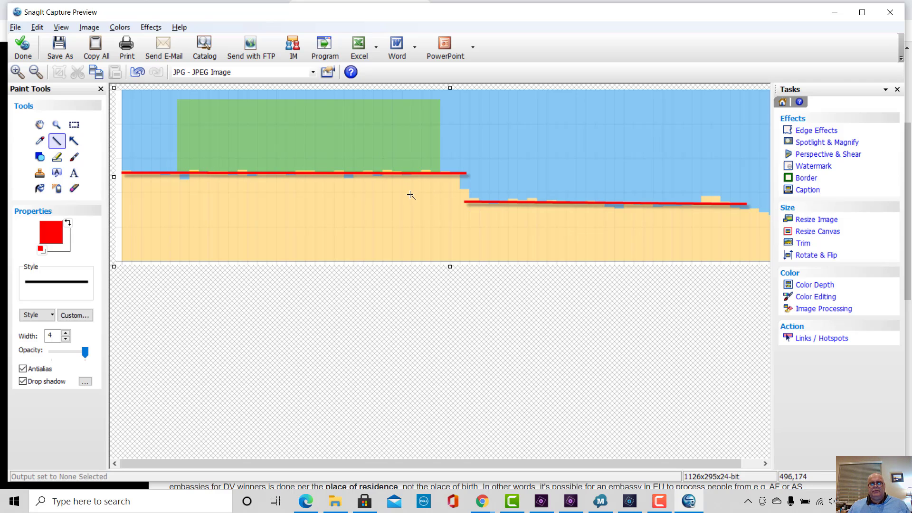
mouse_move(341, 191)
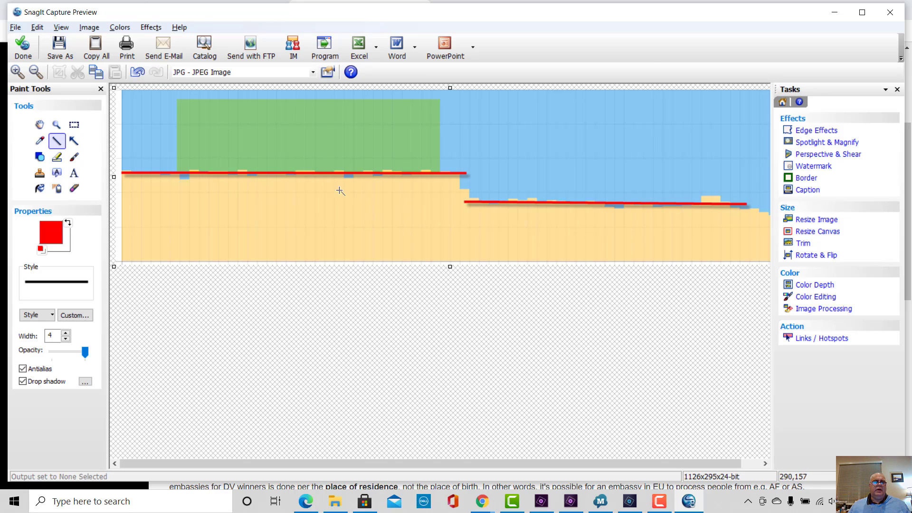
mouse_move(425, 204)
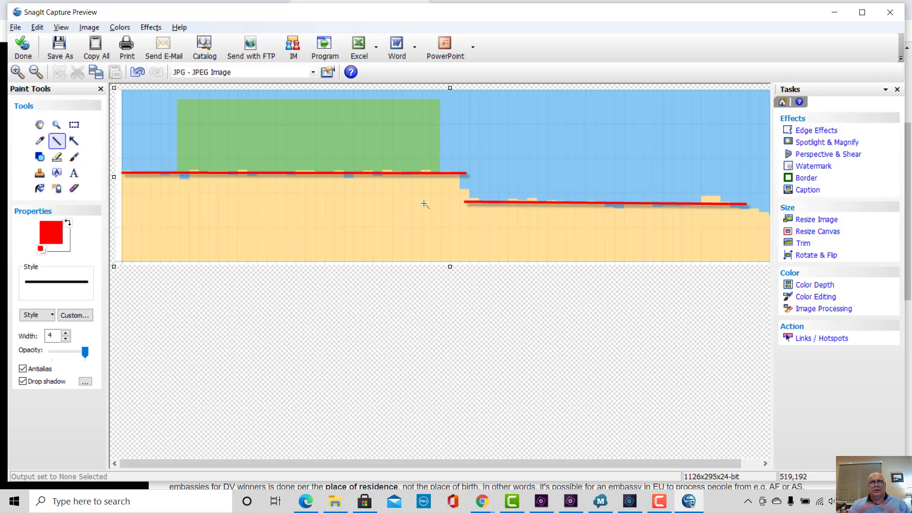
mouse_move(380, 243)
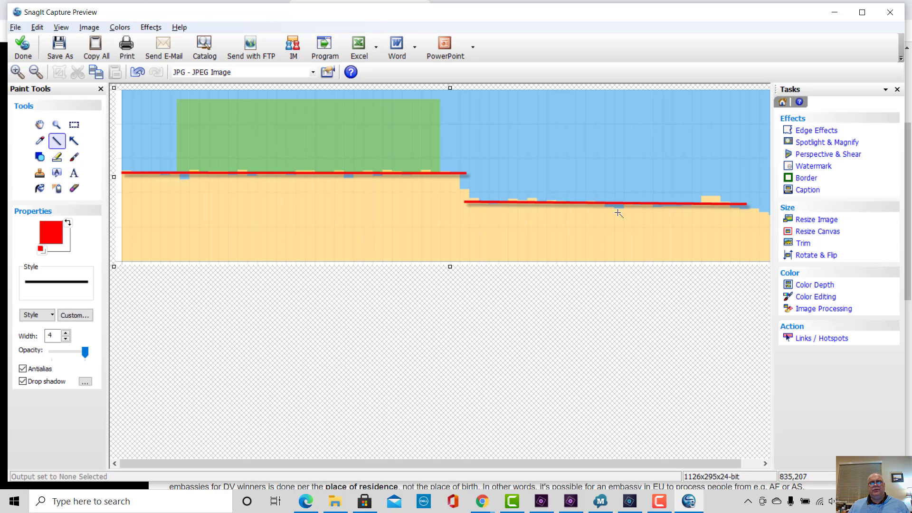
mouse_move(300, 196)
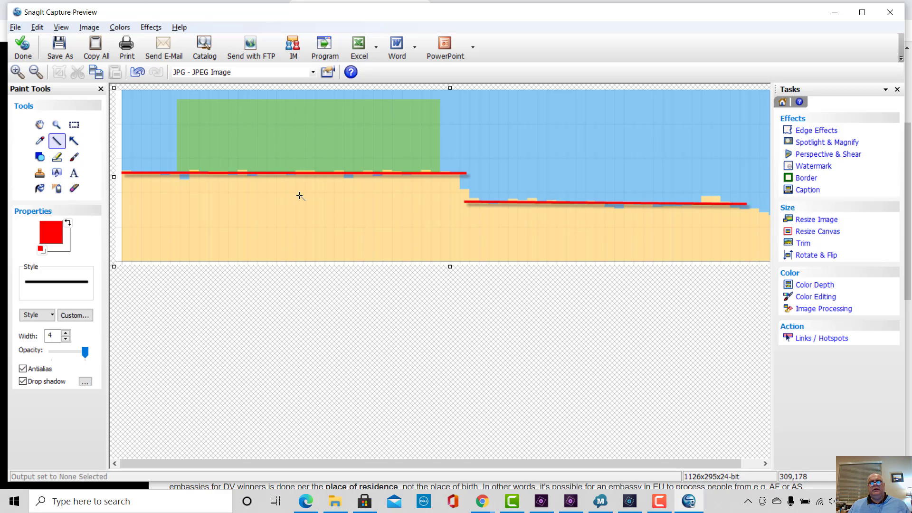
mouse_move(585, 109)
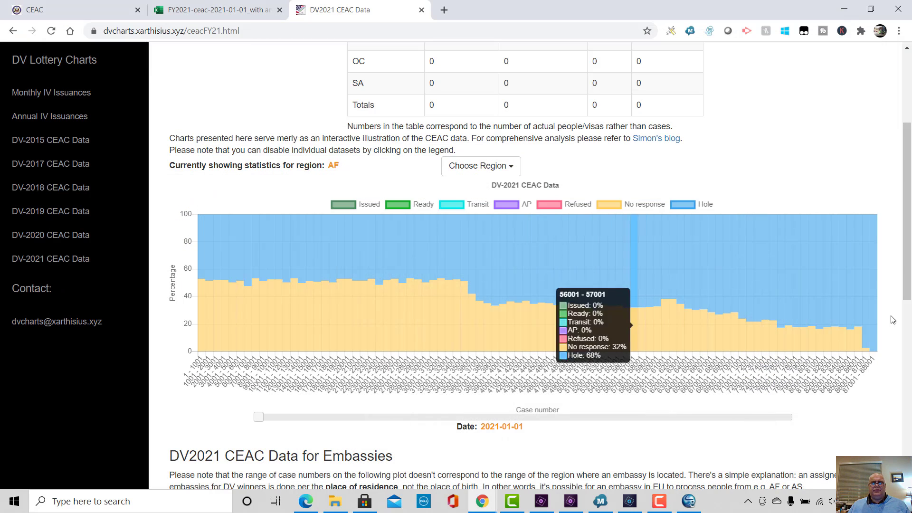
mouse_move(530, 172)
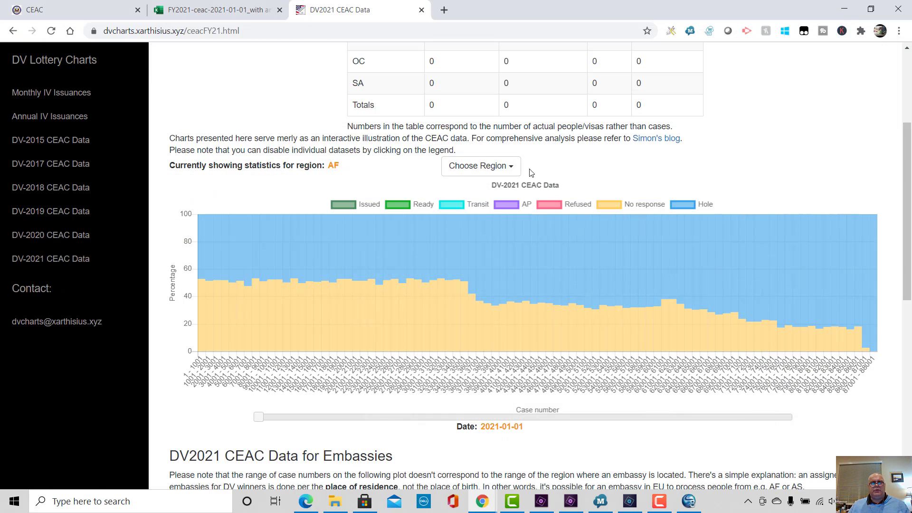
mouse_move(324, 150)
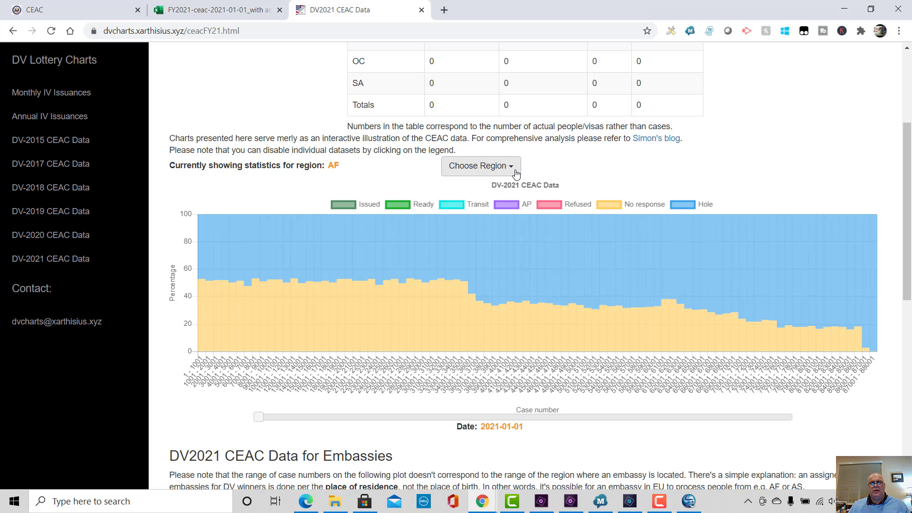
click(481, 165)
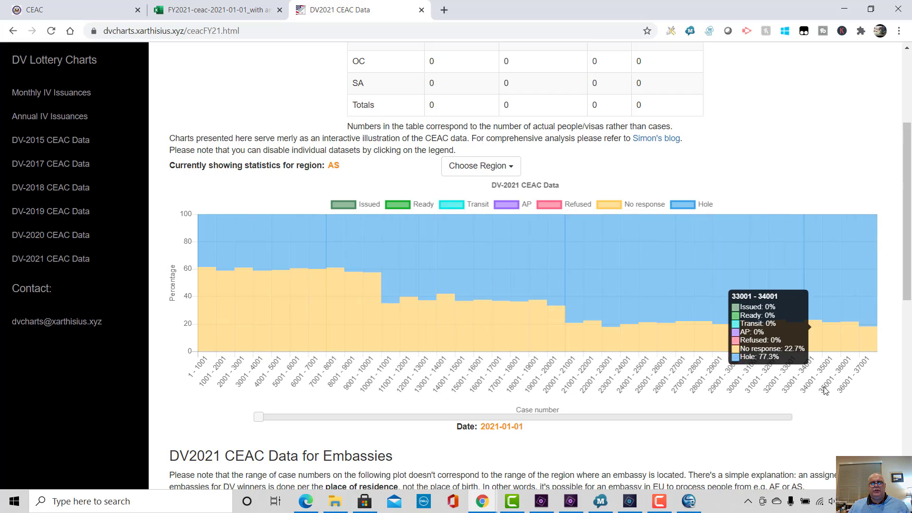
mouse_move(415, 354)
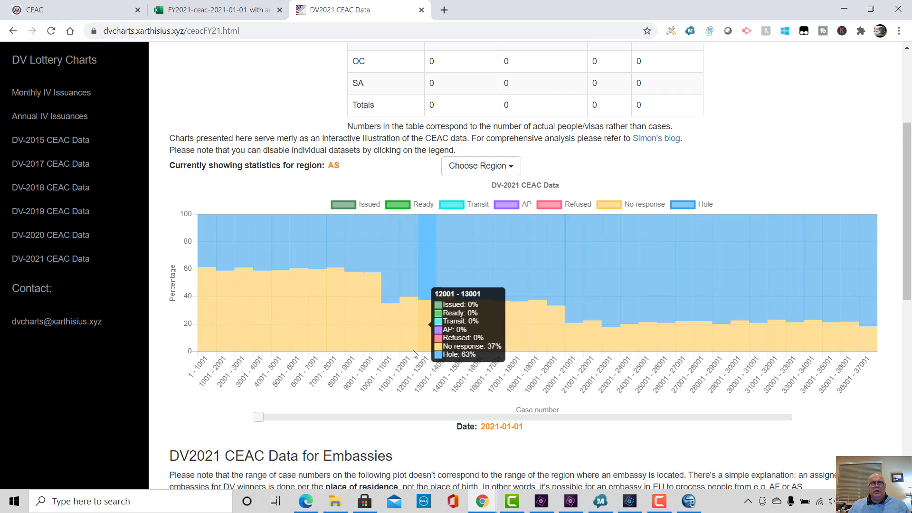
mouse_move(370, 281)
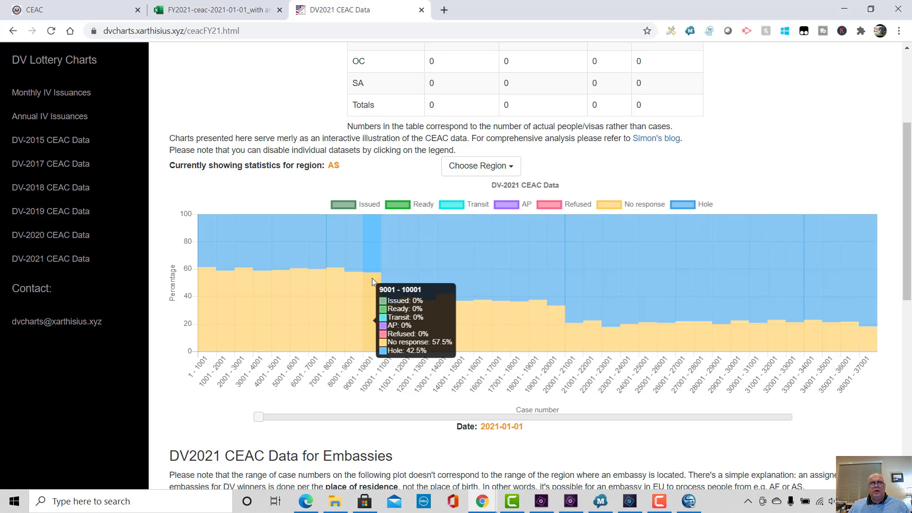
mouse_move(577, 325)
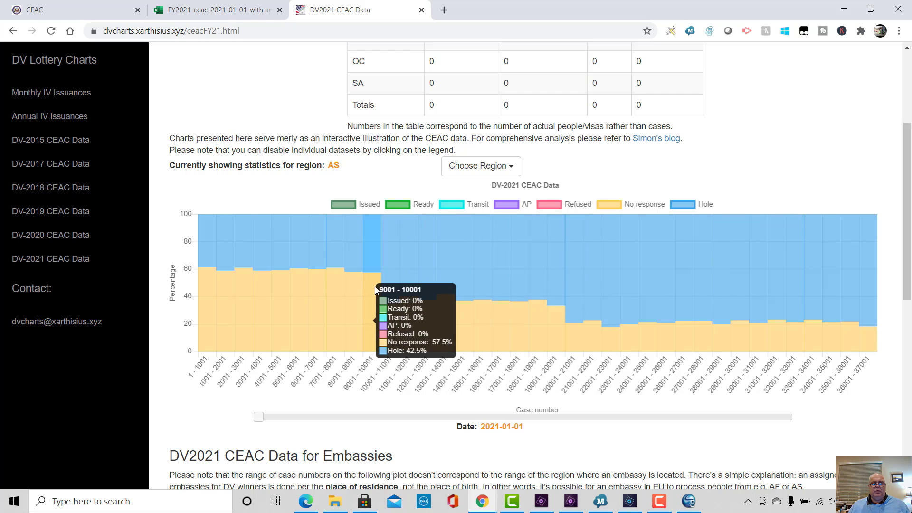
mouse_move(385, 306)
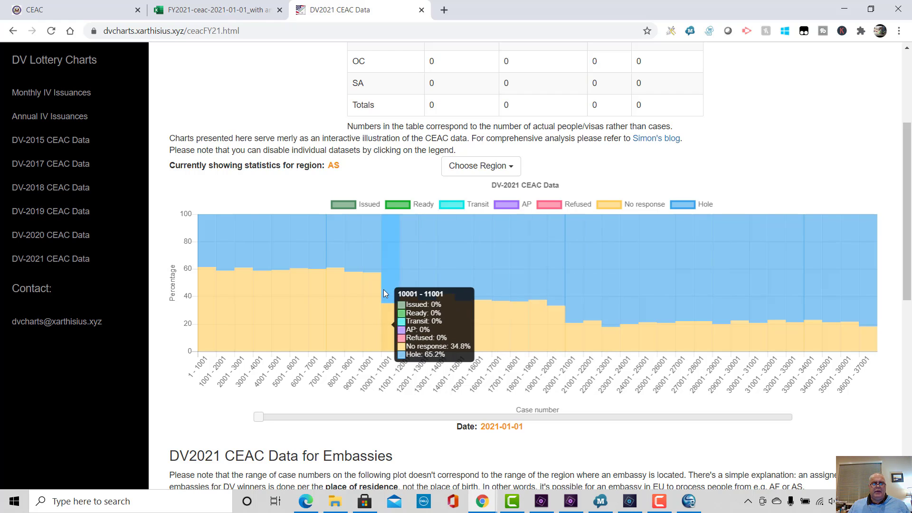
mouse_move(376, 311)
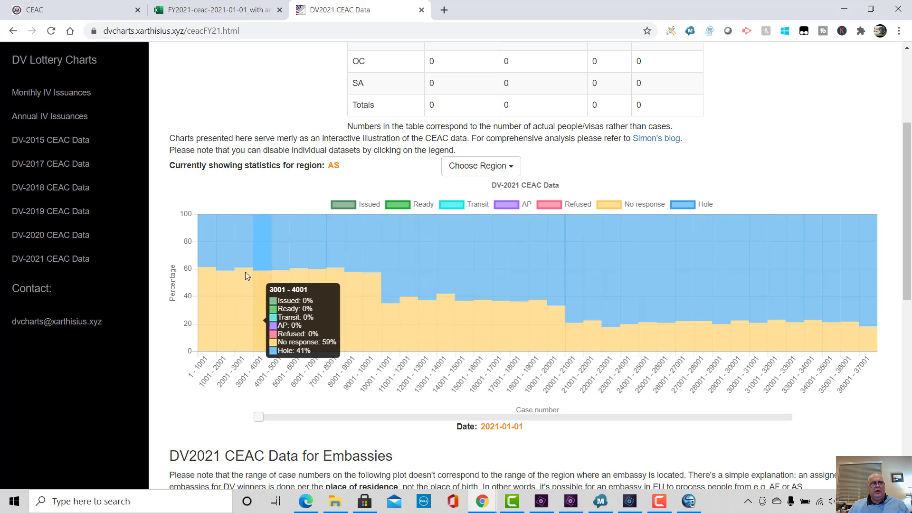
mouse_move(342, 286)
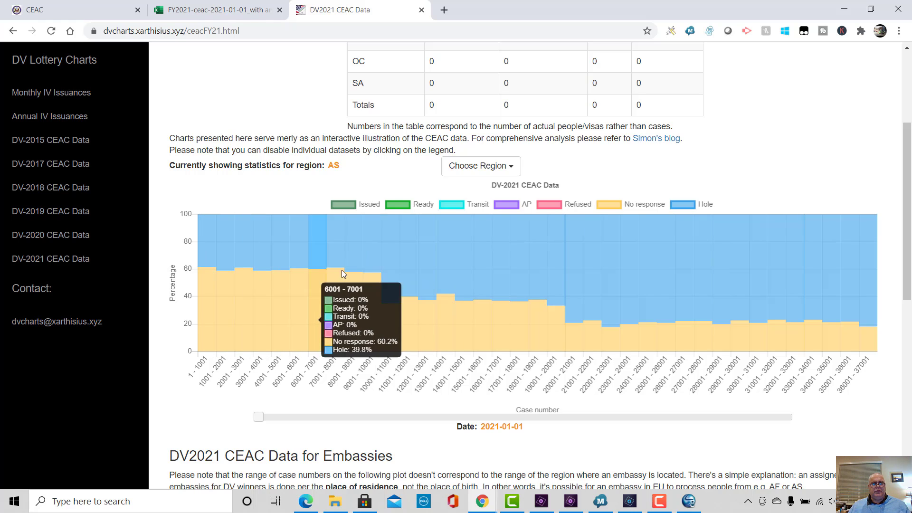
mouse_move(366, 276)
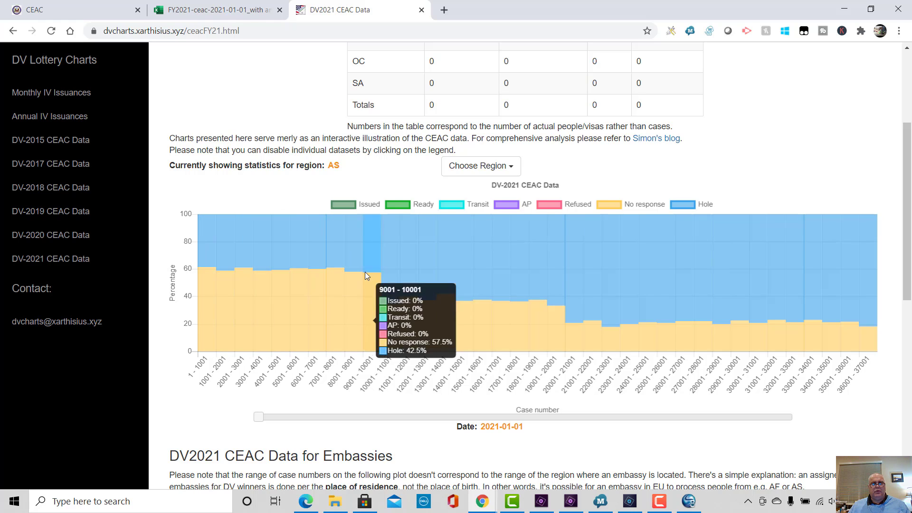
mouse_move(386, 283)
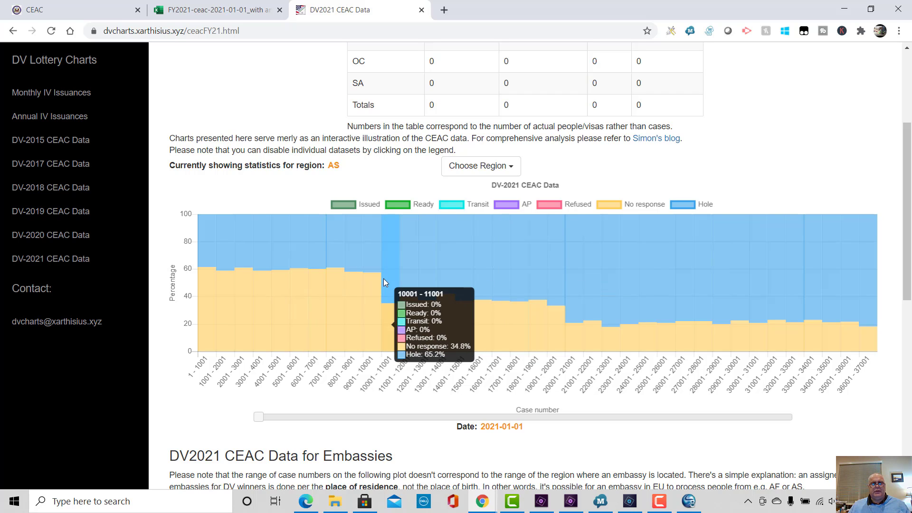
mouse_move(393, 303)
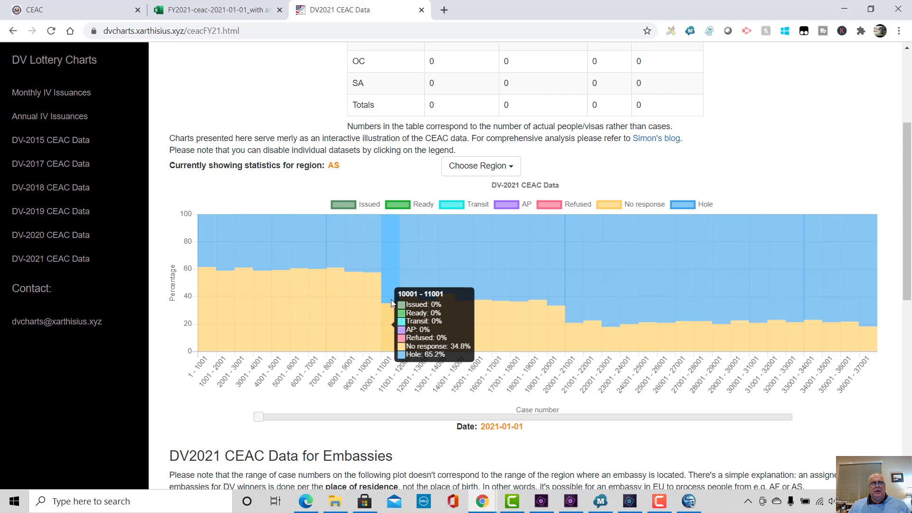
mouse_move(384, 305)
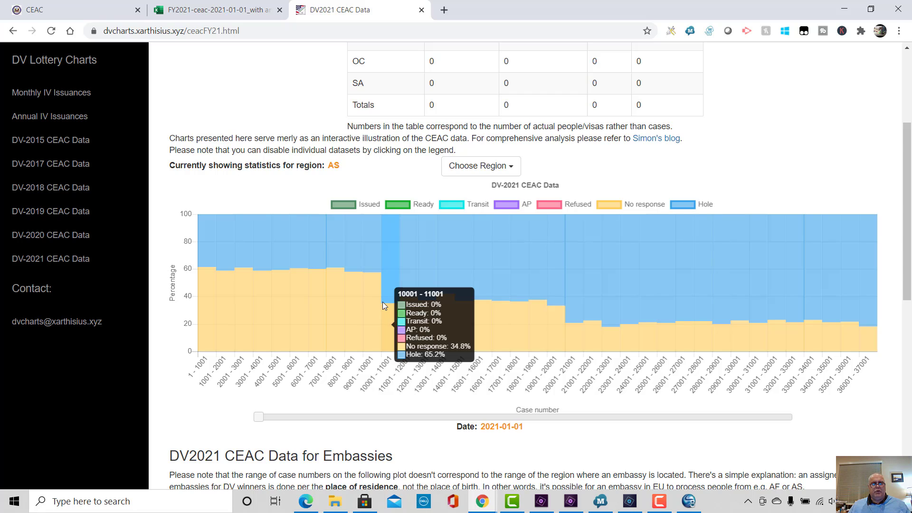
mouse_move(388, 306)
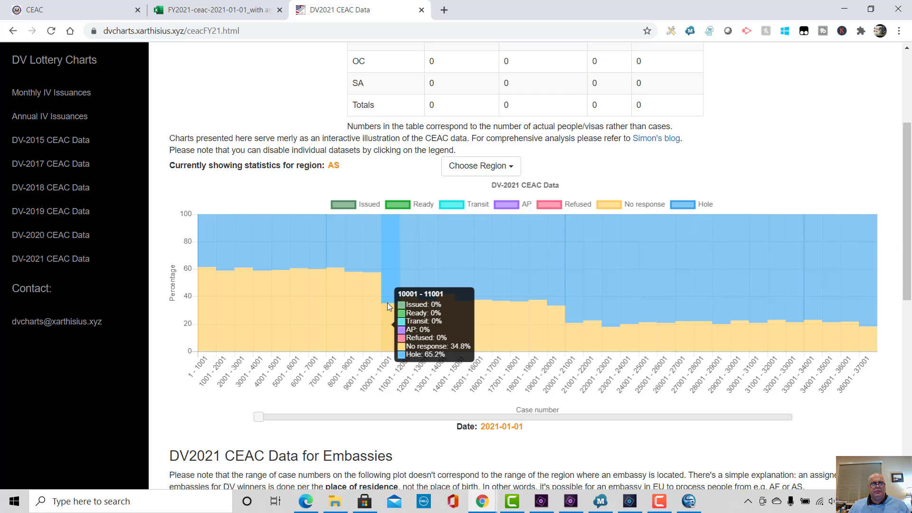
mouse_move(388, 304)
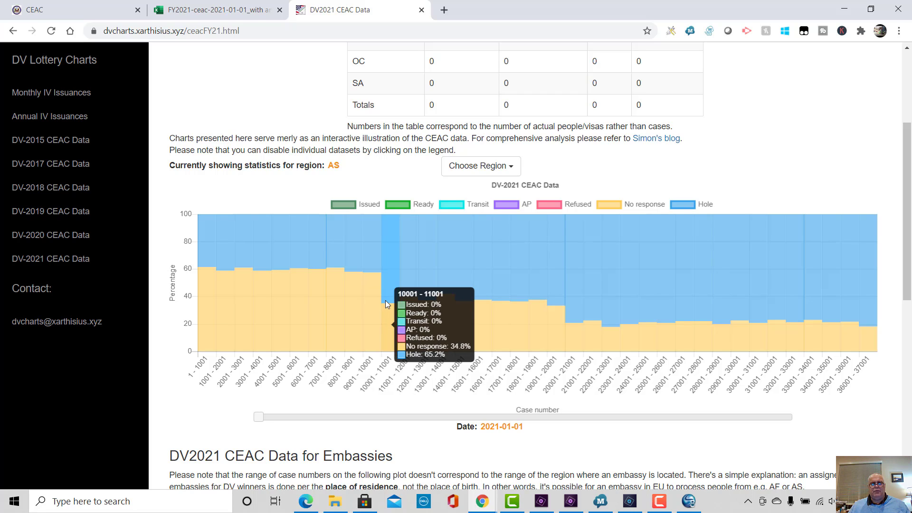
mouse_move(705, 361)
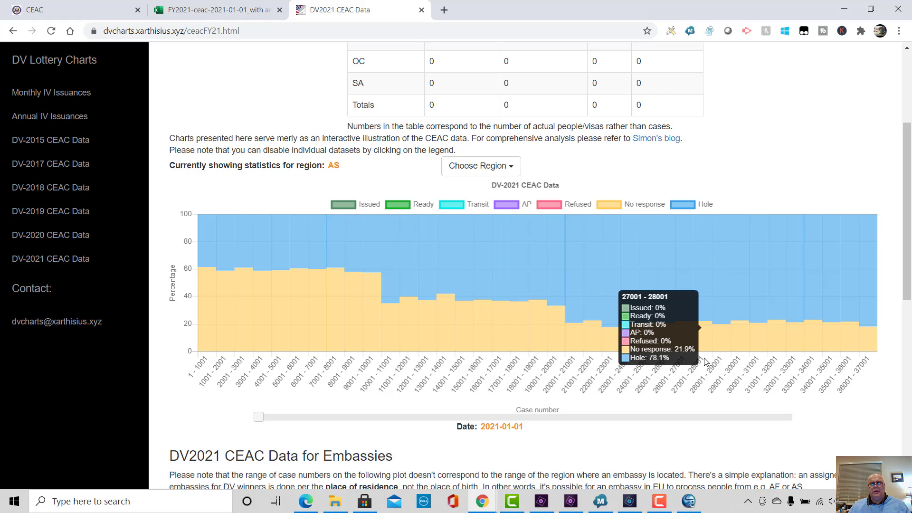
mouse_move(578, 314)
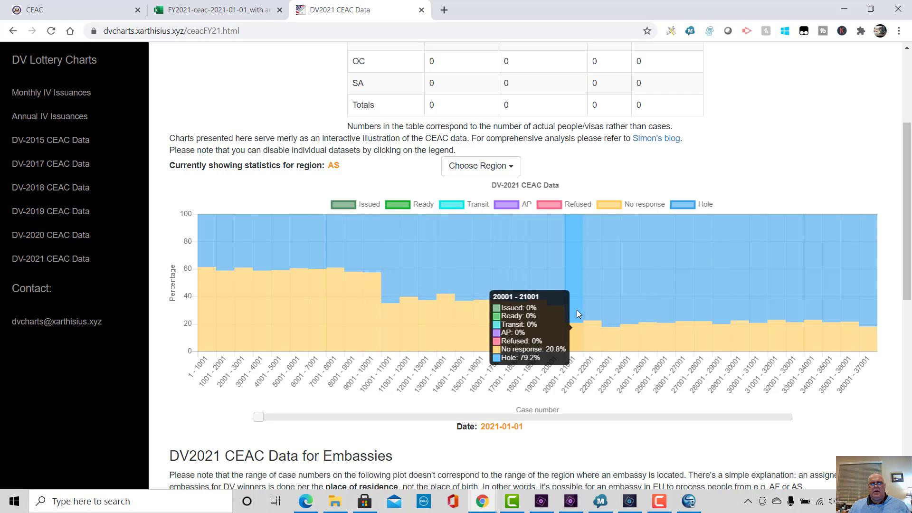
mouse_move(370, 327)
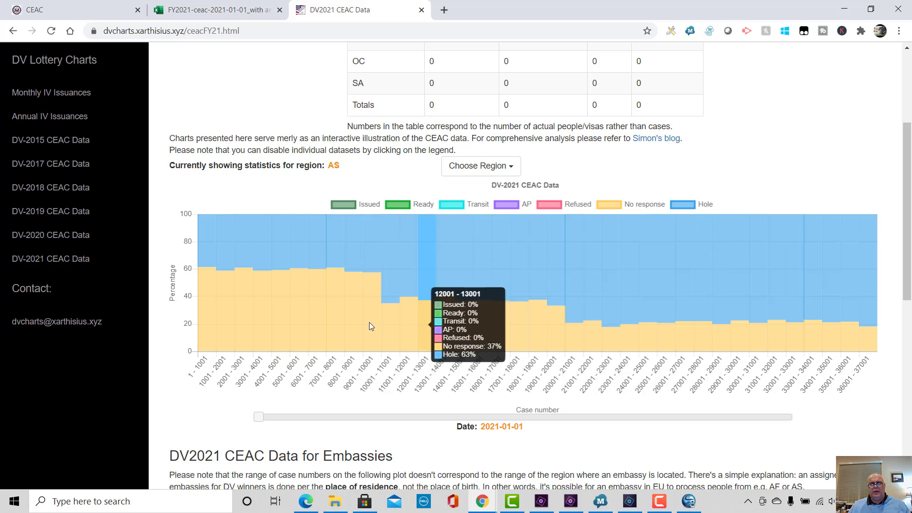
mouse_move(585, 336)
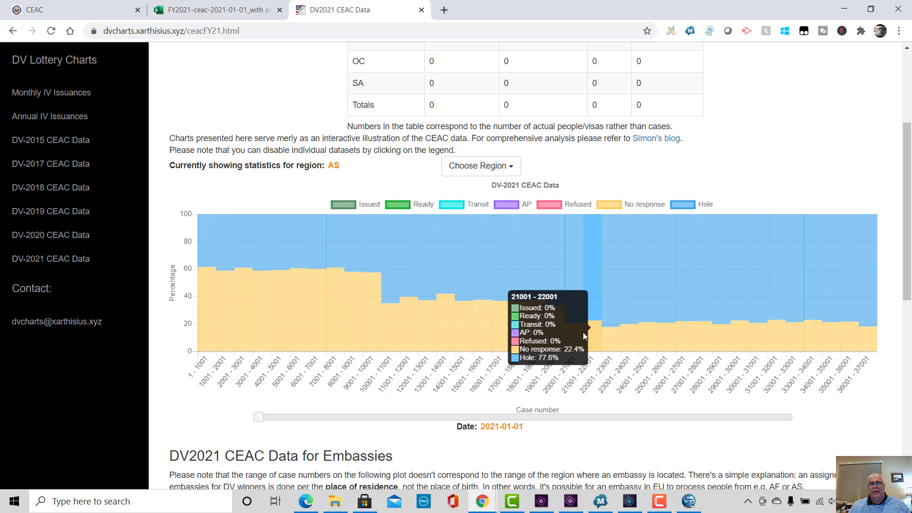
mouse_move(567, 326)
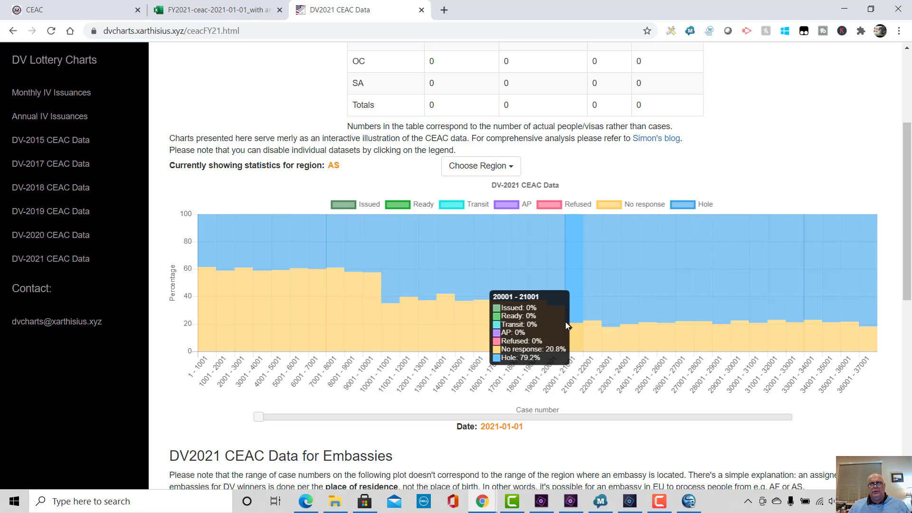
mouse_move(565, 325)
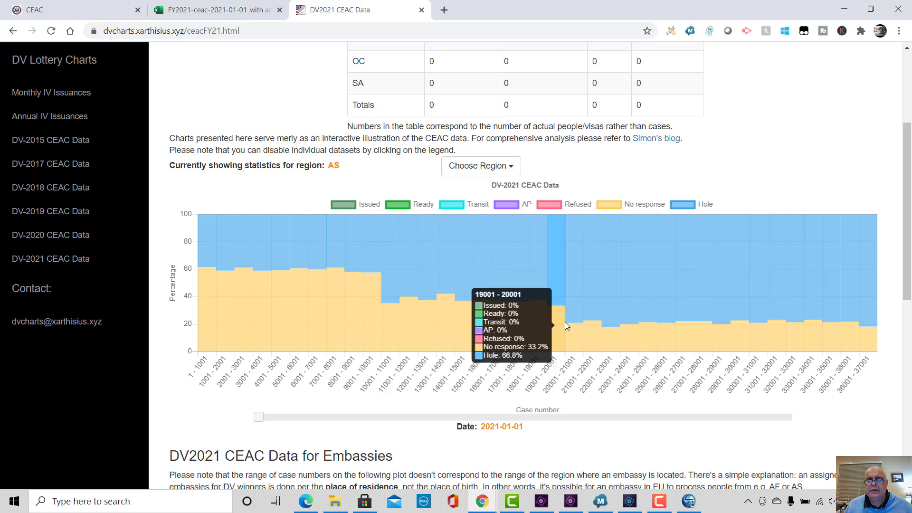
mouse_move(845, 336)
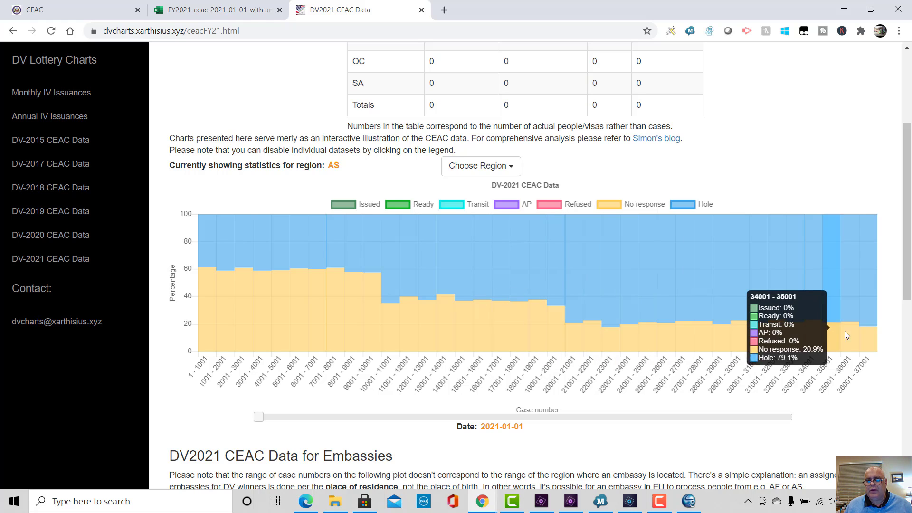
mouse_move(785, 333)
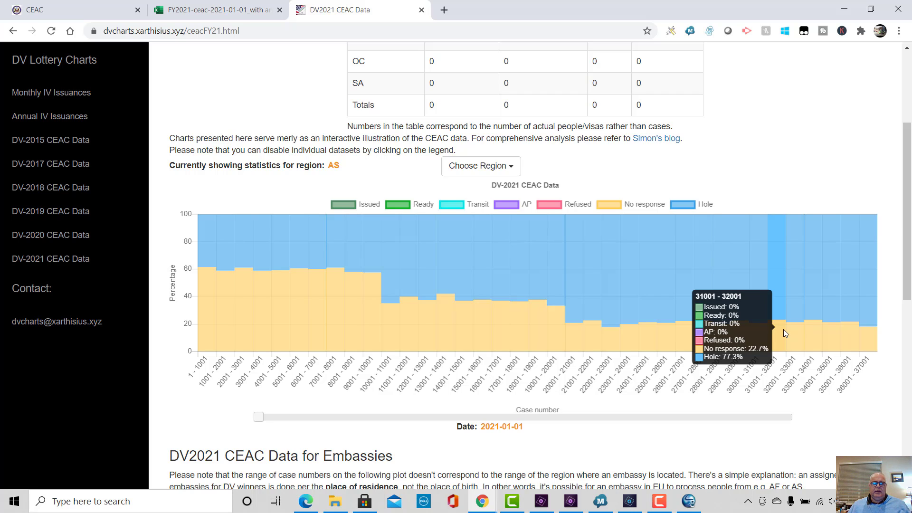
mouse_move(710, 280)
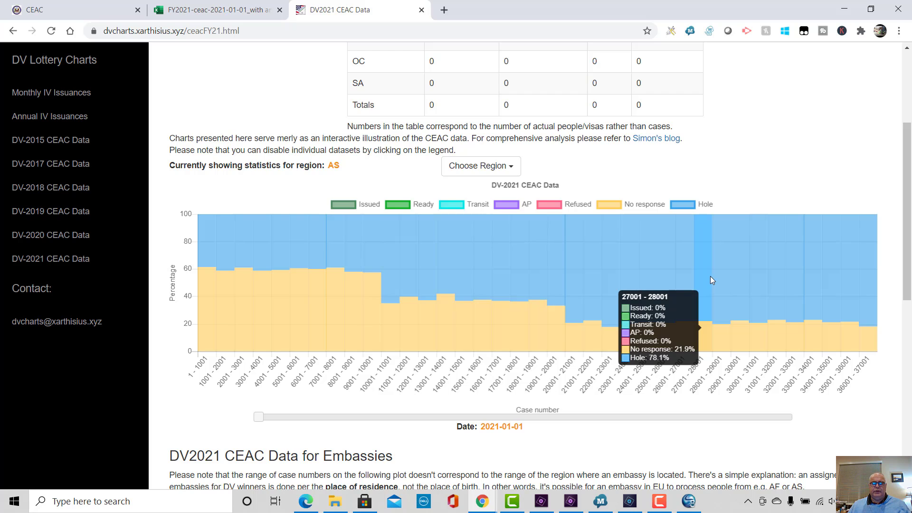
mouse_move(543, 175)
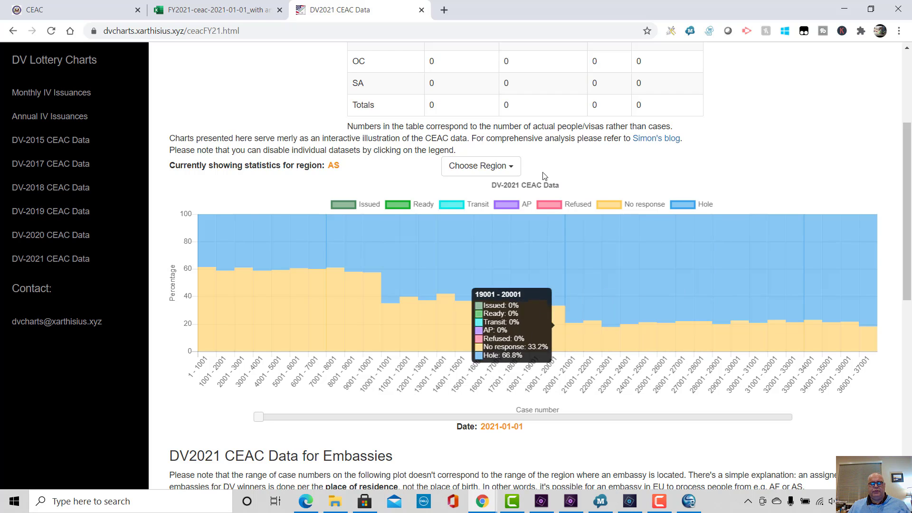
mouse_move(394, 171)
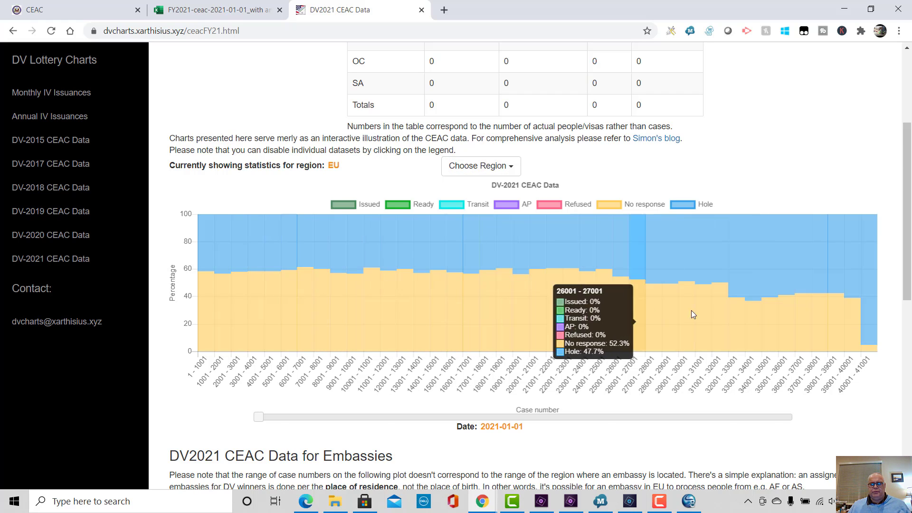
mouse_move(675, 284)
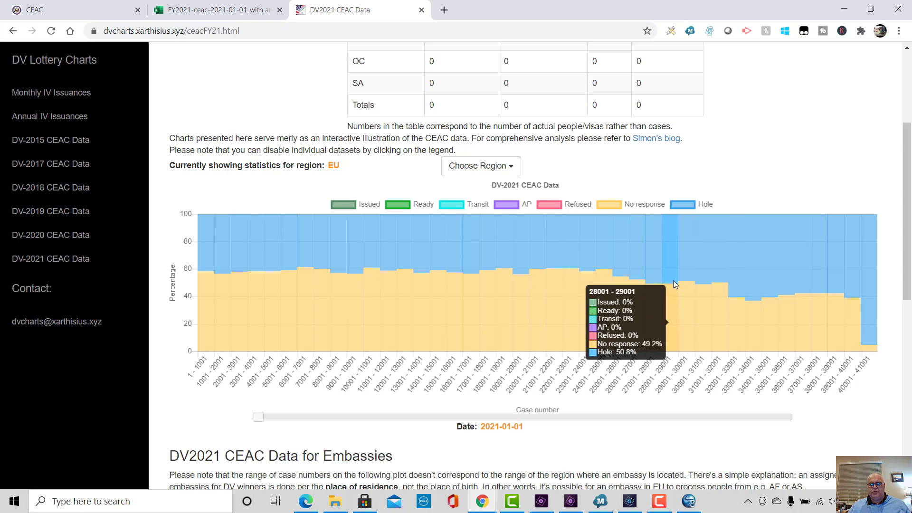
mouse_move(636, 284)
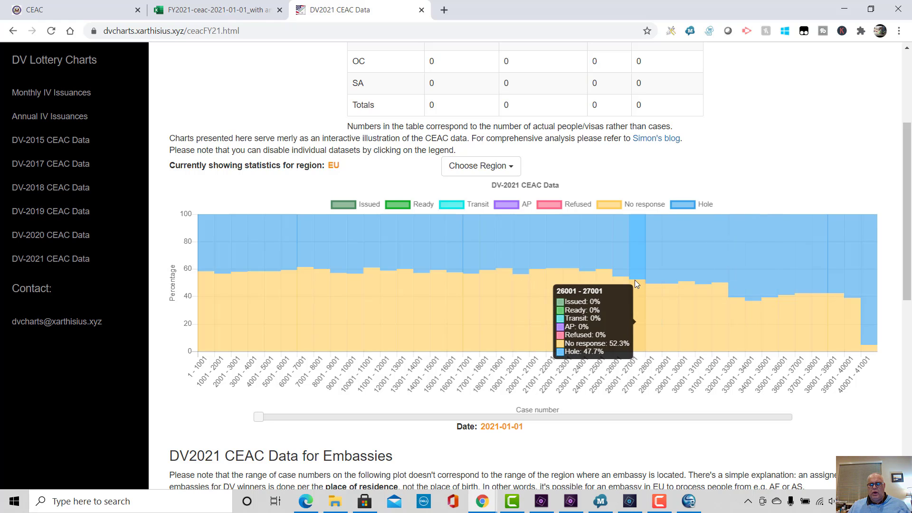
mouse_move(830, 300)
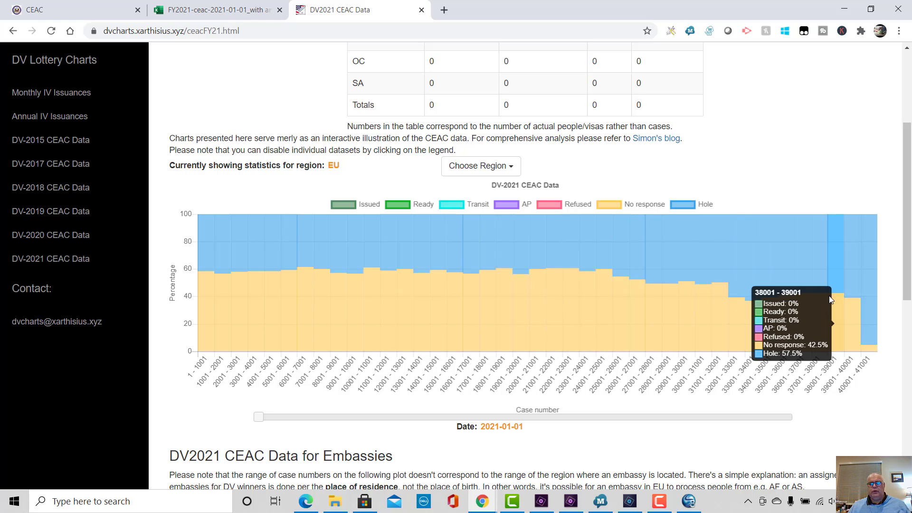
mouse_move(812, 304)
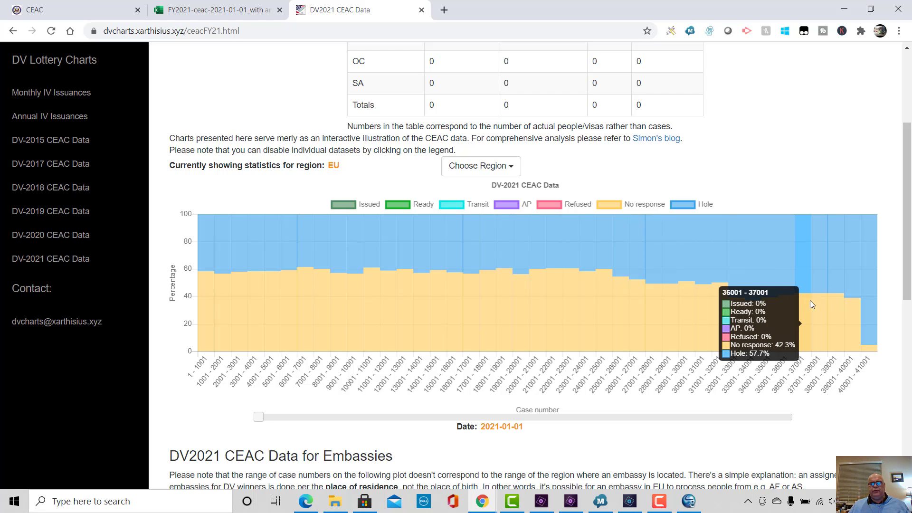
mouse_move(796, 309)
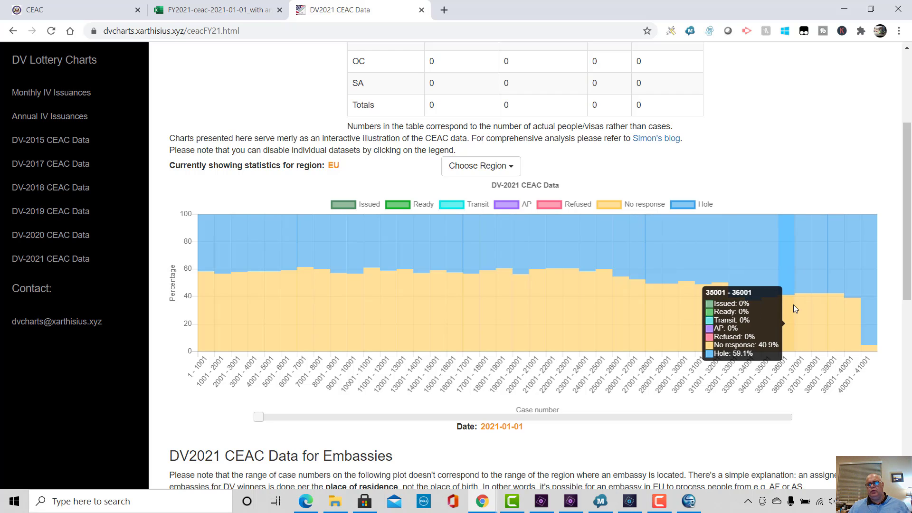
mouse_move(635, 279)
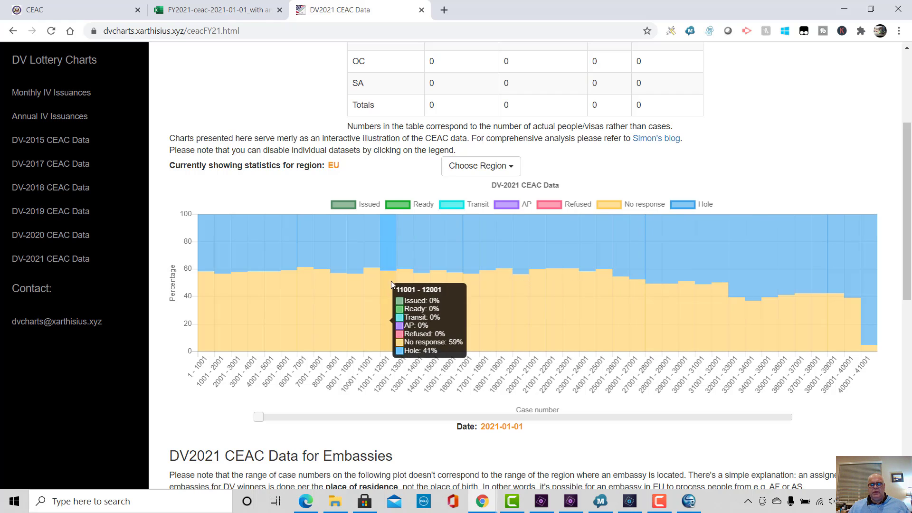
mouse_move(679, 304)
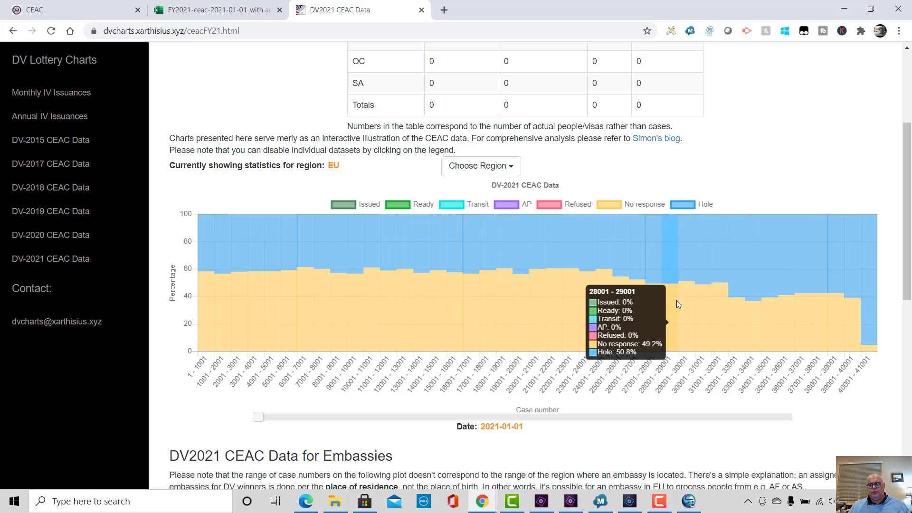
mouse_move(738, 284)
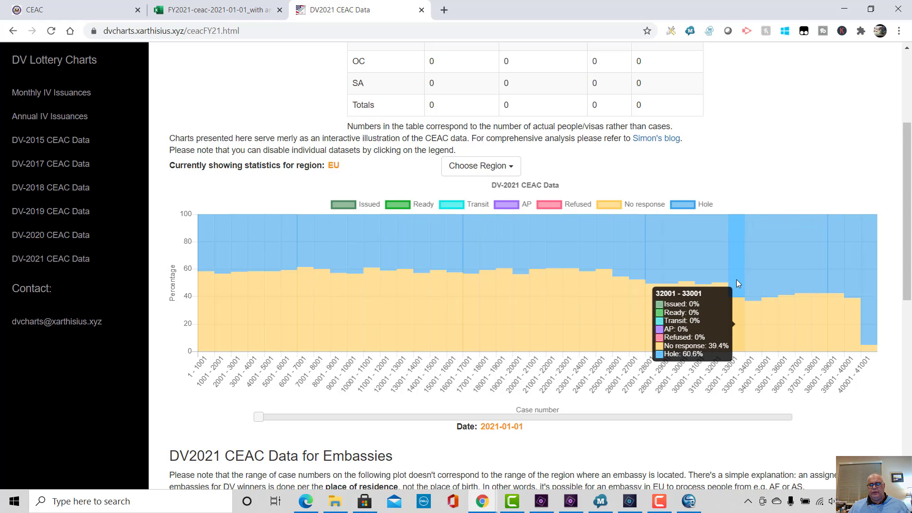
mouse_move(662, 281)
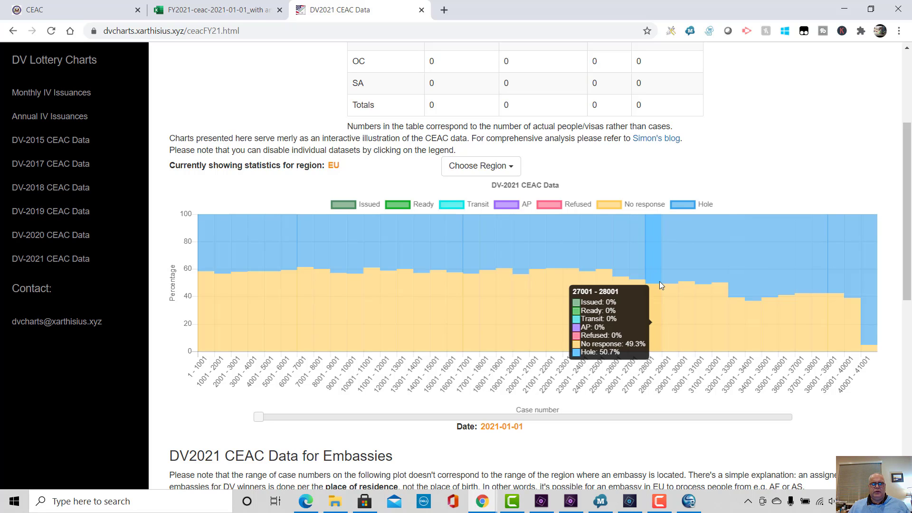
mouse_move(518, 177)
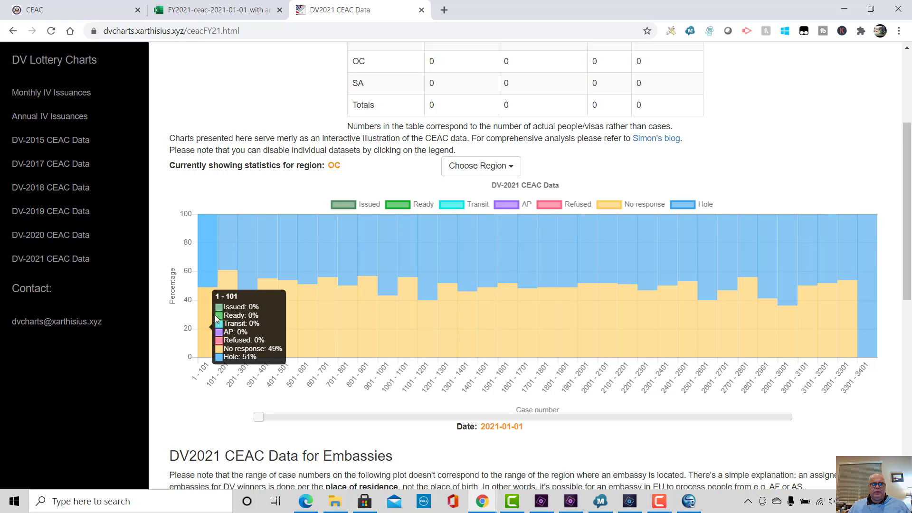
mouse_move(315, 323)
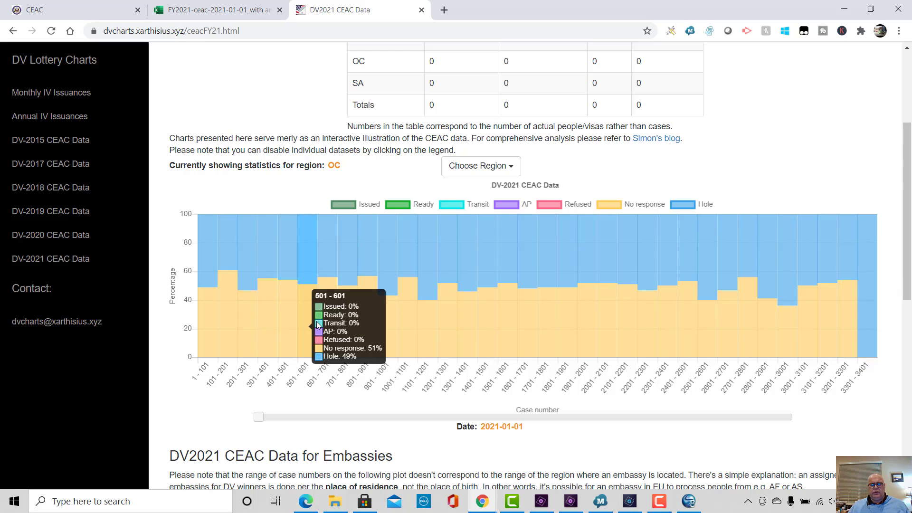
mouse_move(176, 320)
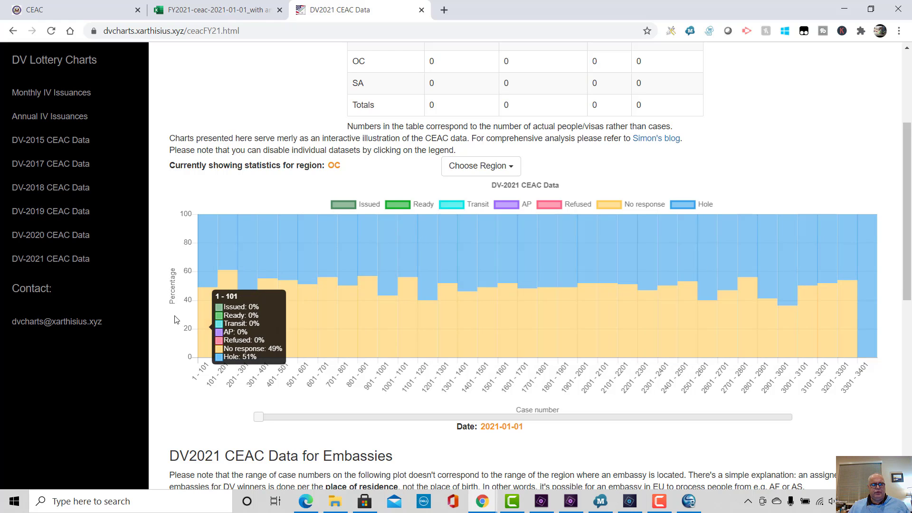
mouse_move(204, 291)
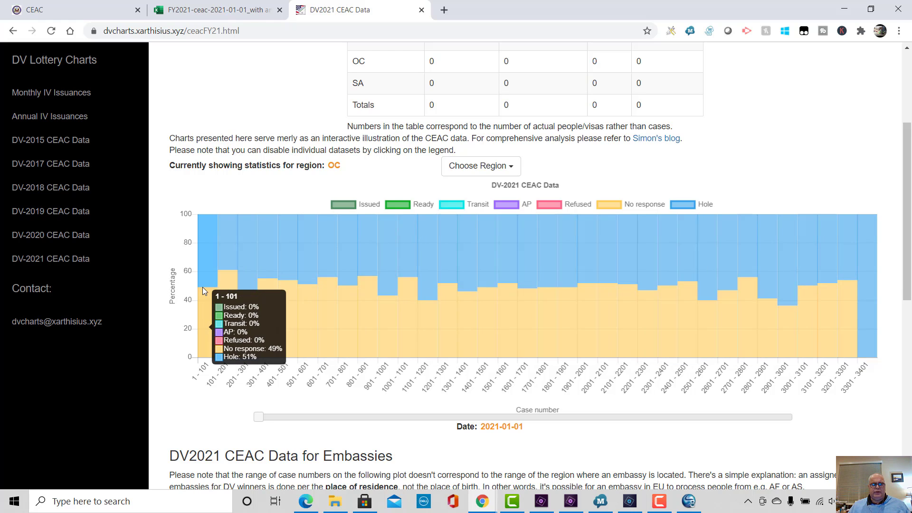
mouse_move(534, 247)
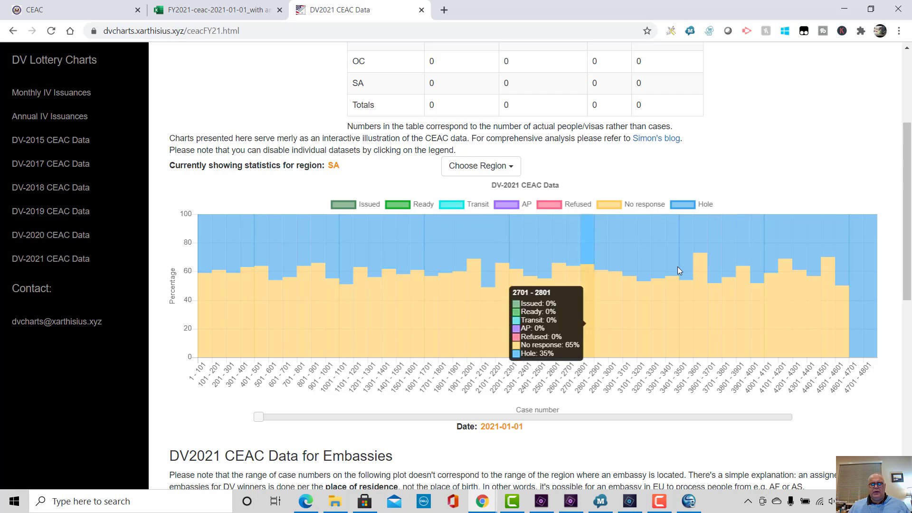
mouse_move(729, 344)
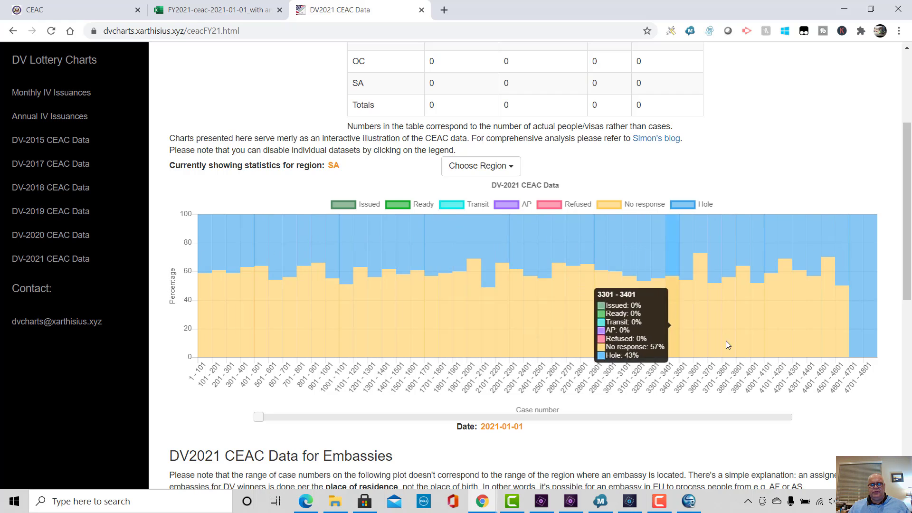
mouse_move(843, 356)
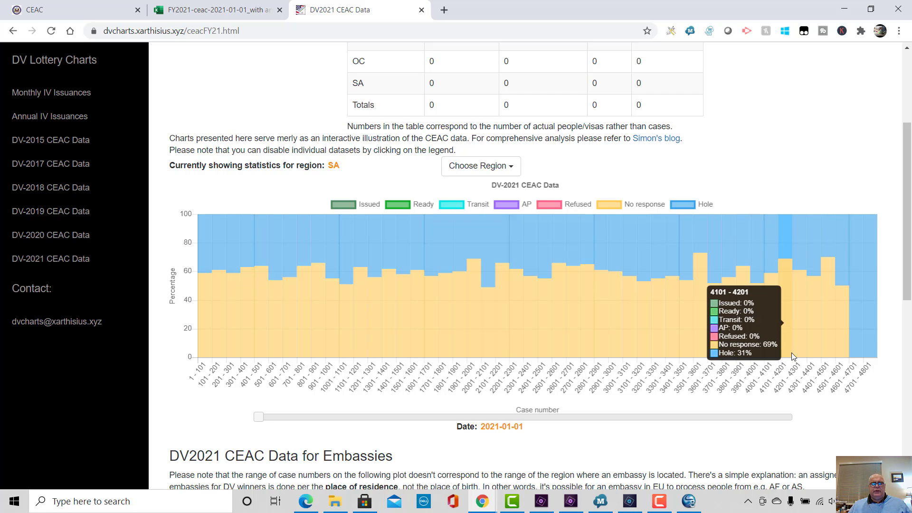
mouse_move(785, 345)
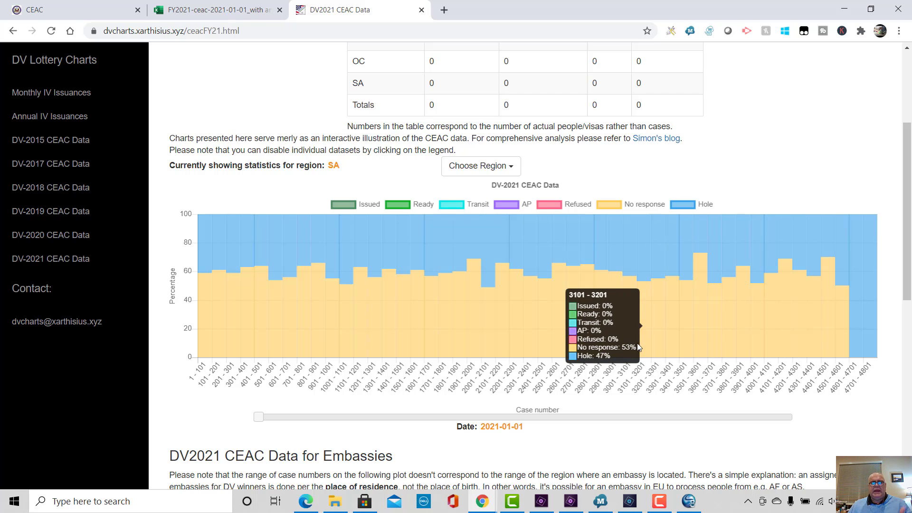
mouse_move(203, 13)
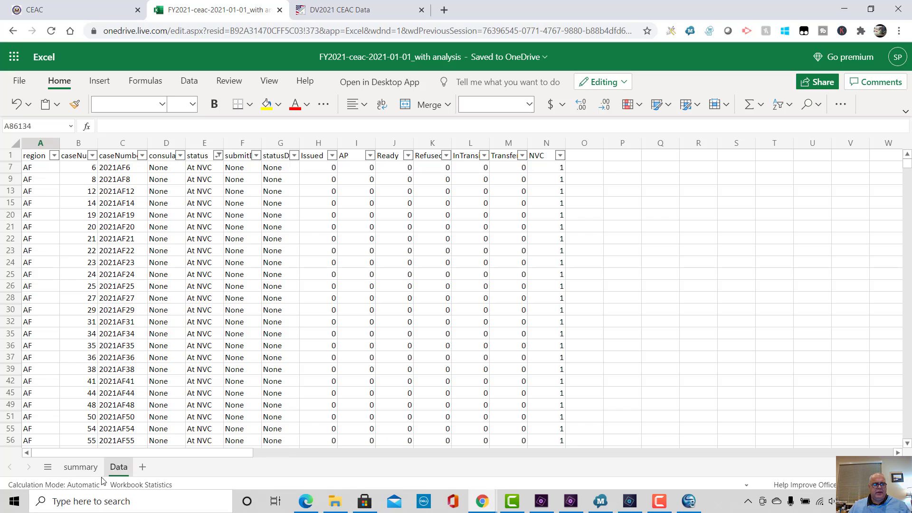
click(80, 467)
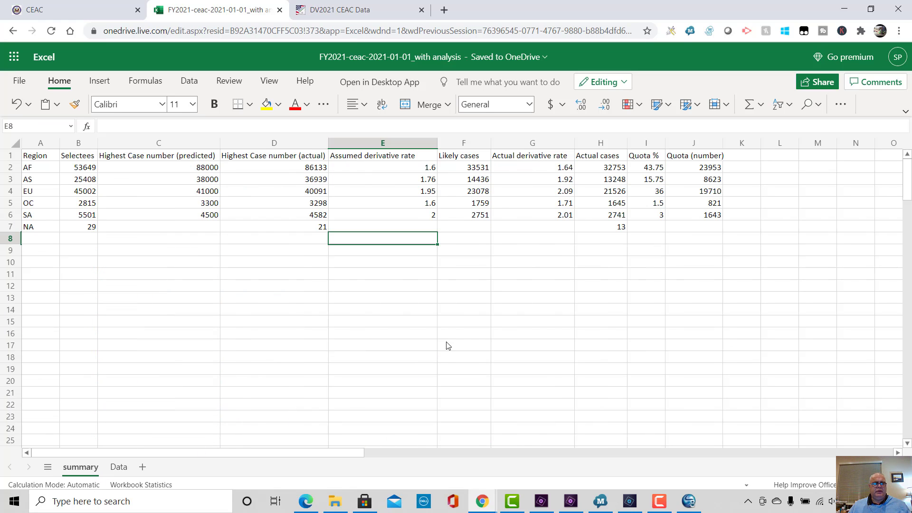
mouse_move(258, 224)
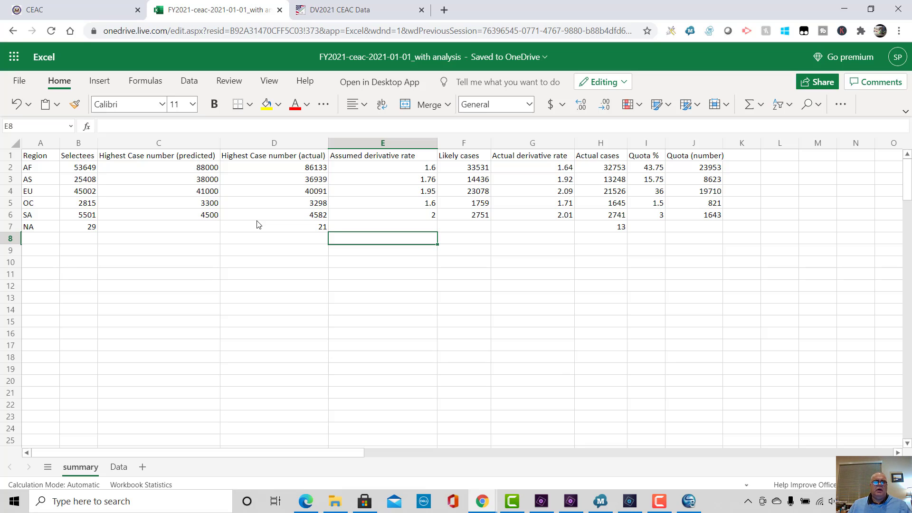
click(382, 167)
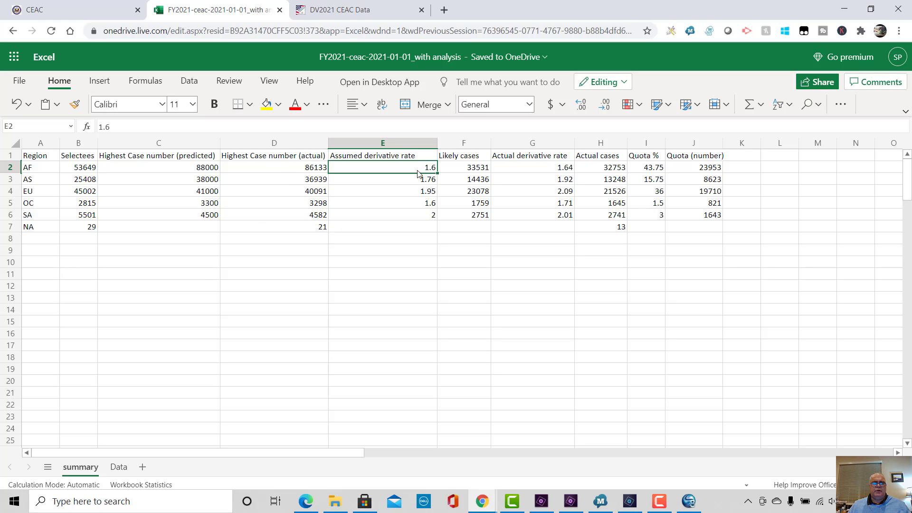
click(464, 166)
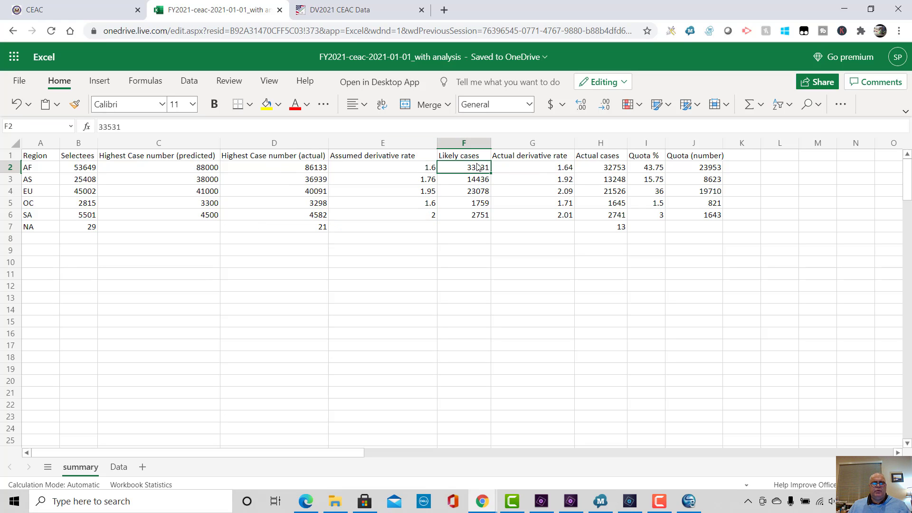
drag(463, 167, 463, 215)
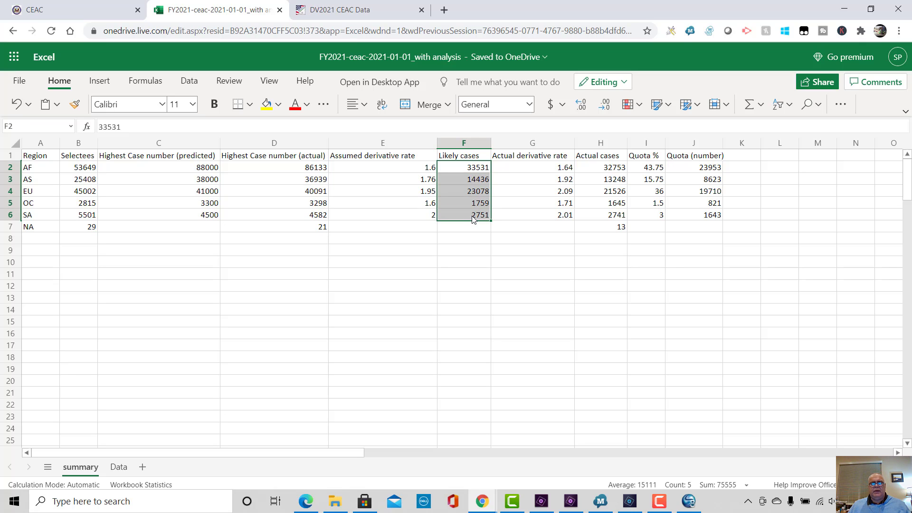
mouse_move(469, 218)
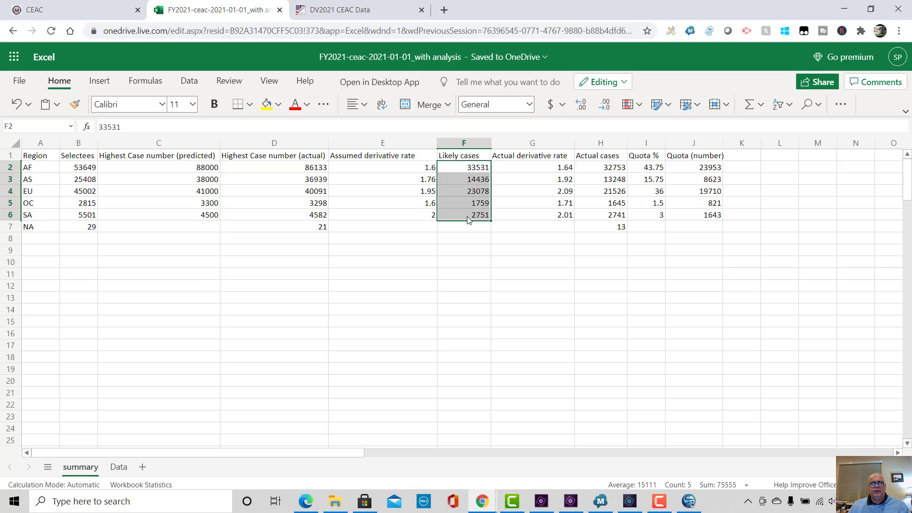
mouse_move(332, 224)
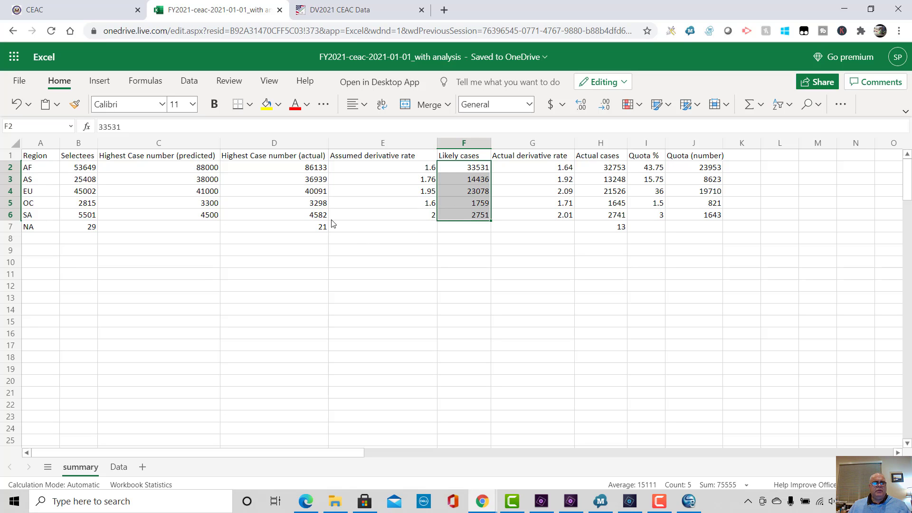
mouse_move(310, 244)
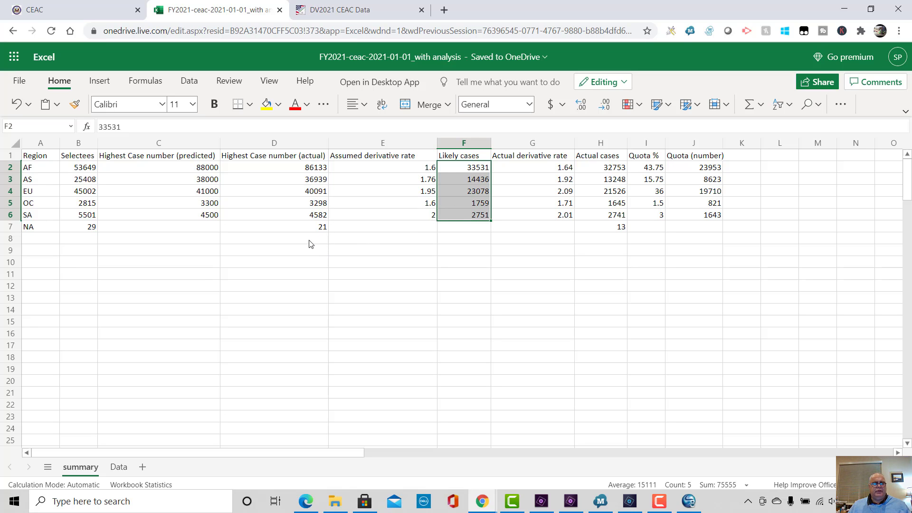
mouse_move(192, 205)
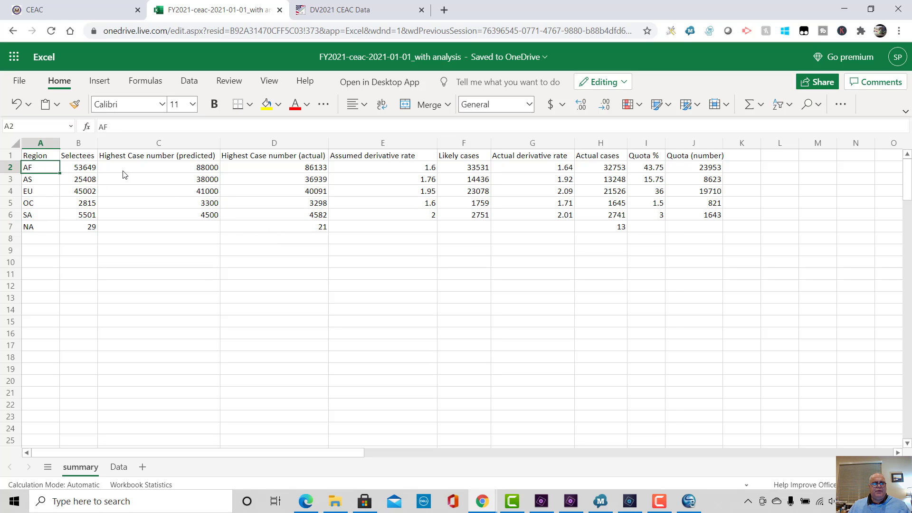
click(158, 166)
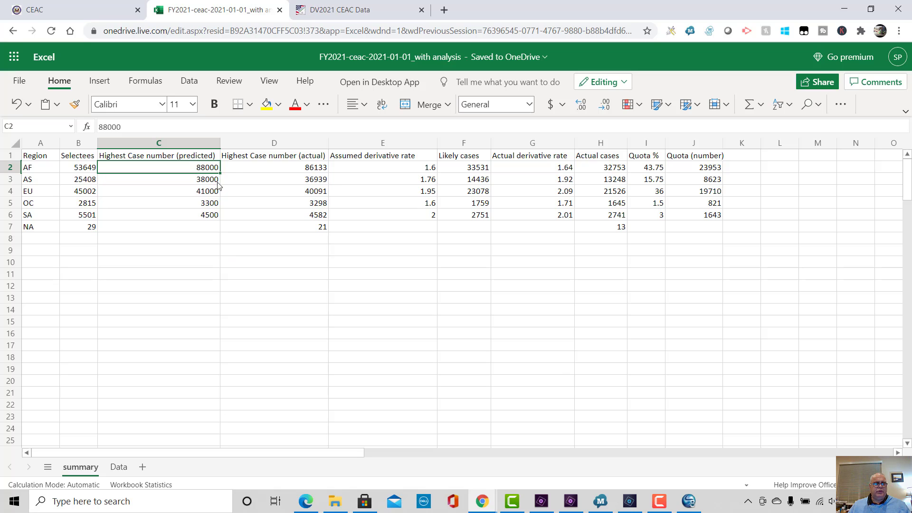
mouse_move(315, 173)
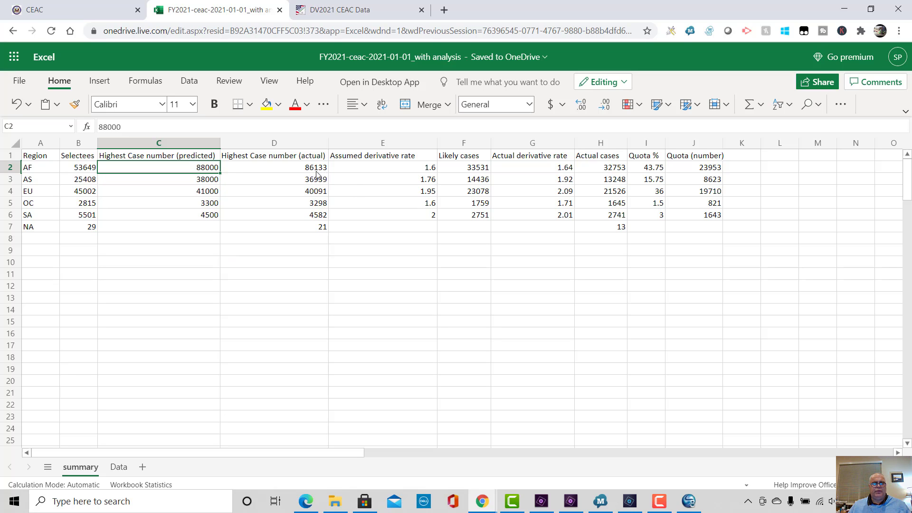
mouse_move(306, 173)
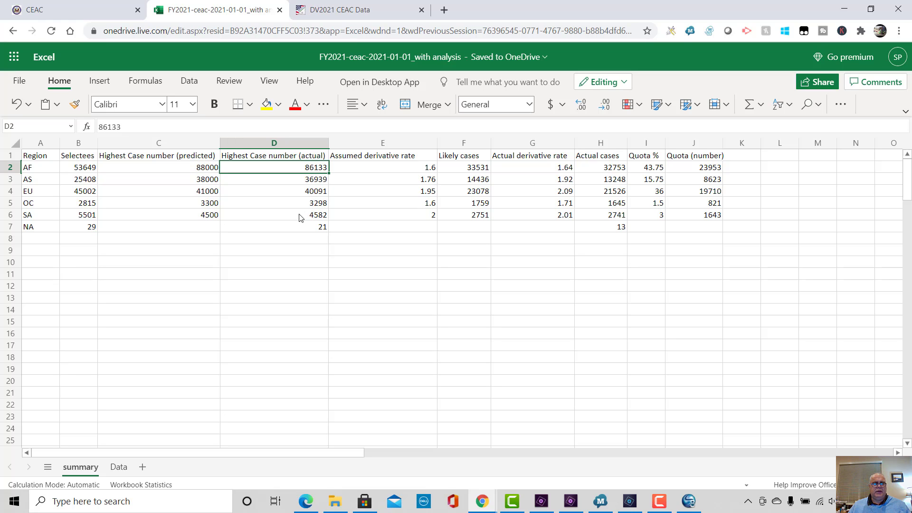
mouse_move(299, 201)
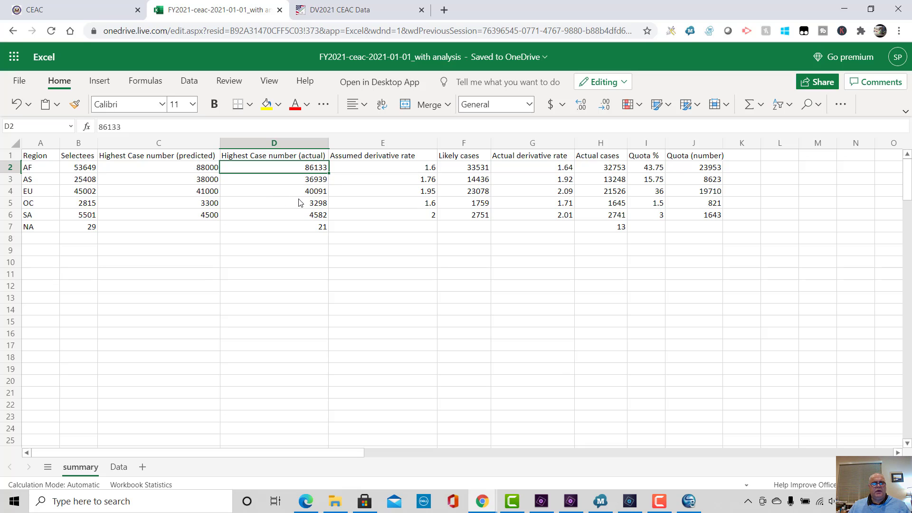
mouse_move(304, 205)
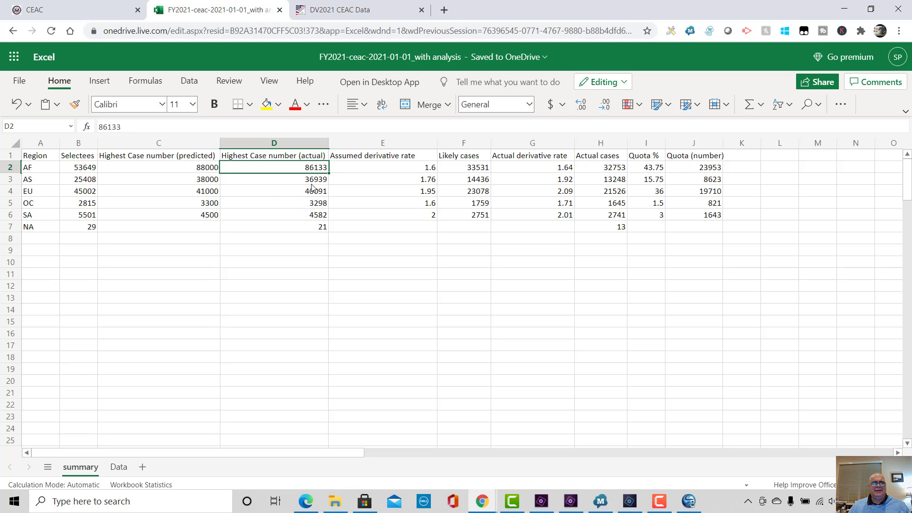
mouse_move(312, 186)
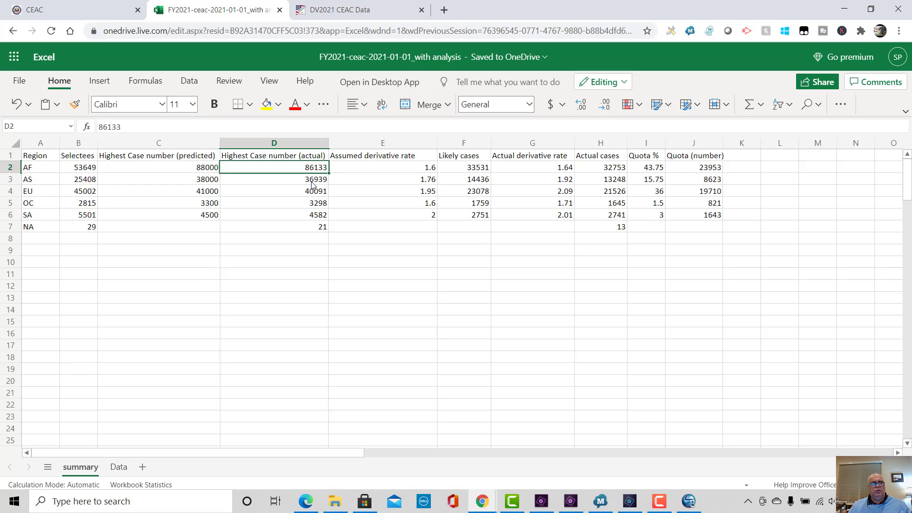
mouse_move(297, 186)
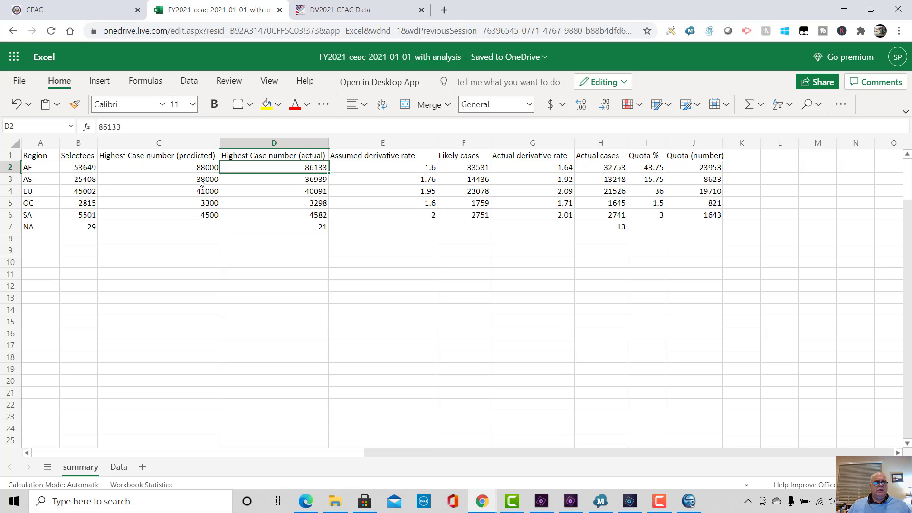
click(159, 179)
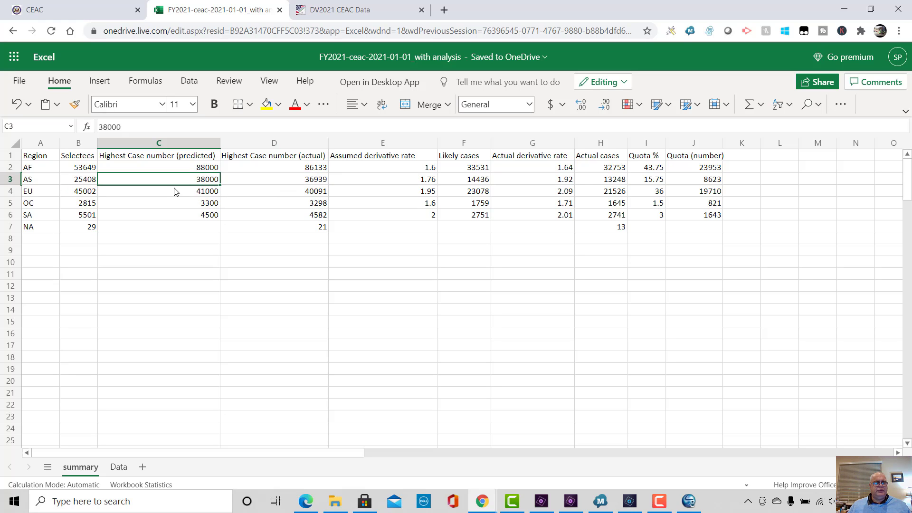
mouse_move(204, 182)
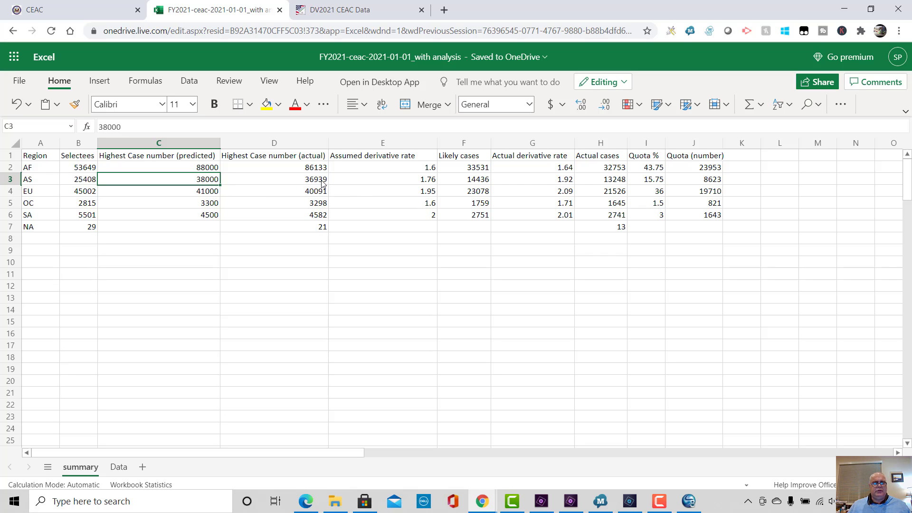
mouse_move(305, 187)
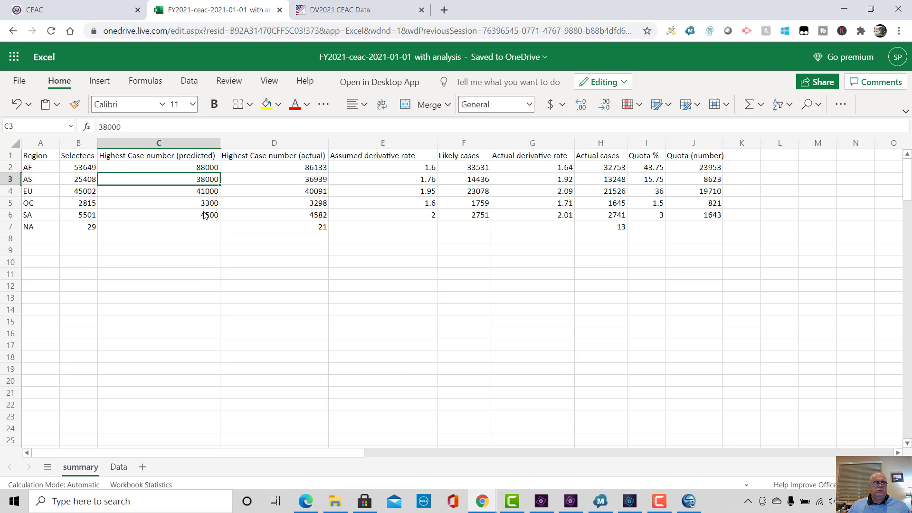
click(158, 191)
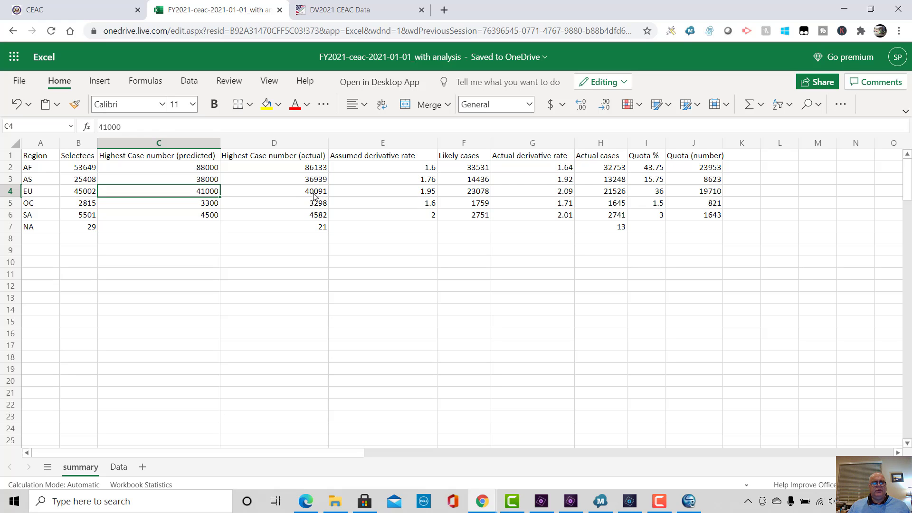
mouse_move(310, 202)
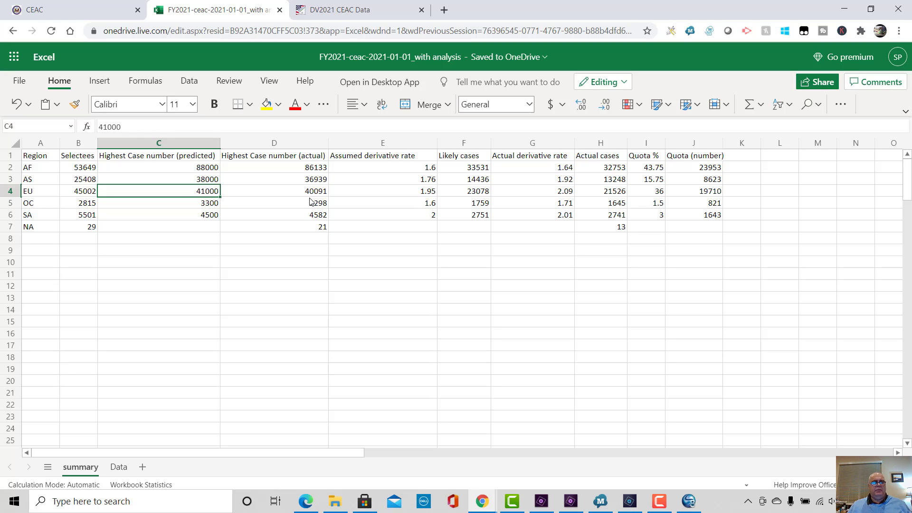
mouse_move(327, 196)
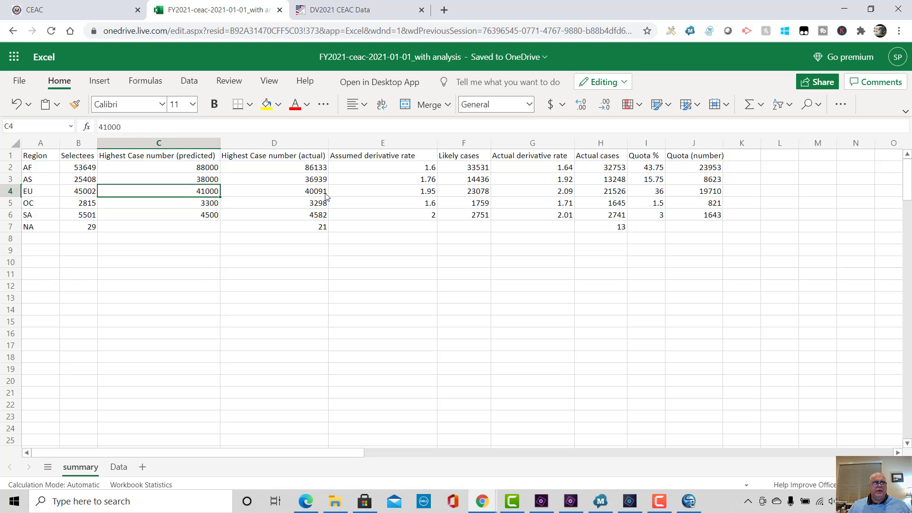
click(157, 203)
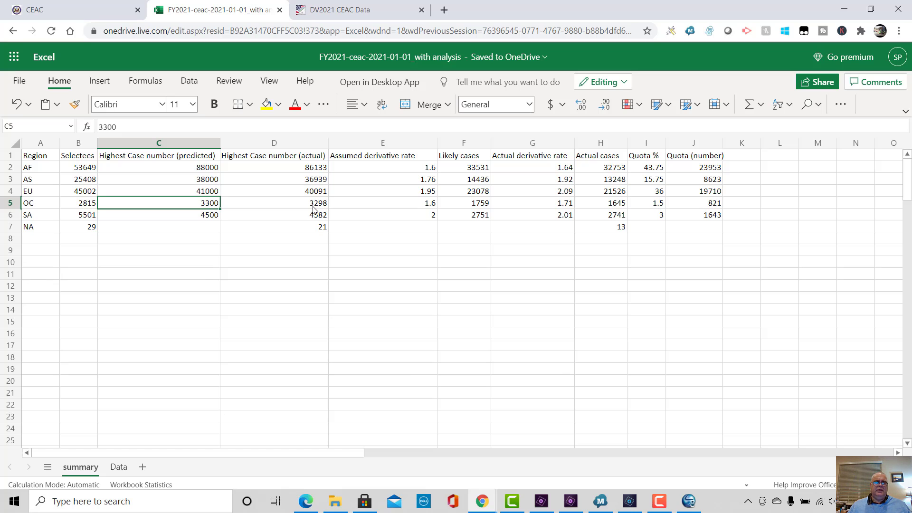
mouse_move(320, 203)
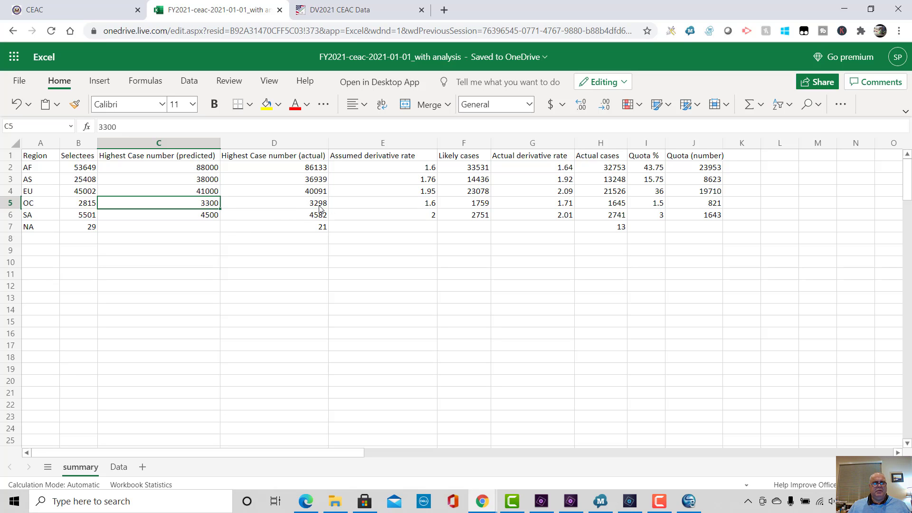
mouse_move(212, 221)
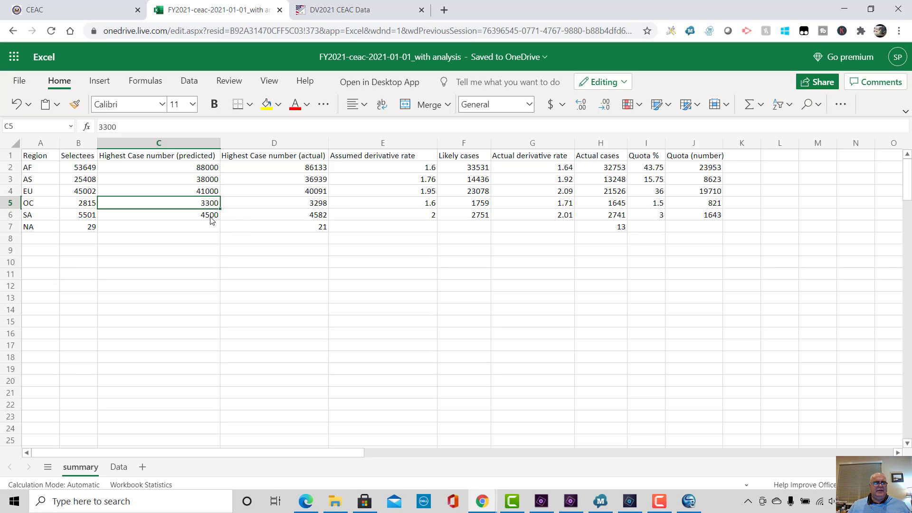
click(158, 214)
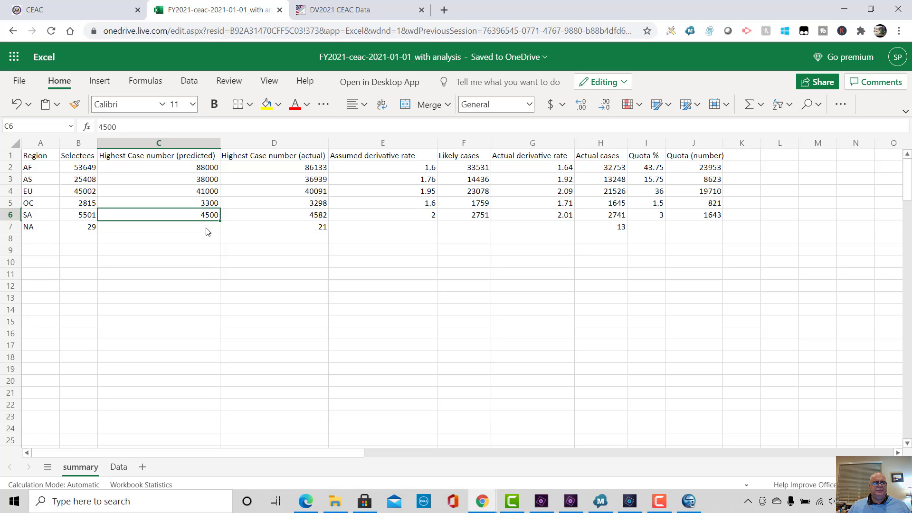
mouse_move(201, 218)
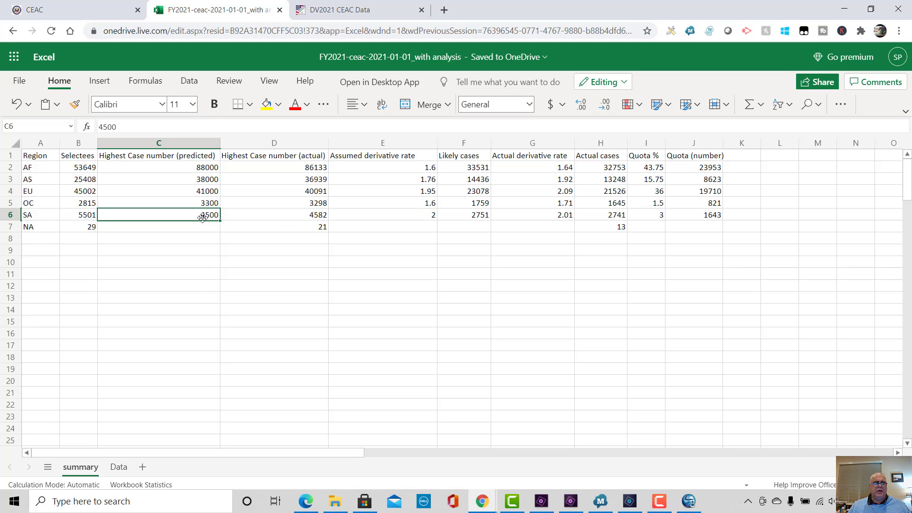
mouse_move(323, 222)
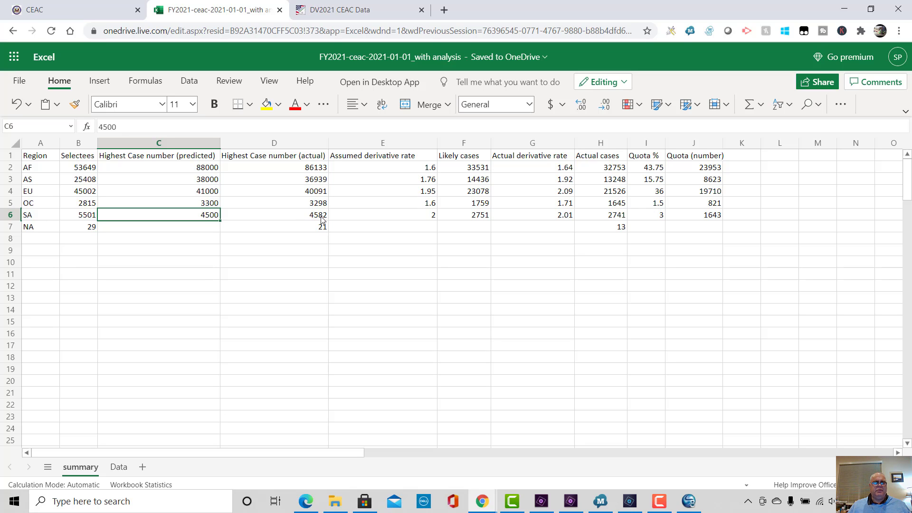
mouse_move(317, 224)
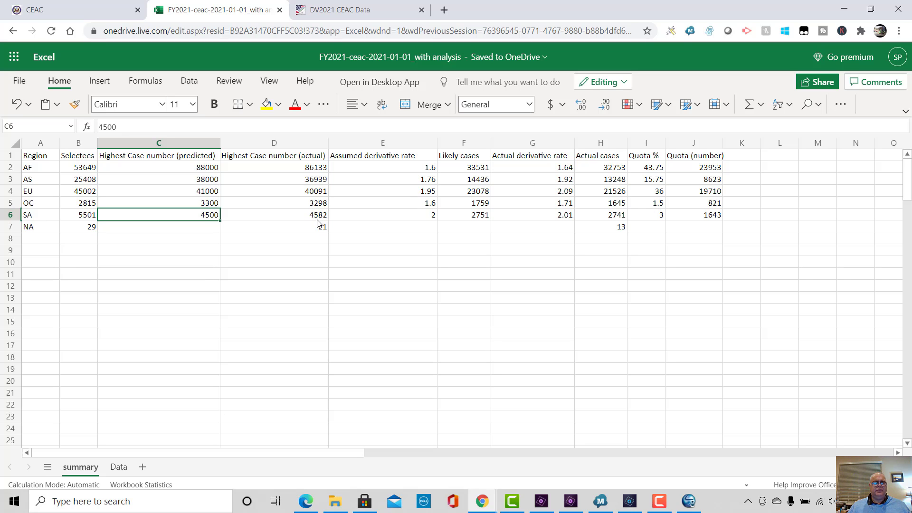
click(274, 215)
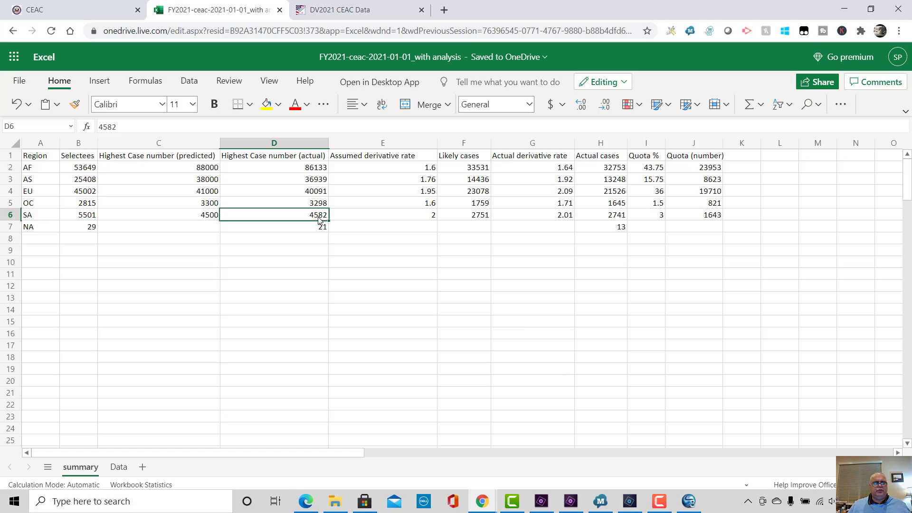
mouse_move(306, 225)
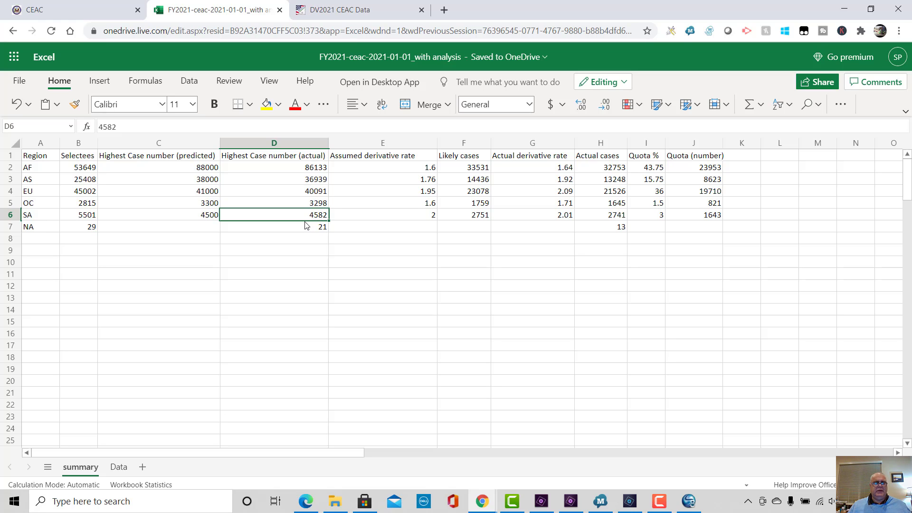
mouse_move(318, 173)
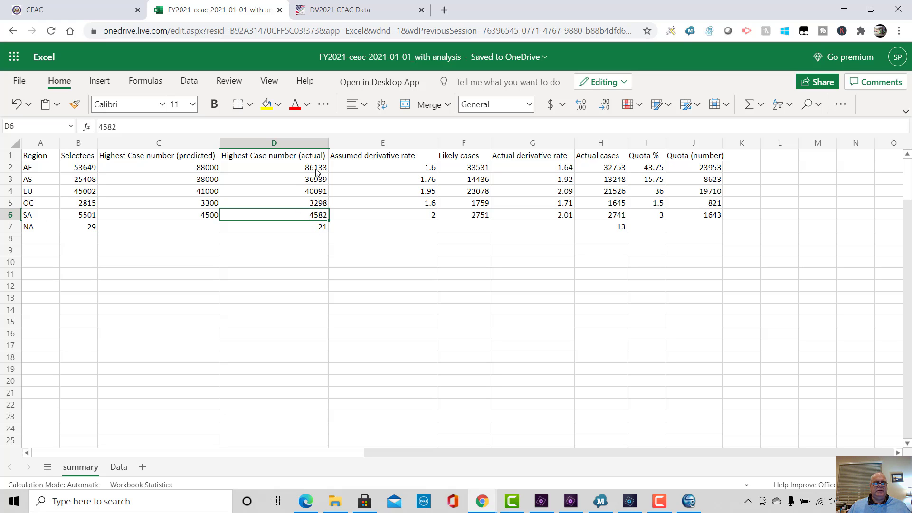
click(273, 167)
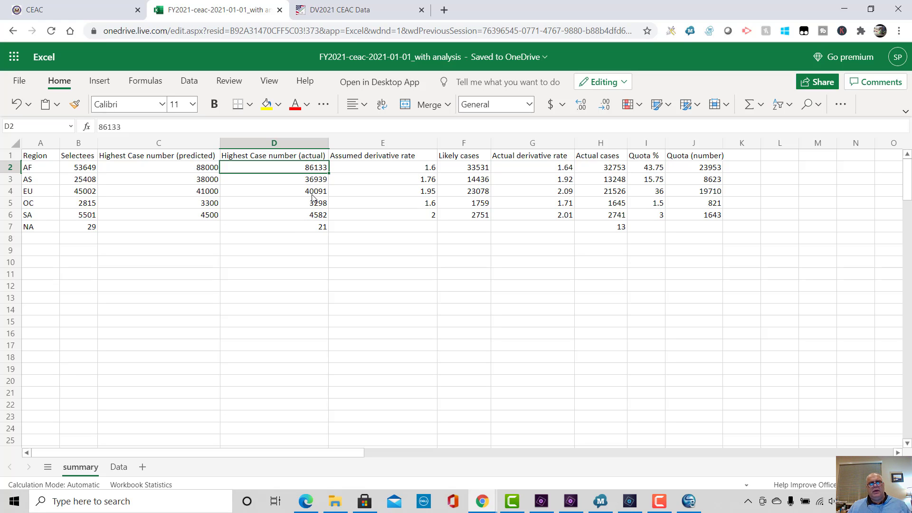
mouse_move(307, 206)
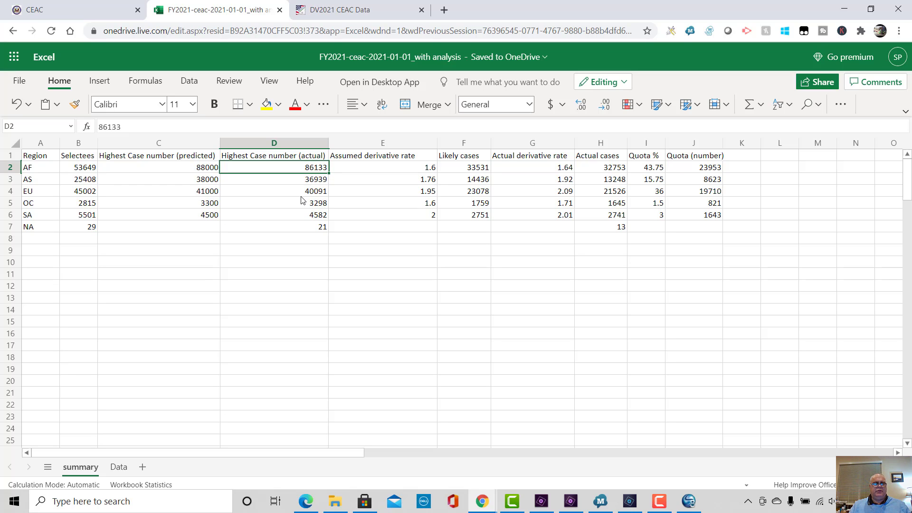
mouse_move(284, 194)
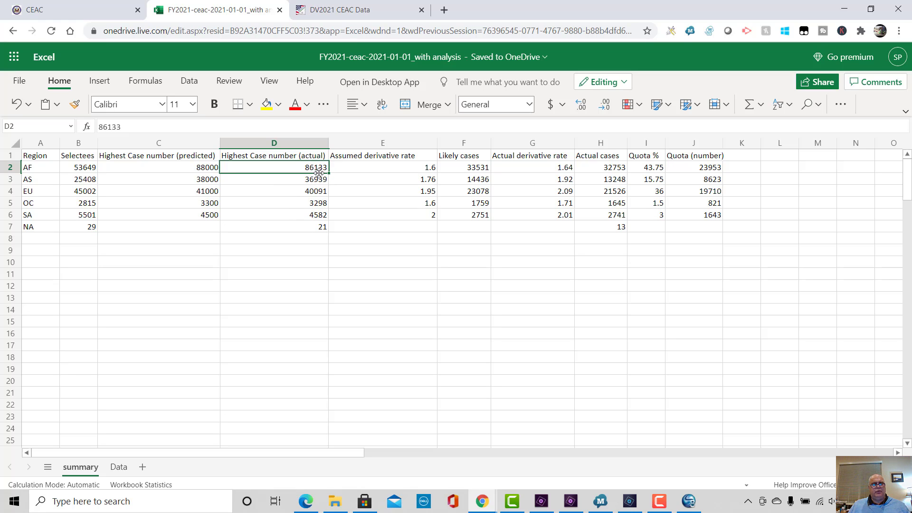
mouse_move(334, 195)
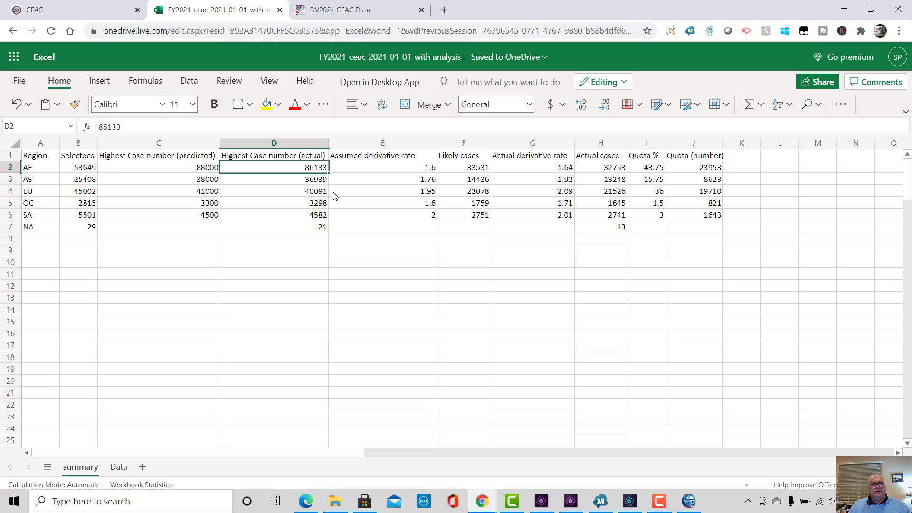
mouse_move(331, 204)
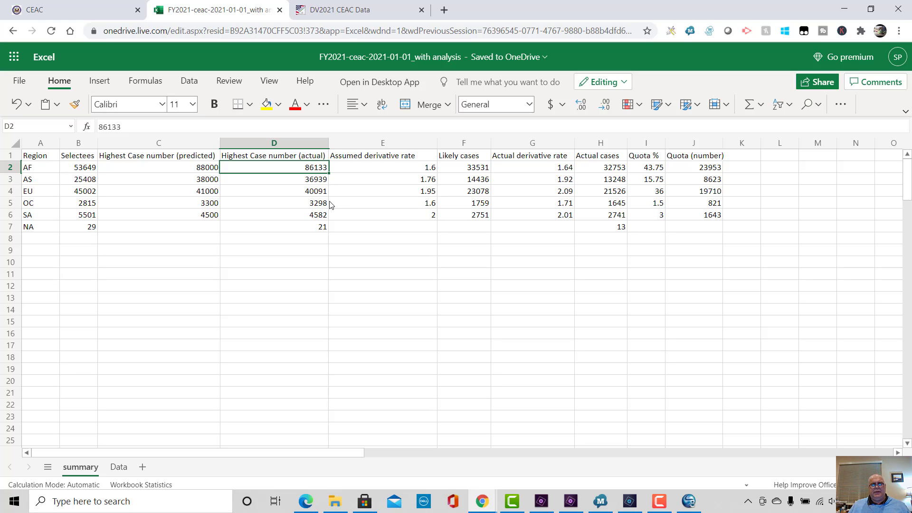
mouse_move(324, 203)
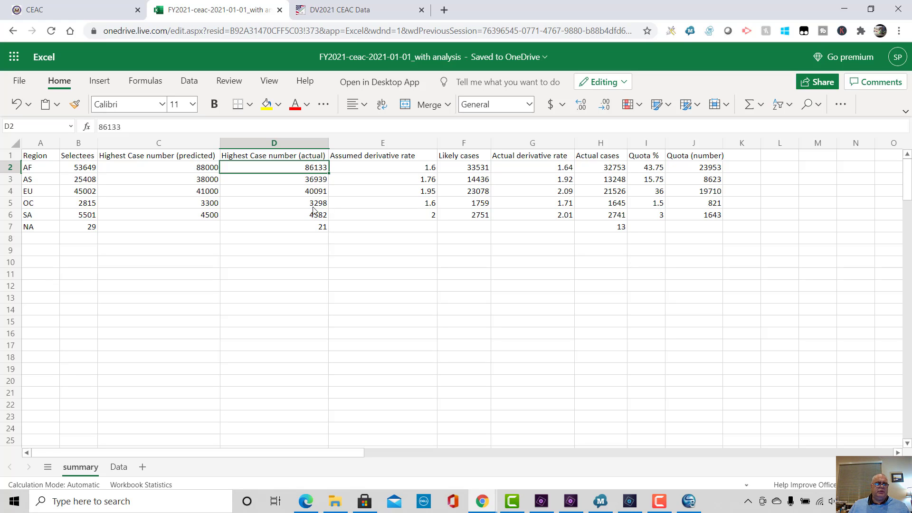
mouse_move(316, 228)
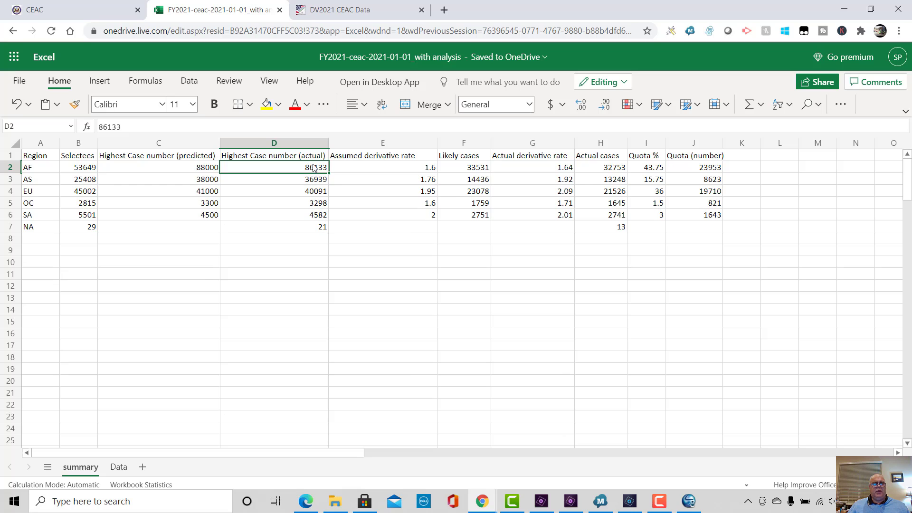
drag(274, 168, 274, 215)
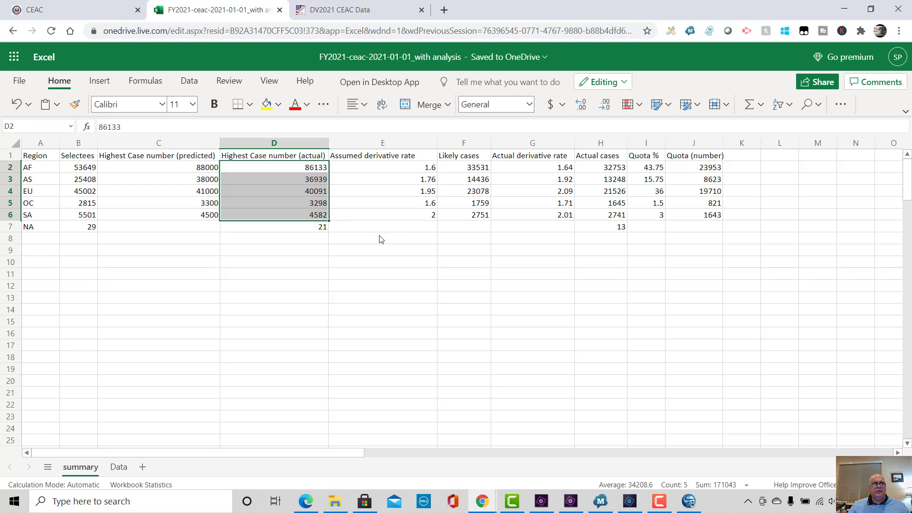
mouse_move(320, 234)
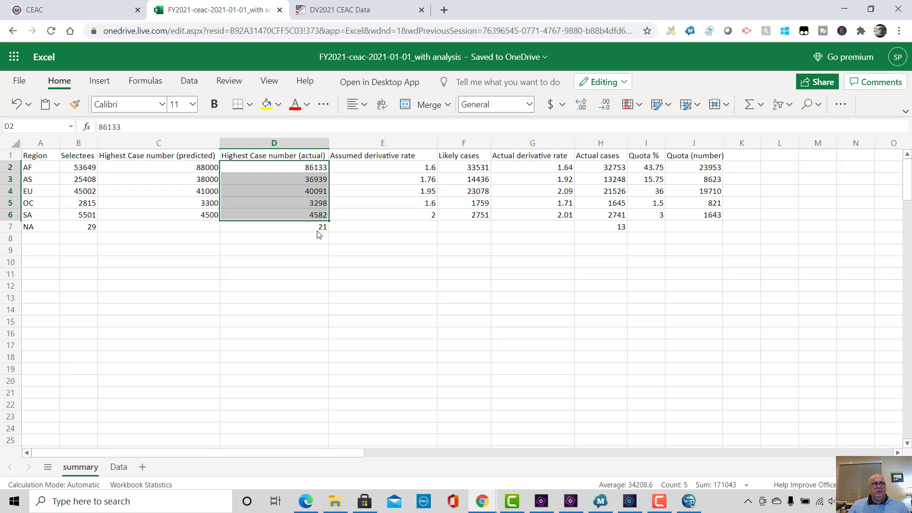
click(274, 226)
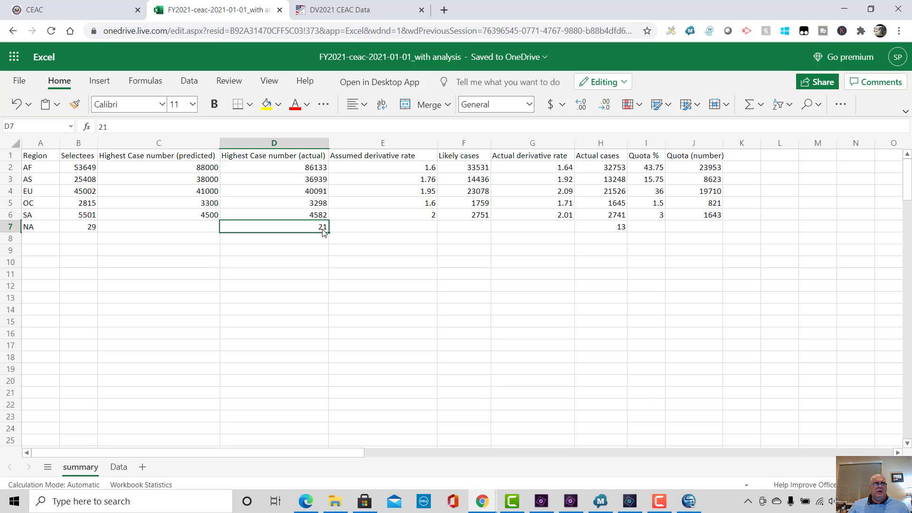
mouse_move(328, 239)
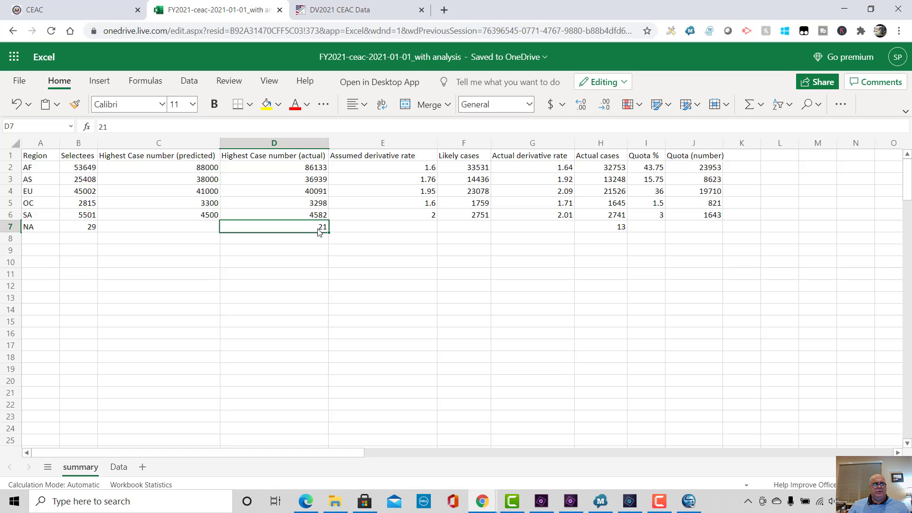
click(78, 226)
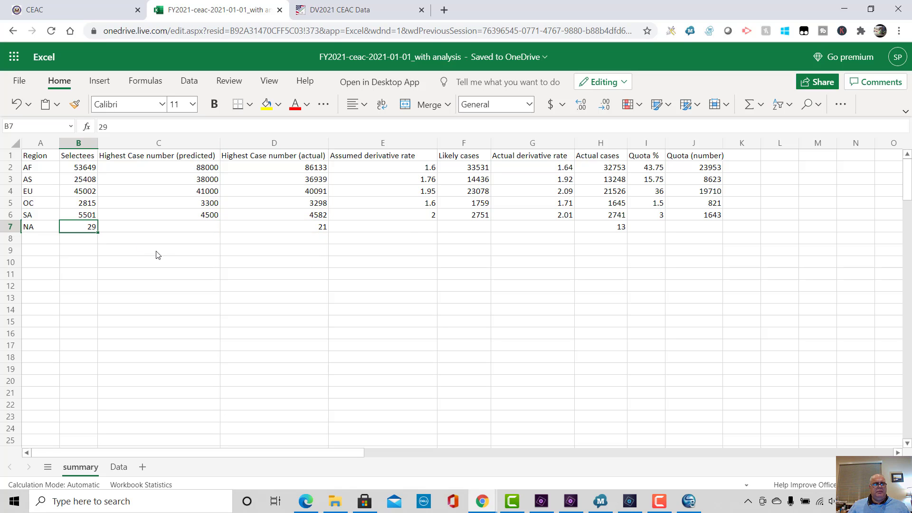
mouse_move(309, 234)
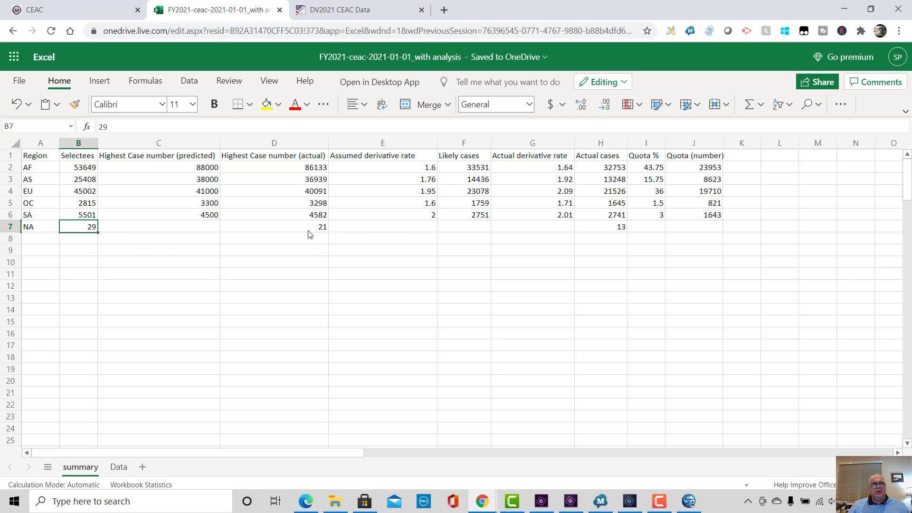
mouse_move(321, 232)
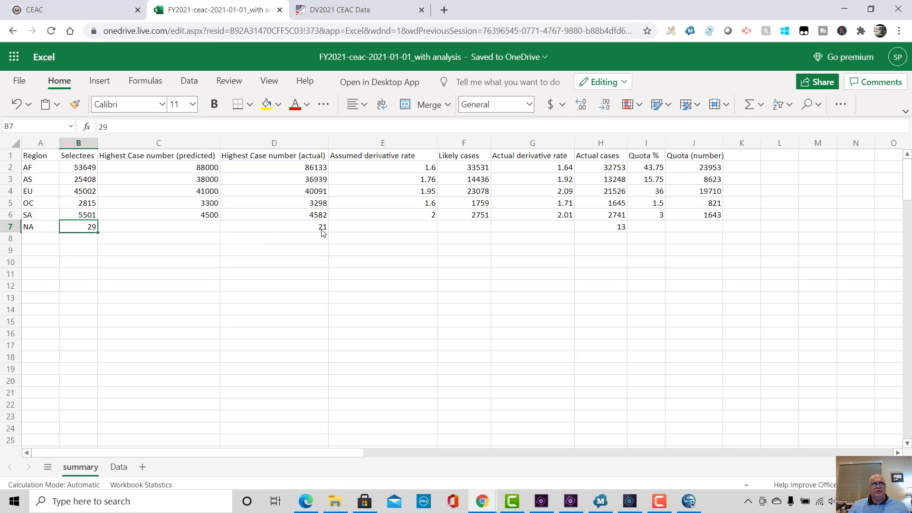
click(274, 226)
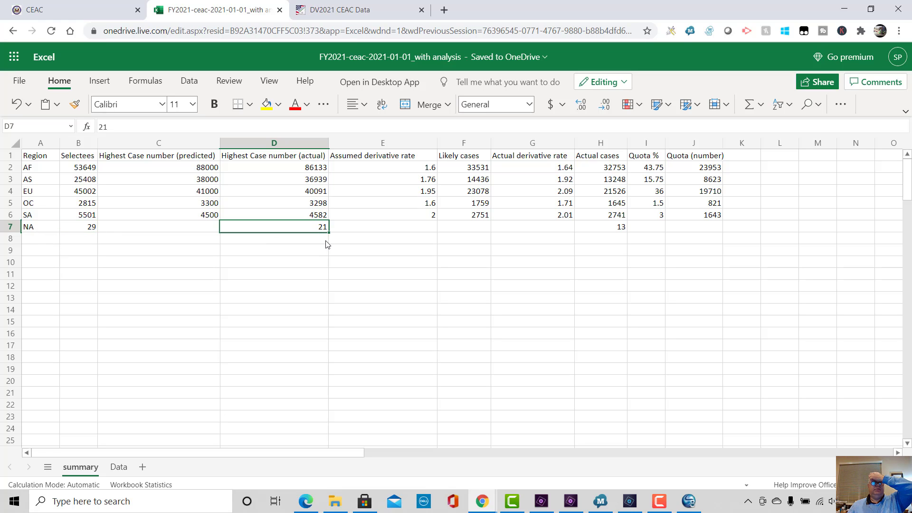
mouse_move(714, 238)
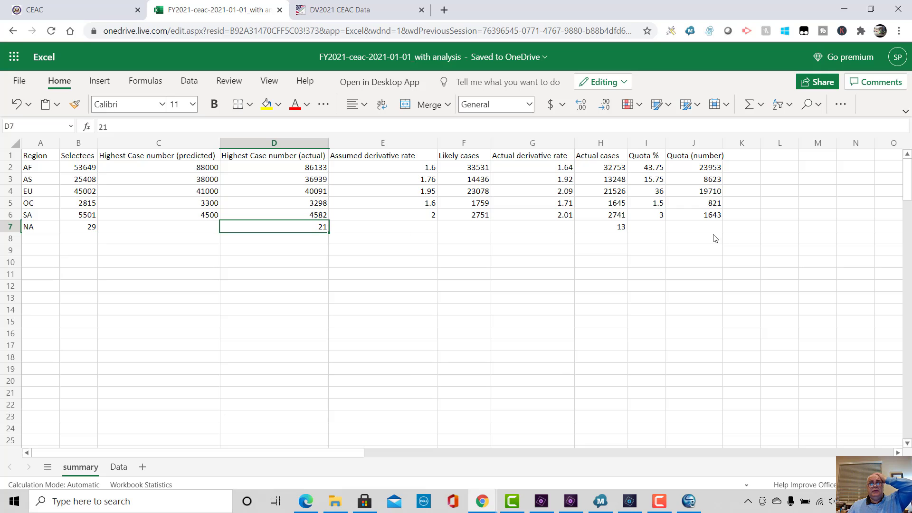
click(600, 226)
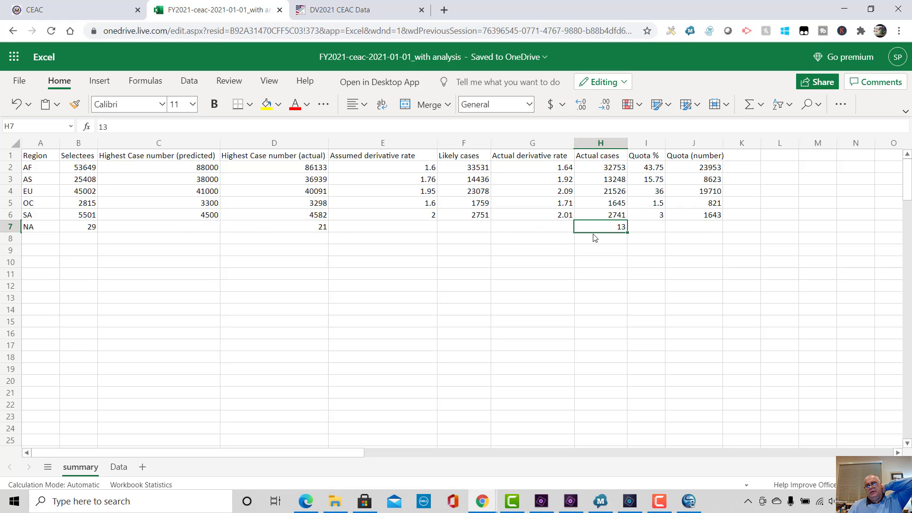
mouse_move(565, 237)
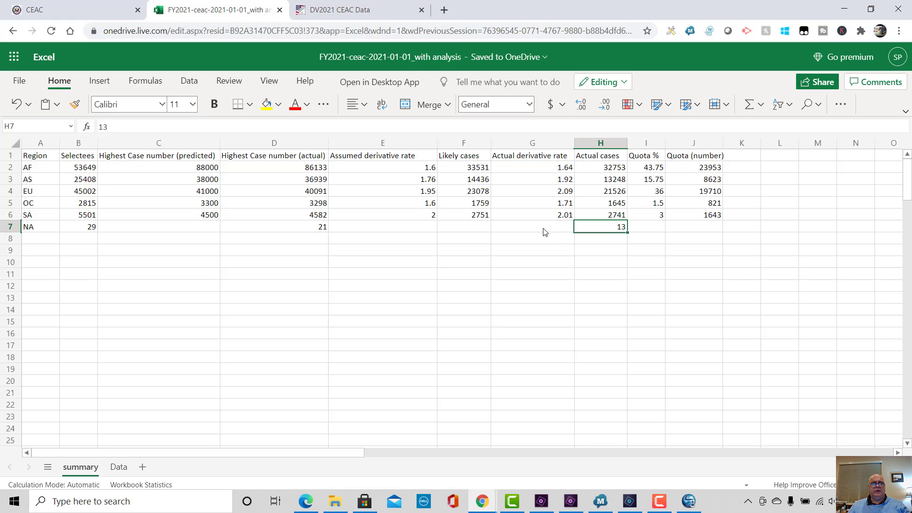
mouse_move(426, 201)
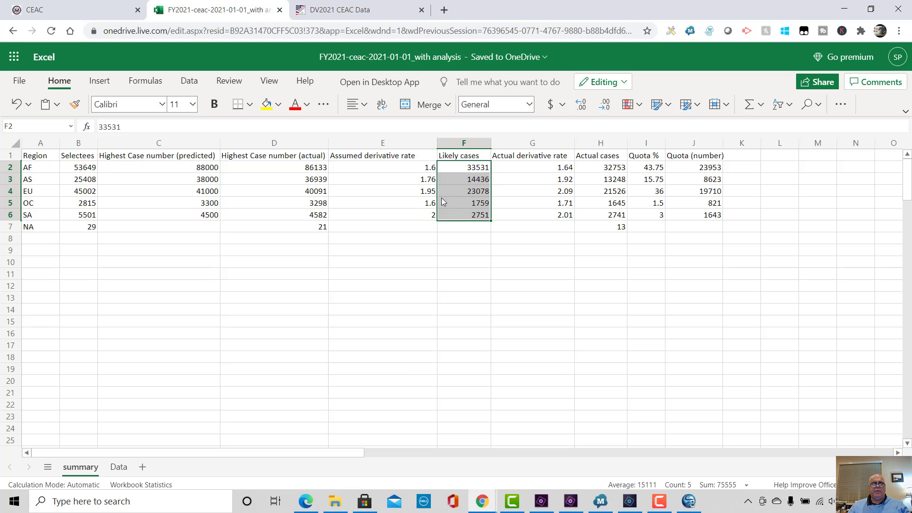
click(383, 166)
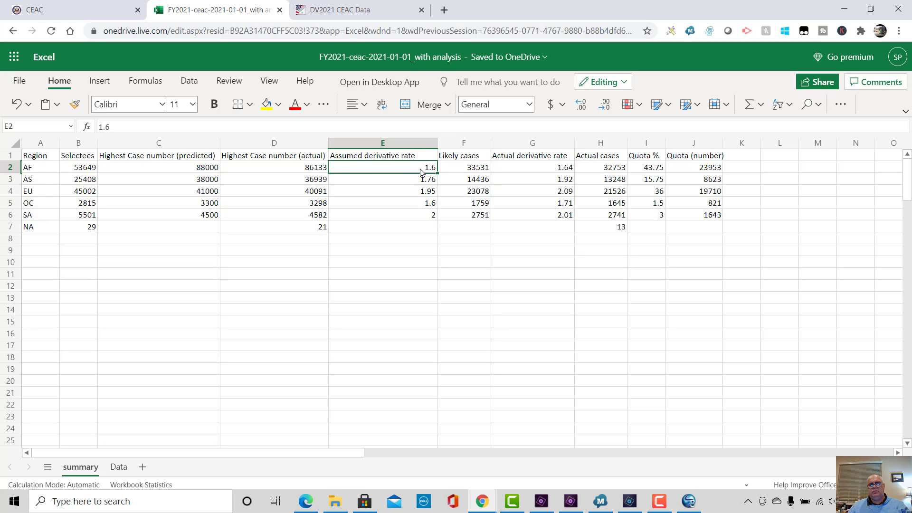
mouse_move(414, 182)
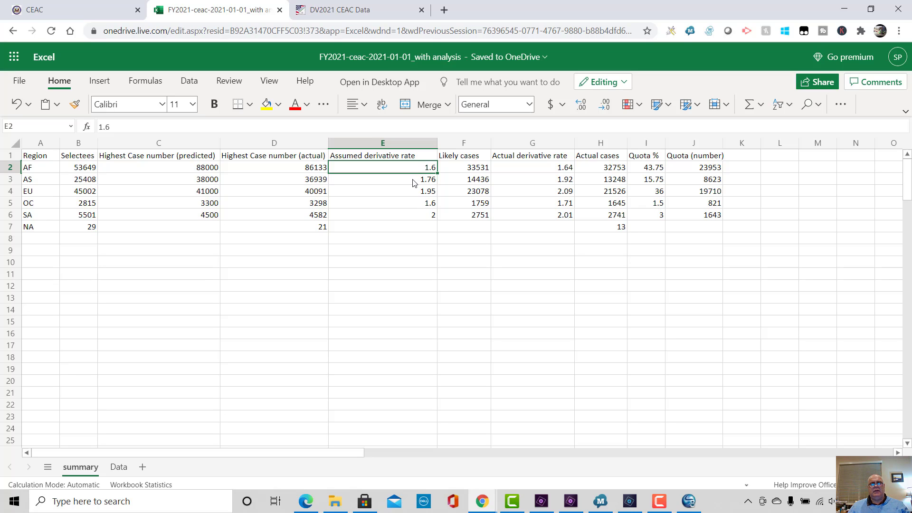
mouse_move(404, 183)
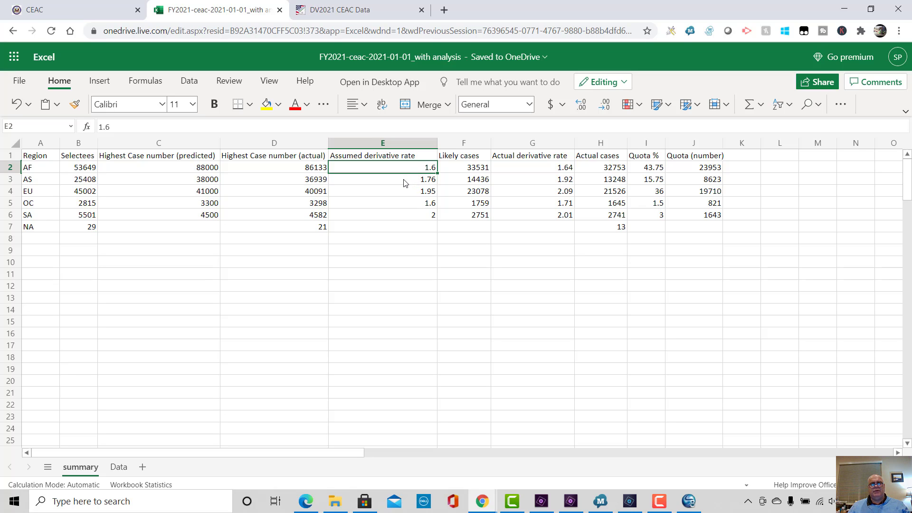
mouse_move(414, 172)
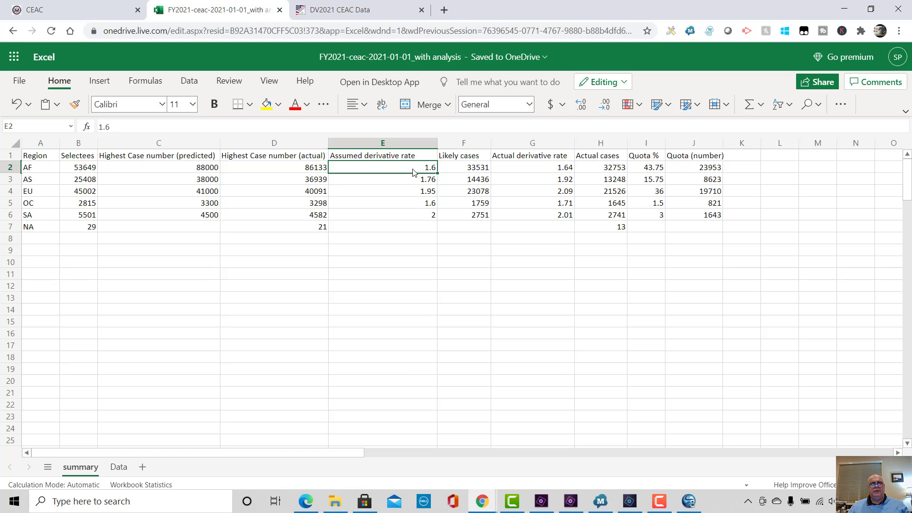
mouse_move(410, 172)
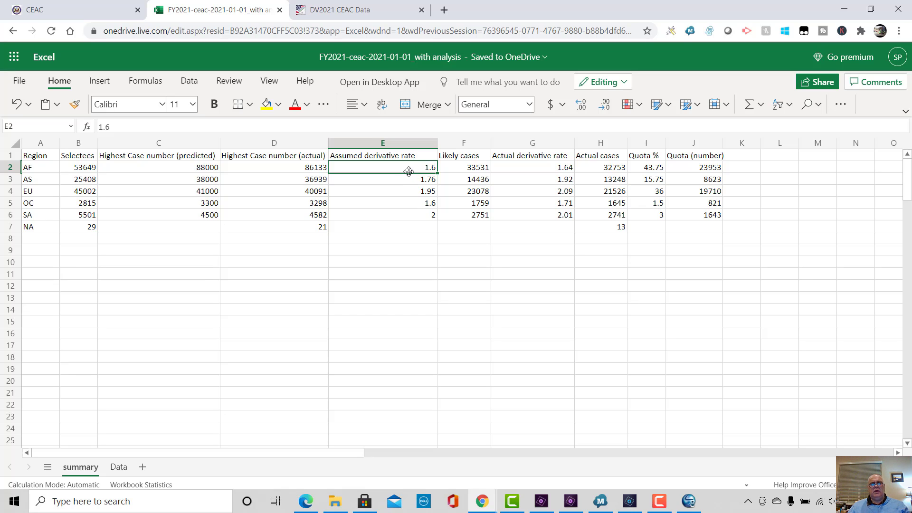
mouse_move(433, 174)
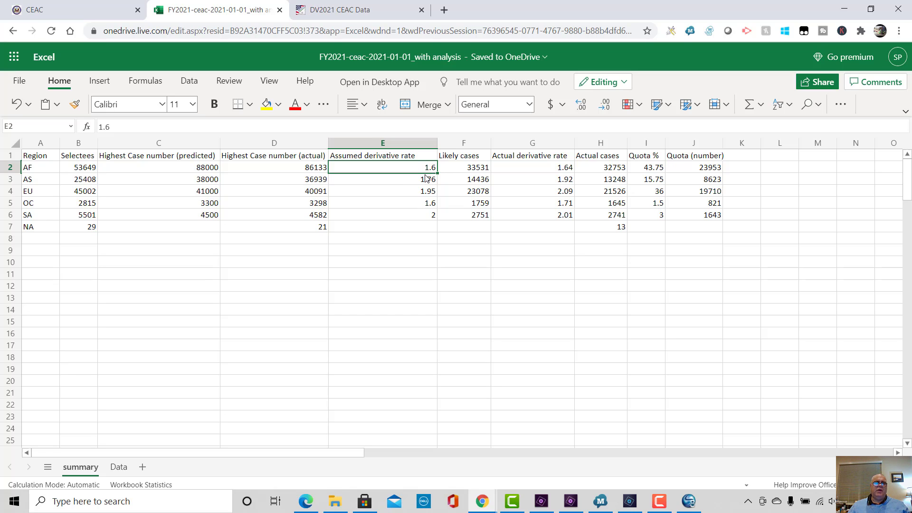
mouse_move(418, 181)
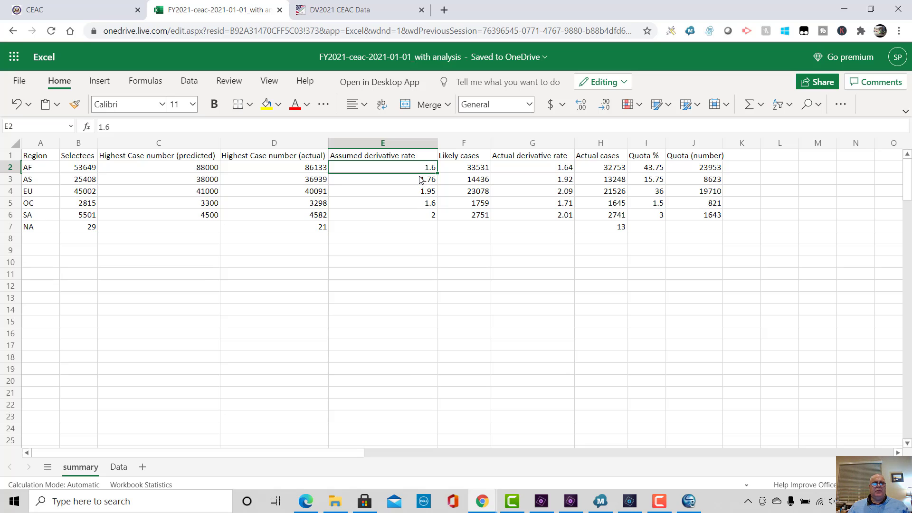
mouse_move(416, 181)
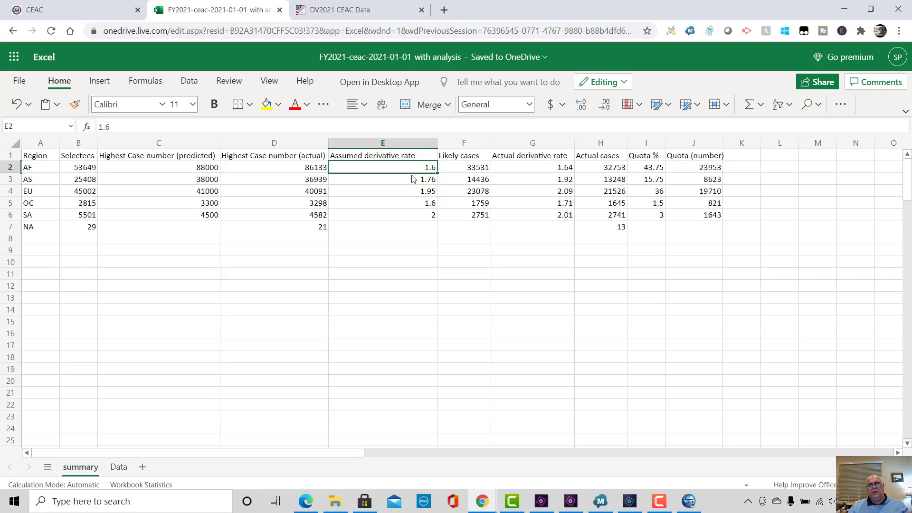
mouse_move(408, 179)
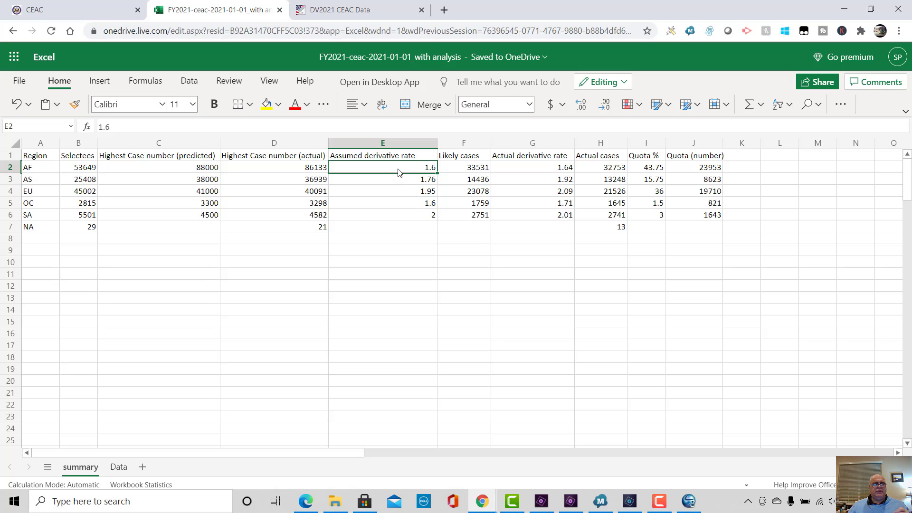
mouse_move(395, 176)
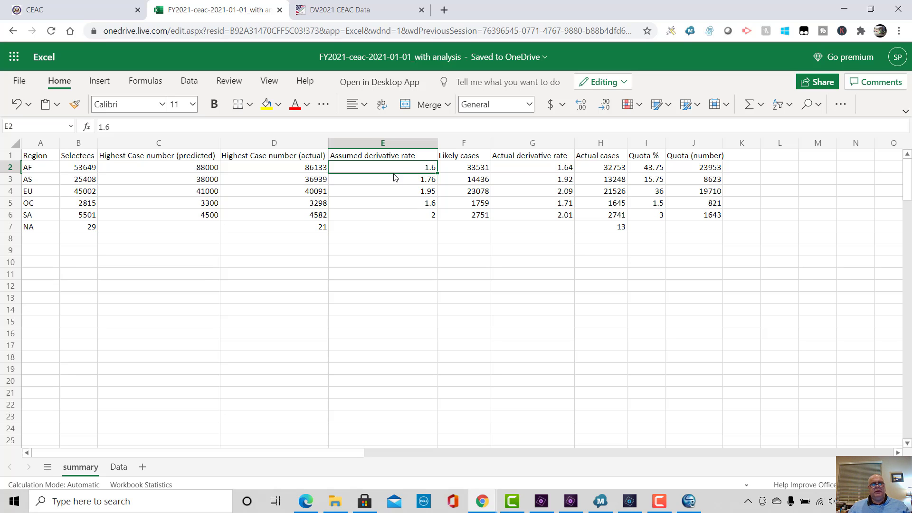
mouse_move(390, 172)
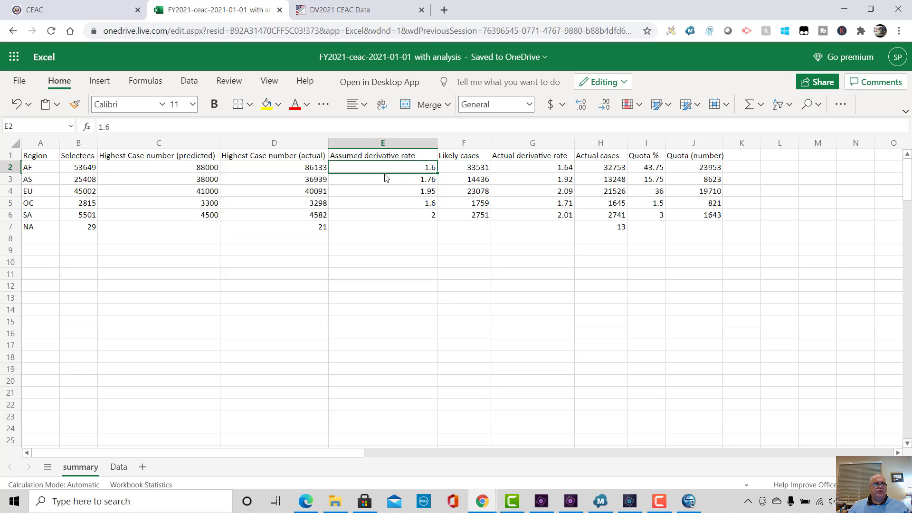
mouse_move(385, 181)
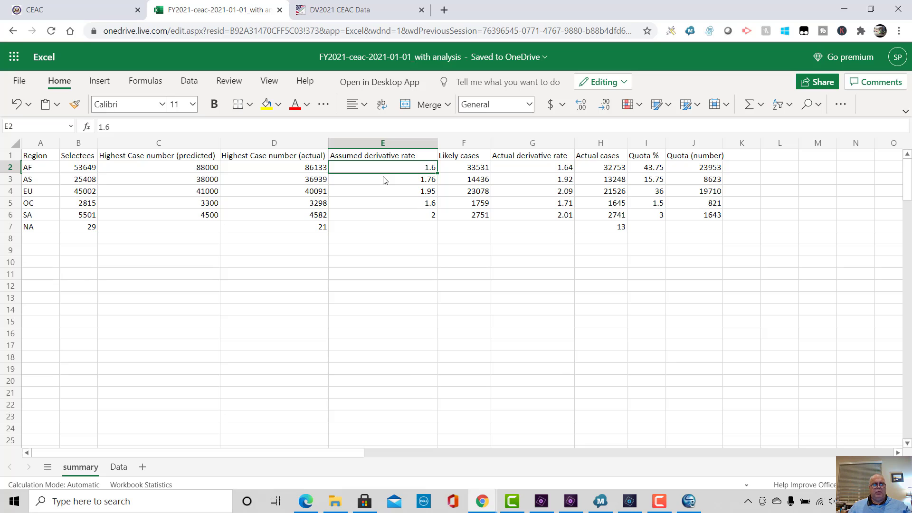
mouse_move(389, 177)
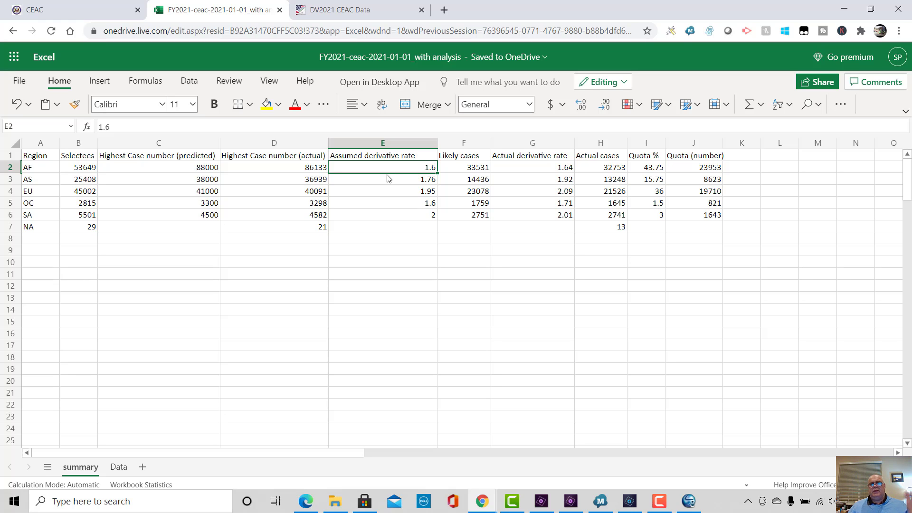
mouse_move(382, 172)
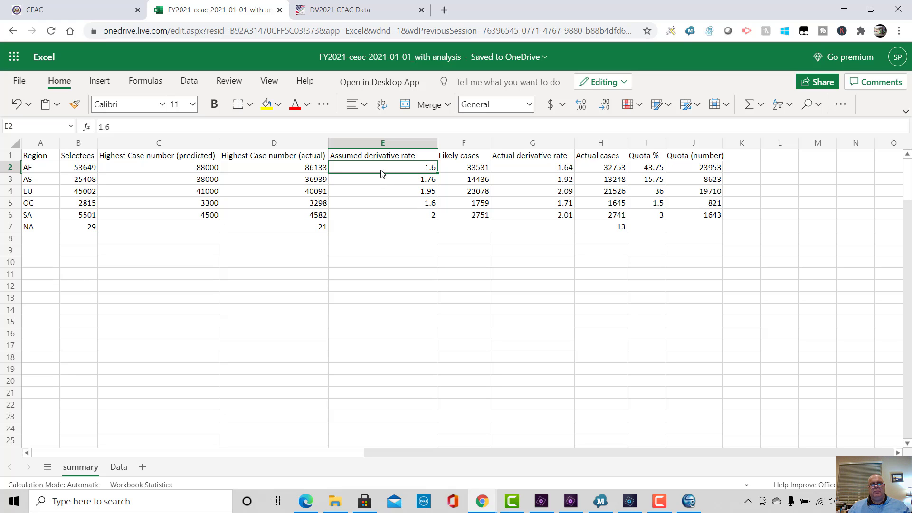
mouse_move(379, 171)
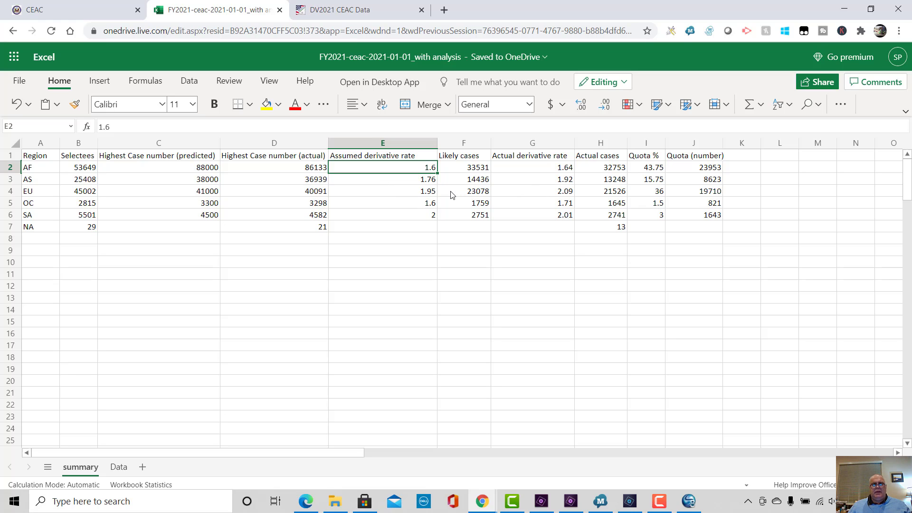
mouse_move(474, 208)
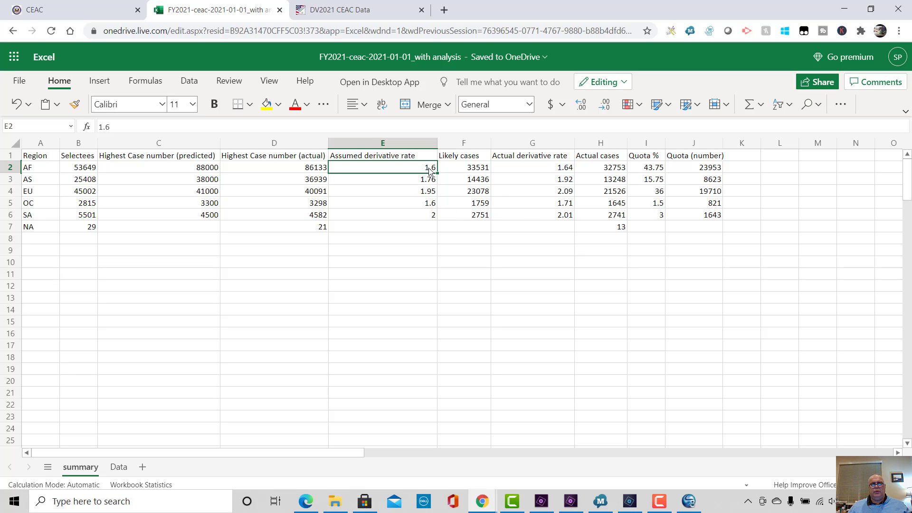
mouse_move(320, 180)
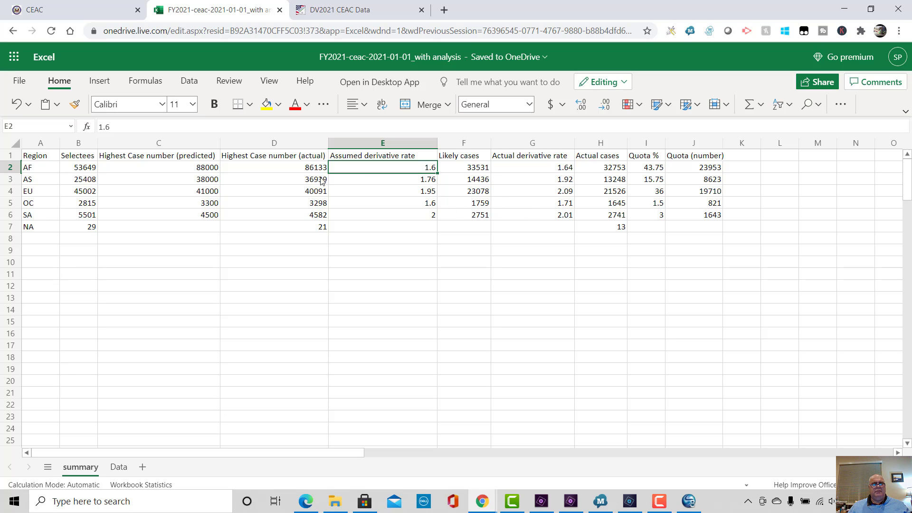
mouse_move(422, 179)
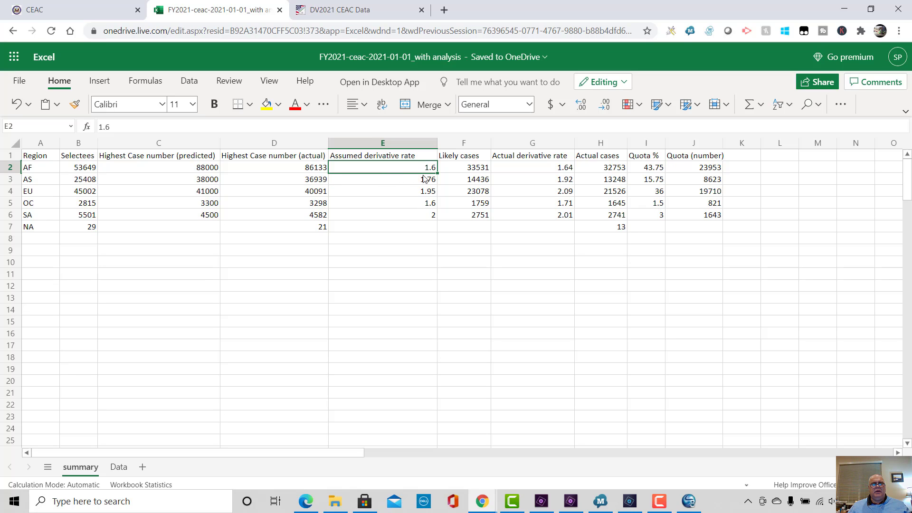
mouse_move(555, 186)
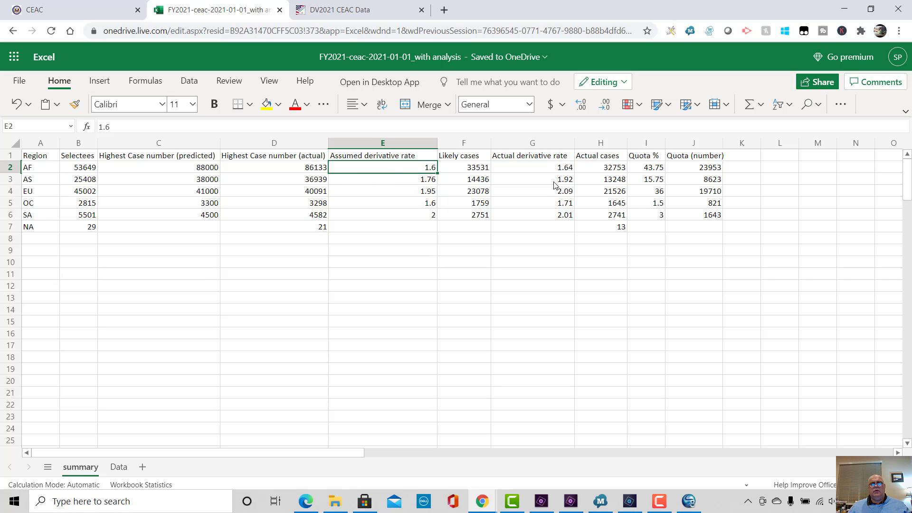
click(533, 166)
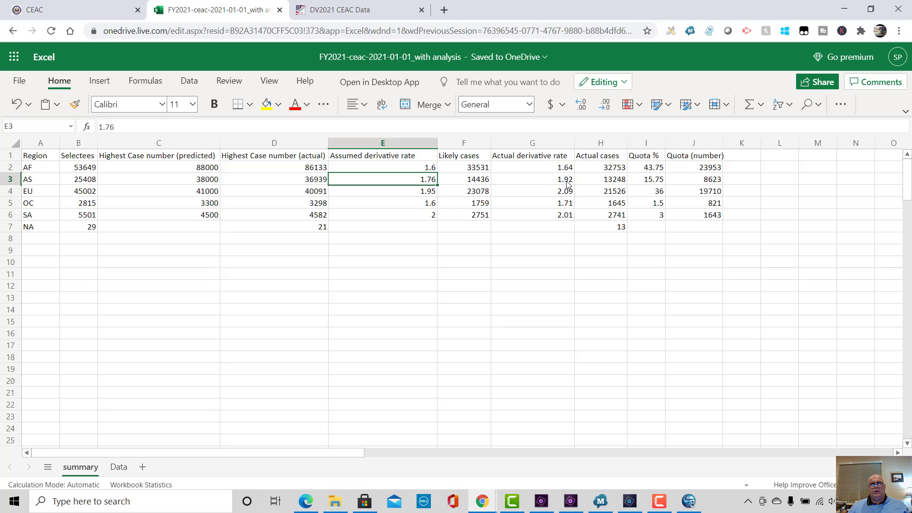
click(383, 191)
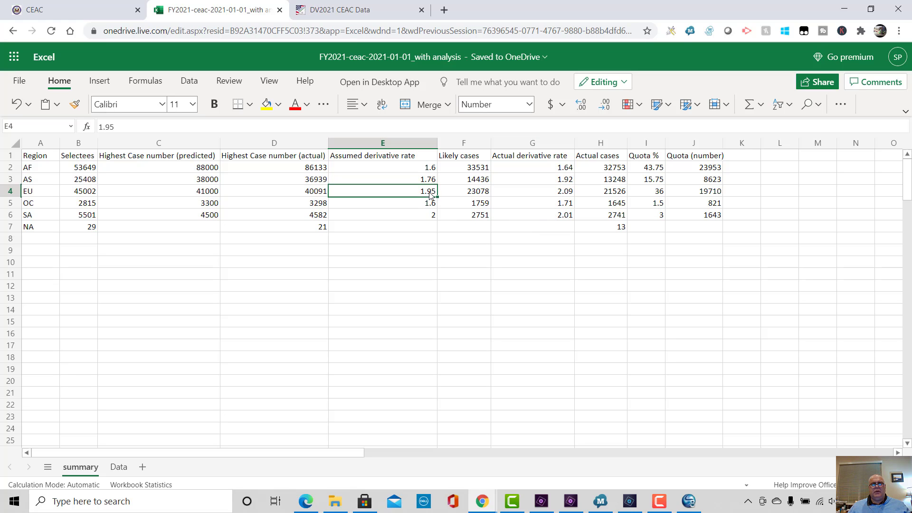
click(532, 191)
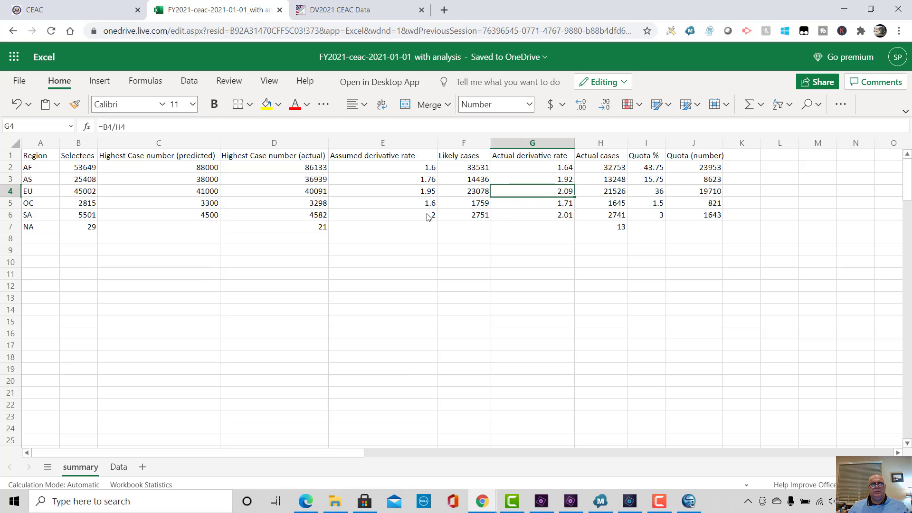
click(383, 203)
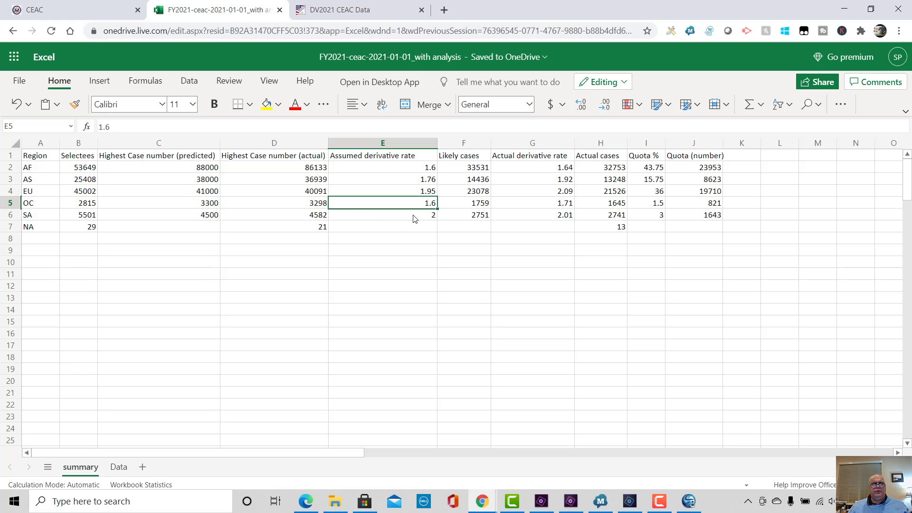
click(532, 202)
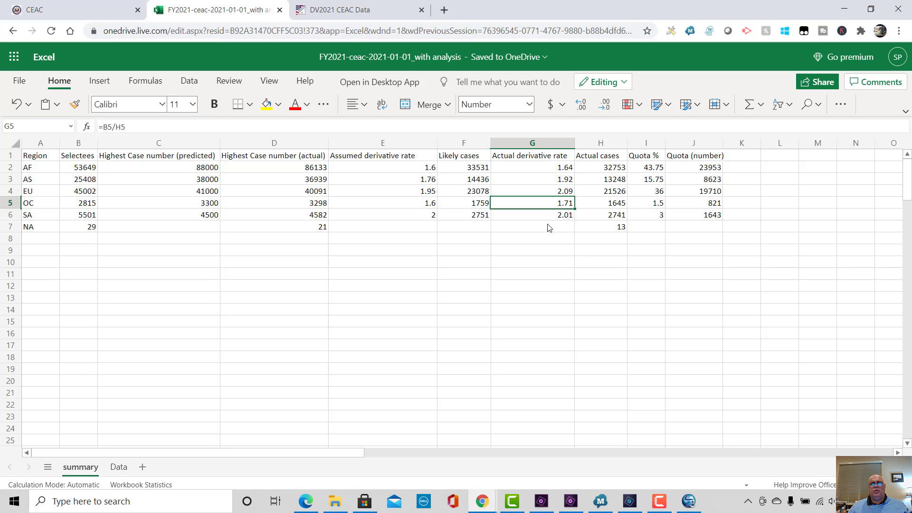
click(383, 215)
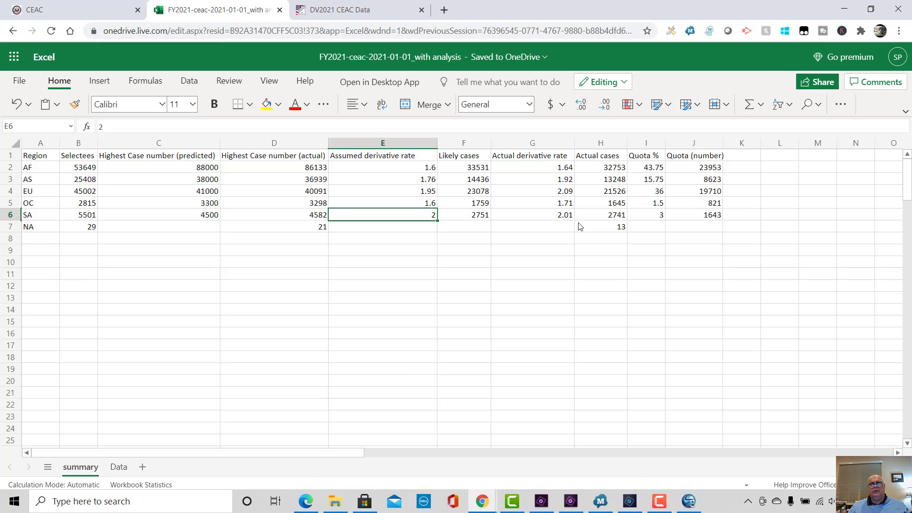
click(532, 214)
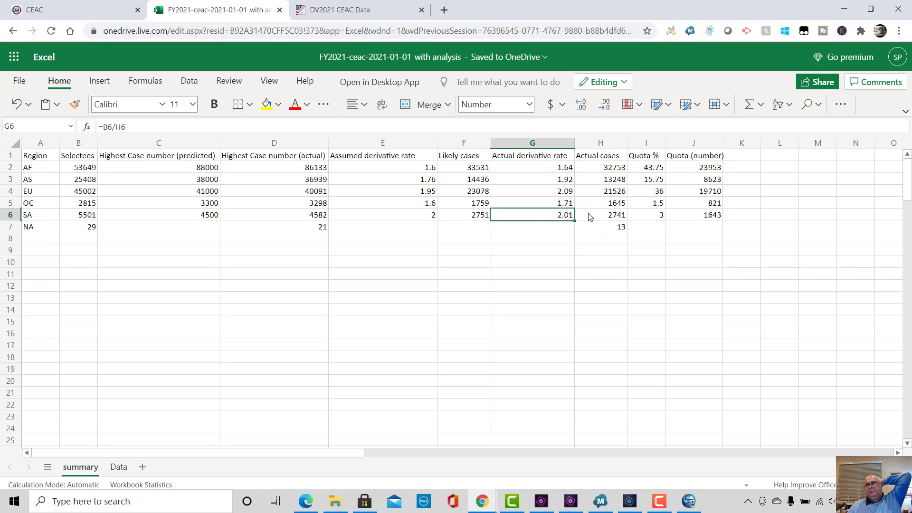
drag(532, 168, 532, 215)
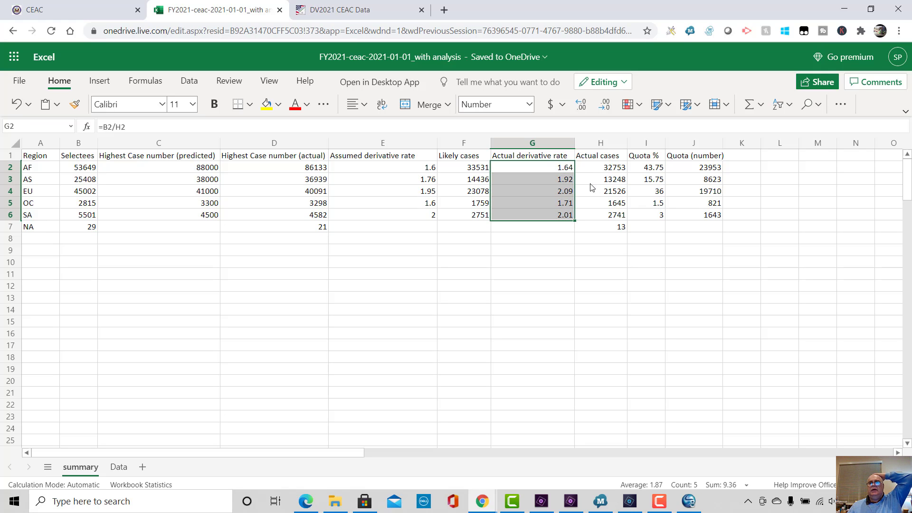
mouse_move(556, 167)
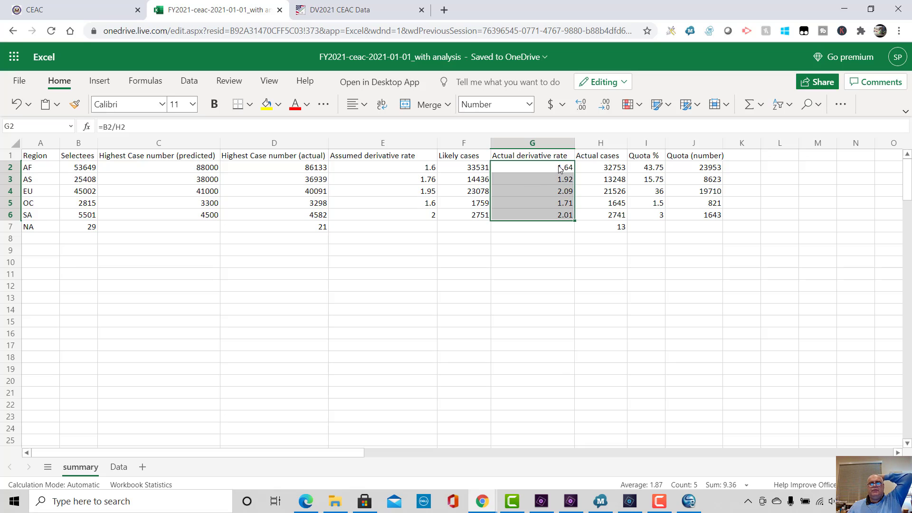
click(532, 167)
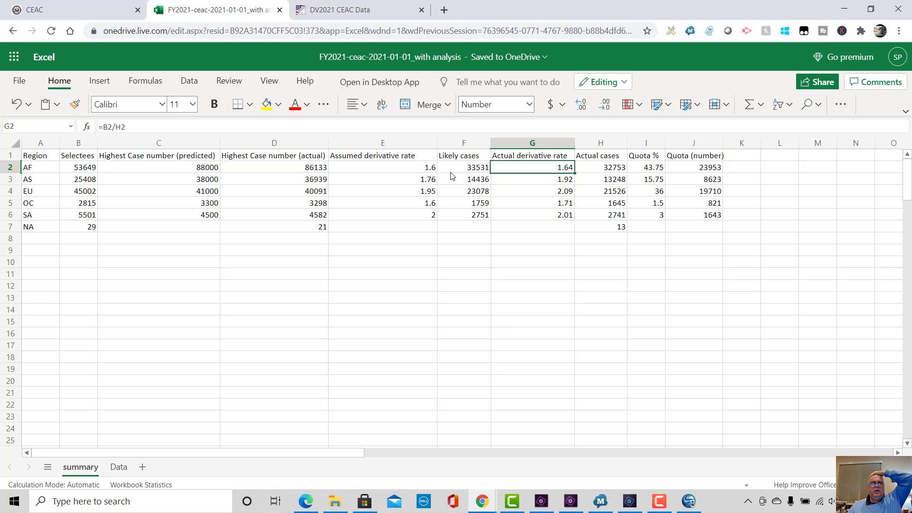
click(78, 167)
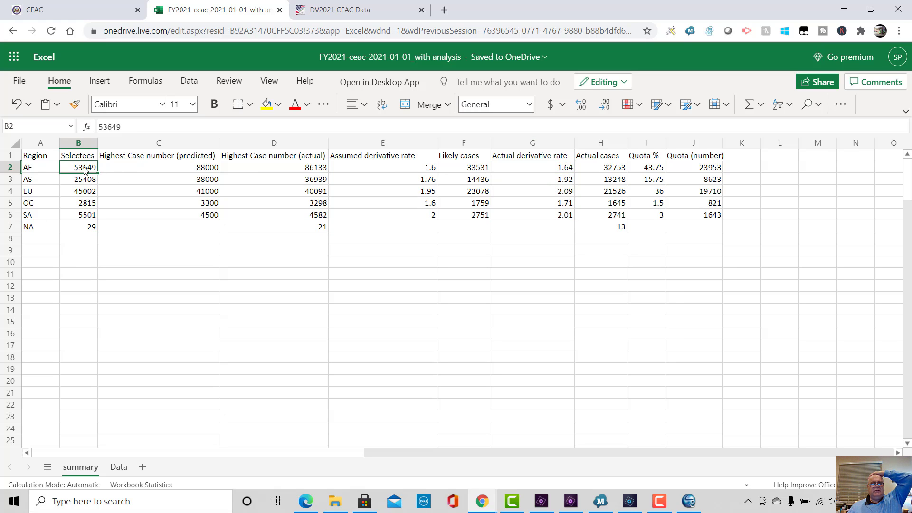
mouse_move(607, 199)
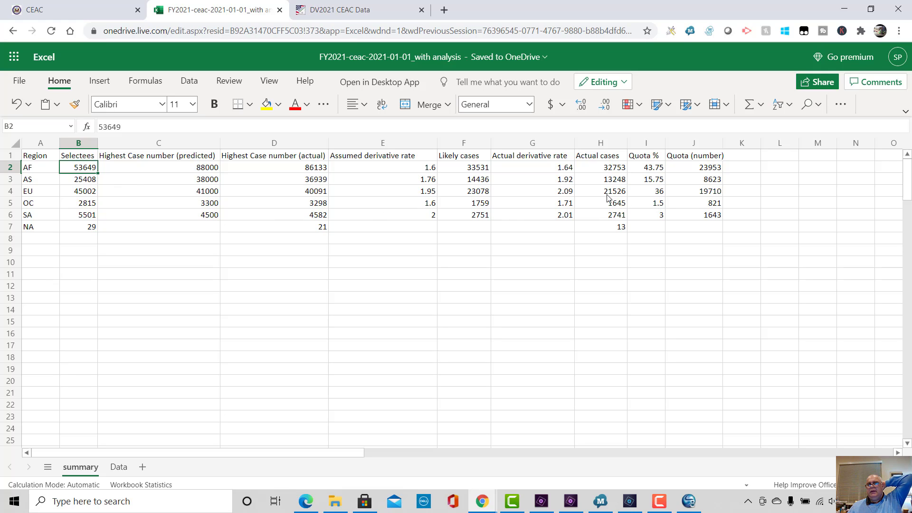
click(601, 166)
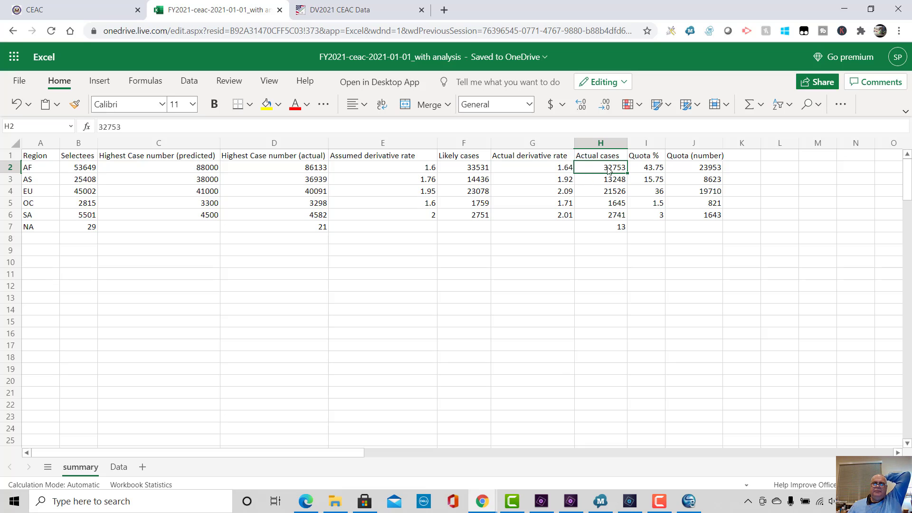
click(78, 167)
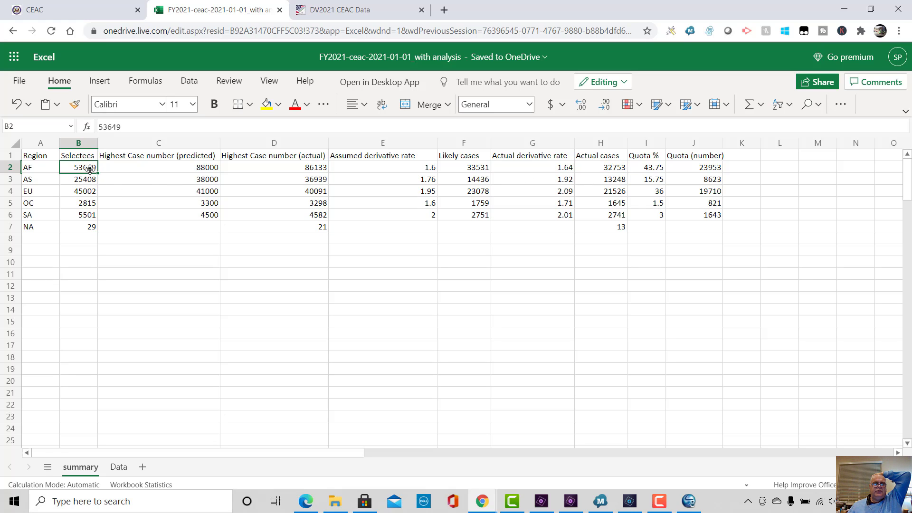
click(601, 167)
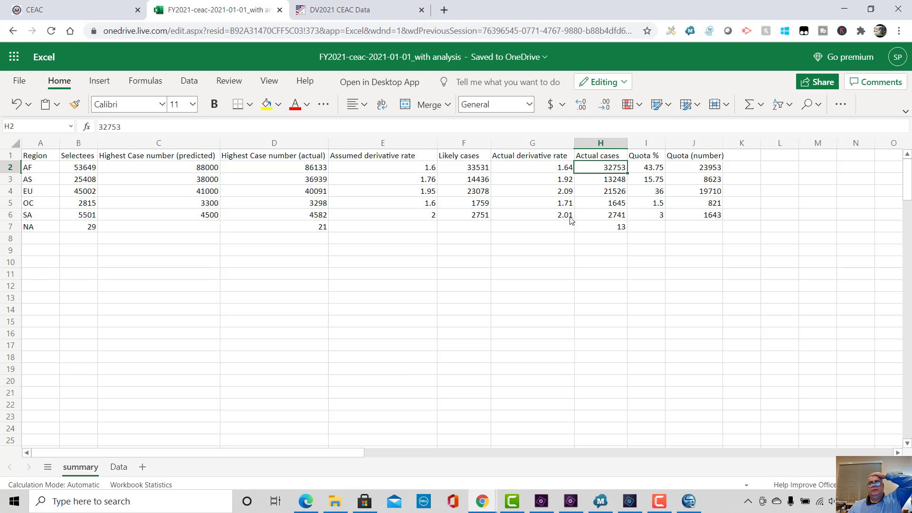
mouse_move(553, 178)
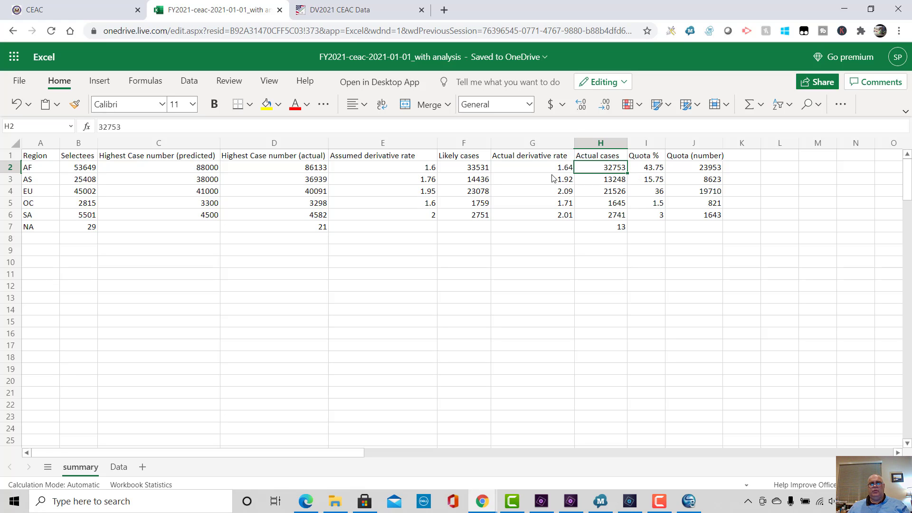
mouse_move(604, 179)
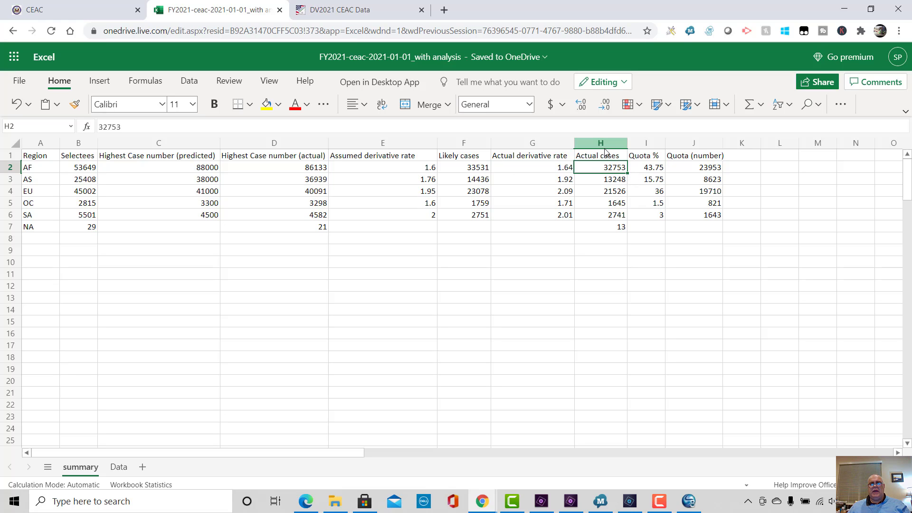
mouse_move(616, 219)
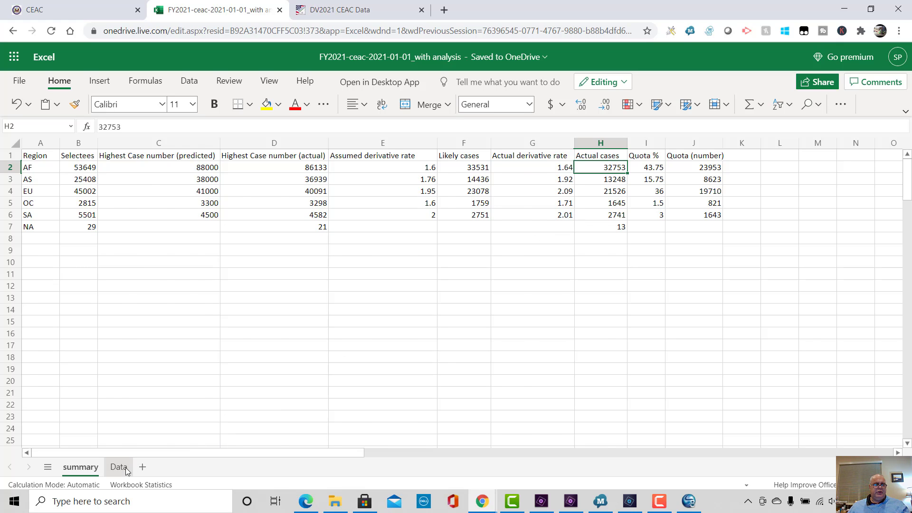
Step: Filter the Data sheet's region column to show only NA cases
click(117, 467)
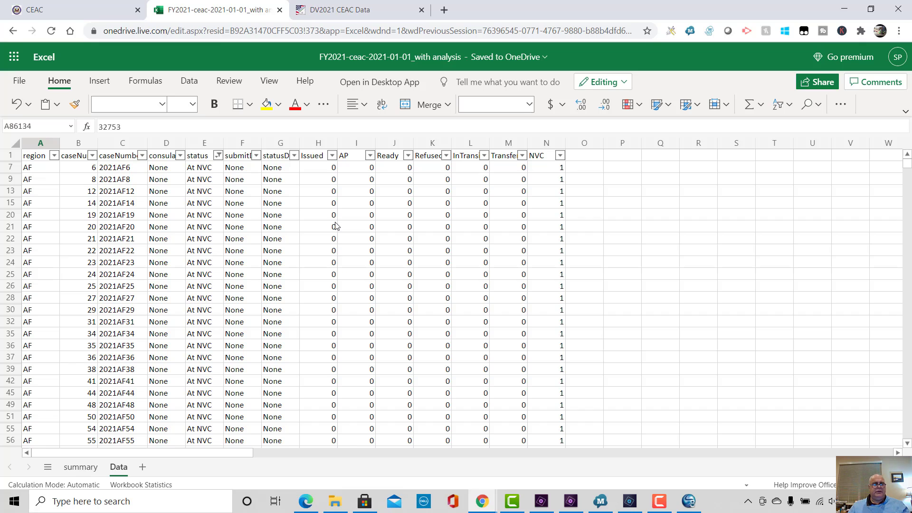
click(53, 156)
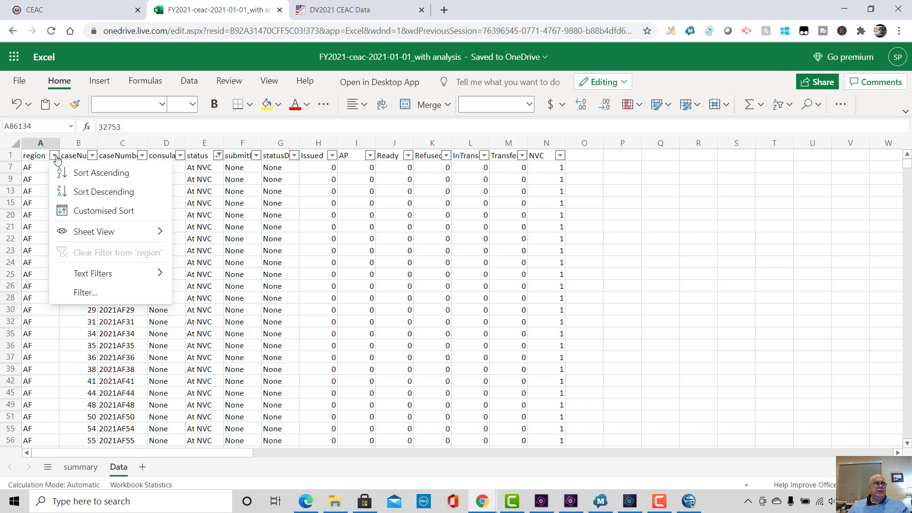
click(86, 293)
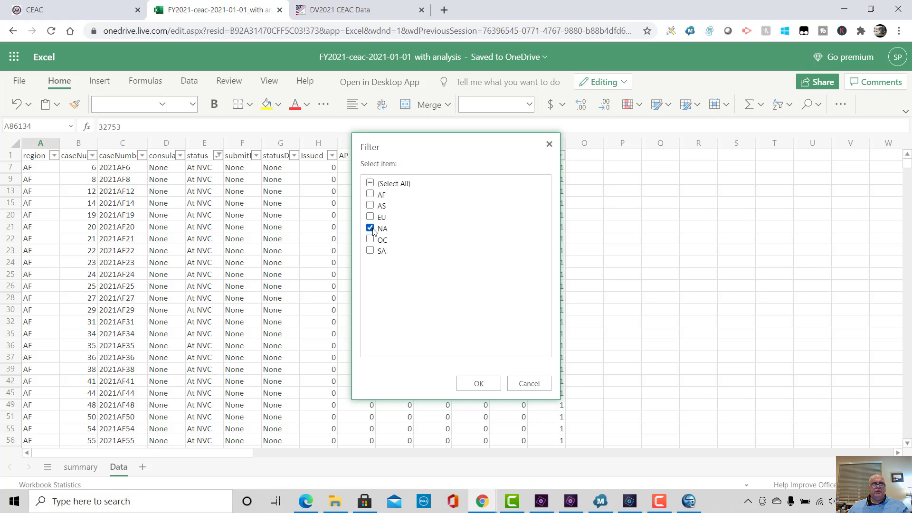
click(478, 383)
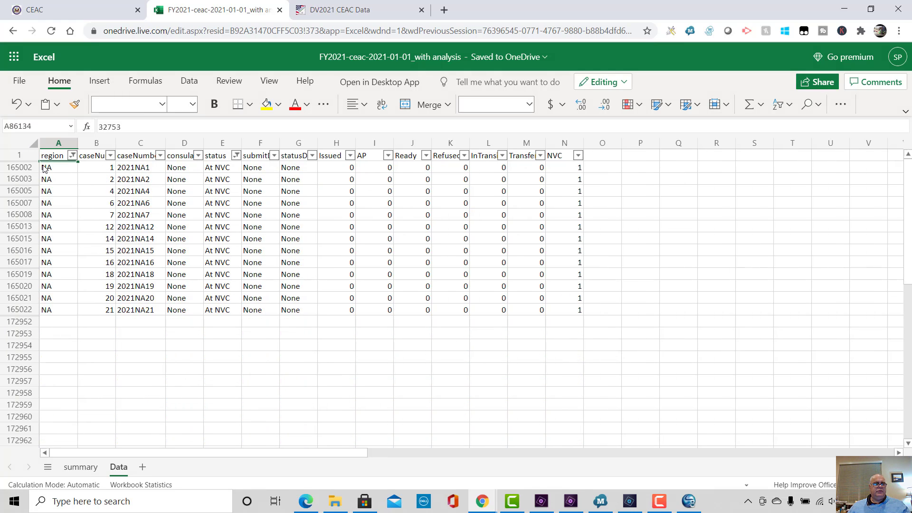
Step: Select the NA region cells to read a count of 13 cases
click(96, 167)
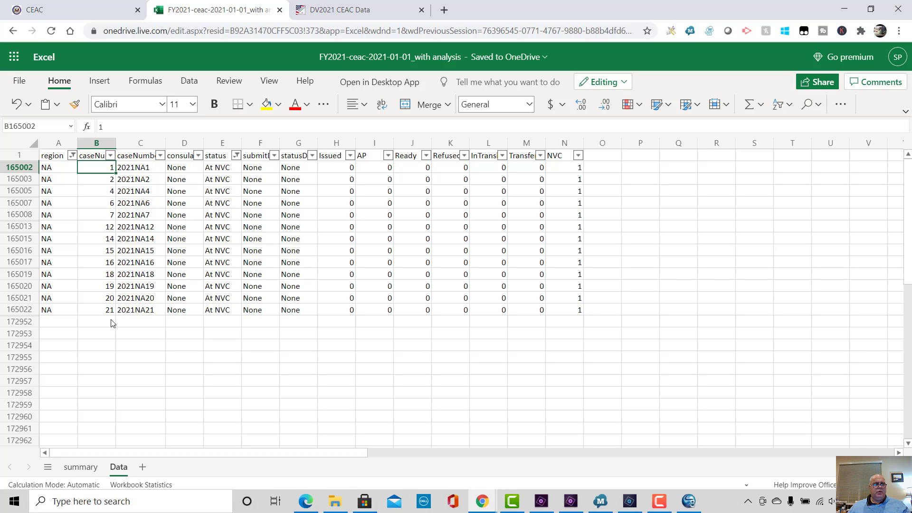
click(97, 310)
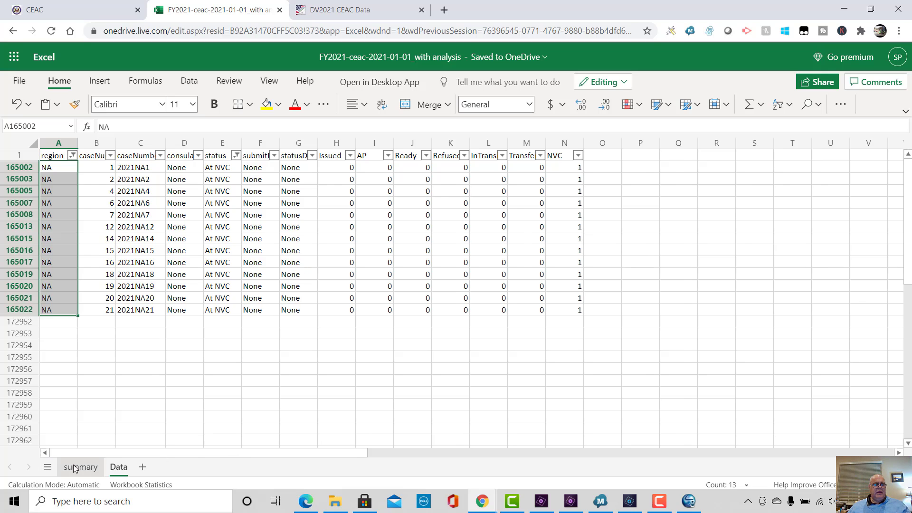
Step: Enter 3 as the NA row's Quota % on the summary sheet
click(81, 467)
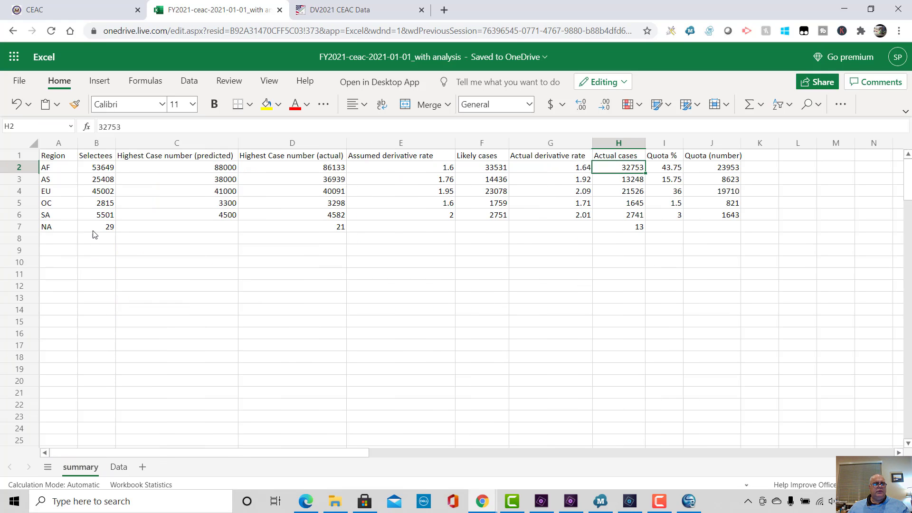
click(96, 226)
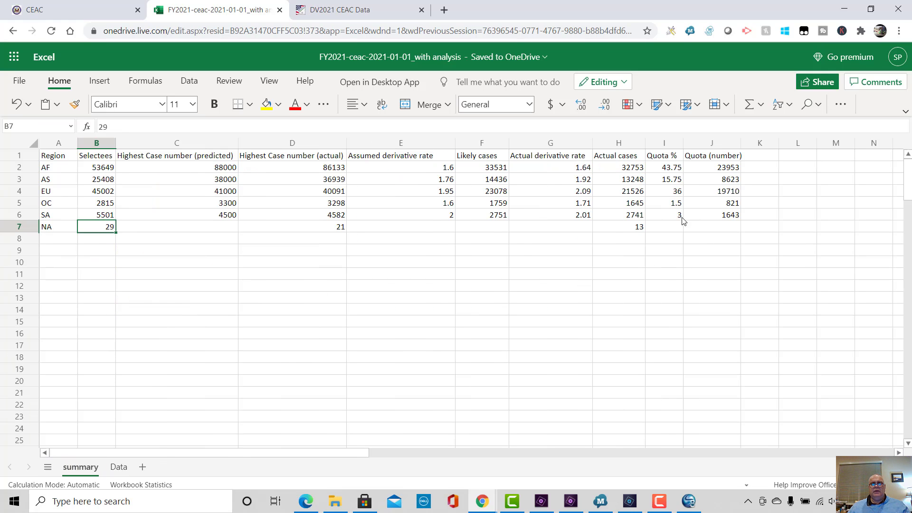
click(664, 226)
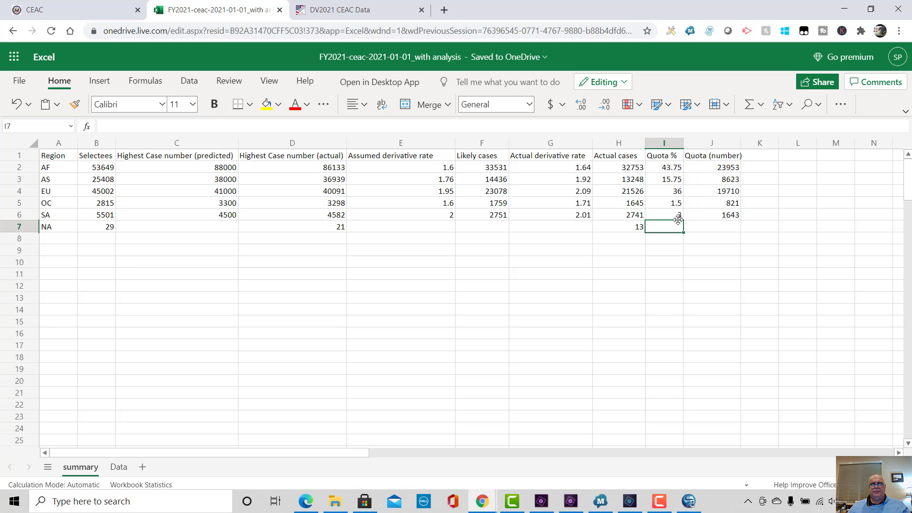
click(665, 215)
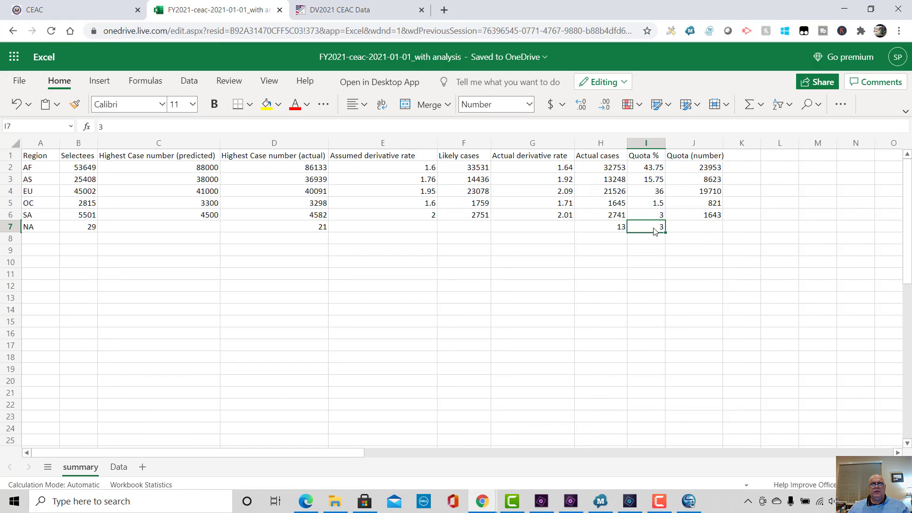
click(647, 214)
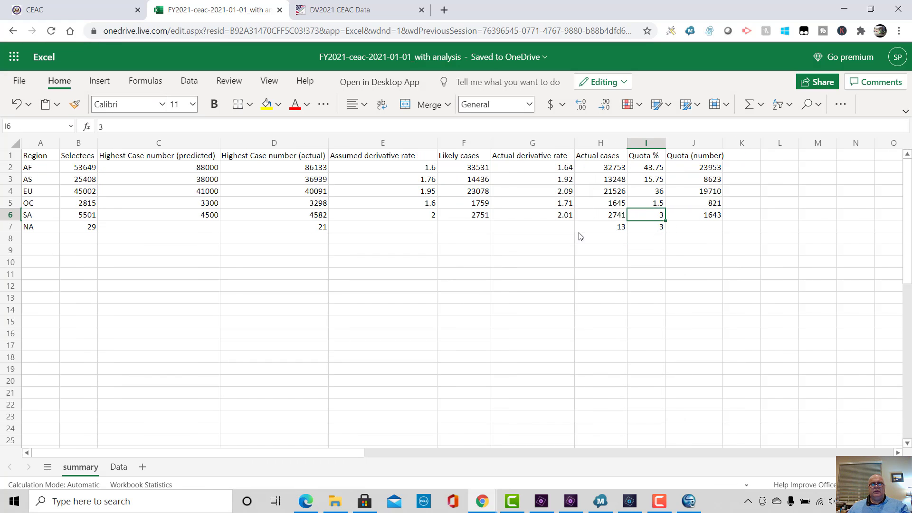
Step: Extend the =B6/H6 derivative-rate formula to the NA row, giving 2.23 from 29 over 13
click(532, 215)
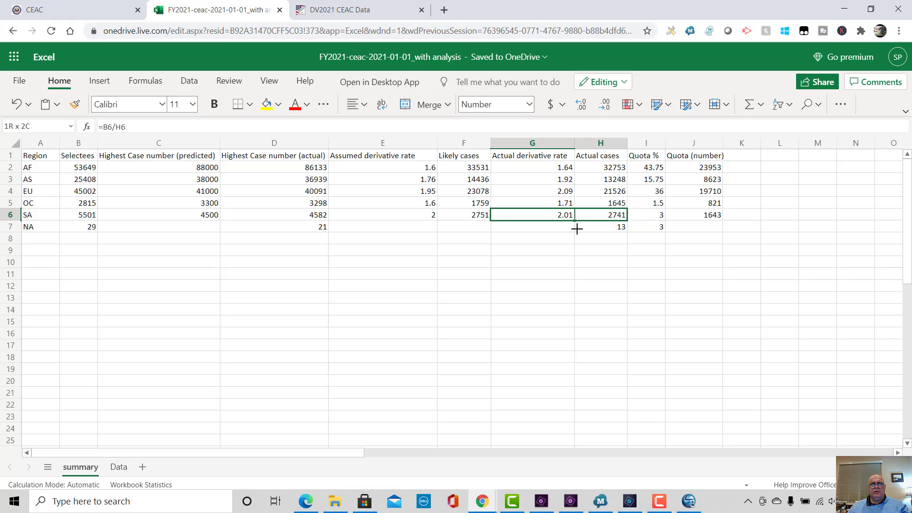
click(646, 226)
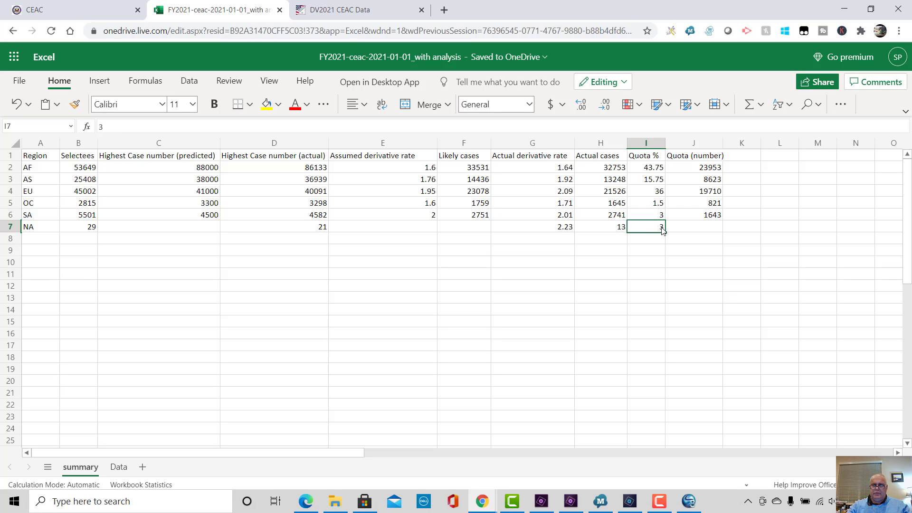
click(532, 226)
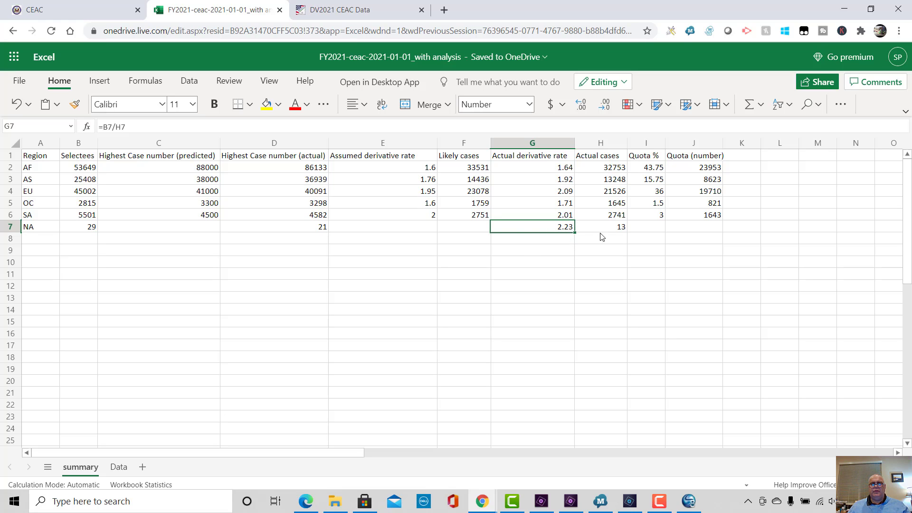
click(77, 227)
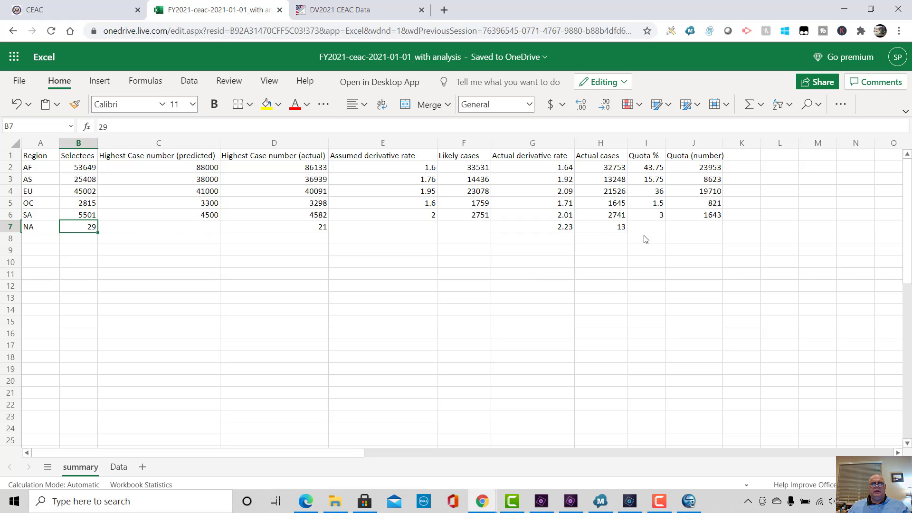
click(601, 226)
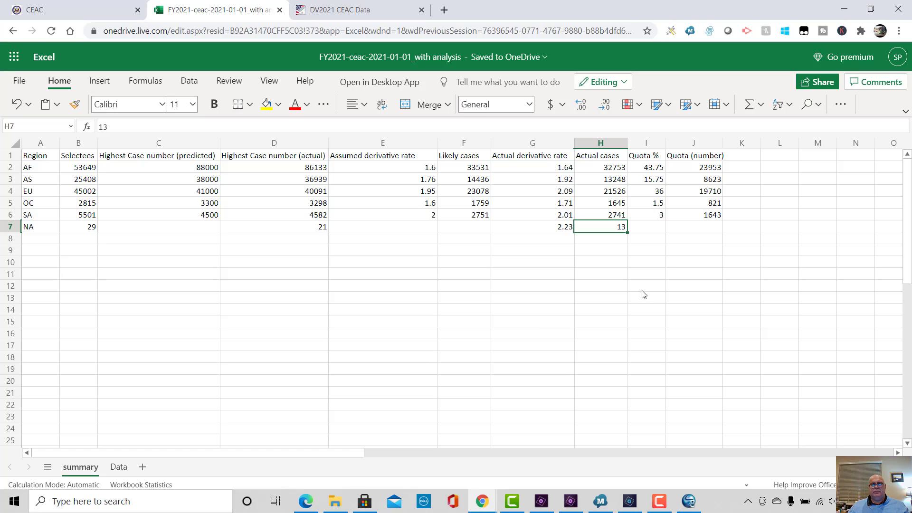
mouse_move(566, 173)
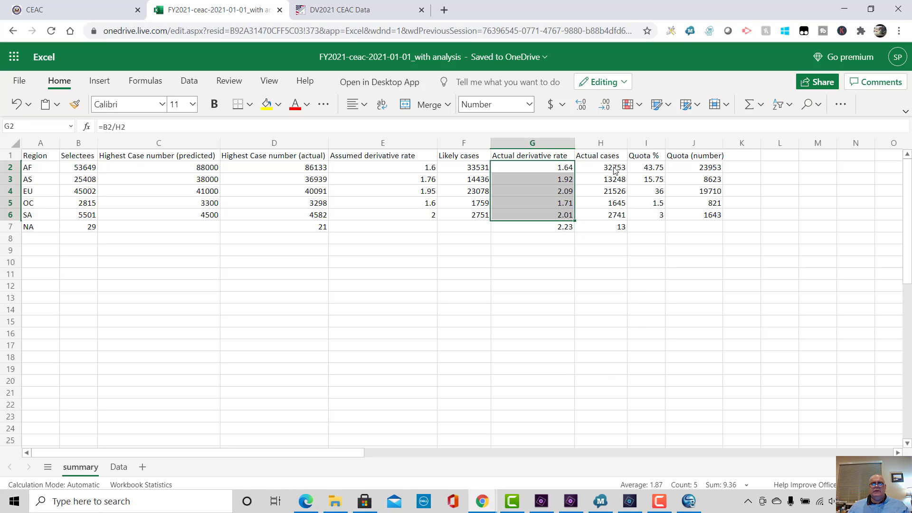
mouse_move(608, 206)
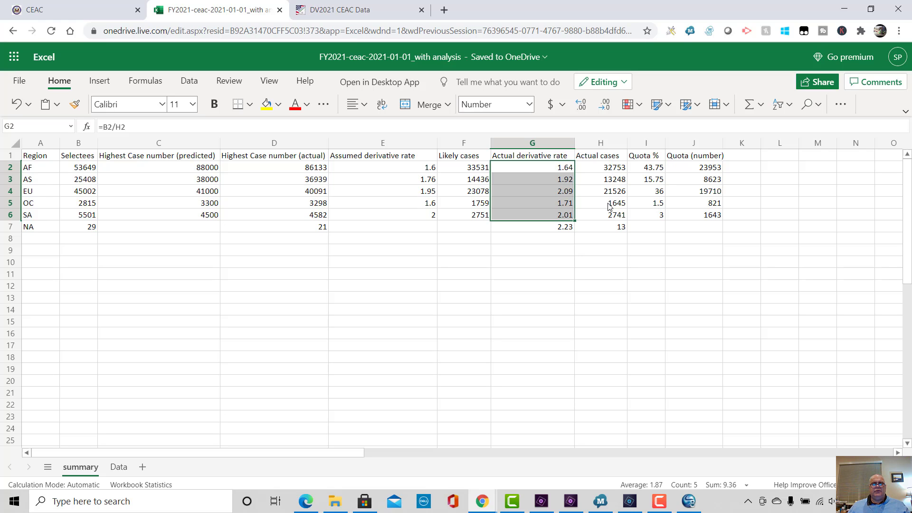
mouse_move(557, 261)
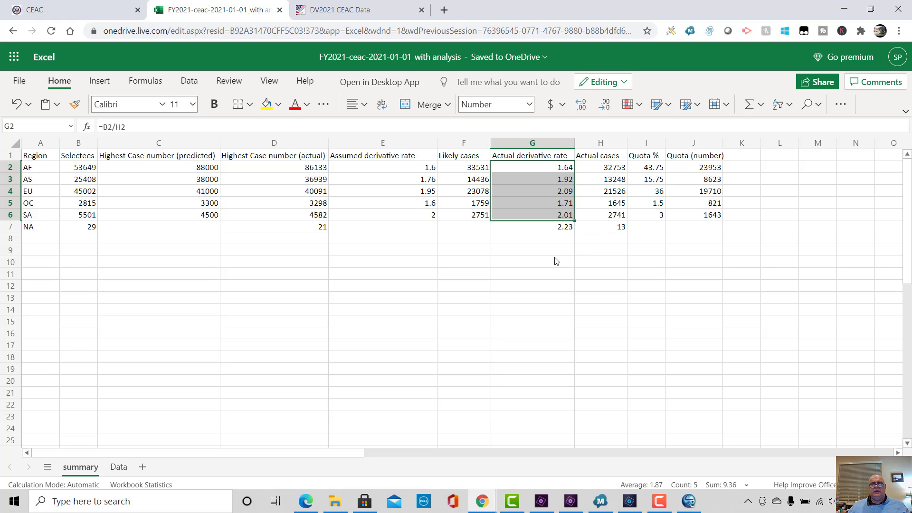
Step: Filter the Data sheet to region OC and check its highest case number, 3298
click(118, 467)
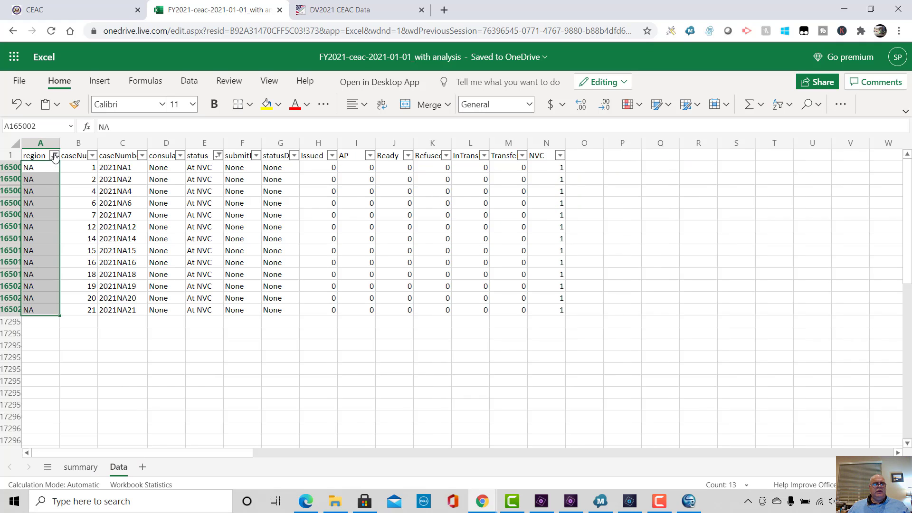
click(53, 156)
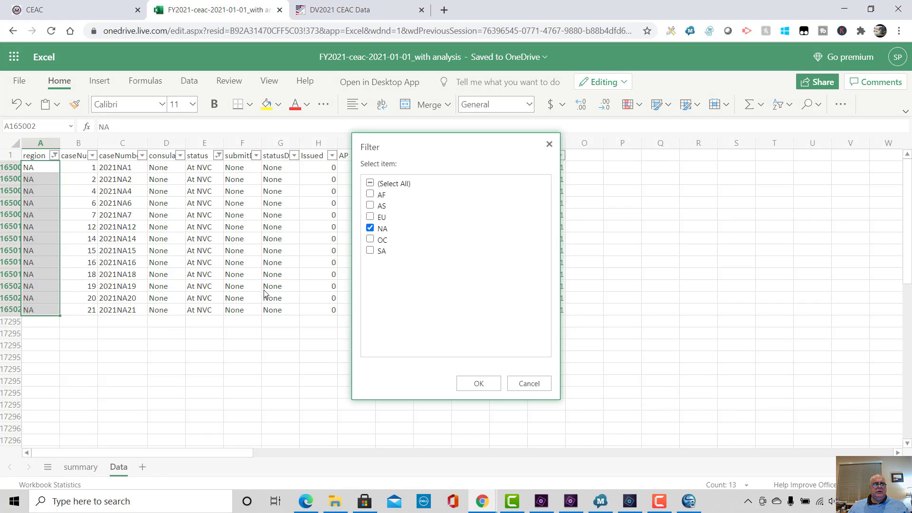
click(370, 239)
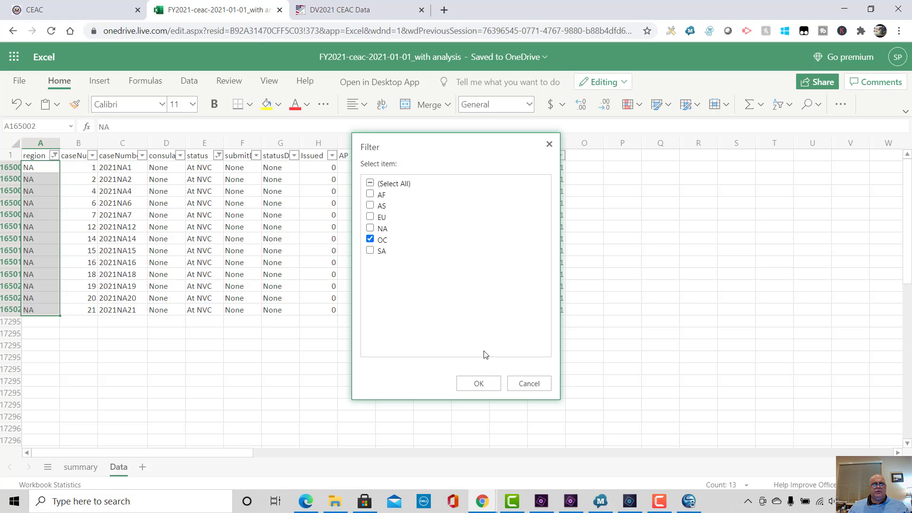
click(478, 383)
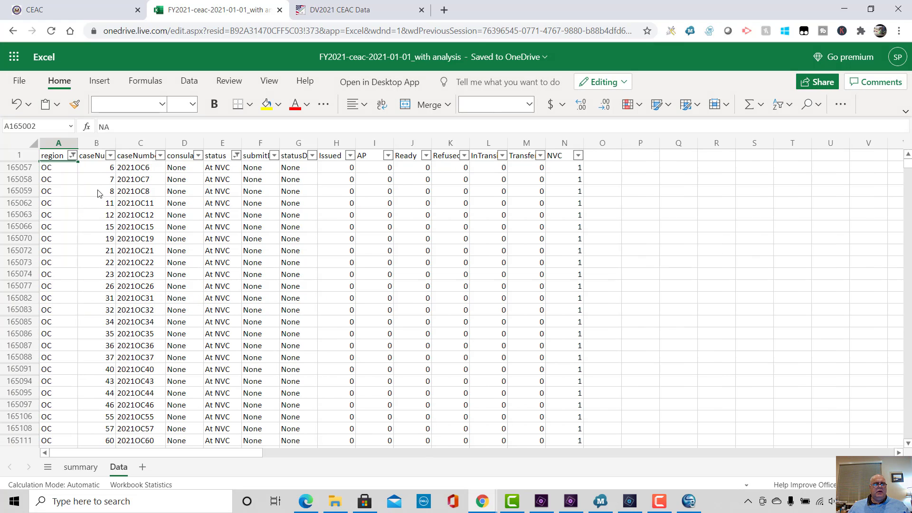
scroll(down, 3)
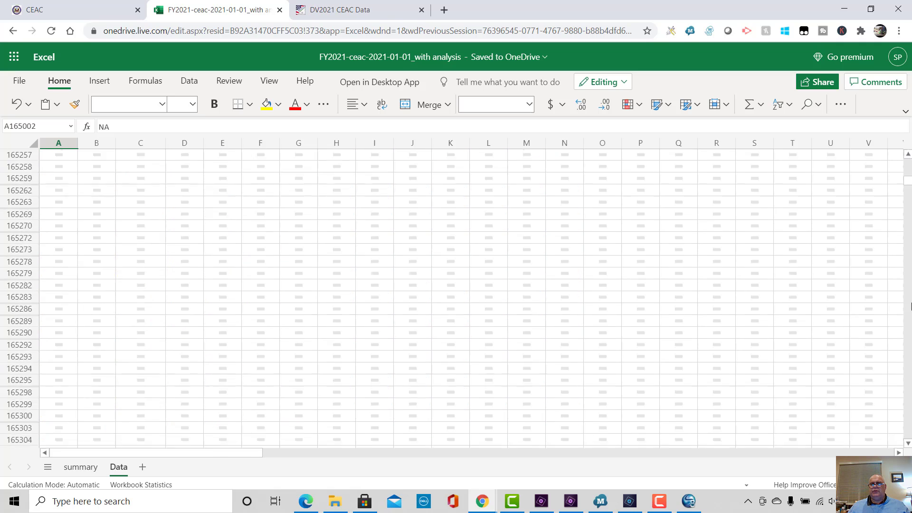
scroll(down, 3)
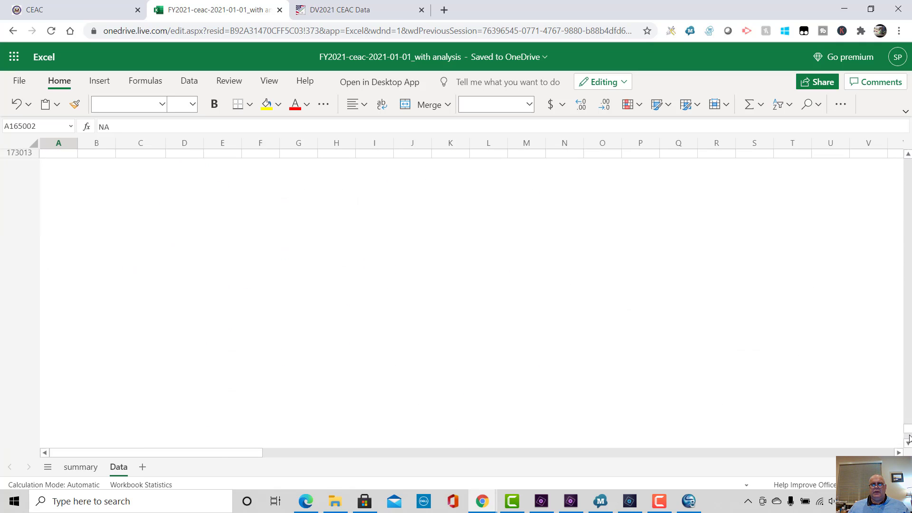
scroll(down, 3)
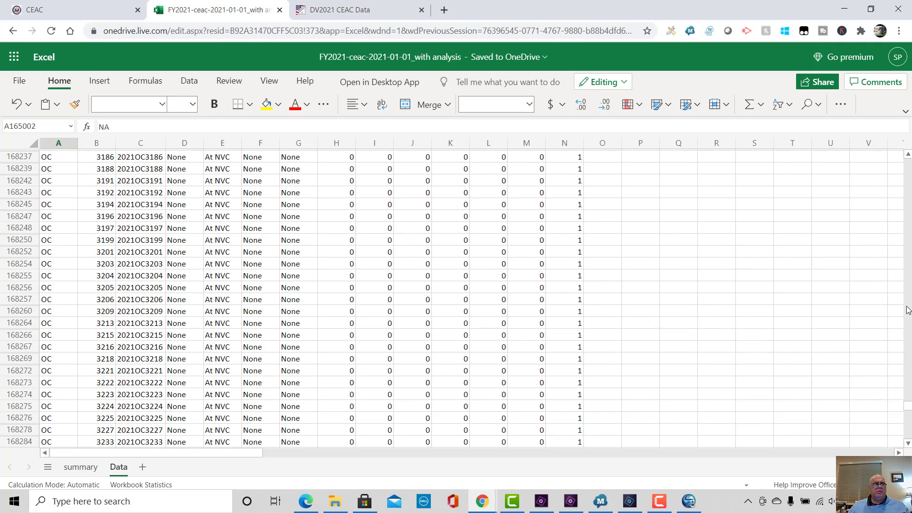
scroll(down, 3)
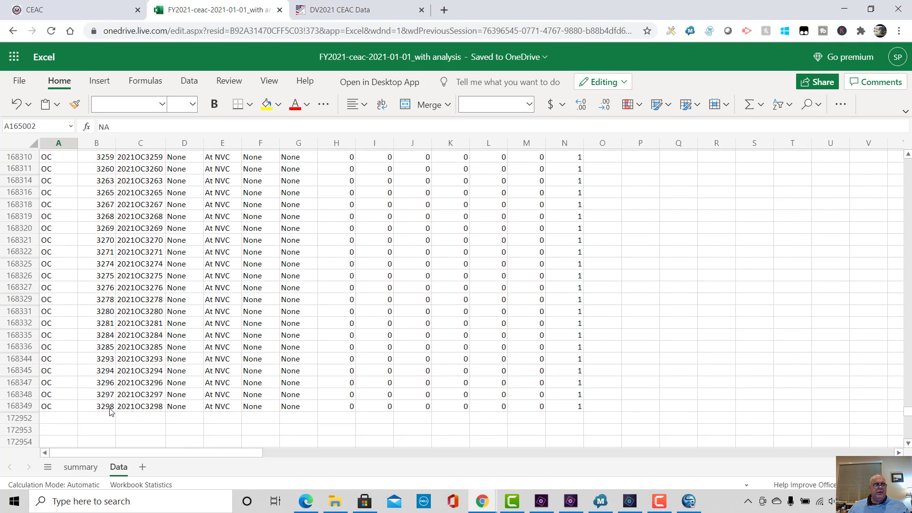
click(97, 406)
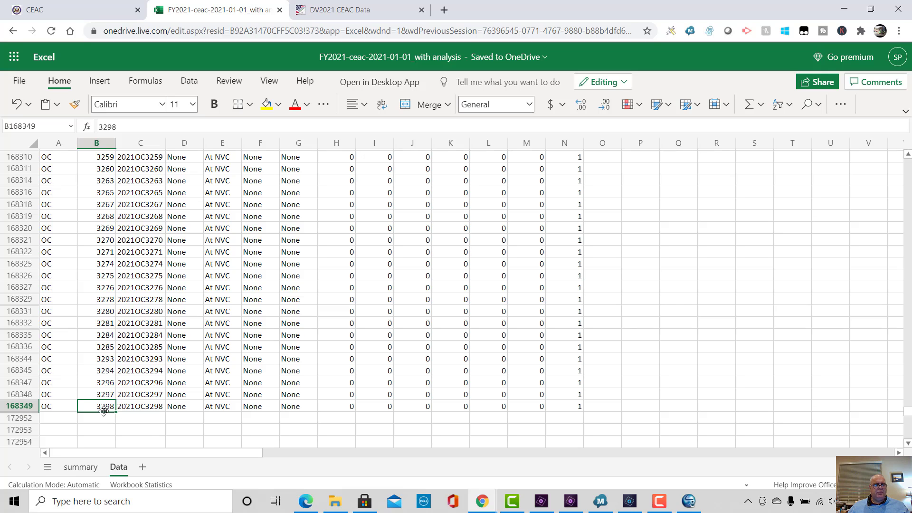
Step: Verify the summary's OC figures against the Data sheet: highest case 3298 and 1645 actual cases
click(81, 466)
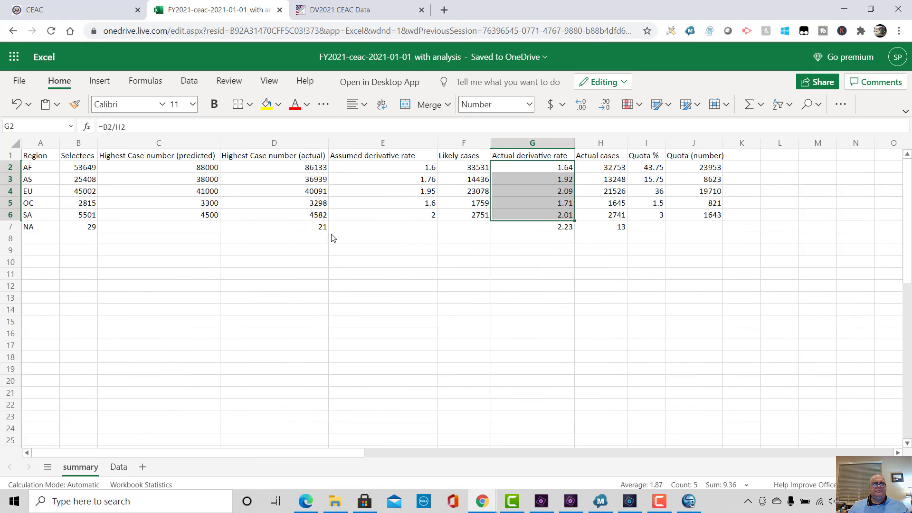
mouse_move(353, 228)
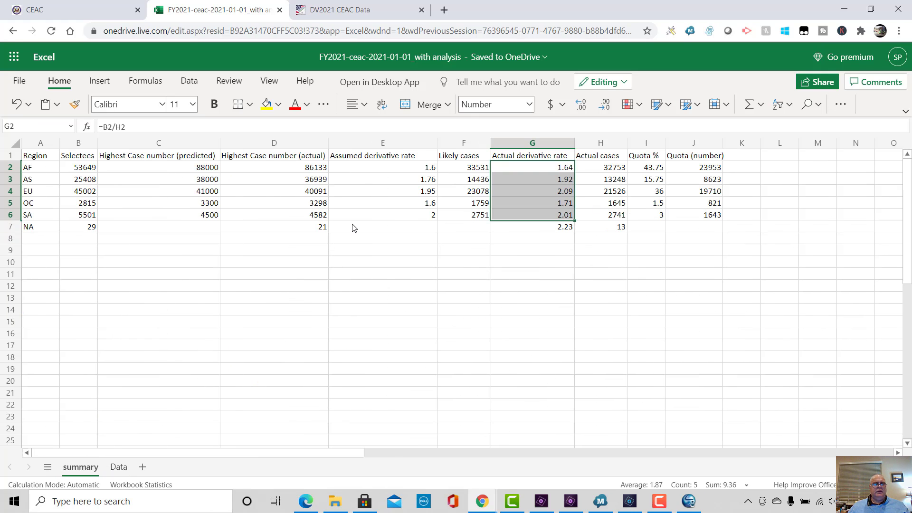
click(600, 215)
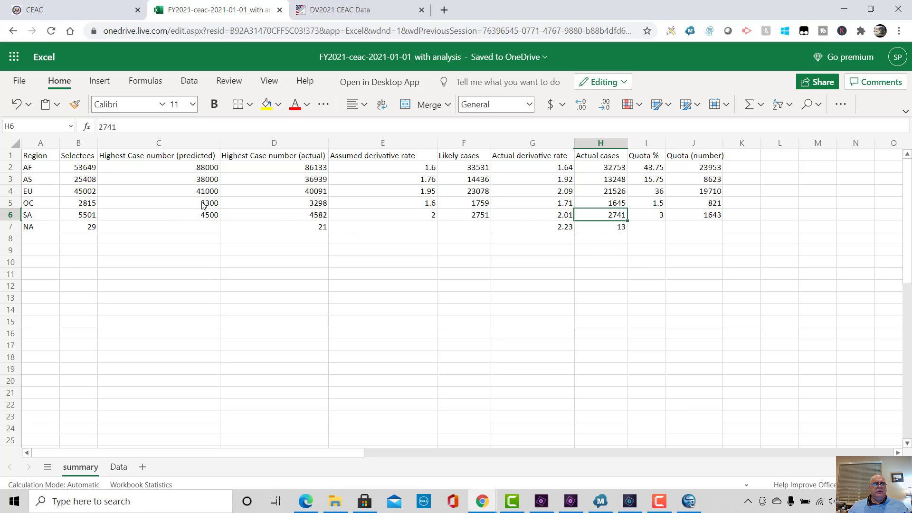
click(273, 203)
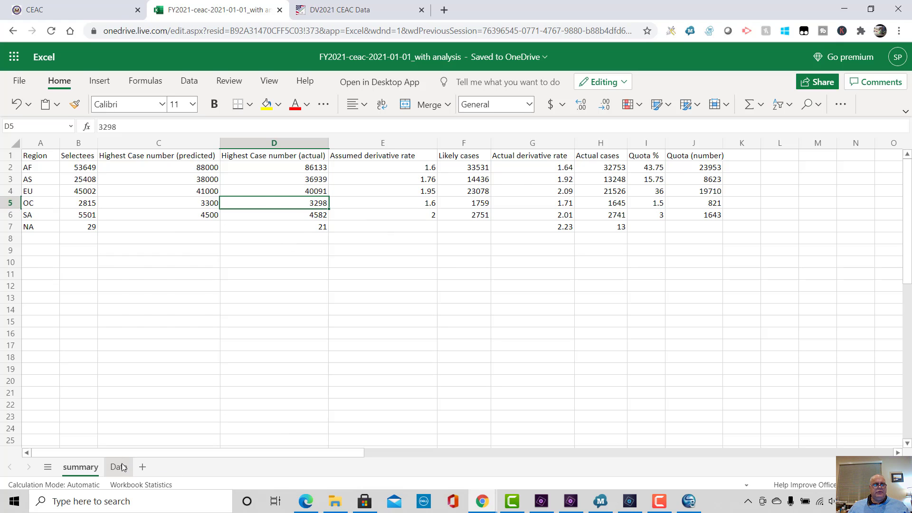
click(118, 467)
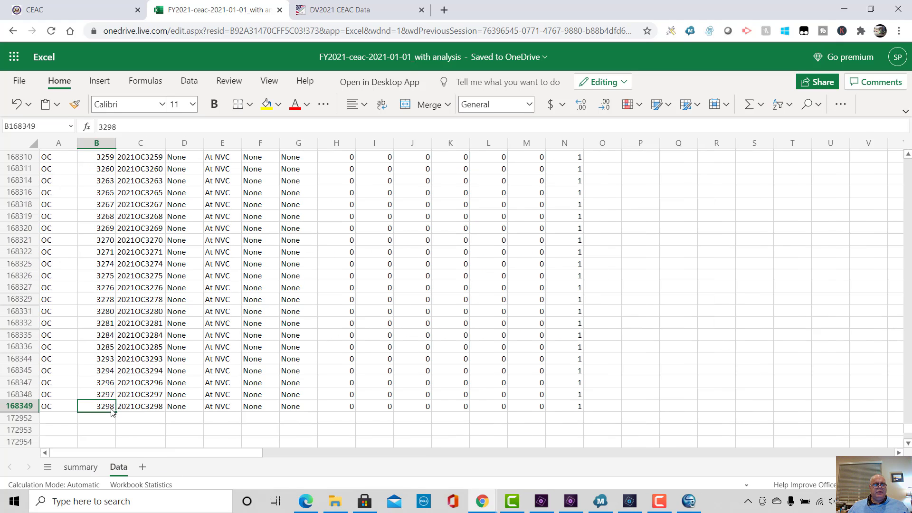
click(59, 407)
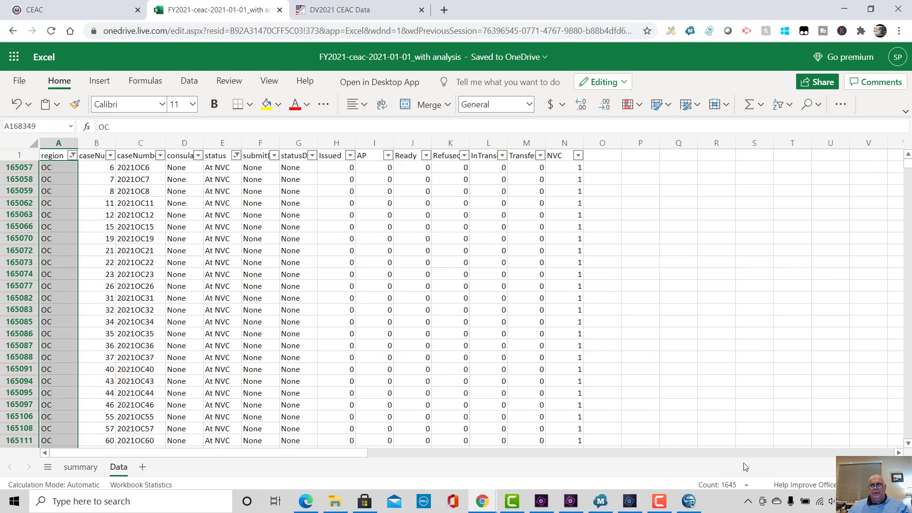
mouse_move(715, 498)
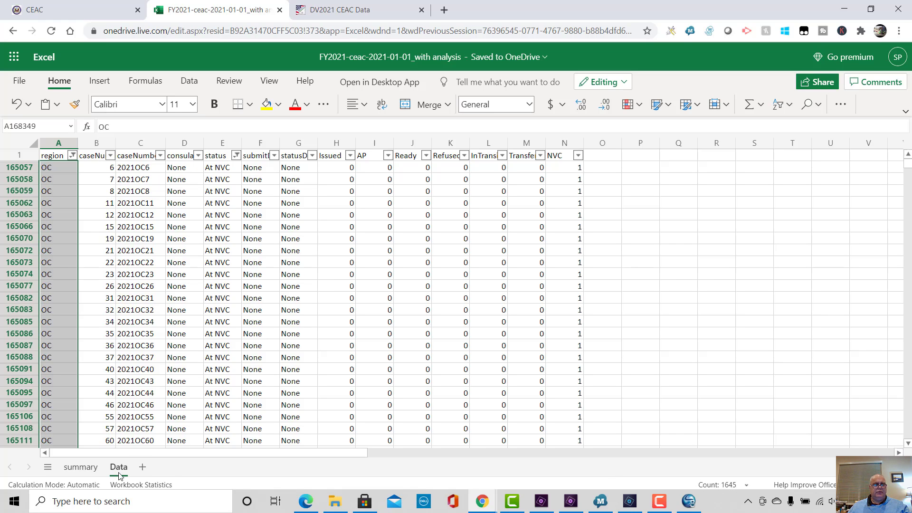
click(80, 466)
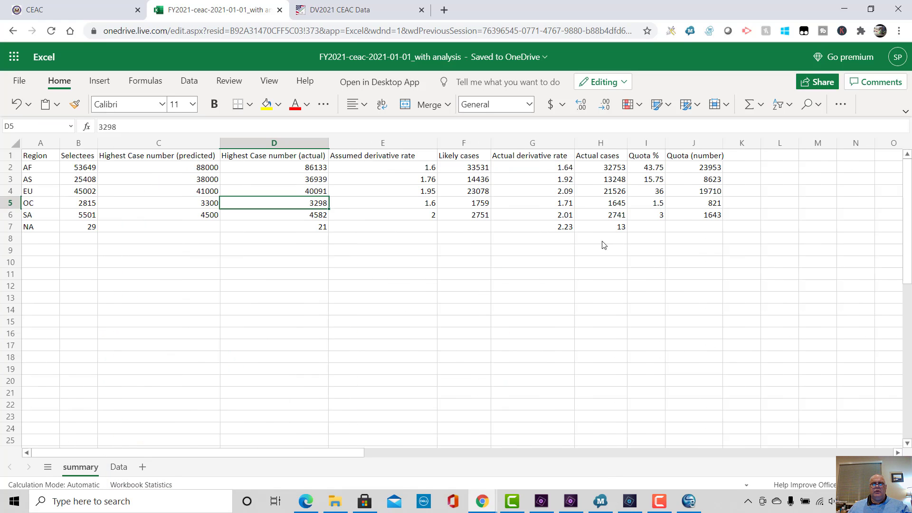
click(601, 203)
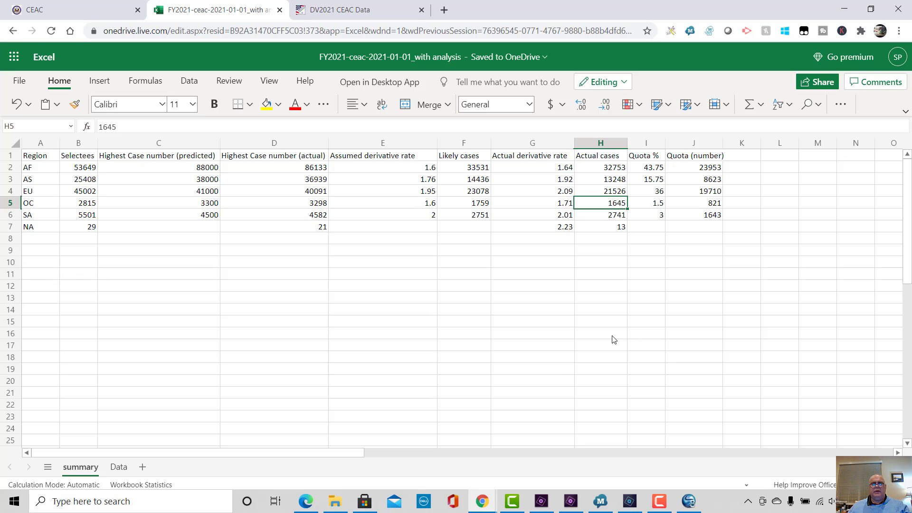
mouse_move(490, 184)
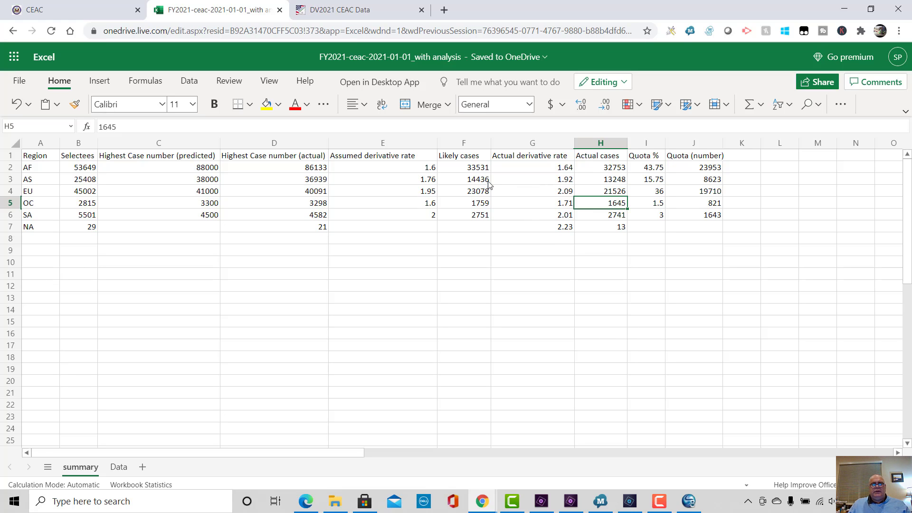
mouse_move(616, 179)
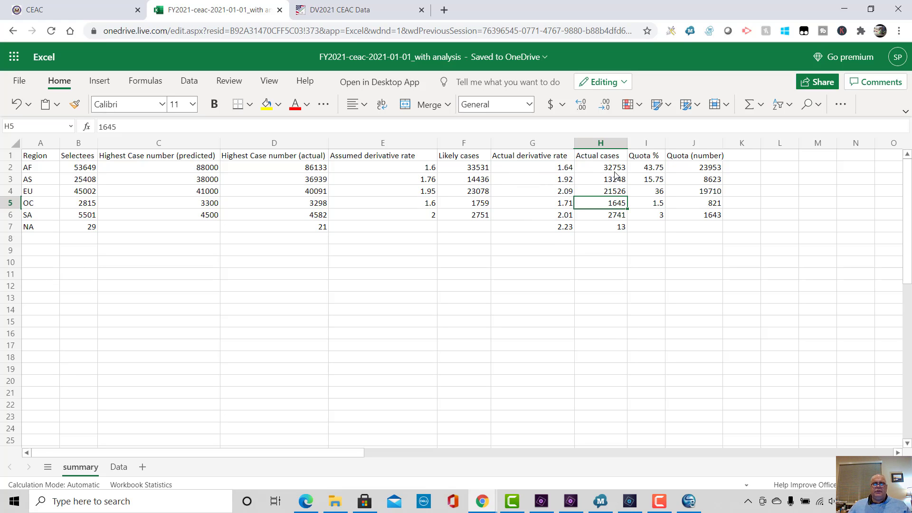
mouse_move(144, 214)
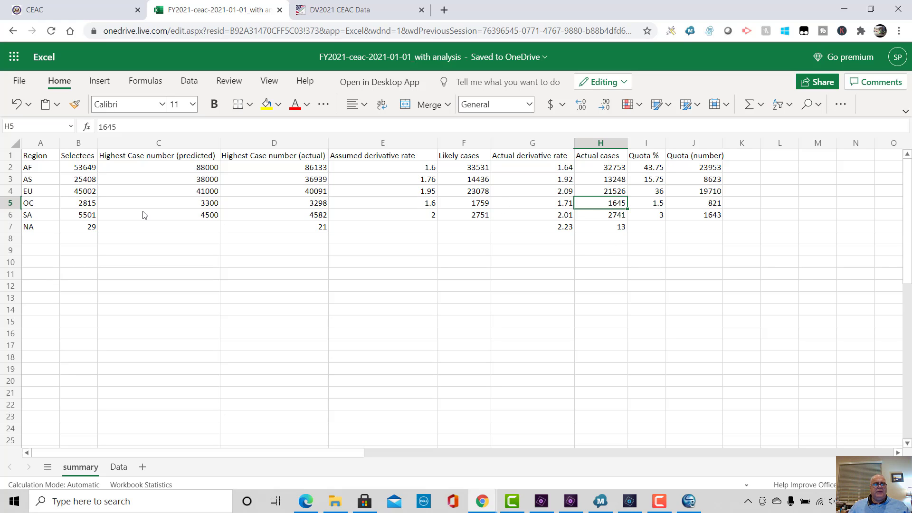
mouse_move(309, 246)
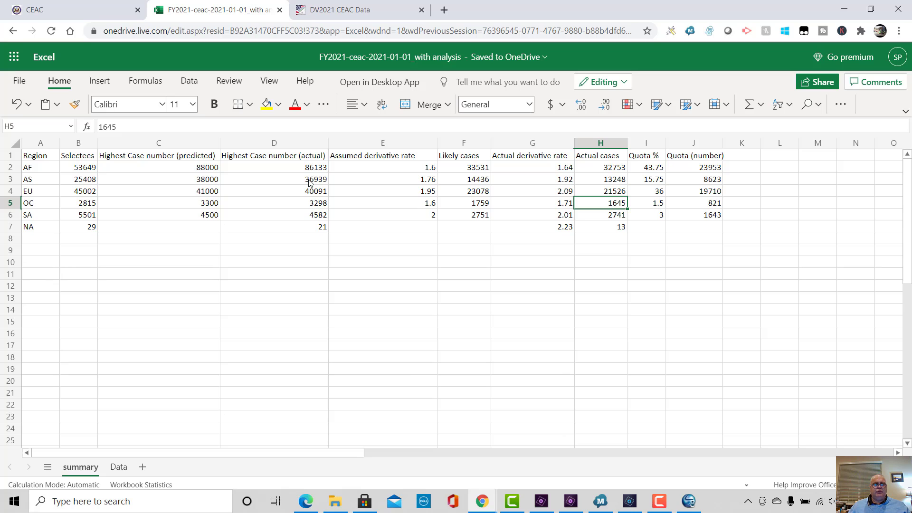
mouse_move(426, 222)
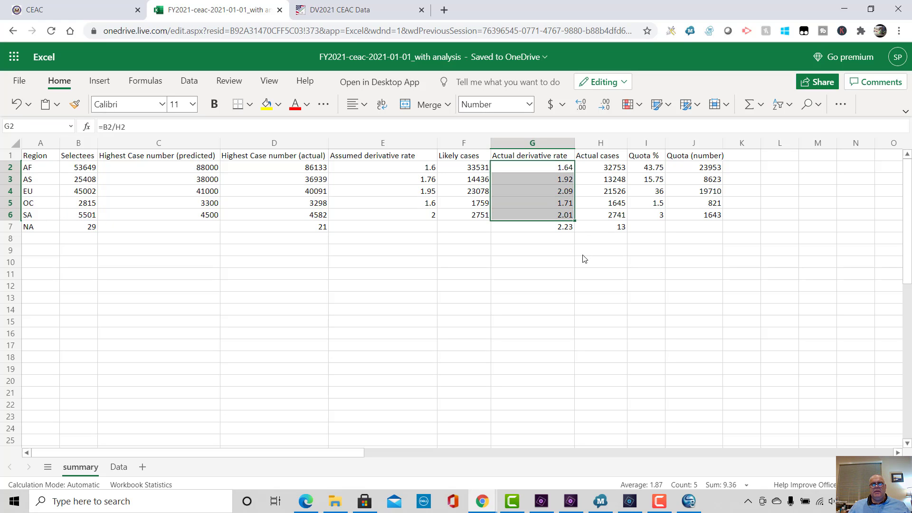
mouse_move(441, 247)
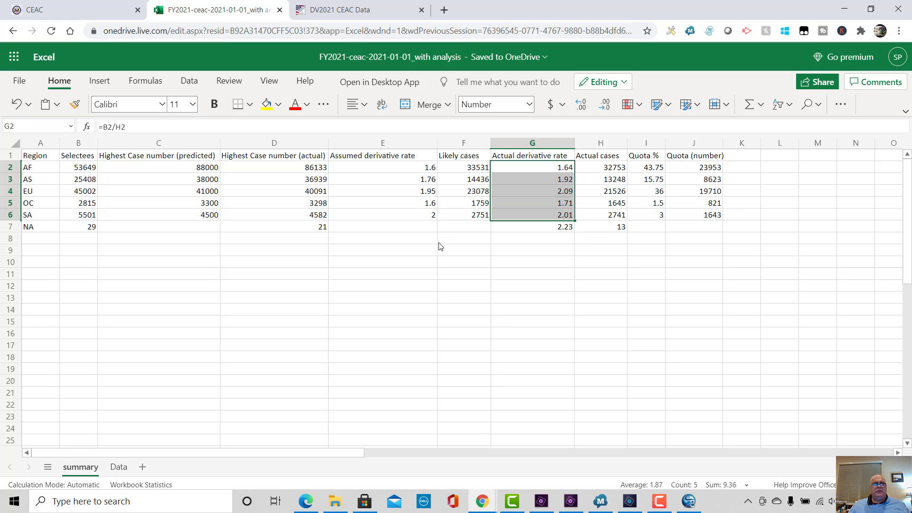
Step: Scroll the OC-filtered Data sheet to locate the row for case number 3000
click(118, 466)
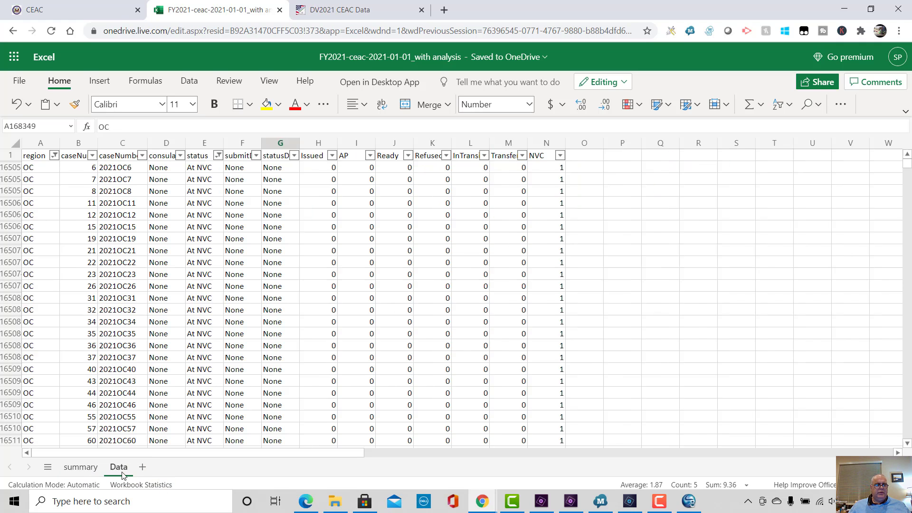
click(40, 143)
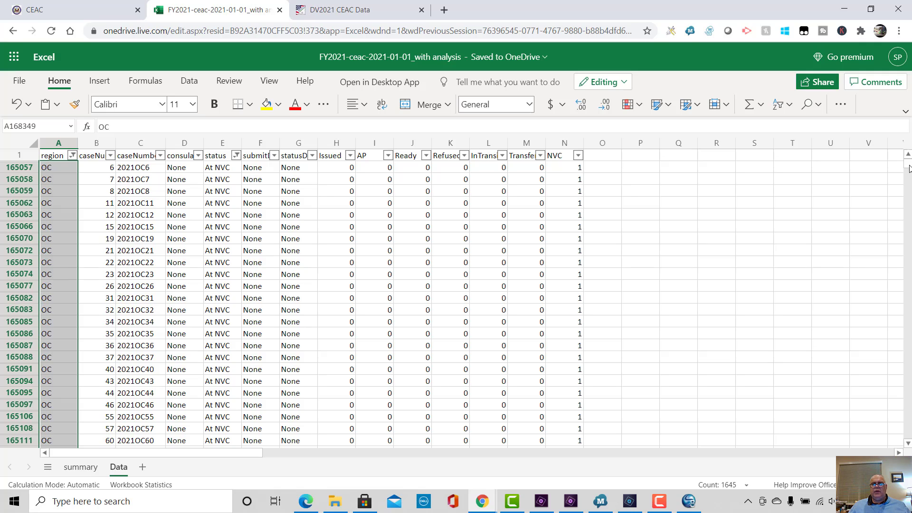
scroll(down, 3)
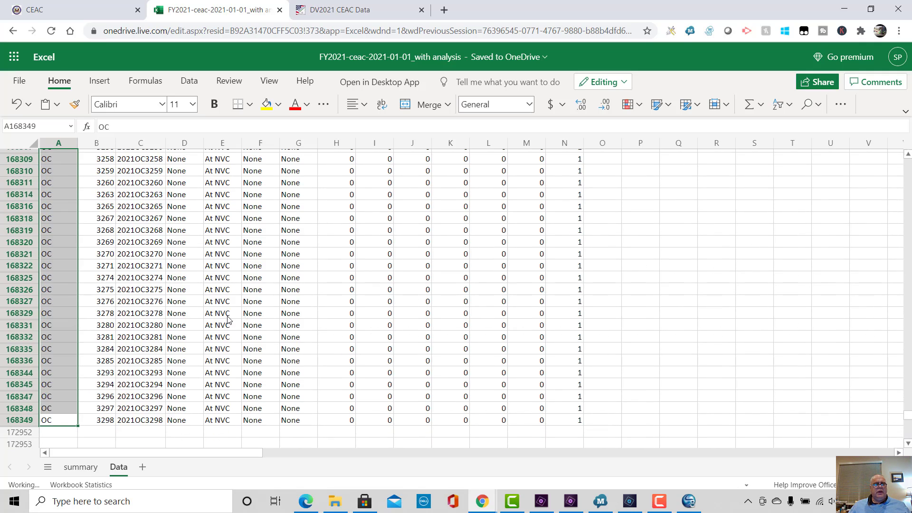
click(716, 265)
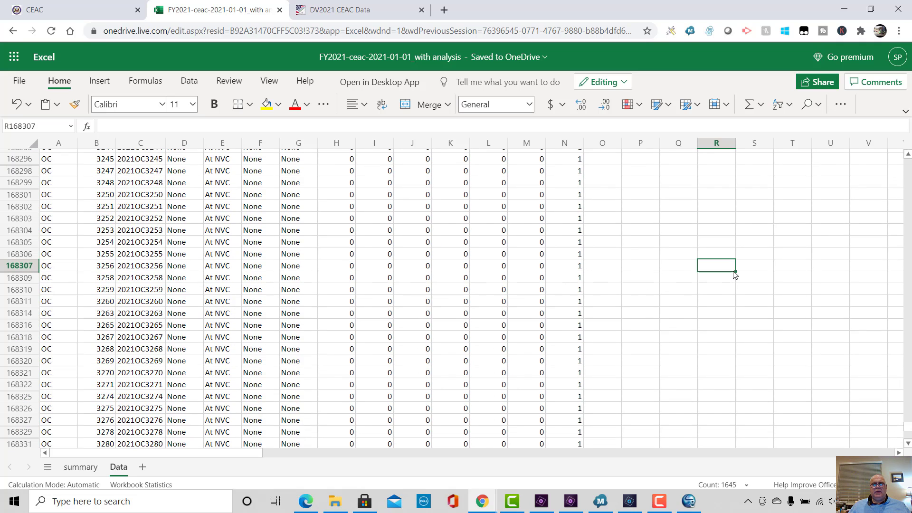
scroll(down, 3)
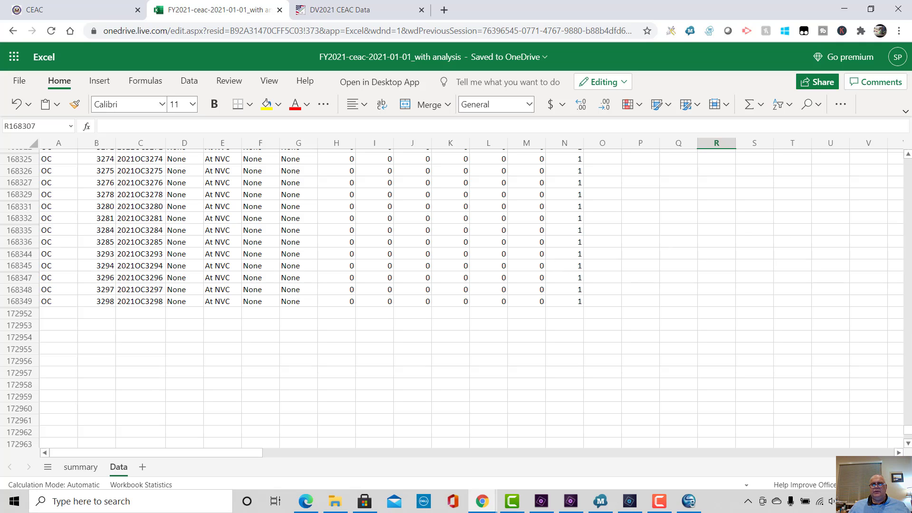
scroll(up, 3)
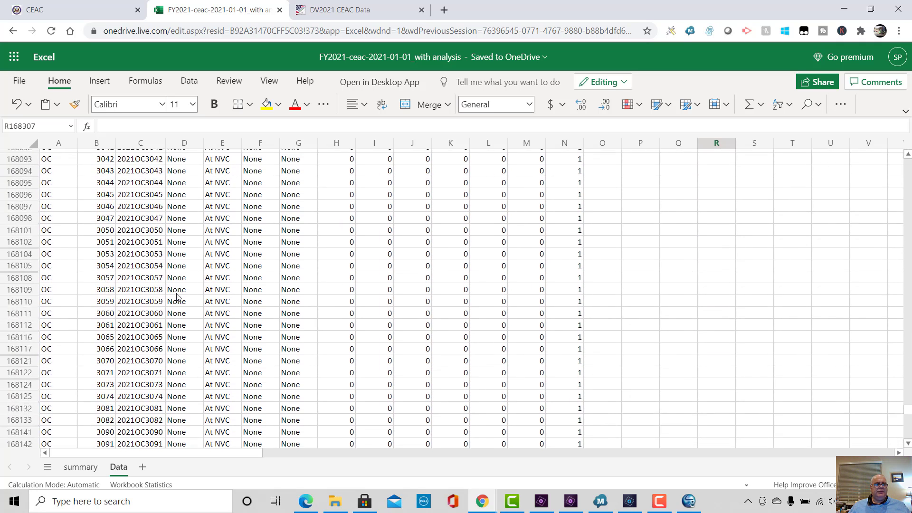
scroll(up, 3)
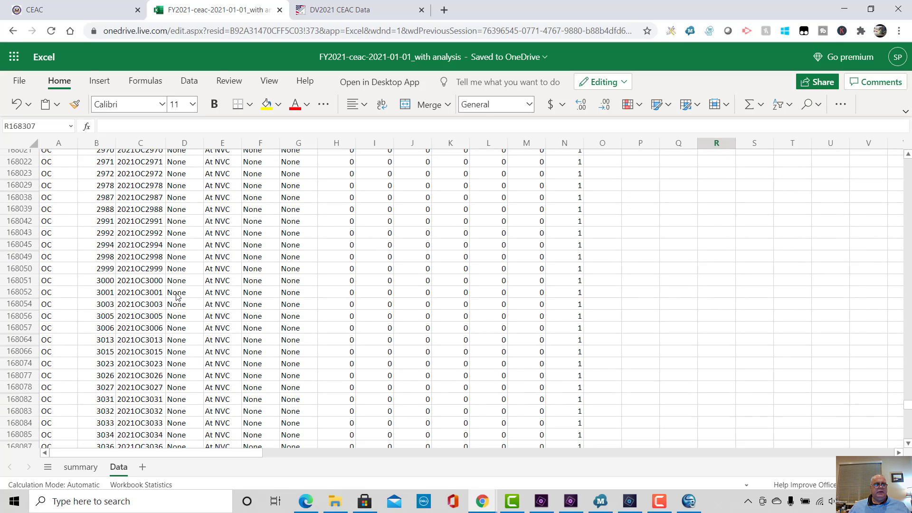
click(97, 280)
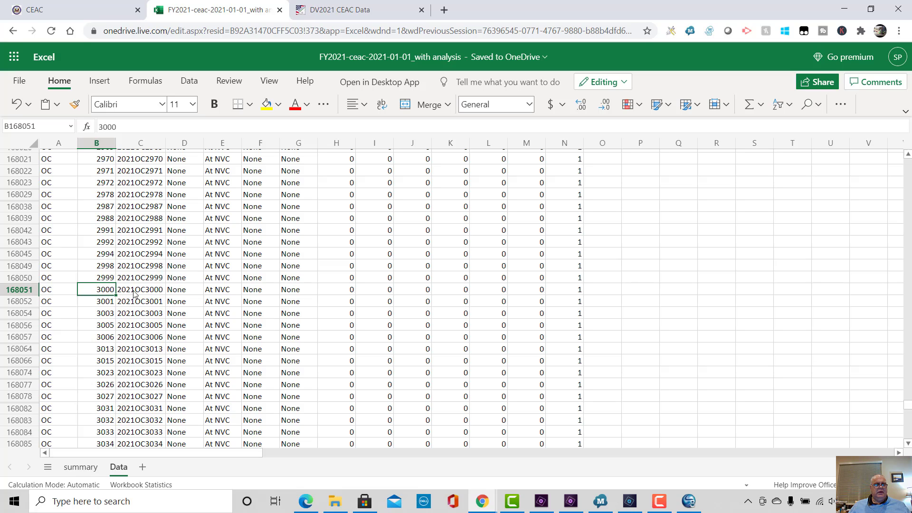
Step: Count the OC cases from 3000 upward (157) and those below 3000 (1488)
click(59, 301)
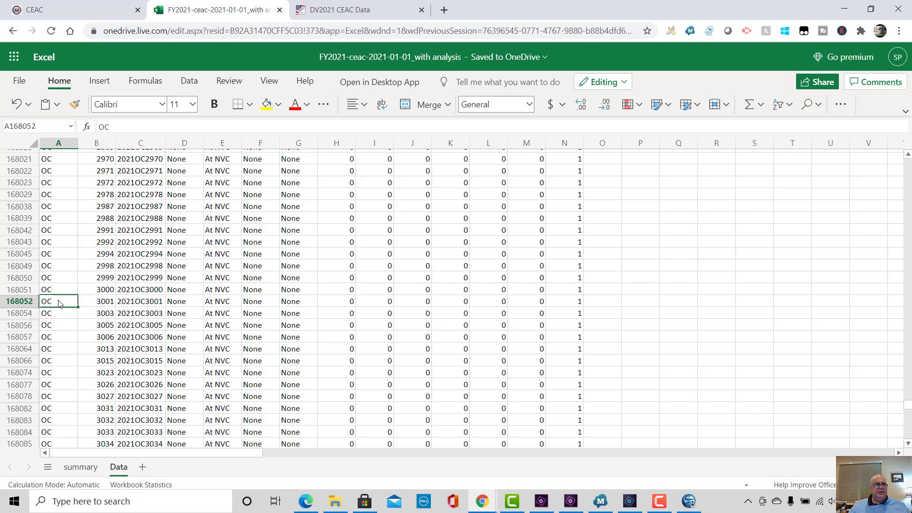
mouse_move(55, 296)
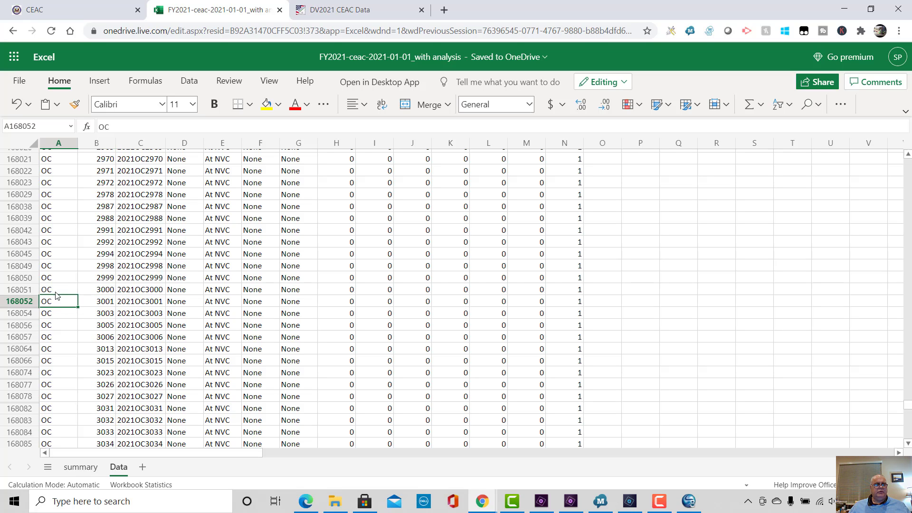
drag(58, 289, 57, 313)
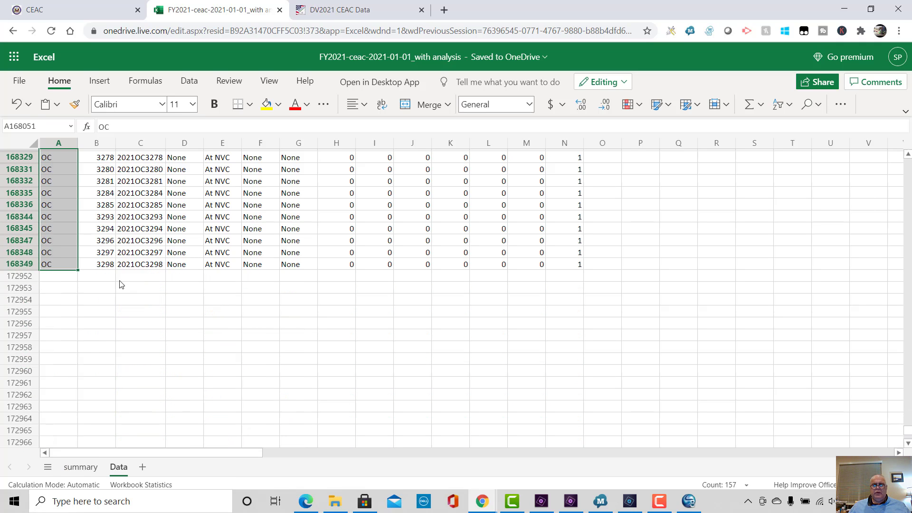
mouse_move(728, 481)
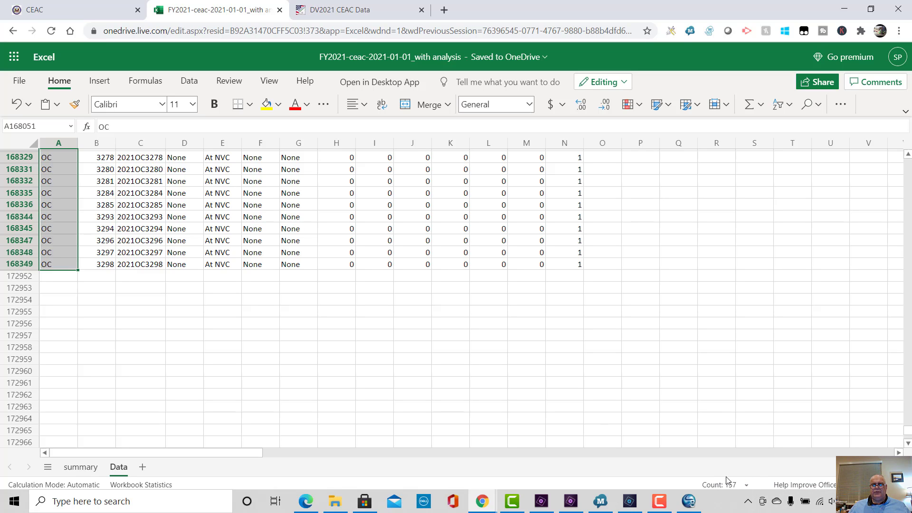
mouse_move(237, 303)
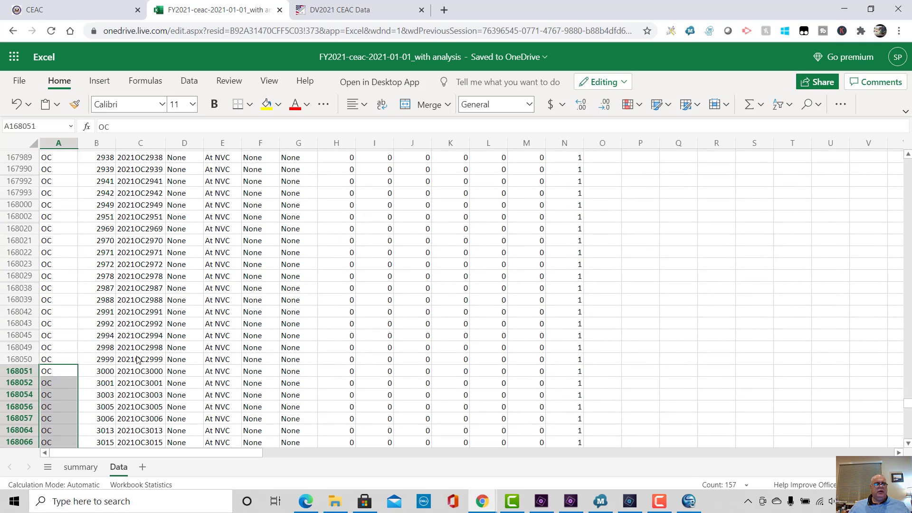
click(97, 370)
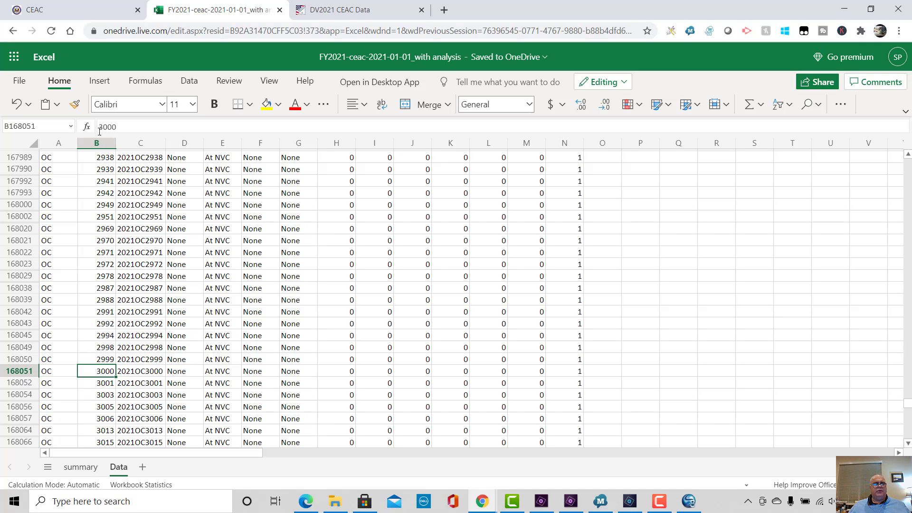
mouse_move(905, 254)
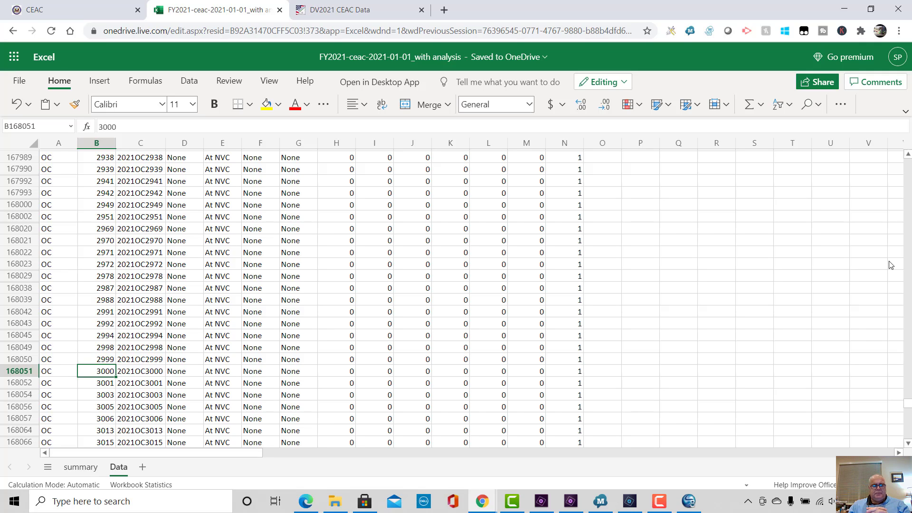
mouse_move(227, 325)
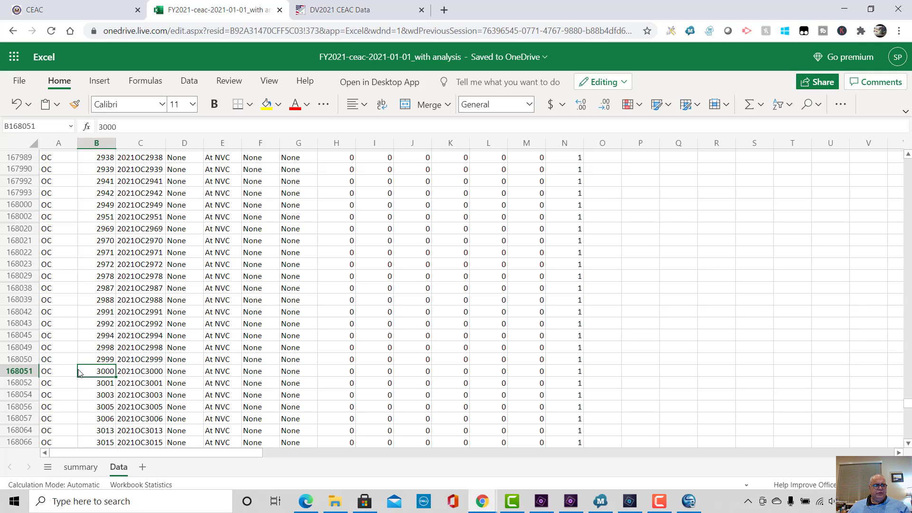
mouse_move(62, 362)
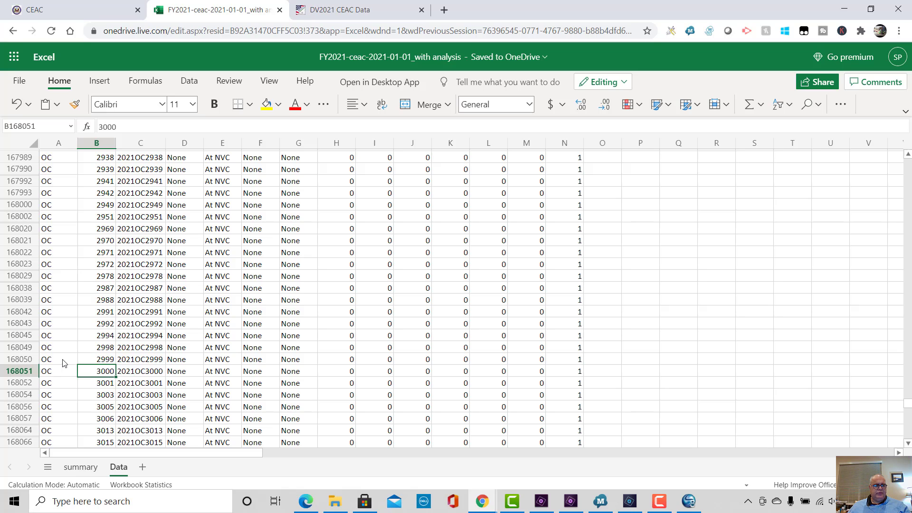
click(53, 359)
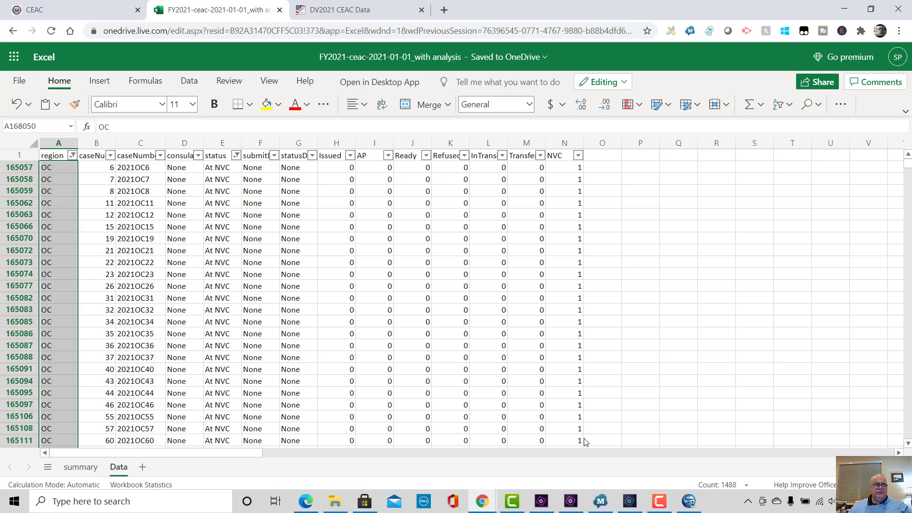
mouse_move(815, 224)
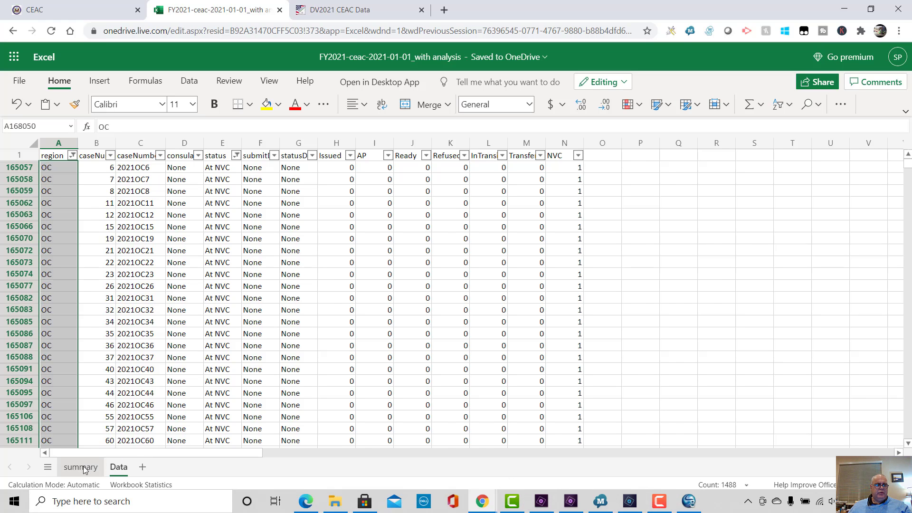
Step: Enter 1488 in cell L5 beside the OC row on the summary sheet
click(80, 466)
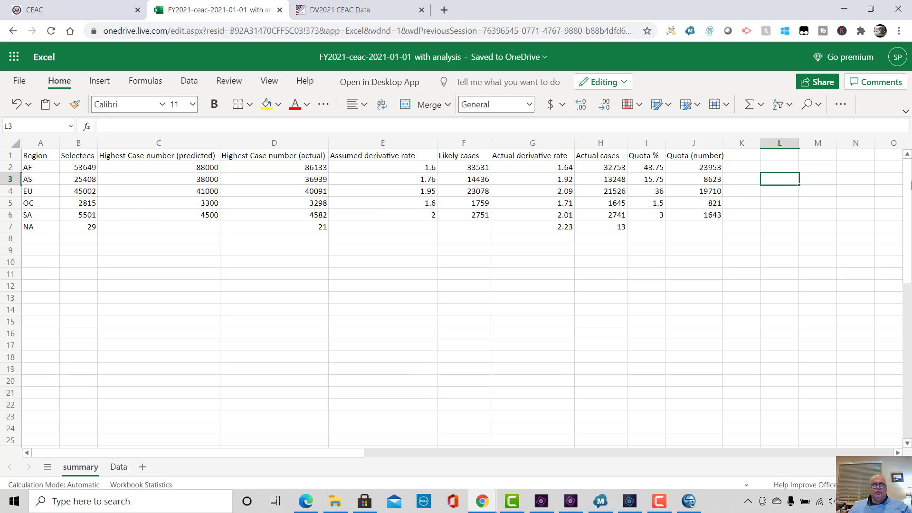
text(1)
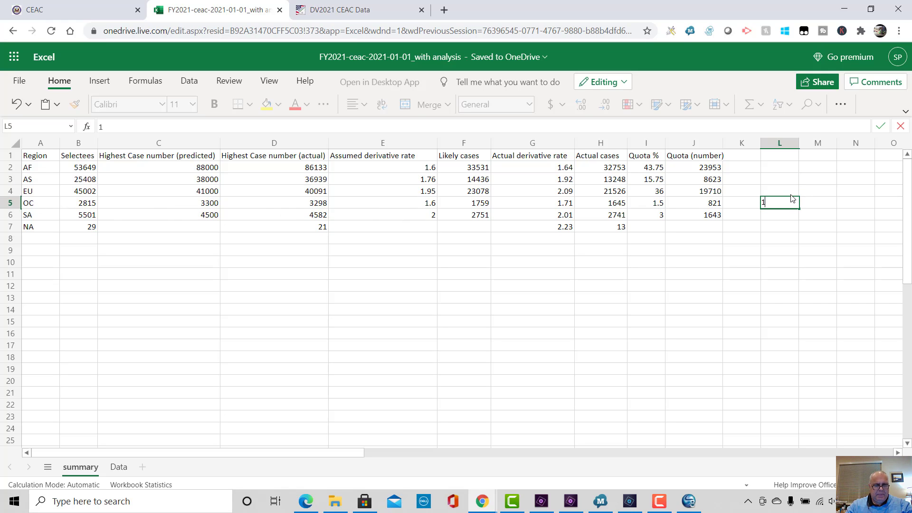
text(488)
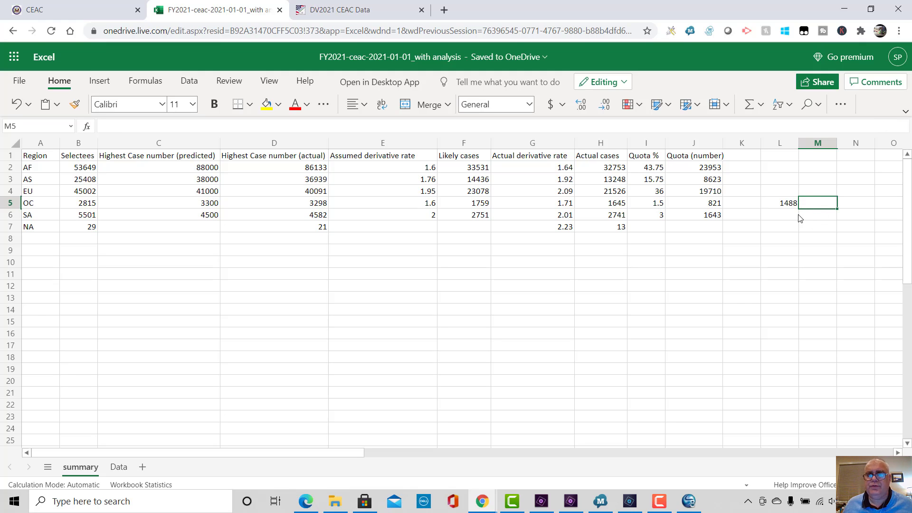
click(779, 202)
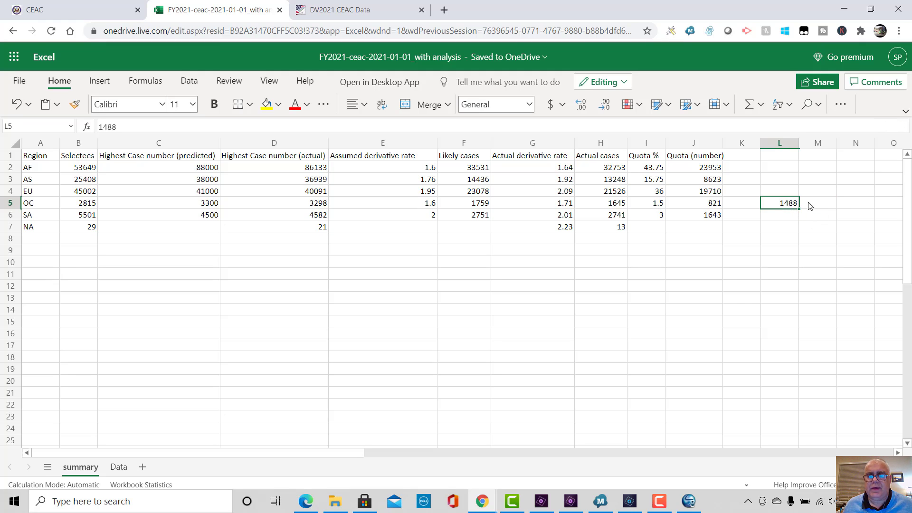
Step: Make M5 compute =L5*G5, giving 2546.334
click(817, 202)
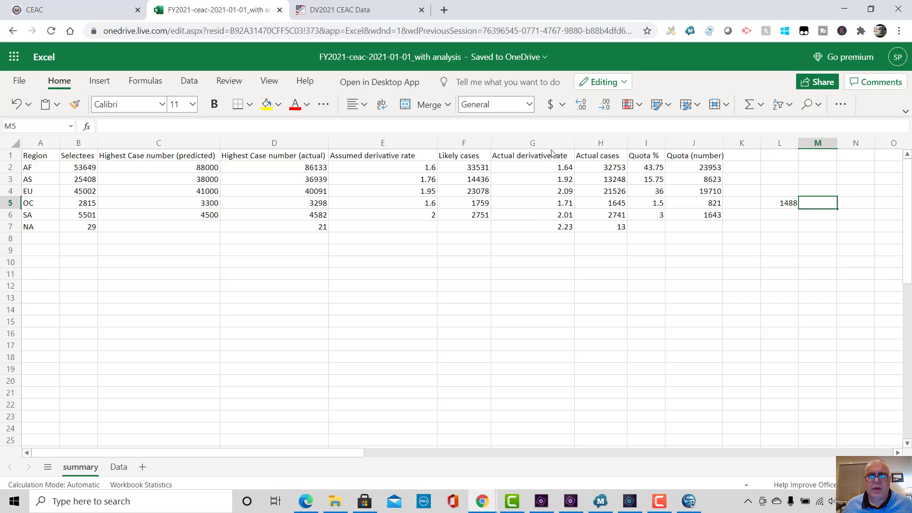
click(532, 203)
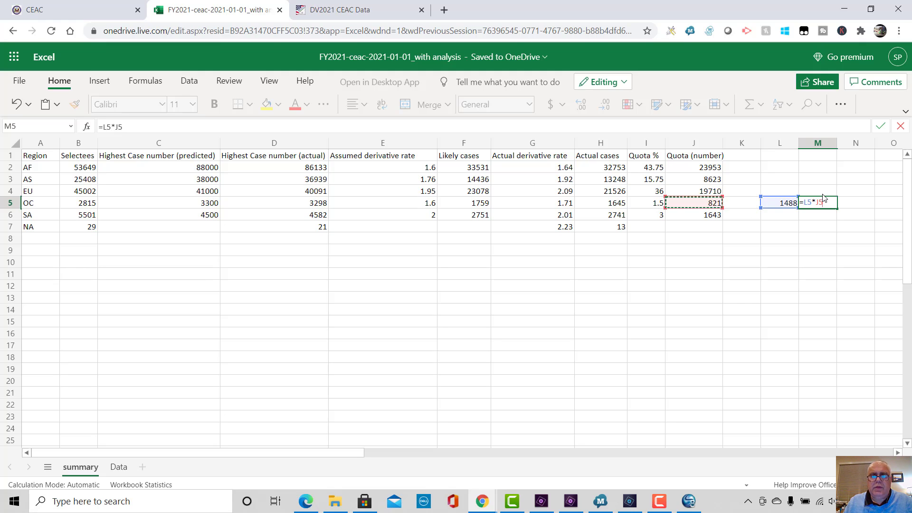
key(Enter)
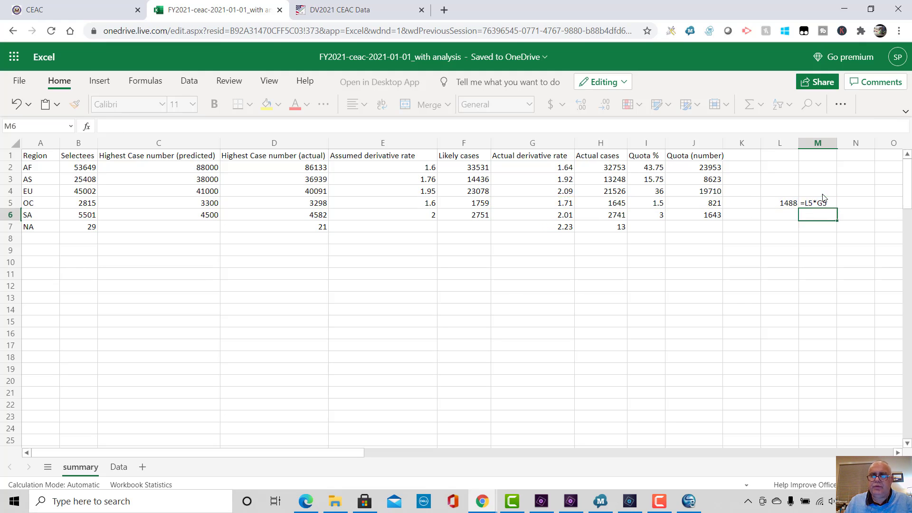
key(Enter)
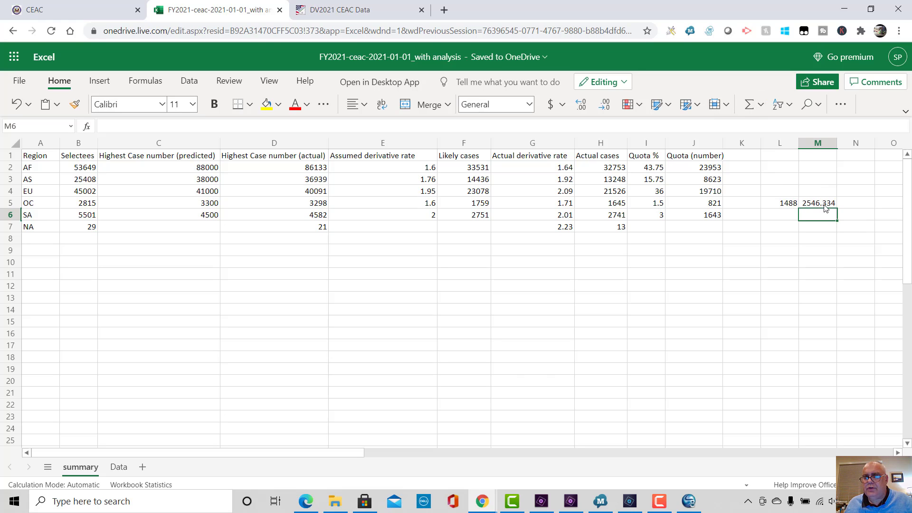
click(817, 203)
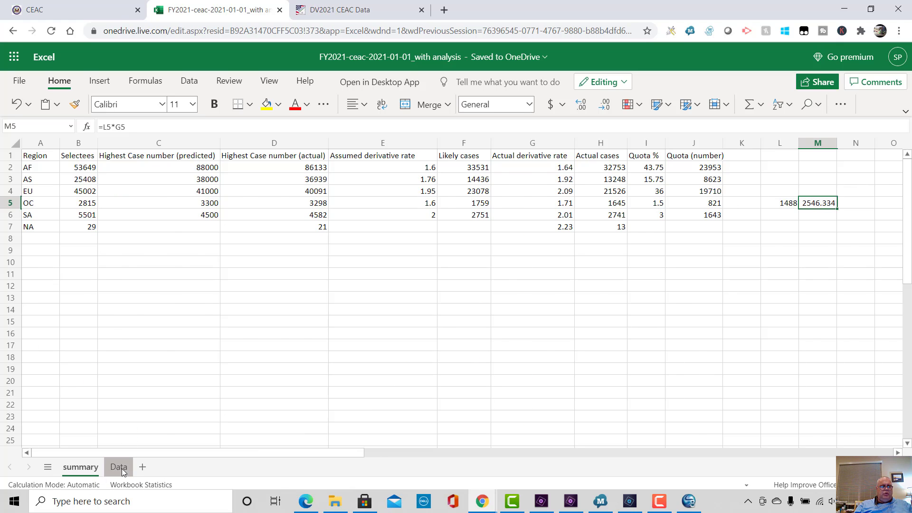
Step: Return to the DV2021 CEAC Data page in the browser and scroll through it
click(117, 467)
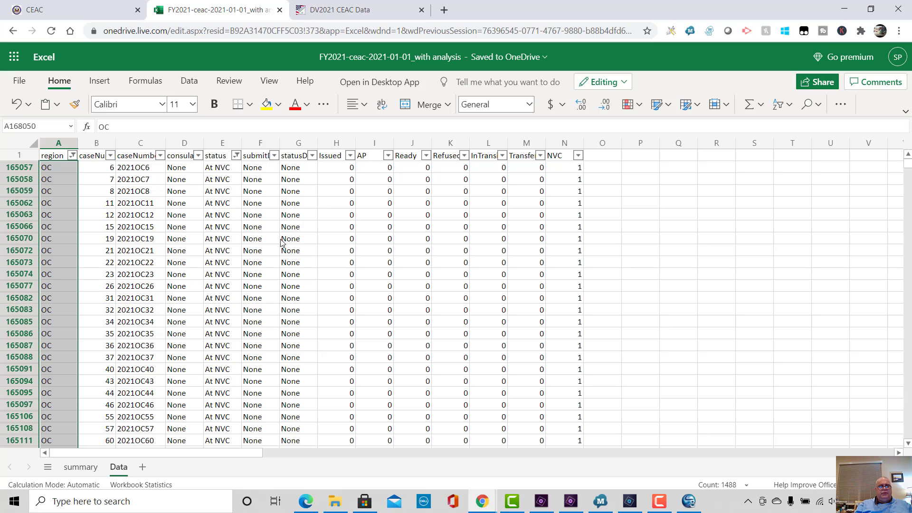
click(344, 9)
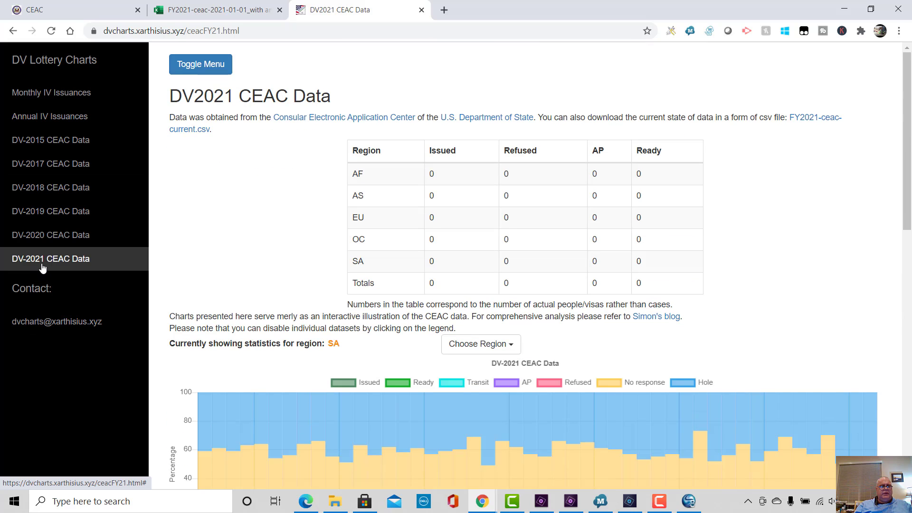
click(171, 31)
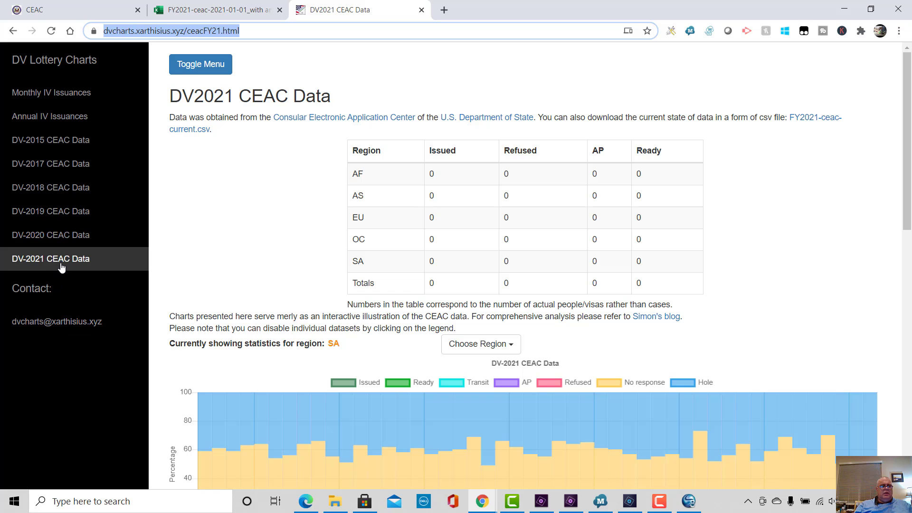
scroll(down, 3)
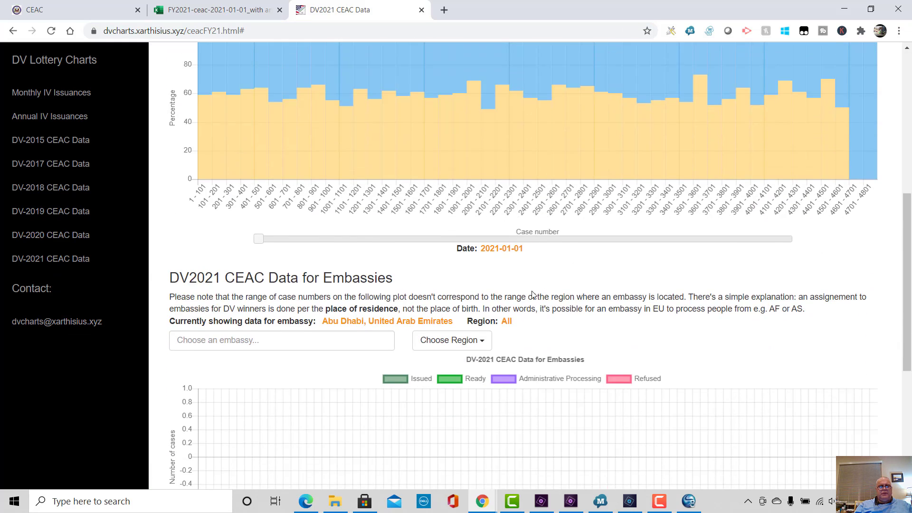
scroll(down, 3)
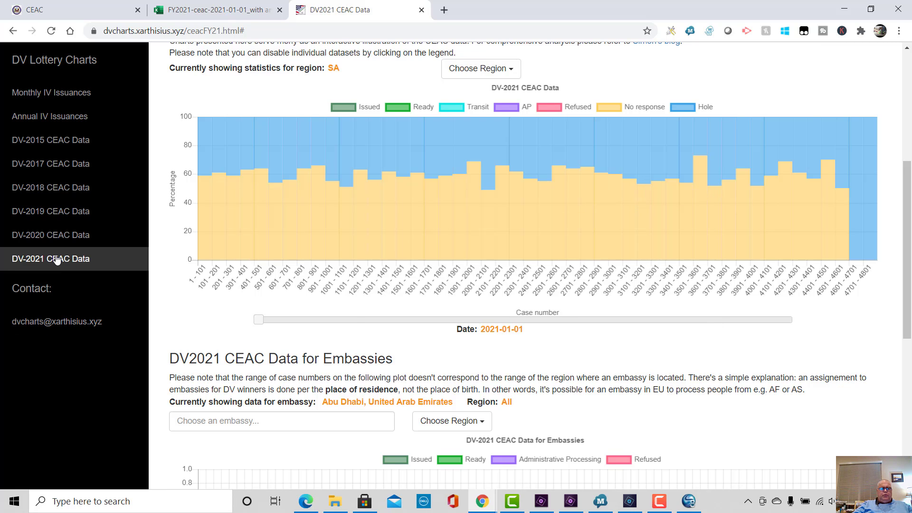
mouse_move(71, 237)
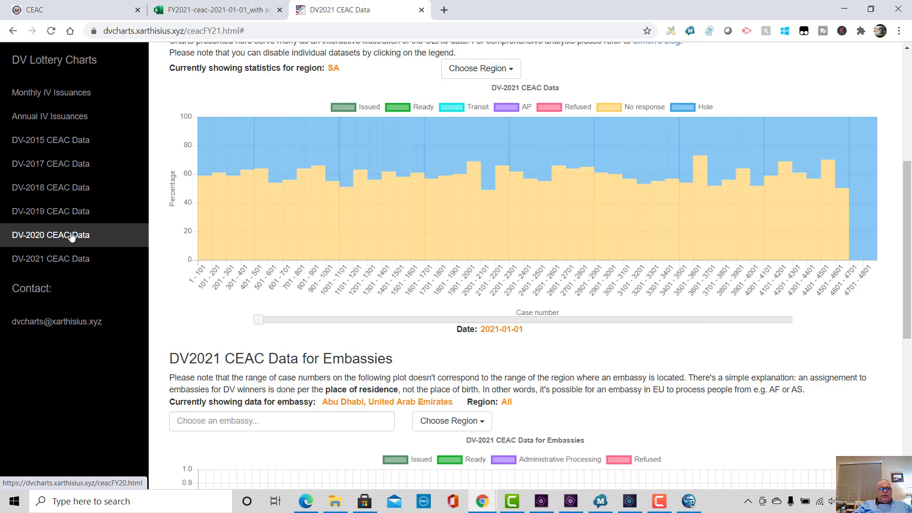
mouse_move(110, 273)
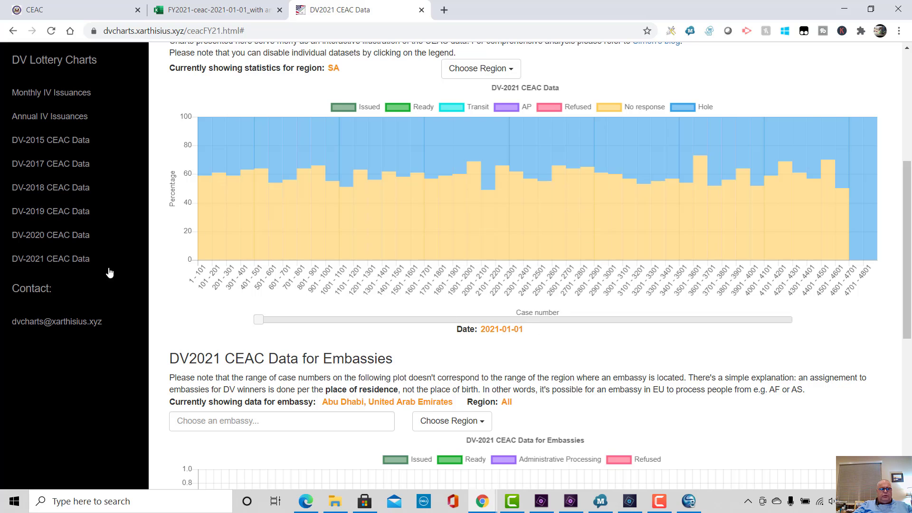
Step: Open the DV2020 CEAC Data page and scroll down to its raw CSV dump files
click(52, 236)
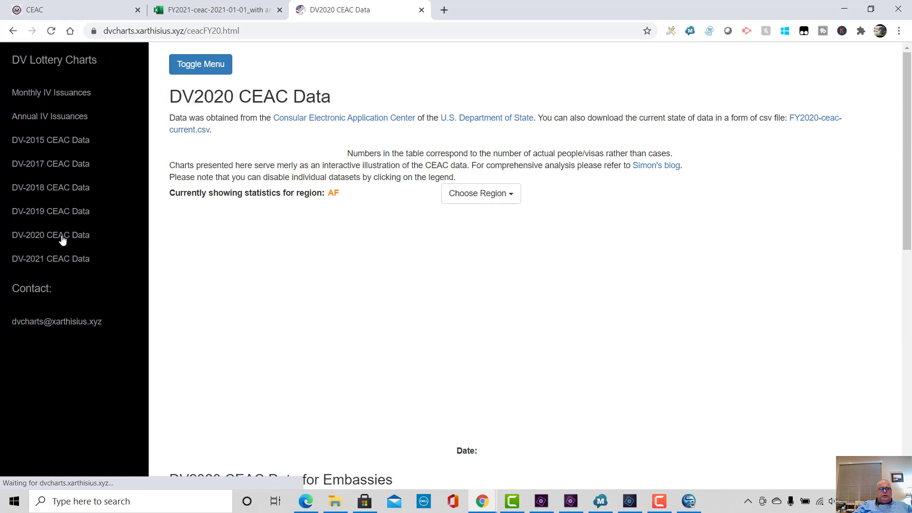
scroll(down, 3)
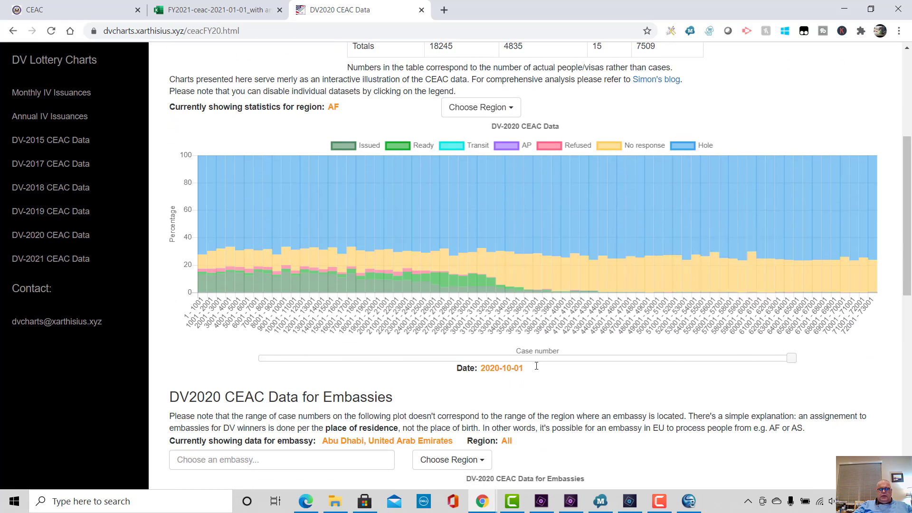
scroll(down, 3)
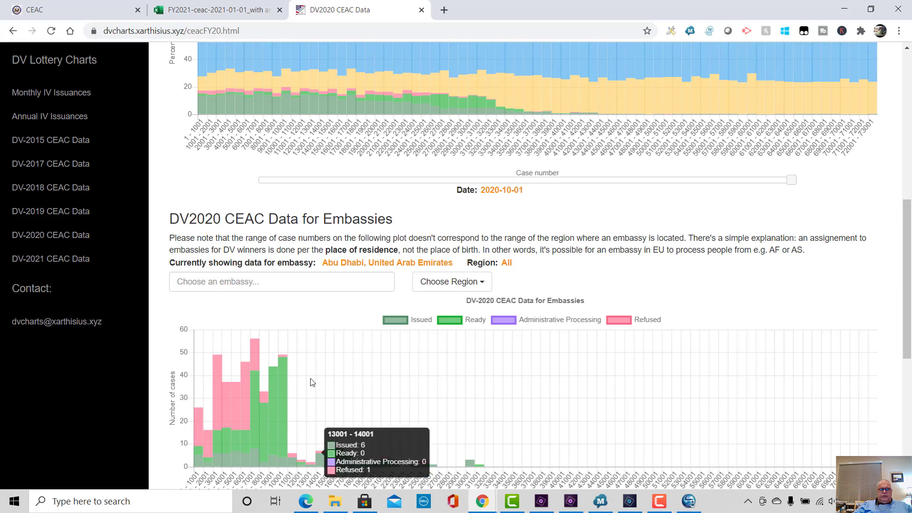
scroll(down, 3)
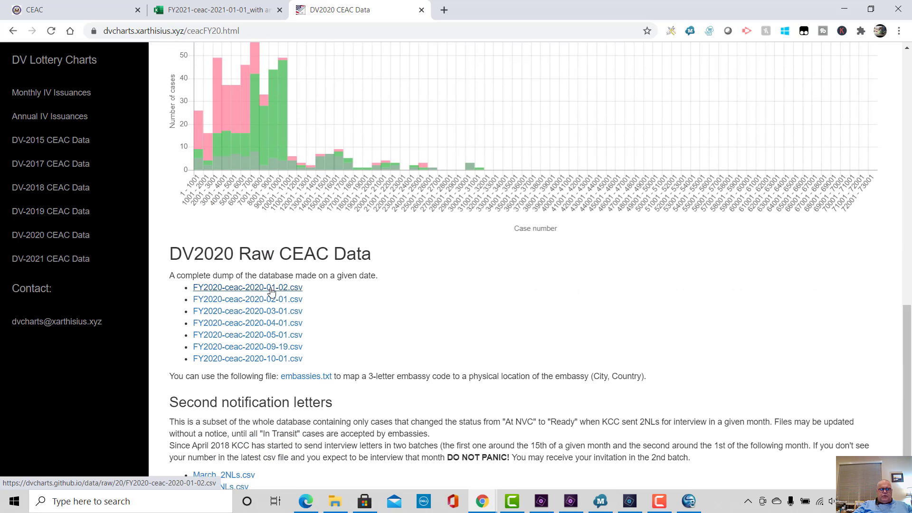
mouse_move(277, 290)
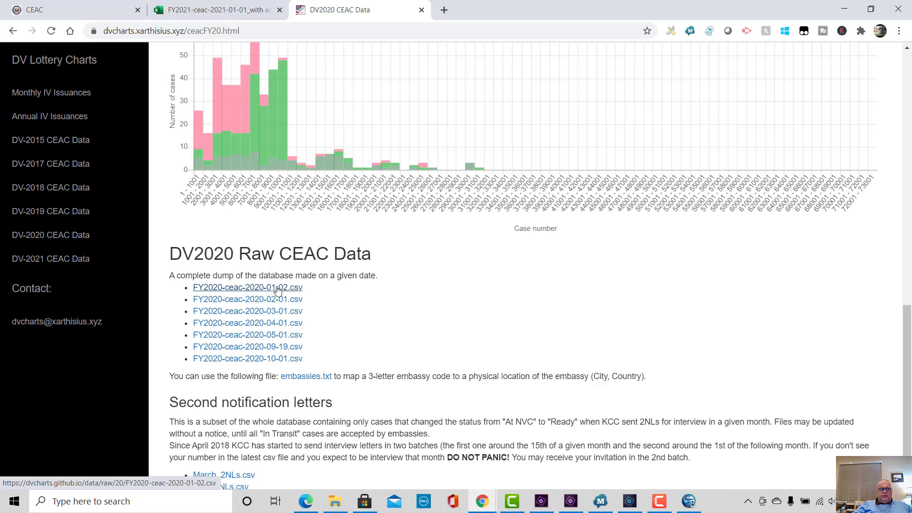
mouse_move(279, 289)
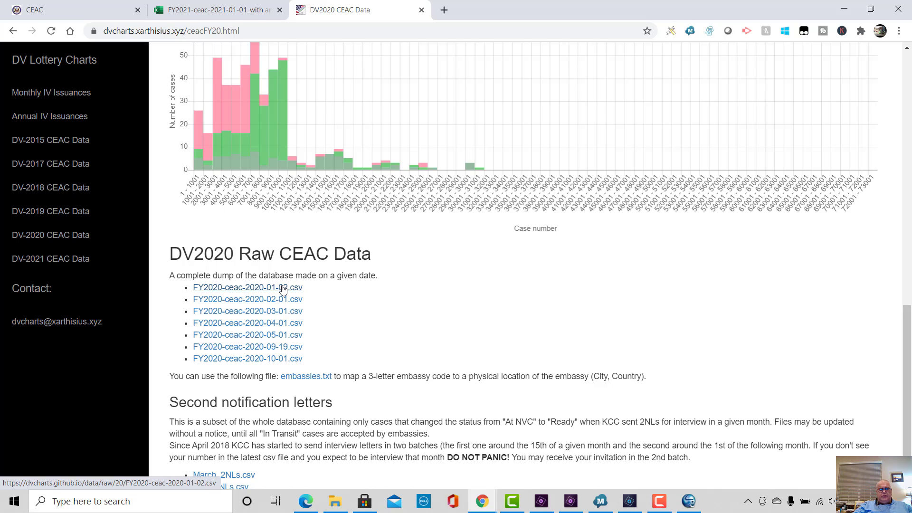
mouse_move(270, 301)
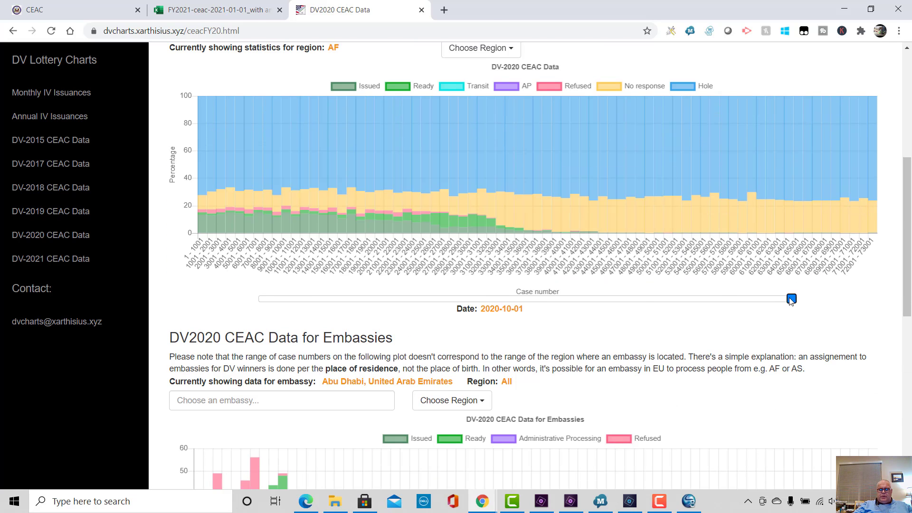
Step: Drag the DV2020 AF chart's date slider back to 2020-01-02, then to 2020-02-01
drag(790, 298, 524, 299)
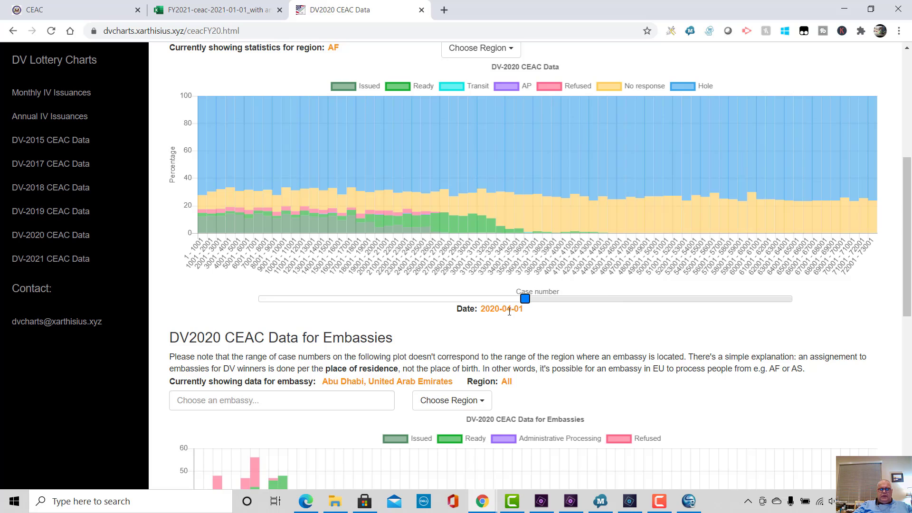
drag(524, 299, 348, 298)
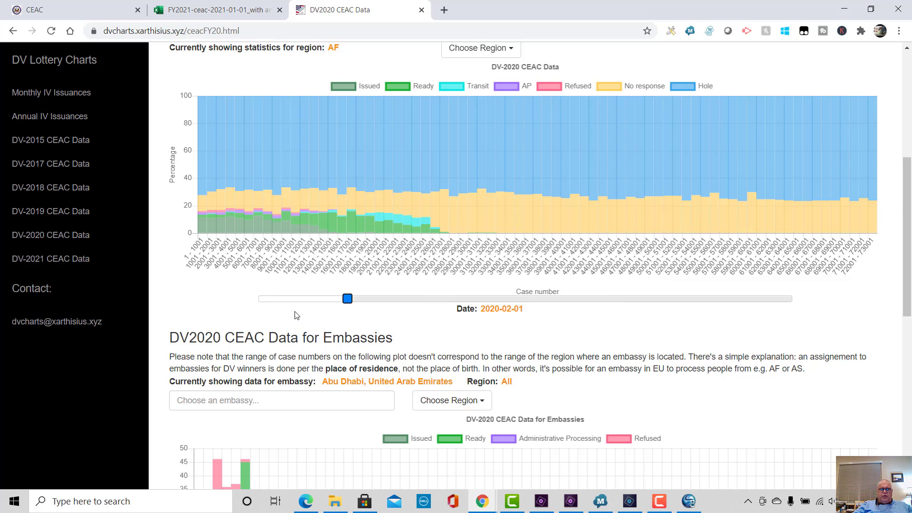
drag(347, 298, 257, 298)
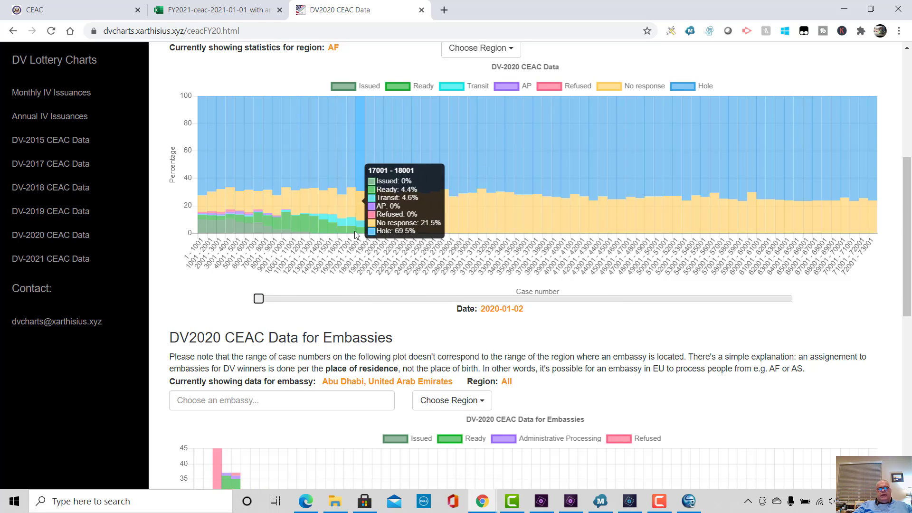
mouse_move(279, 230)
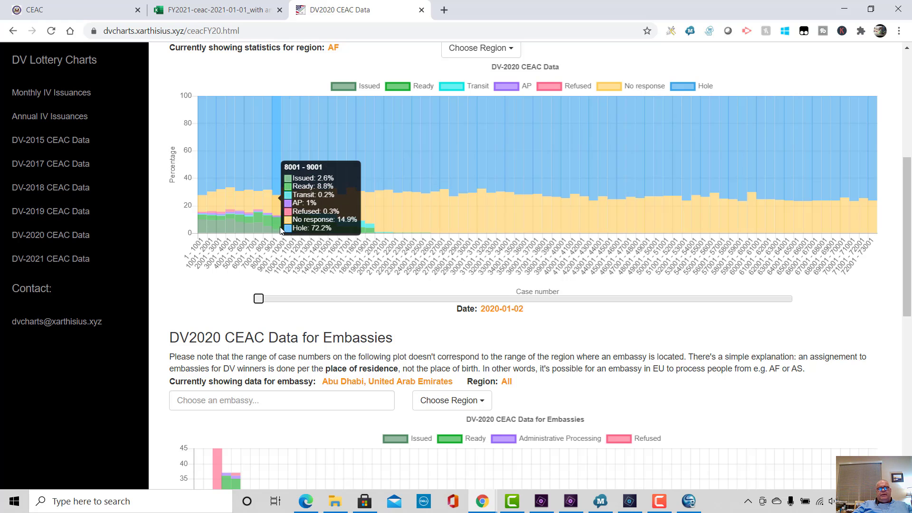
mouse_move(500, 207)
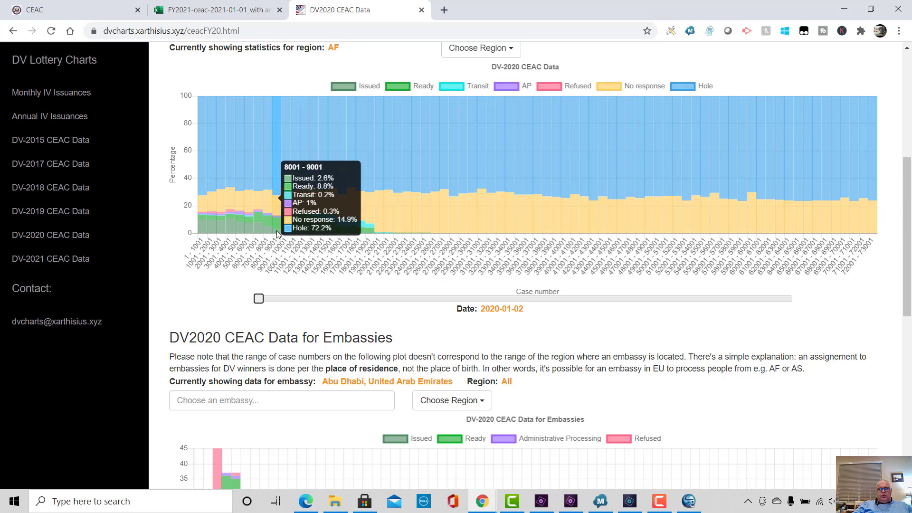
mouse_move(320, 243)
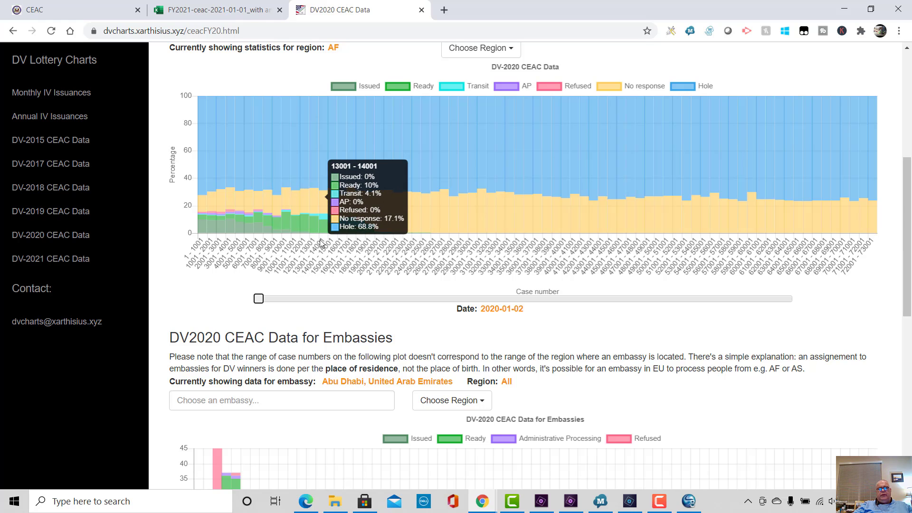
mouse_move(471, 232)
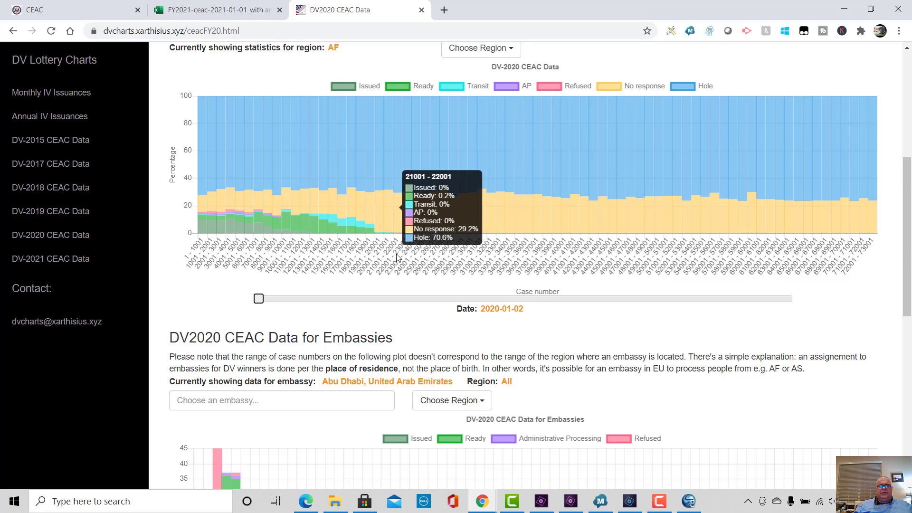
mouse_move(443, 304)
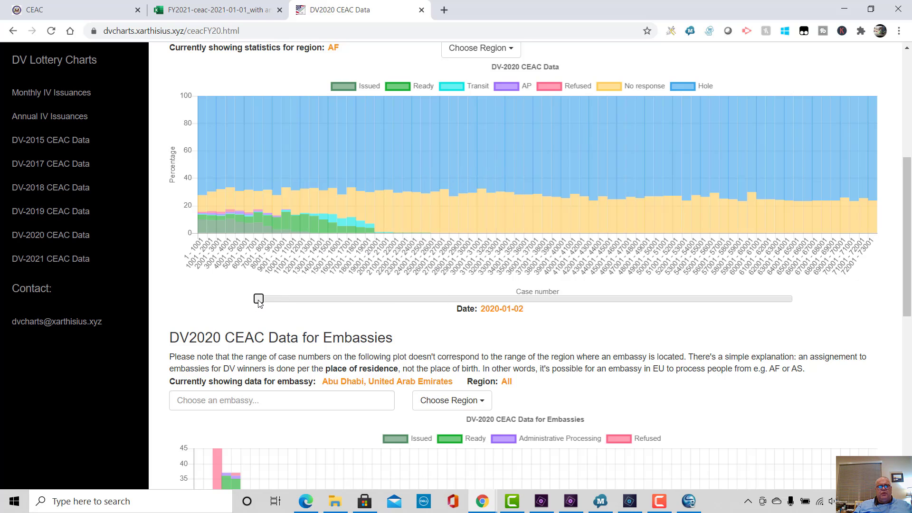
drag(259, 298, 348, 298)
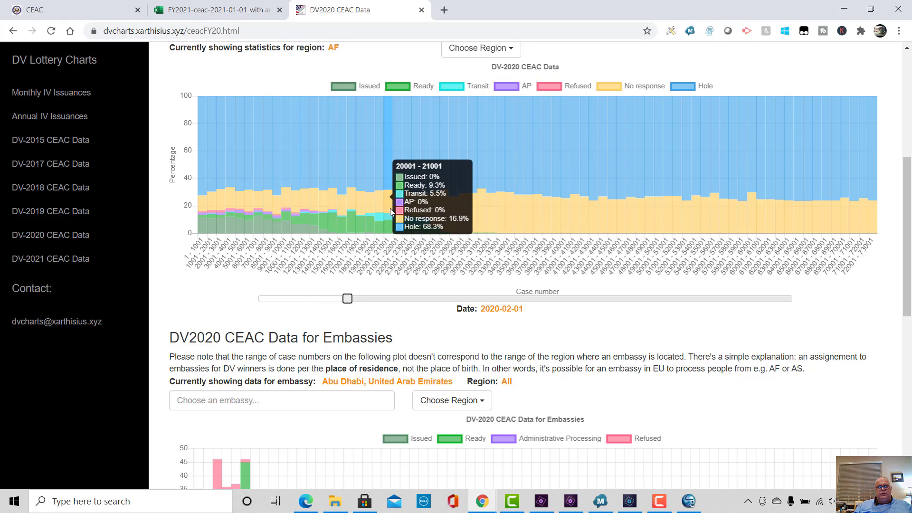
mouse_move(336, 91)
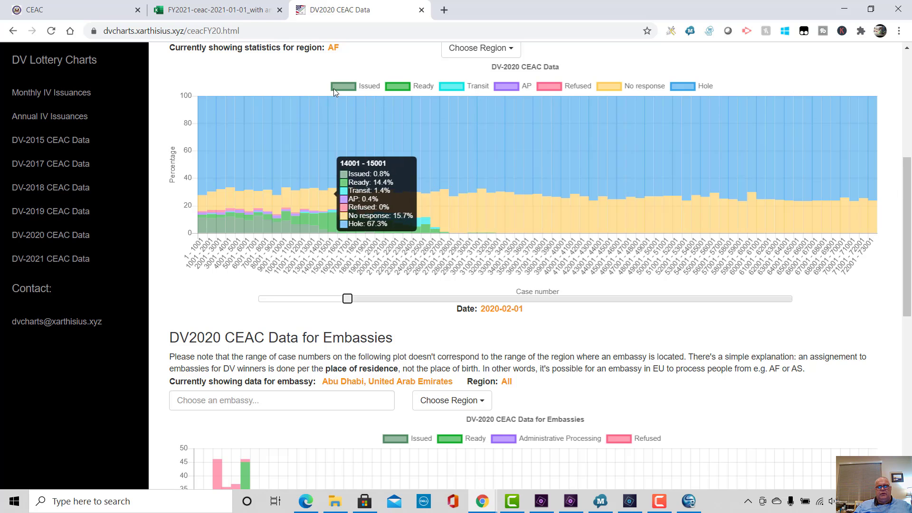
mouse_move(685, 98)
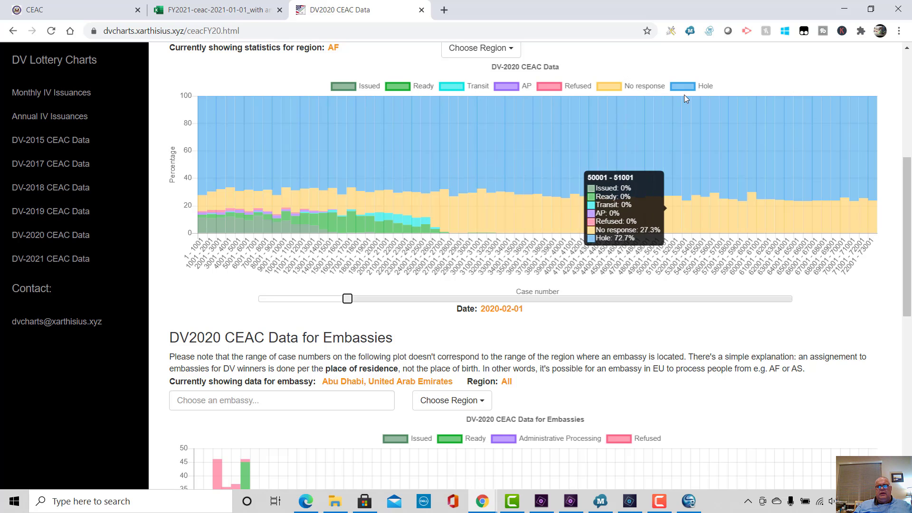
mouse_move(405, 112)
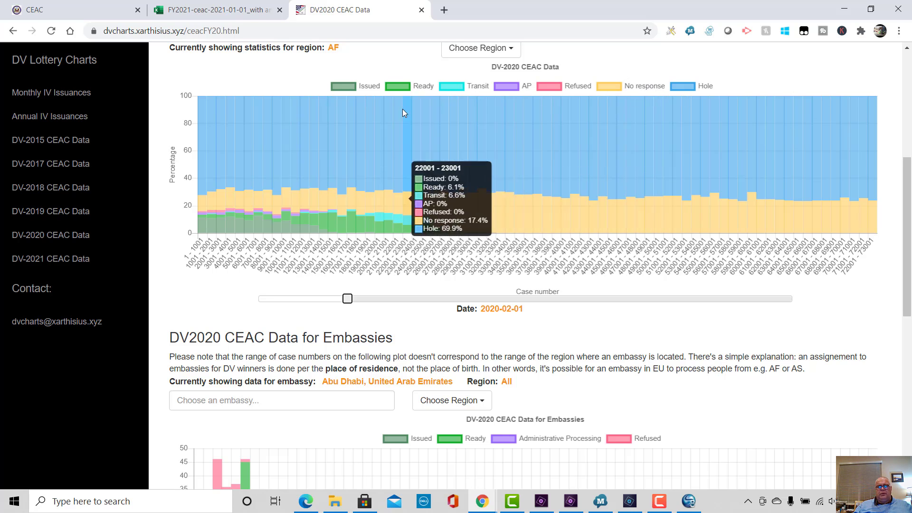
mouse_move(460, 91)
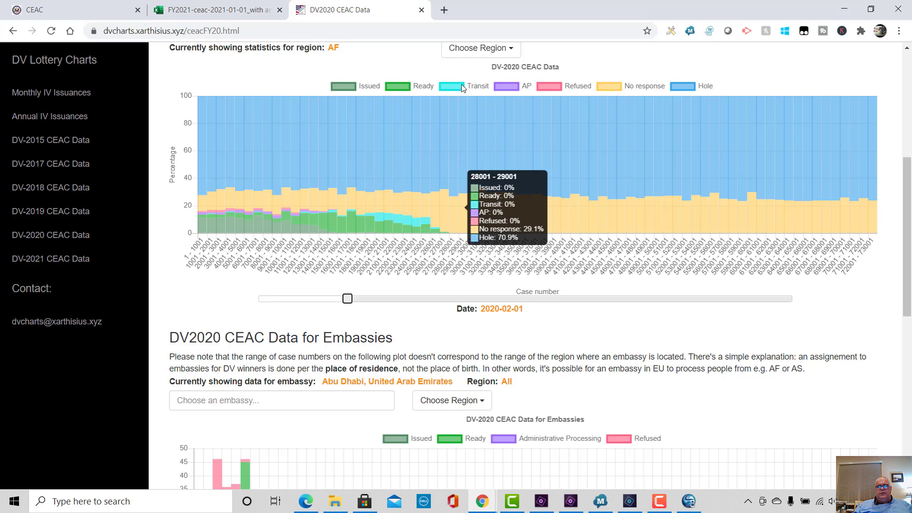
mouse_move(676, 71)
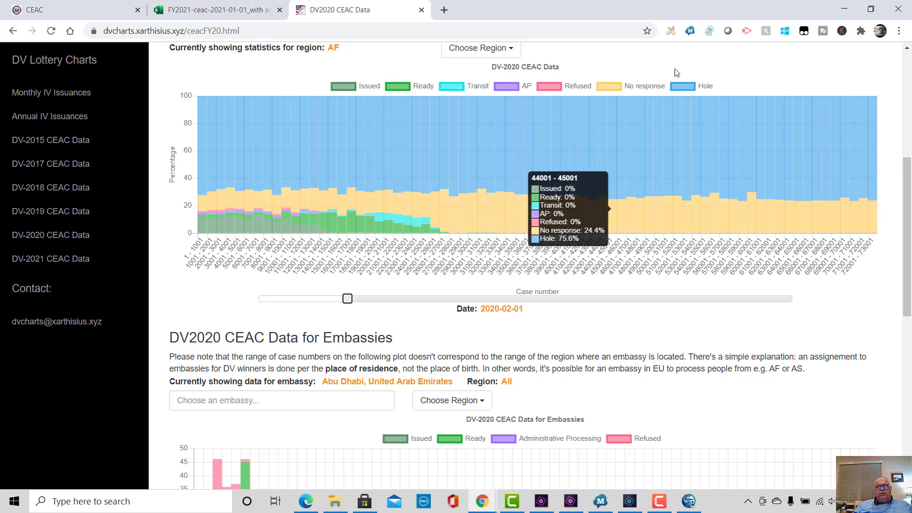
mouse_move(651, 95)
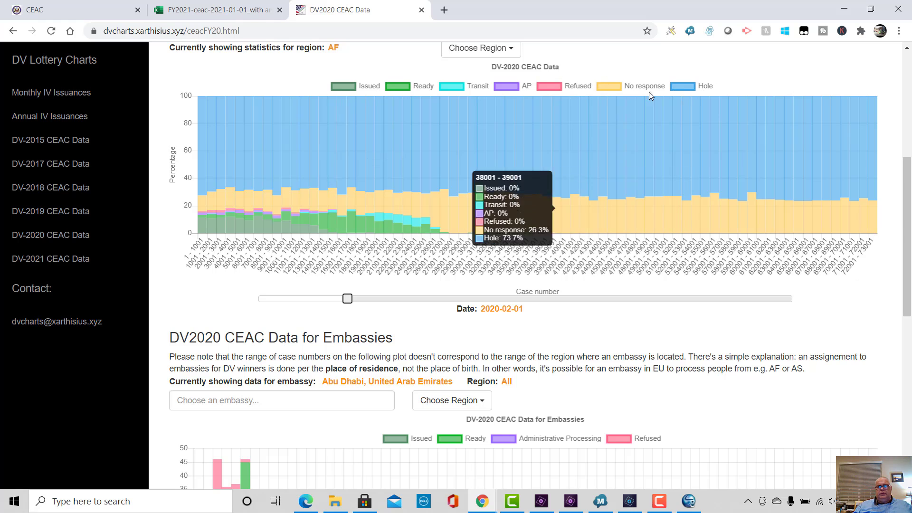
mouse_move(677, 99)
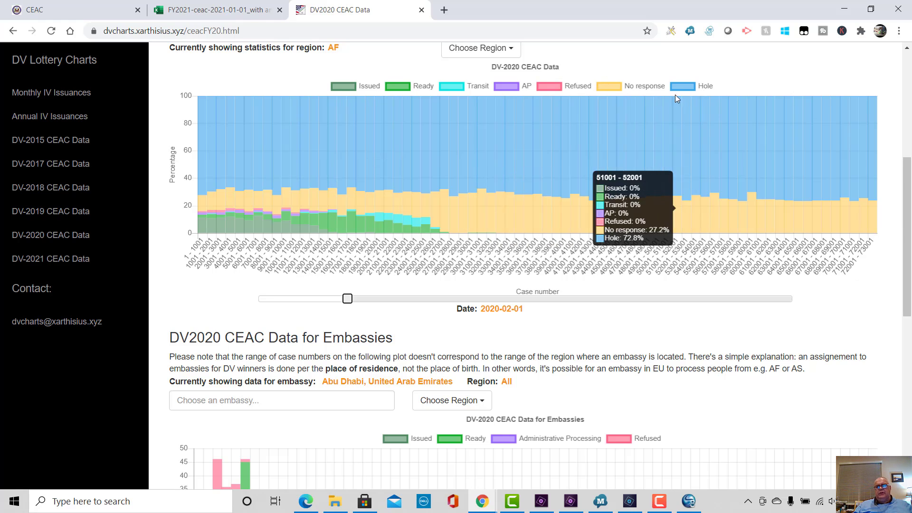
mouse_move(768, 130)
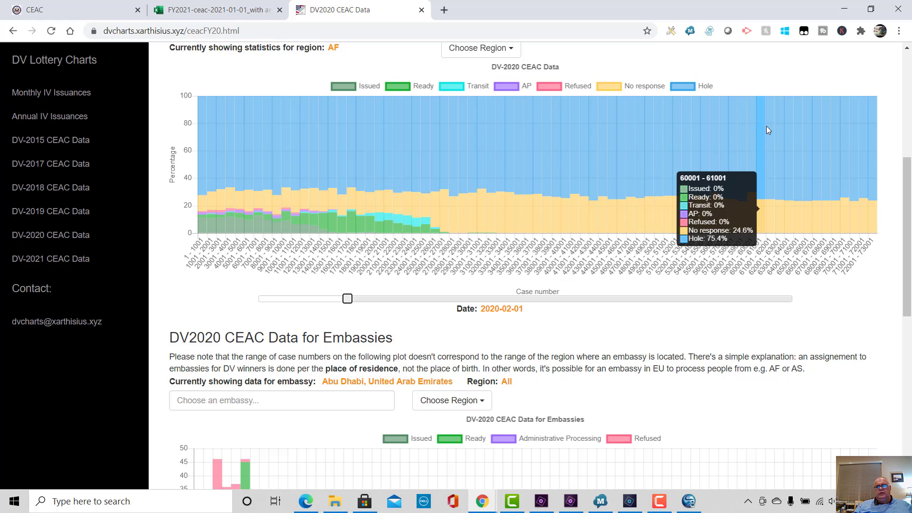
mouse_move(365, 313)
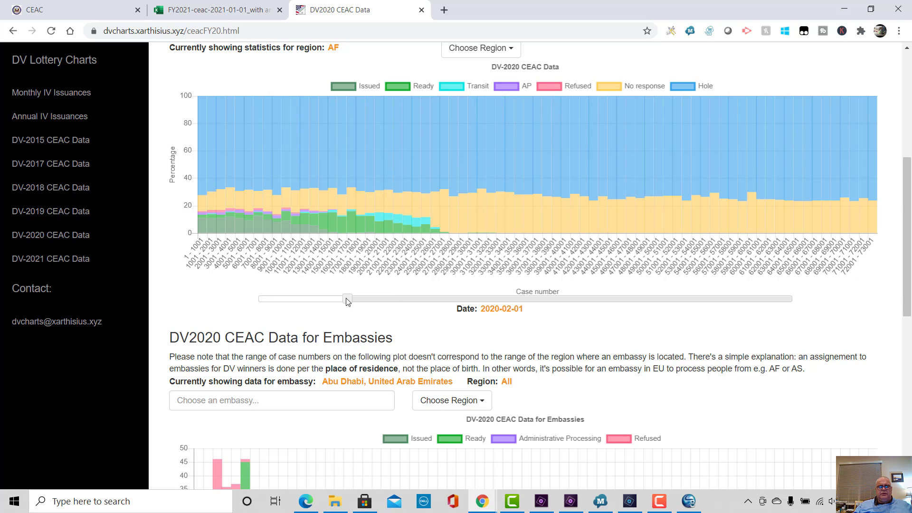
Step: Advance the chart through 2020-04-01 and 2020-09-19 to the final 2020-10-01 snapshot
drag(347, 298, 525, 298)
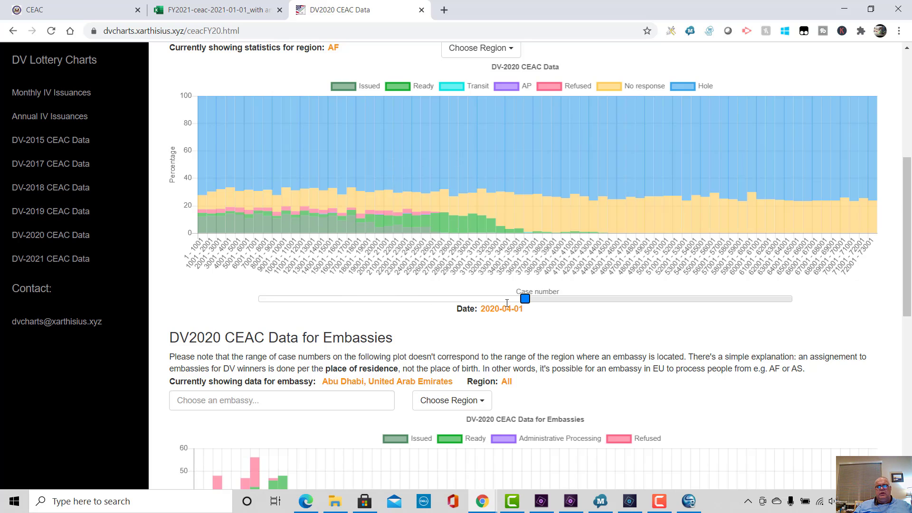
drag(523, 298, 703, 298)
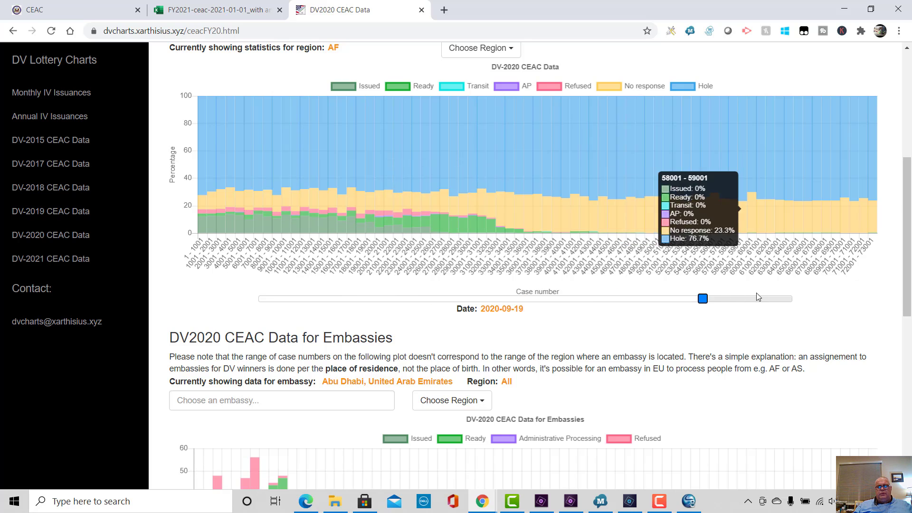
drag(703, 297, 792, 298)
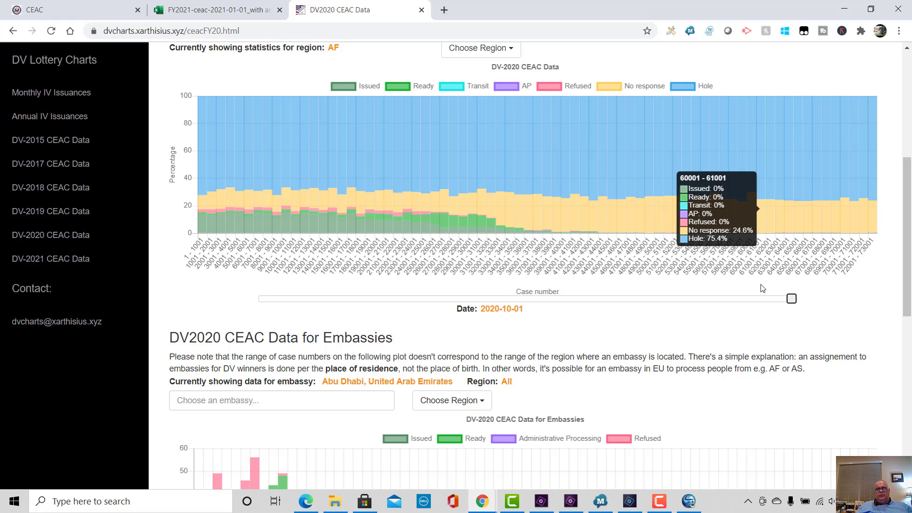
click(51, 258)
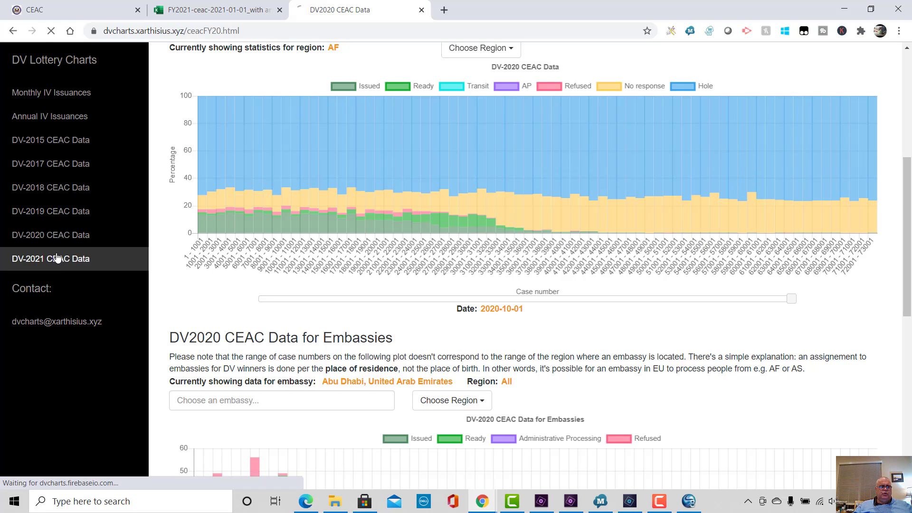
Step: Load the DV2021 CEAC Data page and scroll to its AF region chart dated 2021-01-01
click(50, 259)
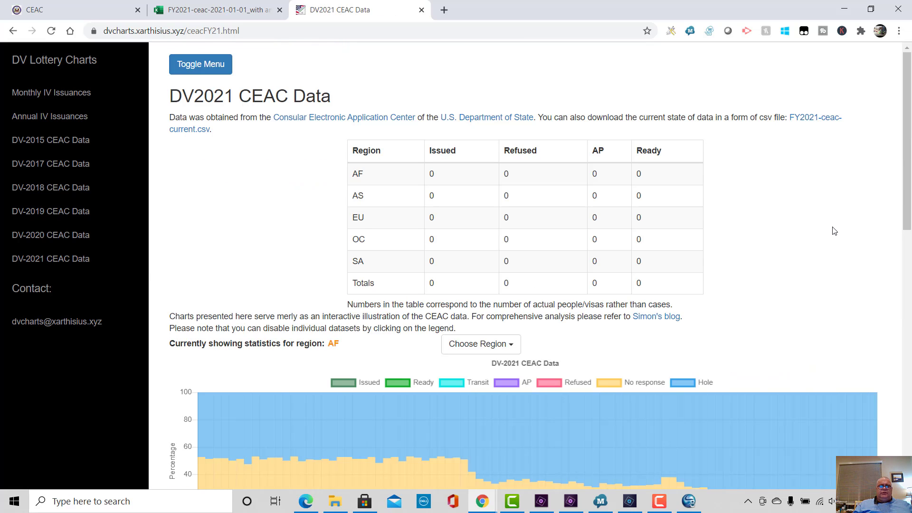
mouse_move(822, 238)
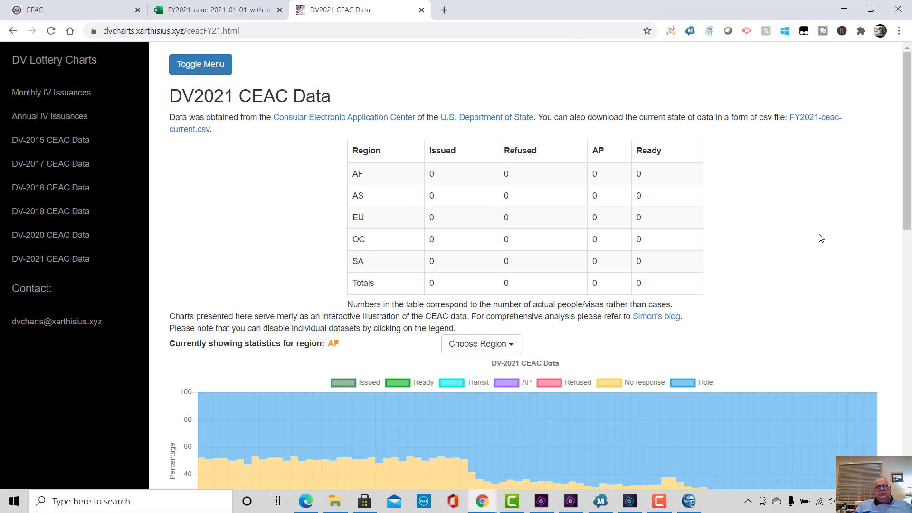
scroll(down, 3)
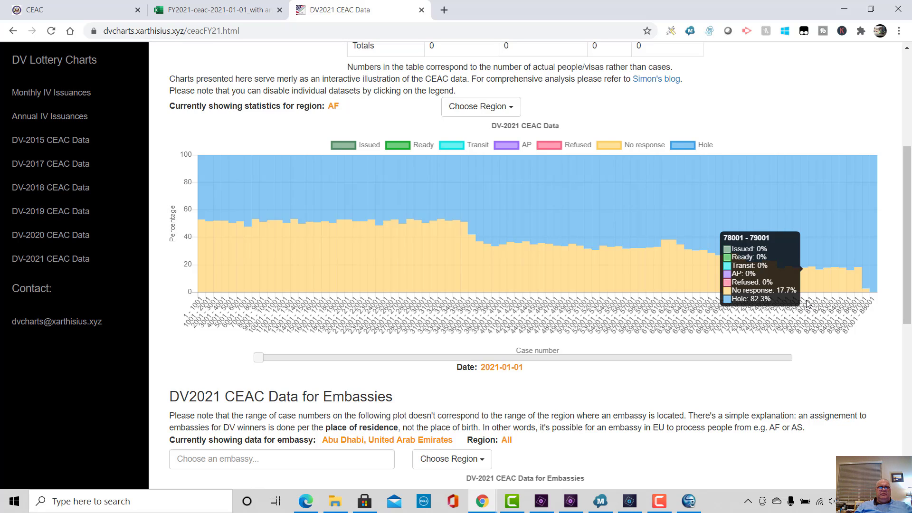
mouse_move(808, 416)
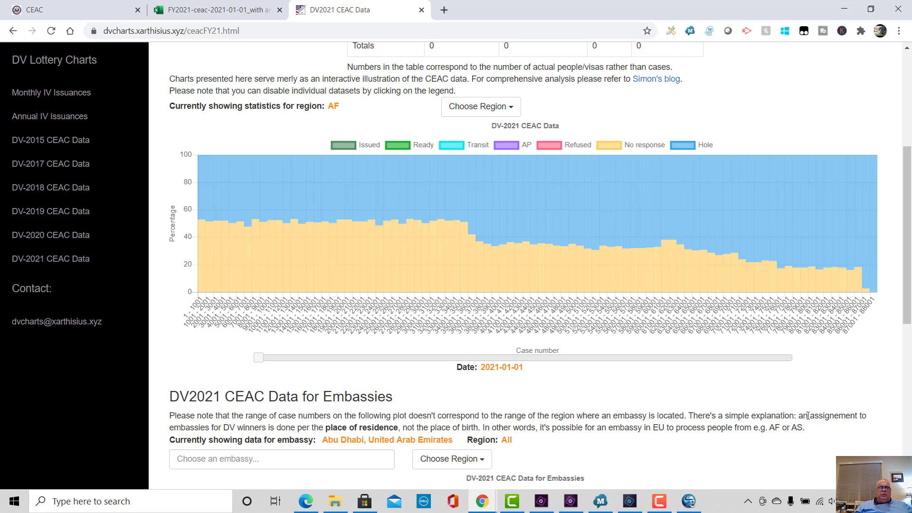
mouse_move(632, 363)
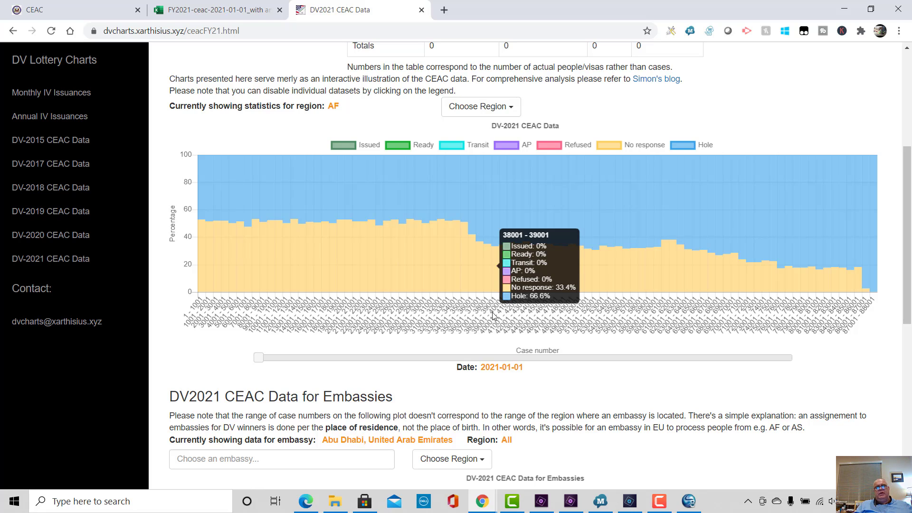
mouse_move(72, 293)
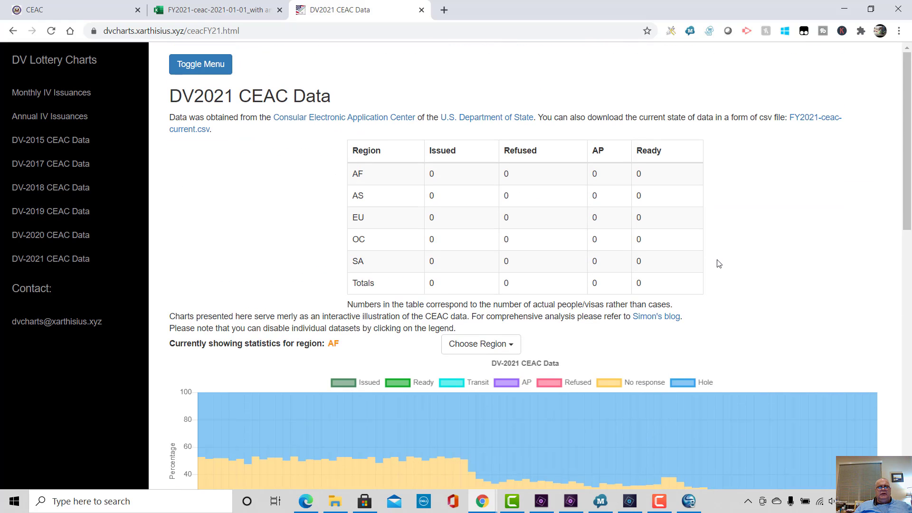
mouse_move(189, 184)
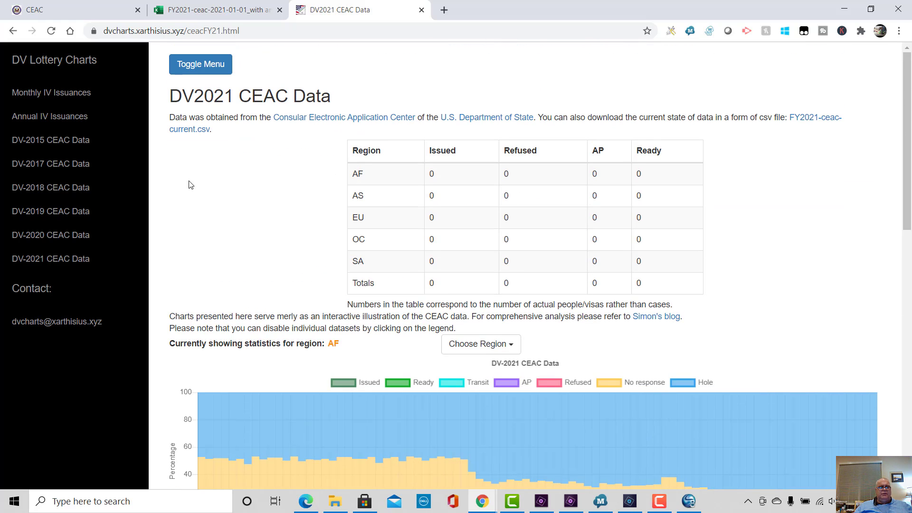
mouse_move(167, 253)
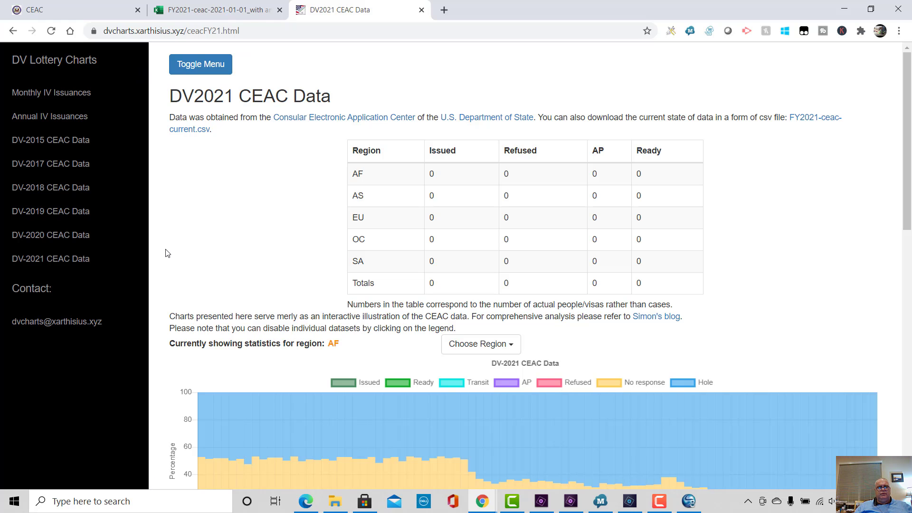
mouse_move(264, 265)
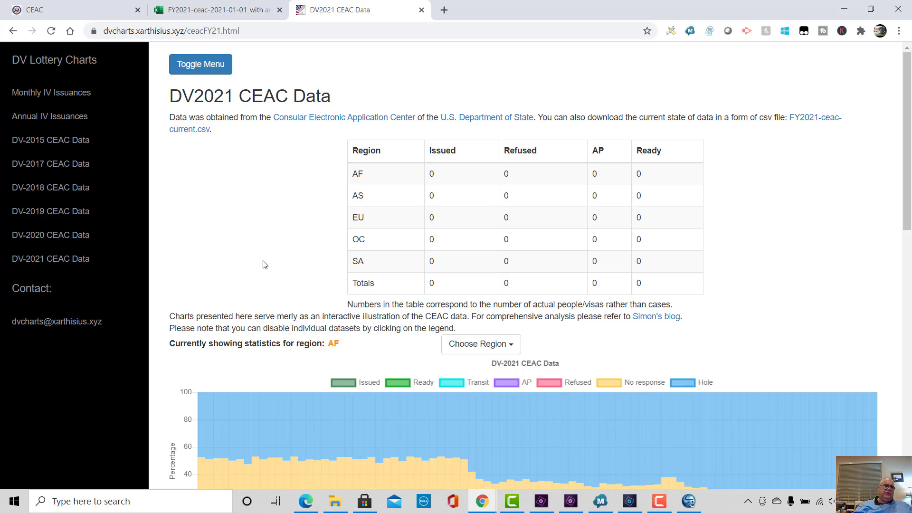
mouse_move(355, 240)
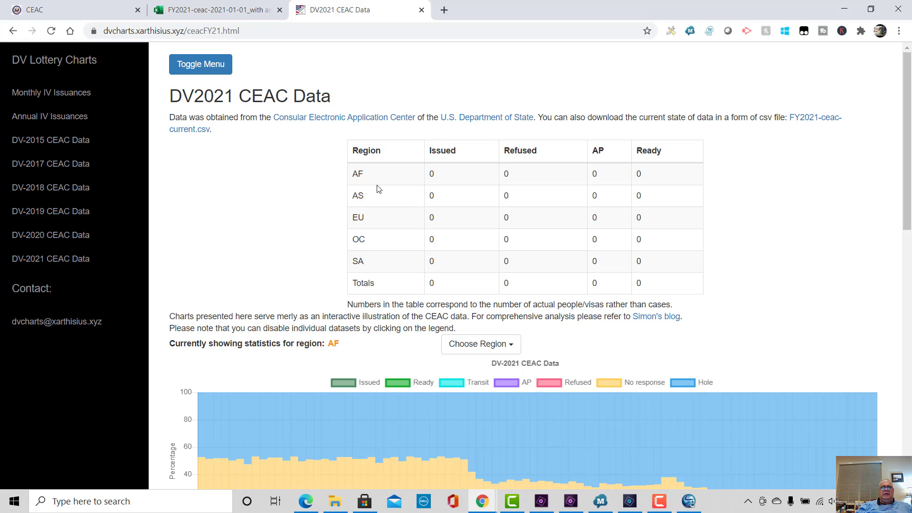
scroll(down, 3)
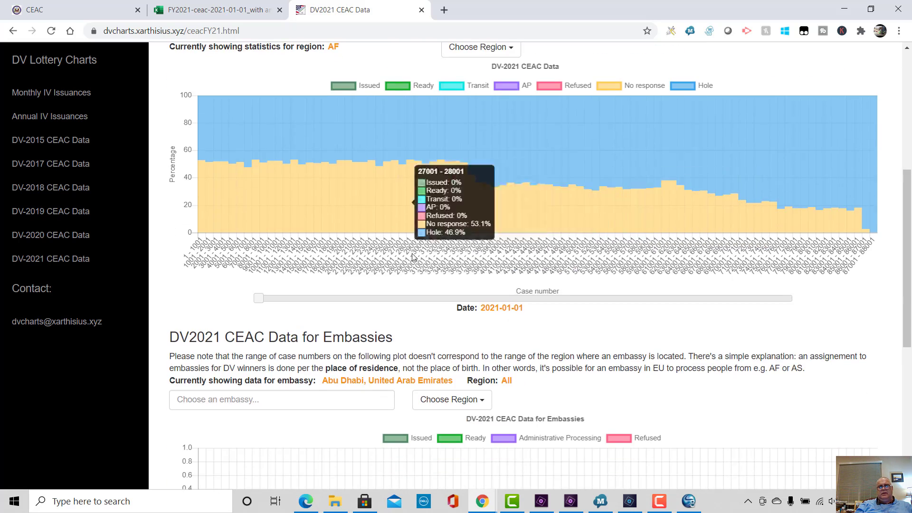
mouse_move(796, 323)
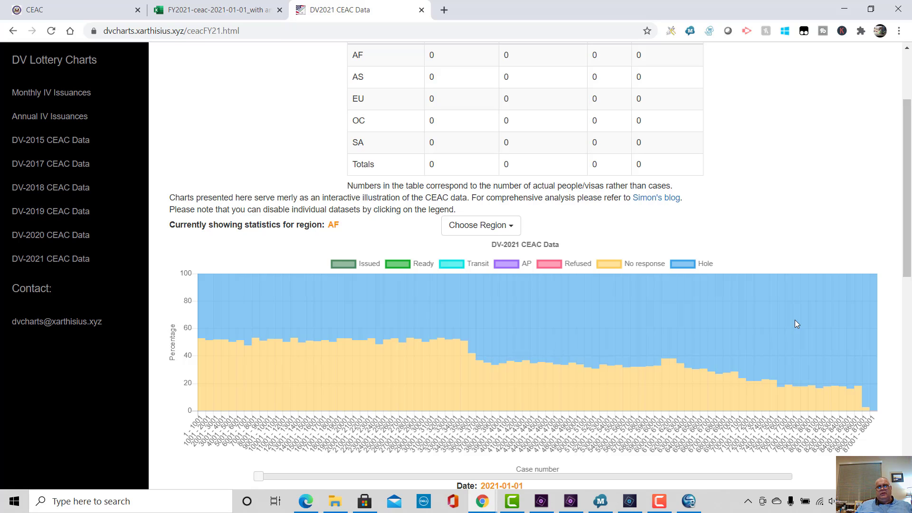
scroll(down, 3)
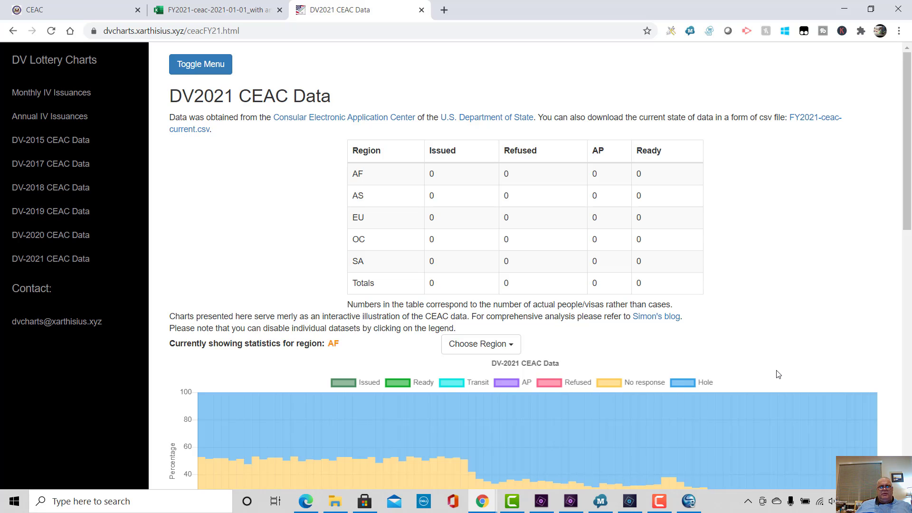
mouse_move(794, 336)
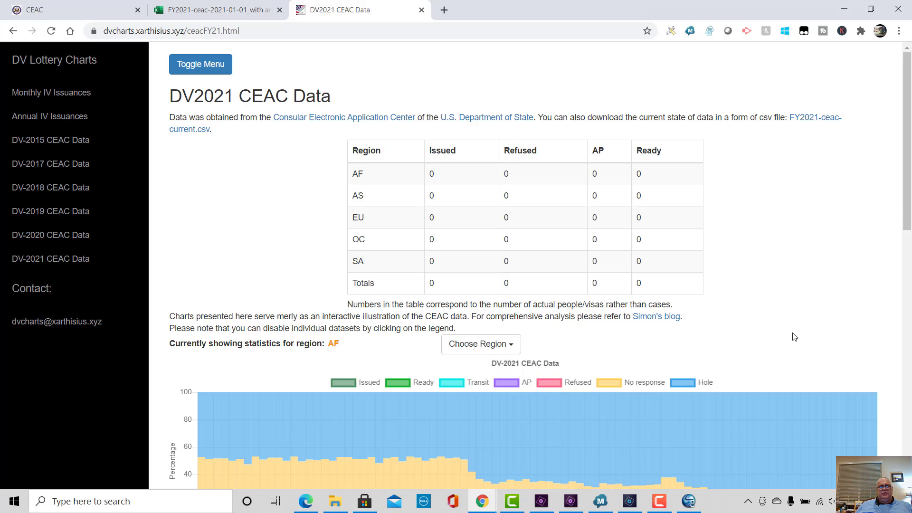